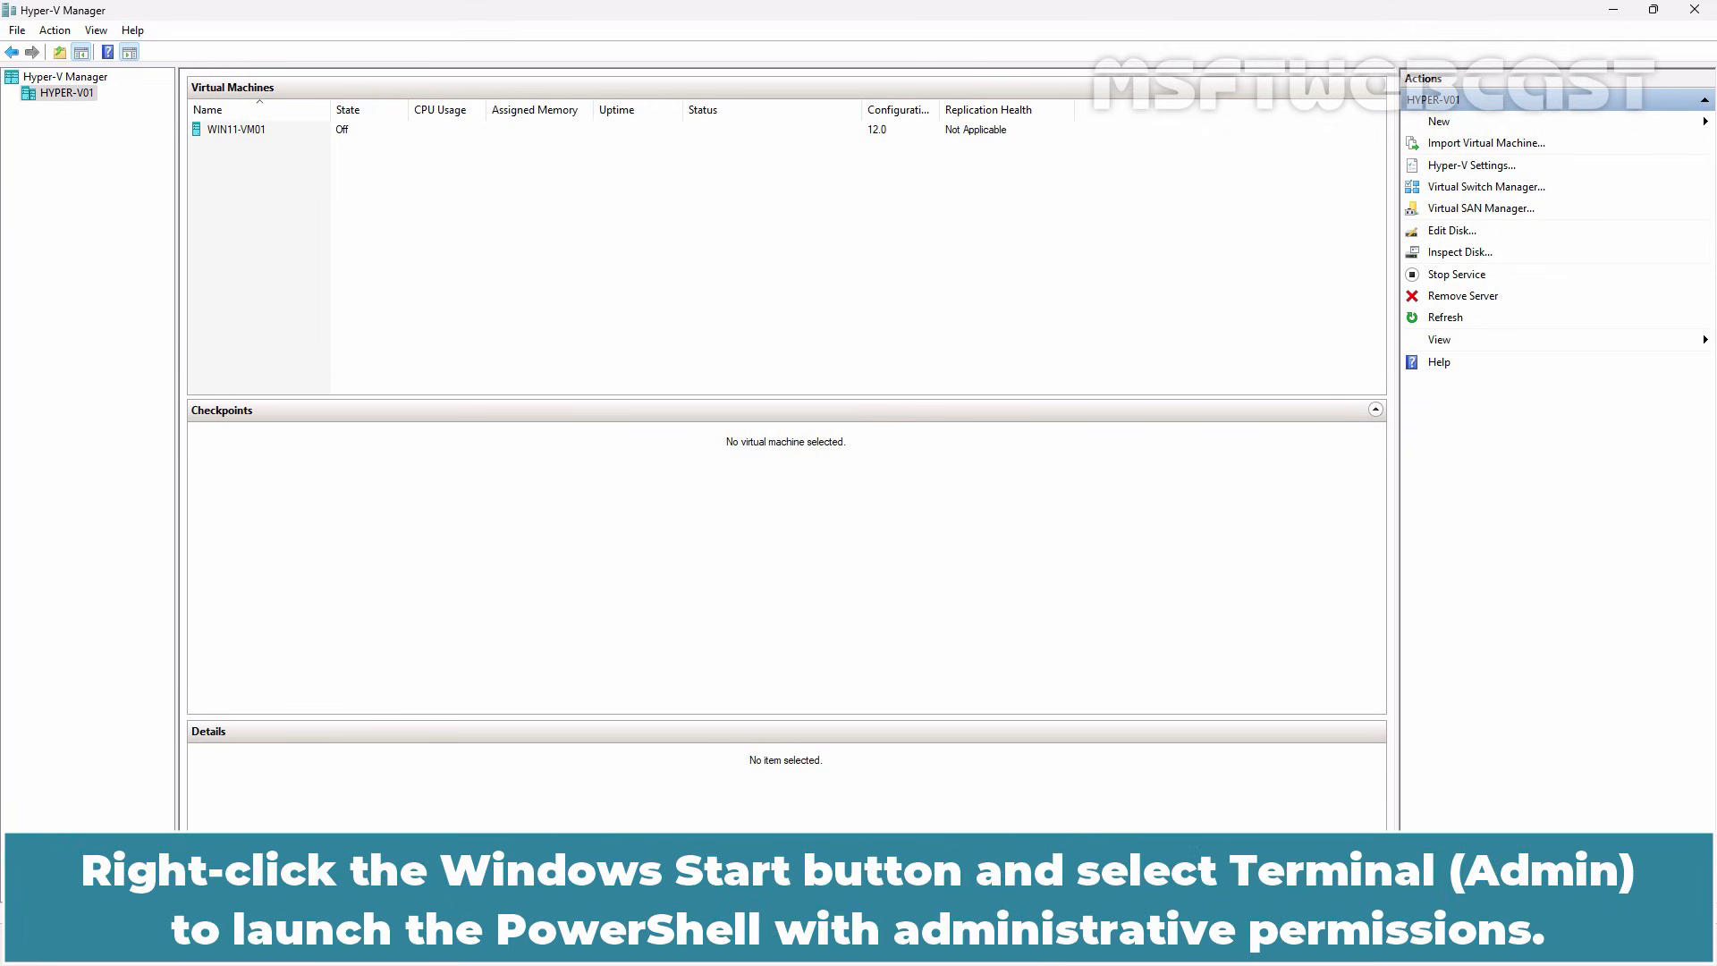
# - Launch Terminal (Admin) from the Start button's system shortcut menu
pyautogui.rightClick(22, 959)
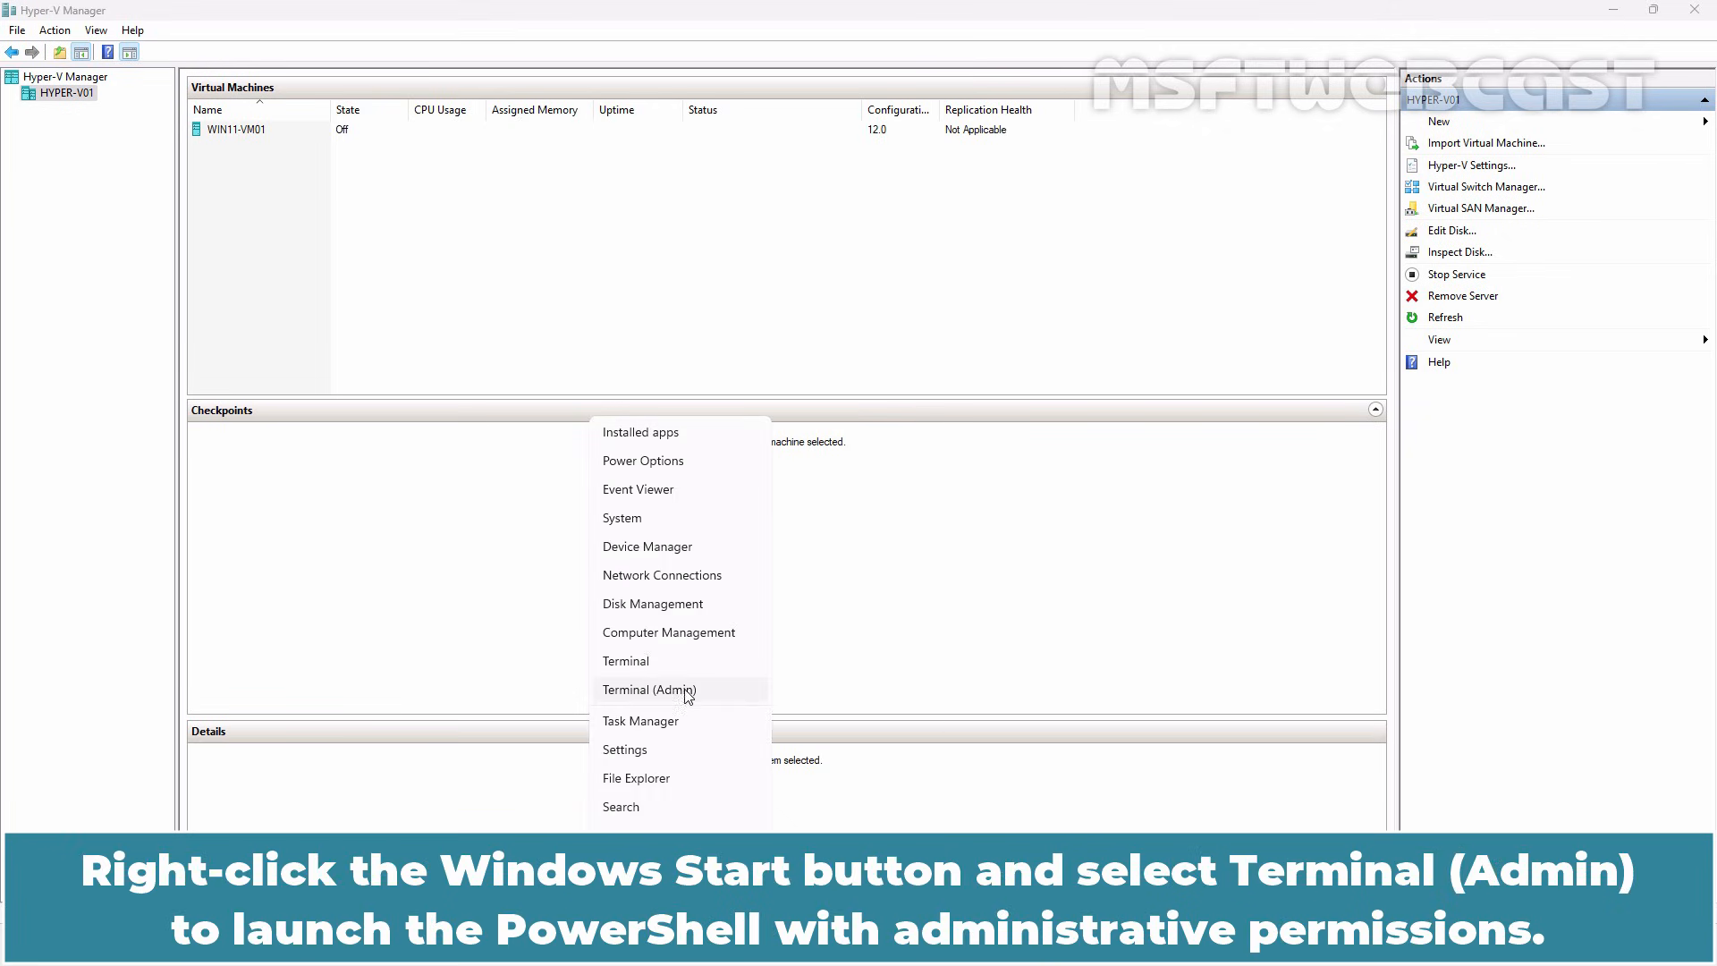
pyautogui.click(648, 688)
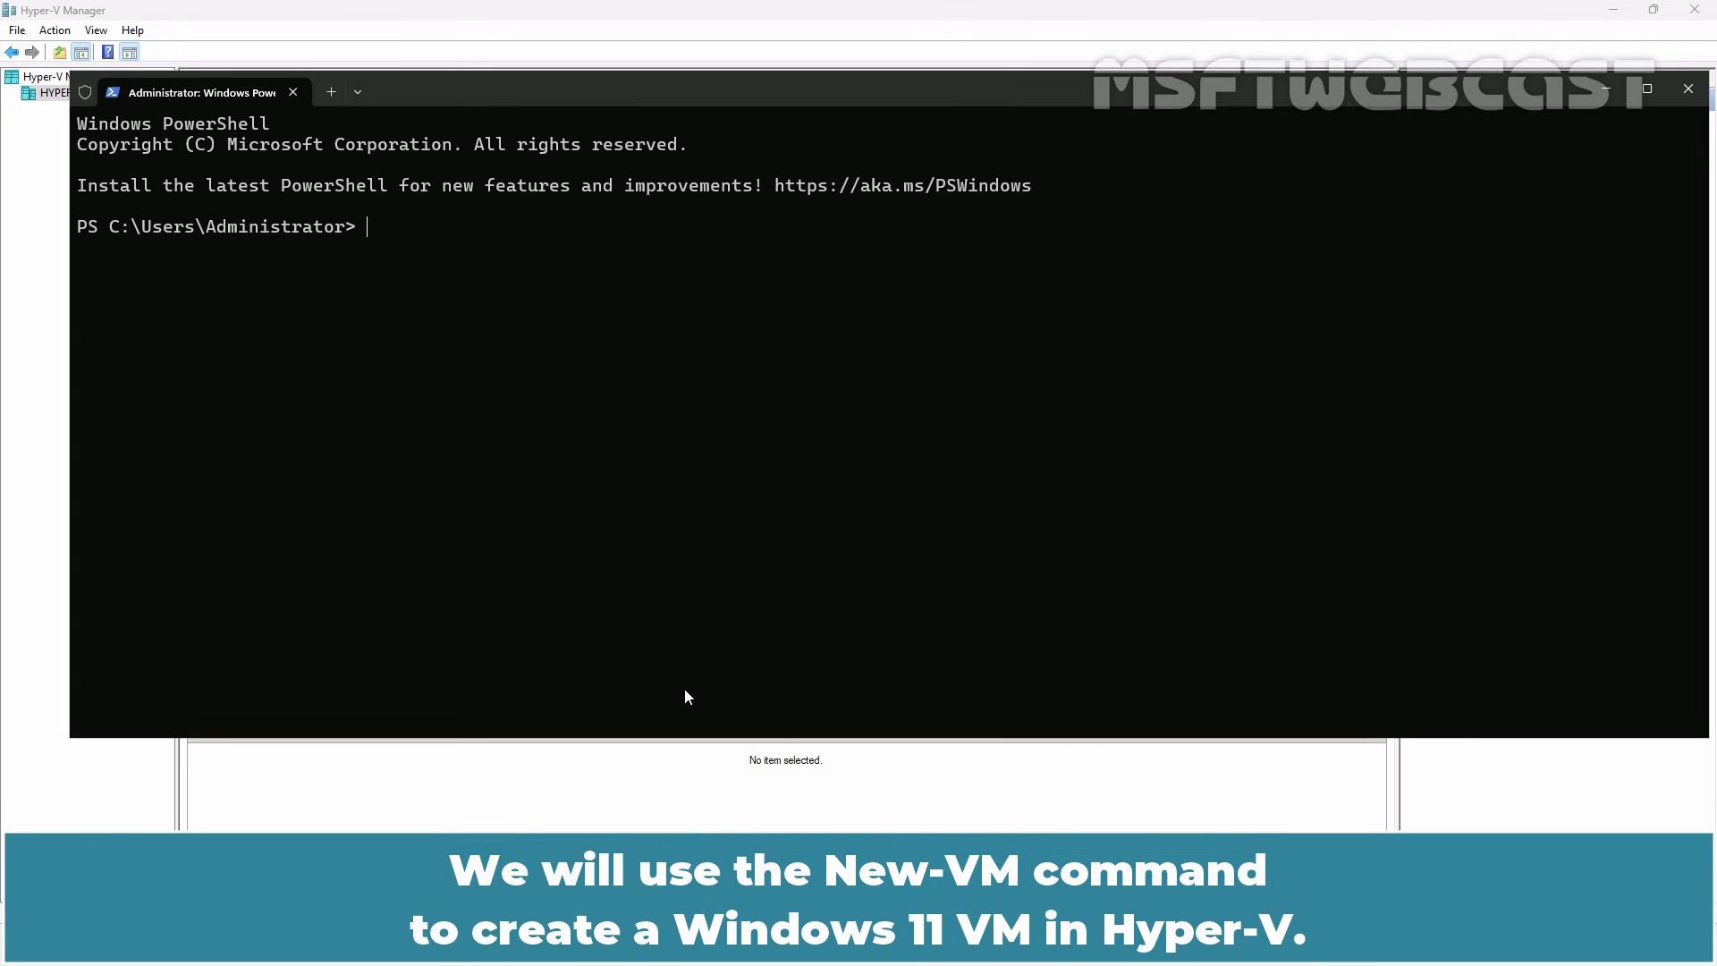
# - Begin a New-VM command for WIN11-VM02 with 4GB startup memory and Generation 2
pyautogui.write('new-vm')
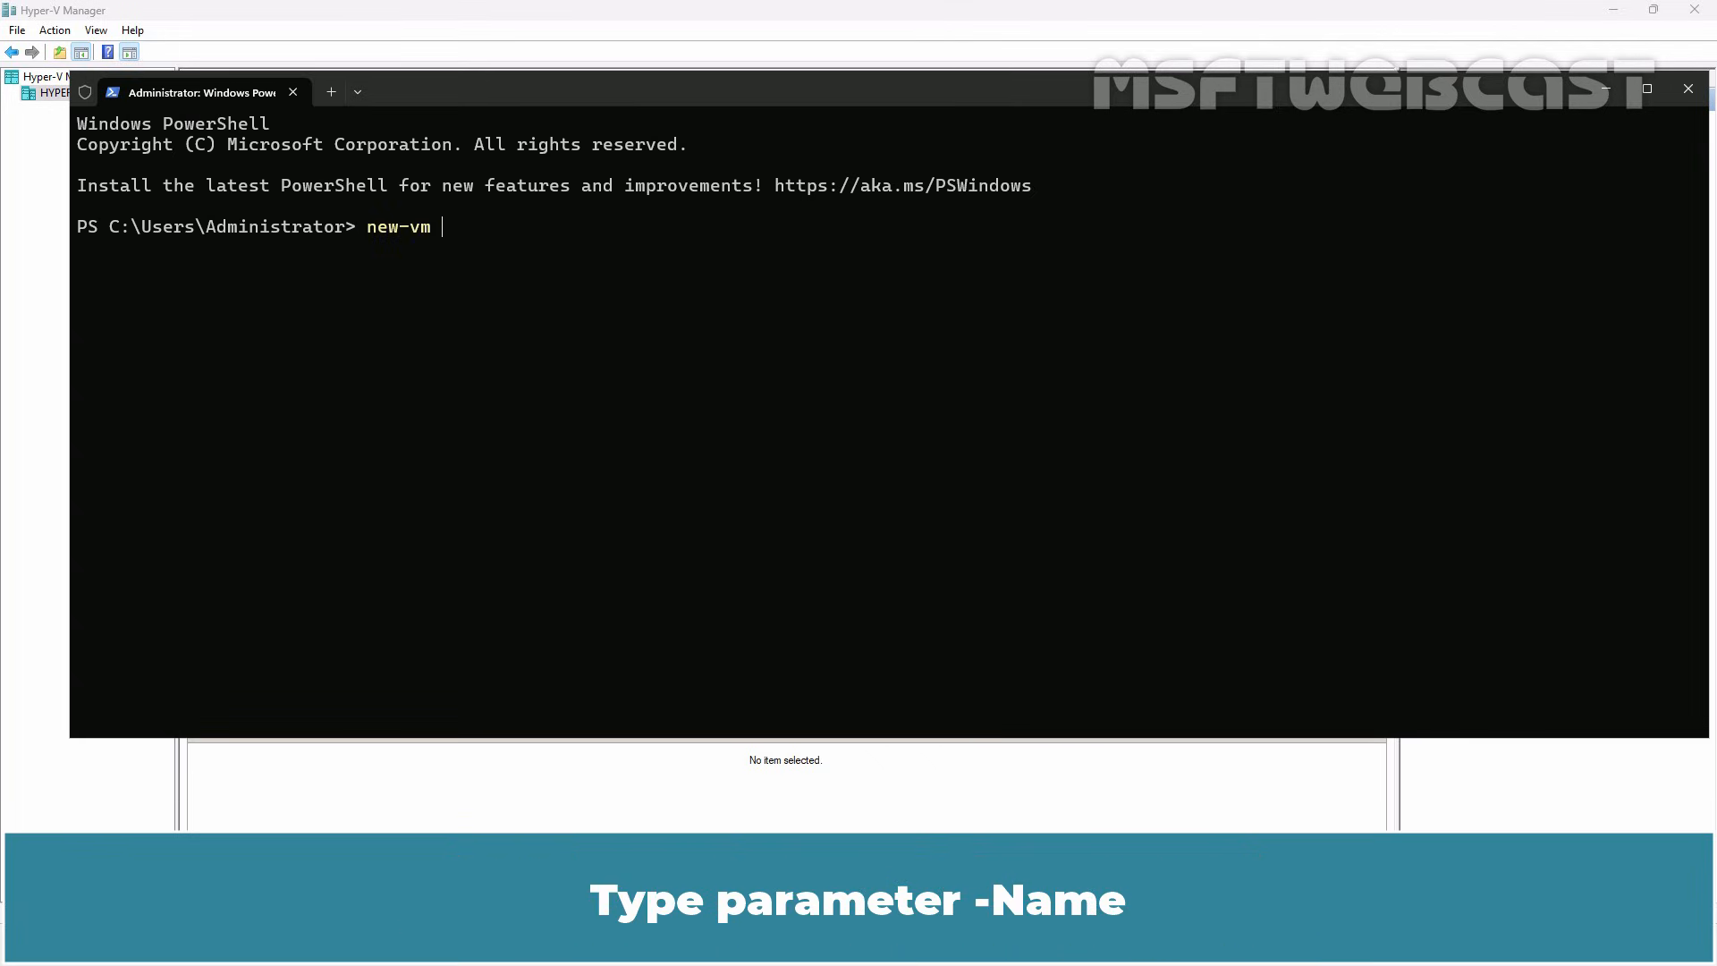
pyautogui.write('-Name')
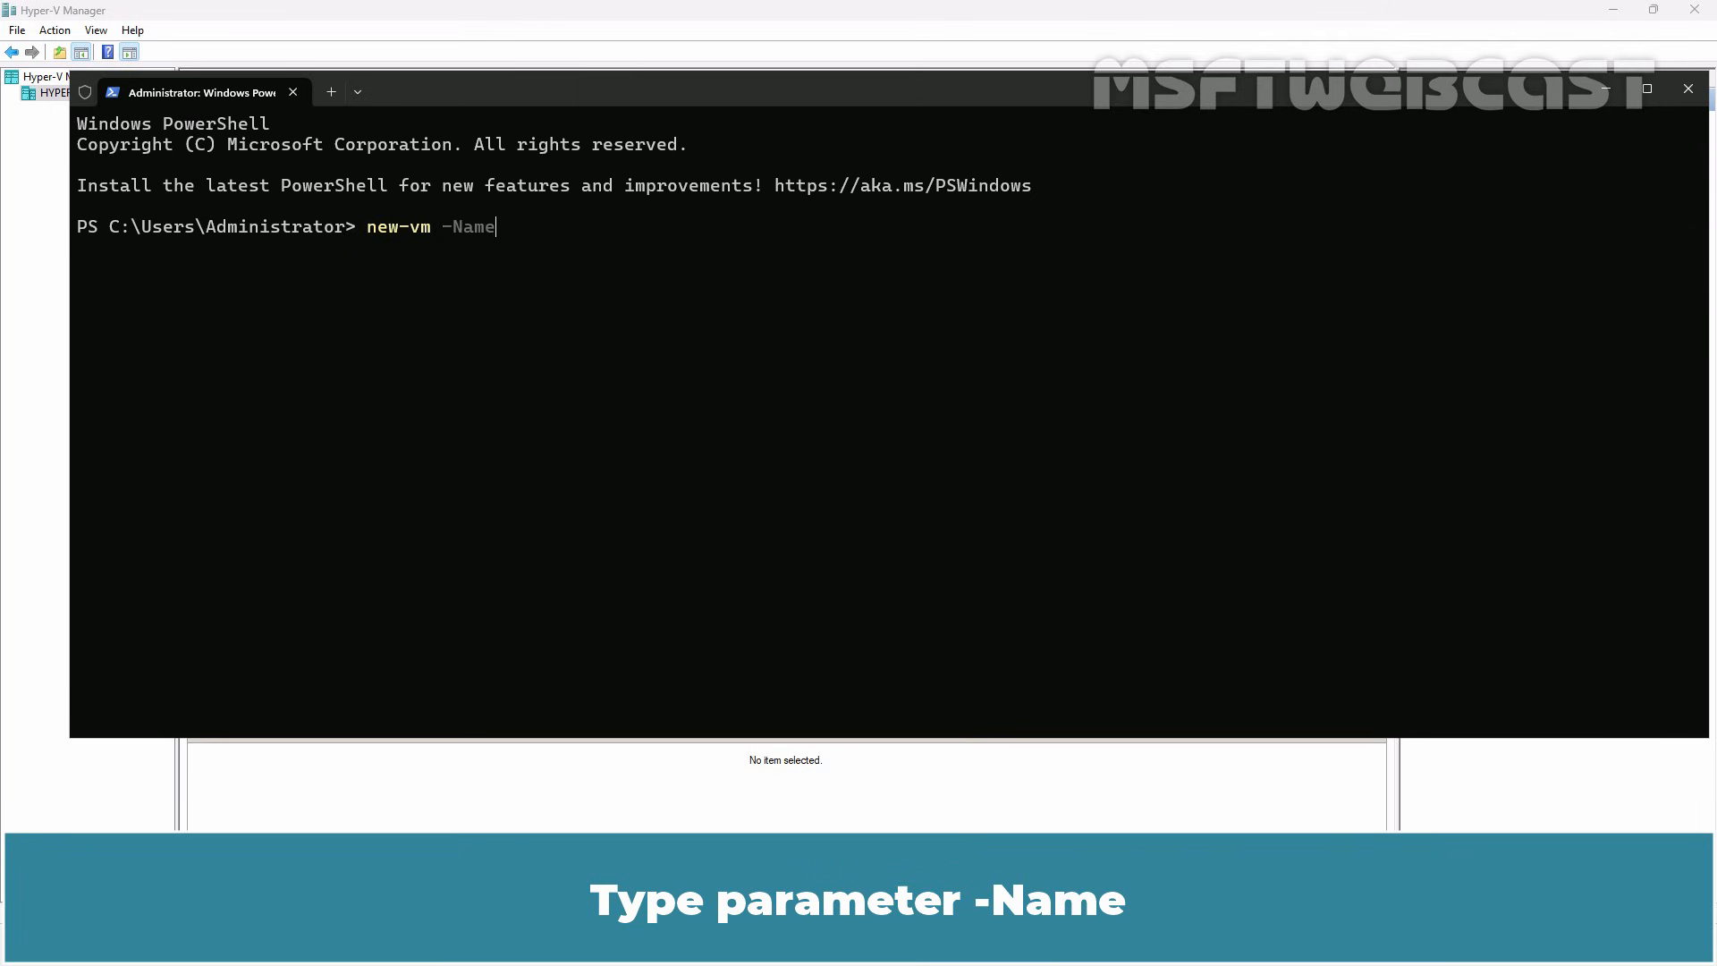
pyautogui.write('"WIN1')
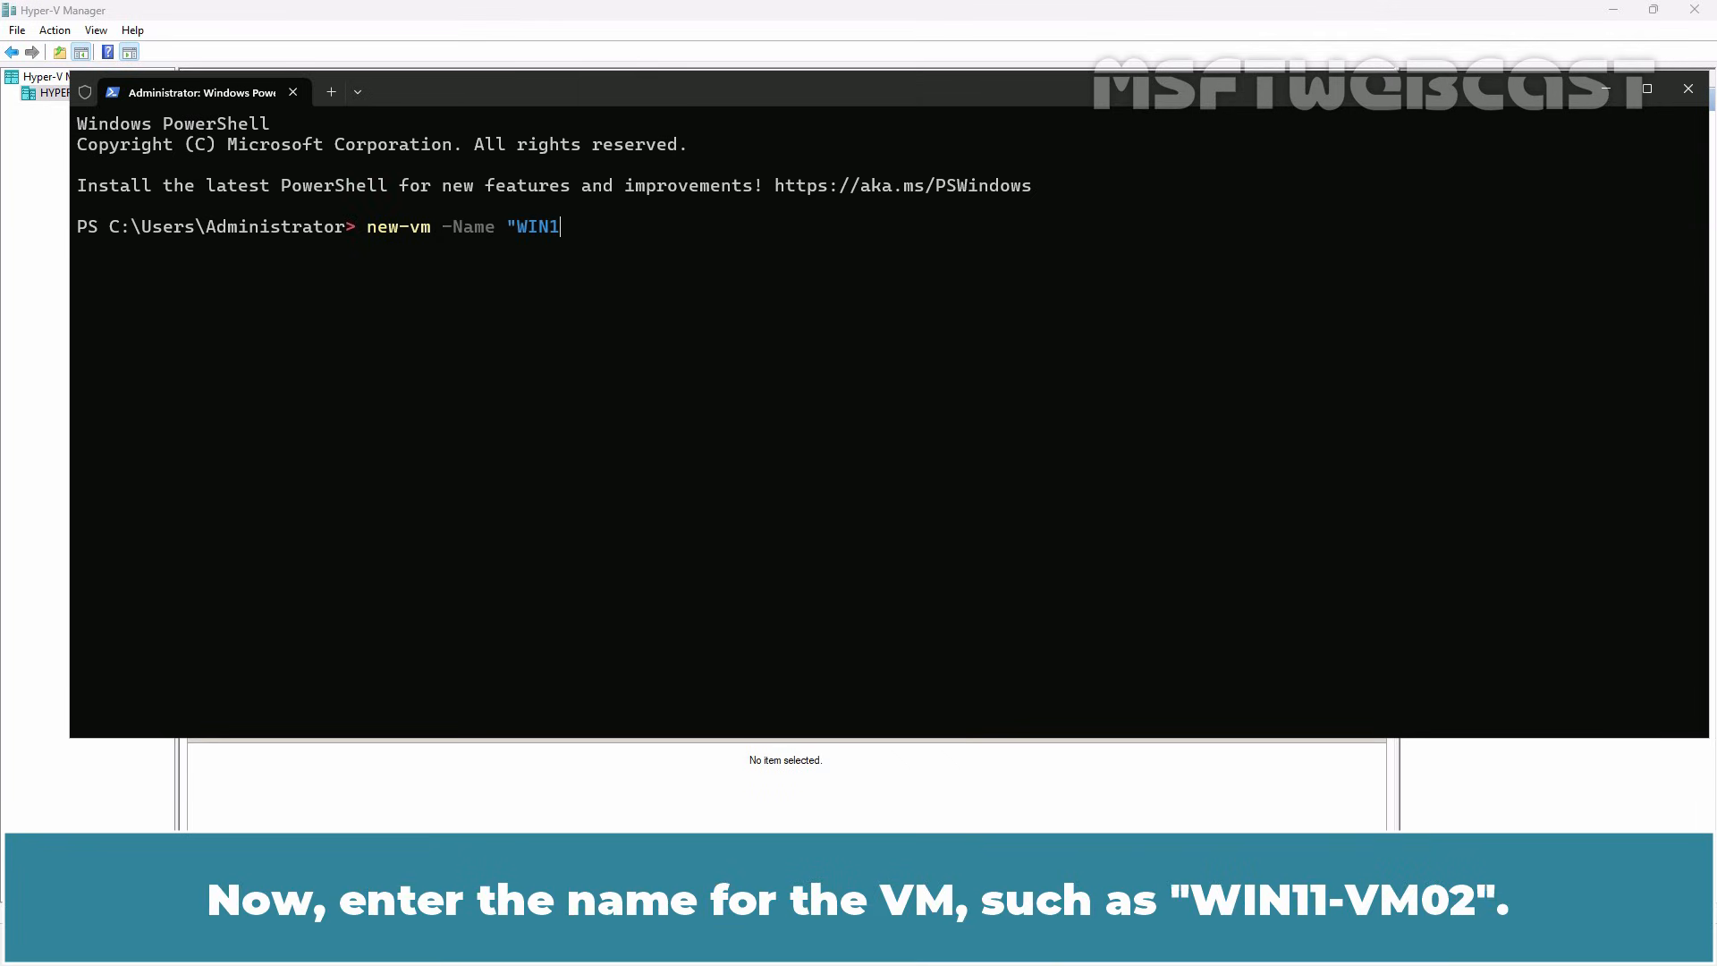
pyautogui.write('1-VM02" -')
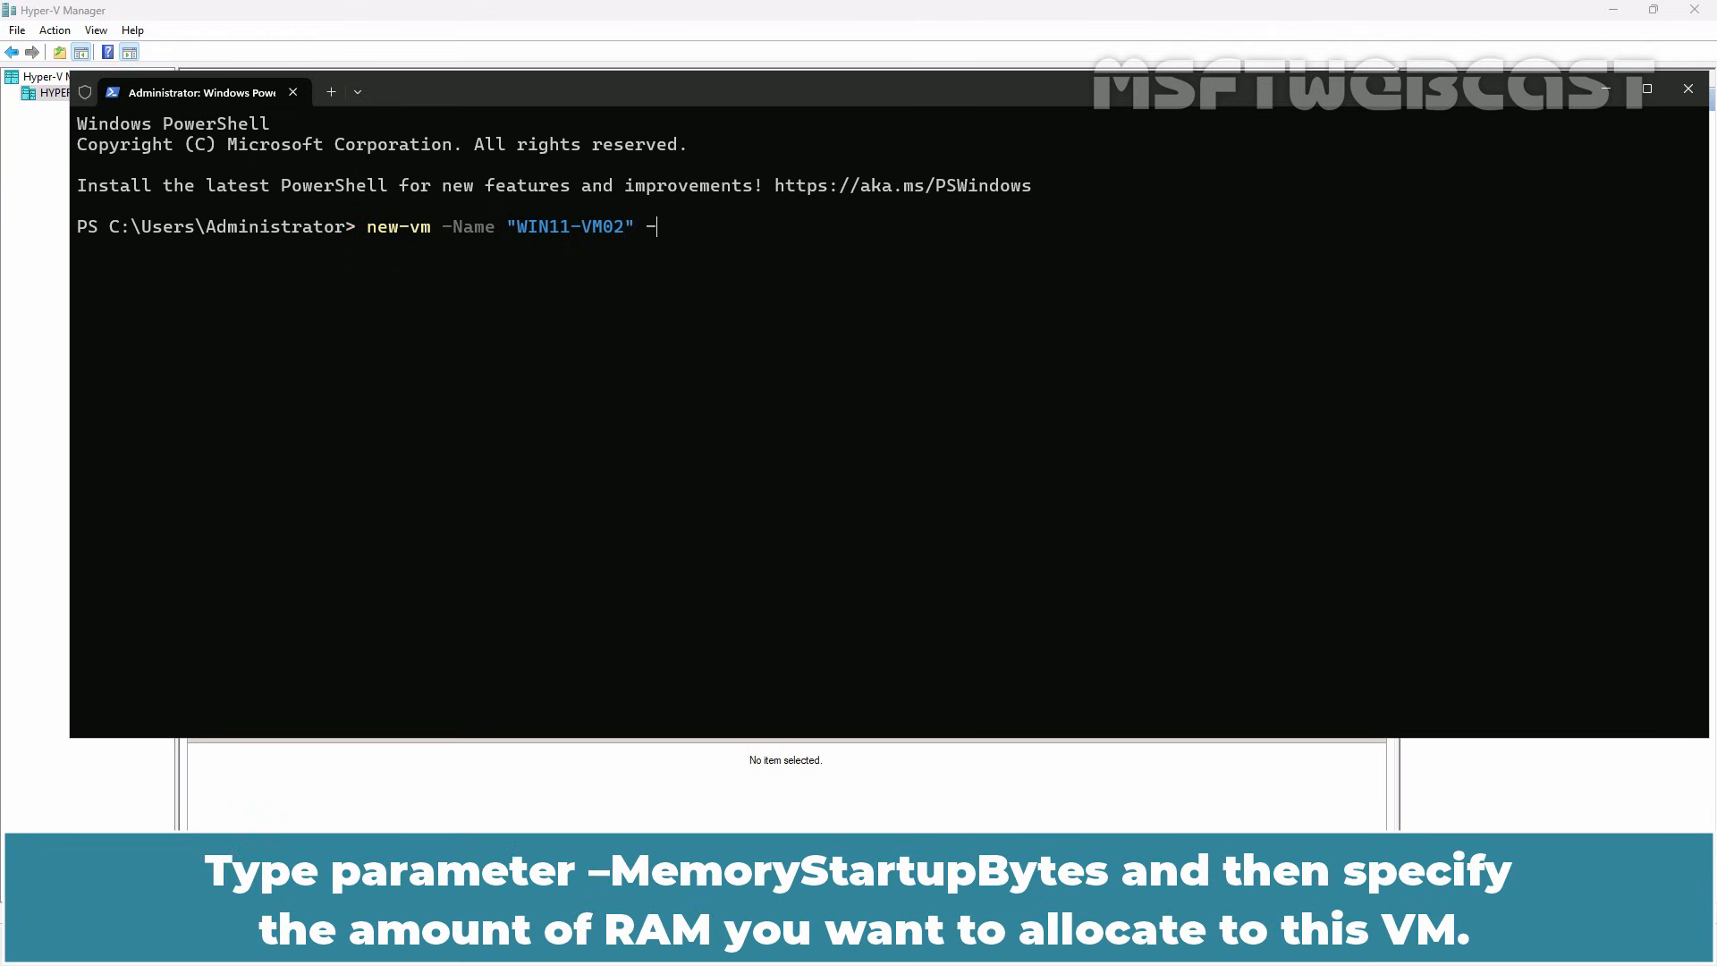
pyautogui.write('MemoryStartupBytes')
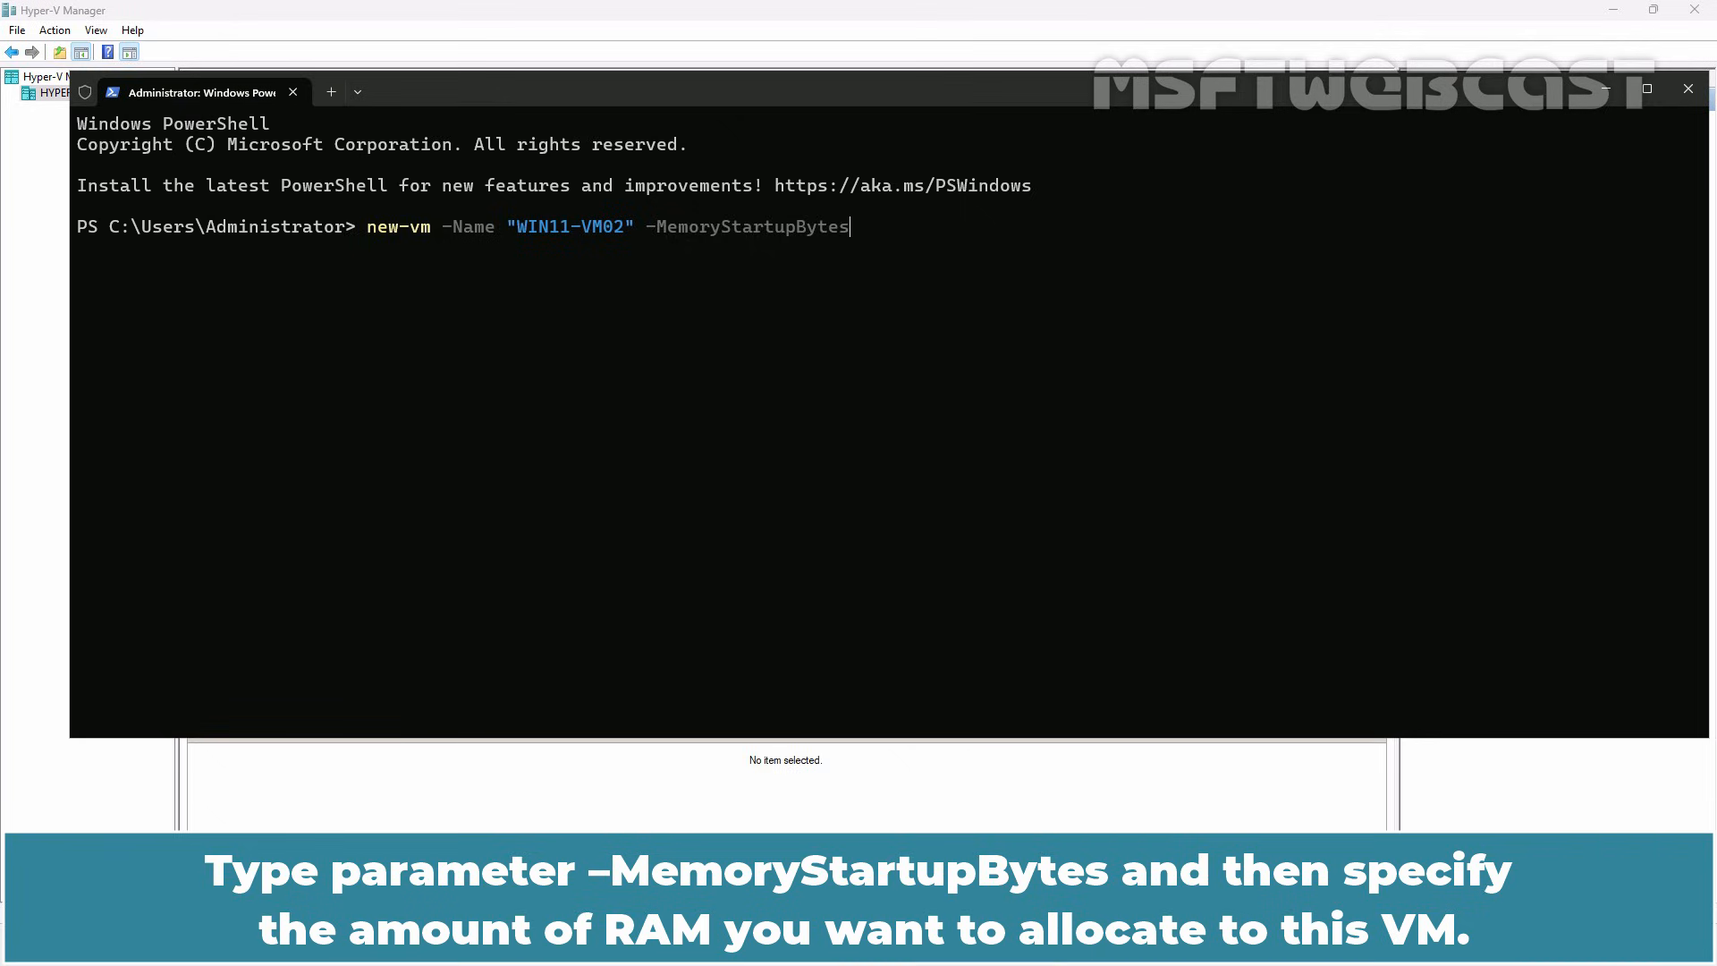
pyautogui.write('4GB -')
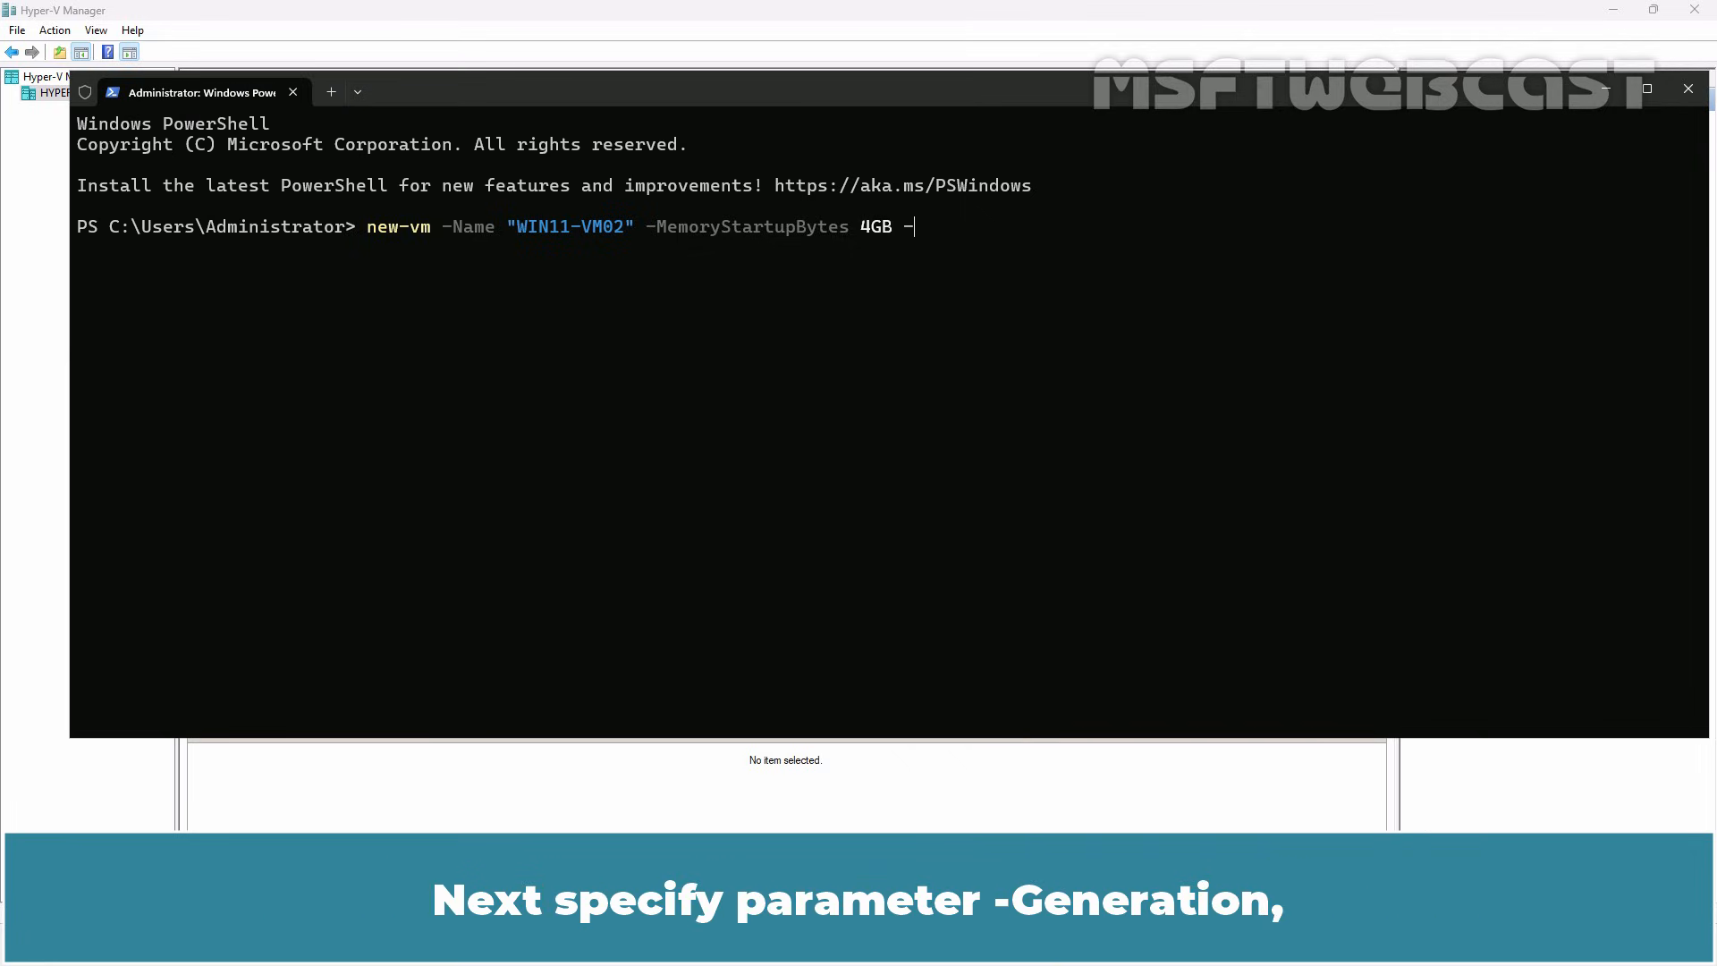
pyautogui.write('Generation')
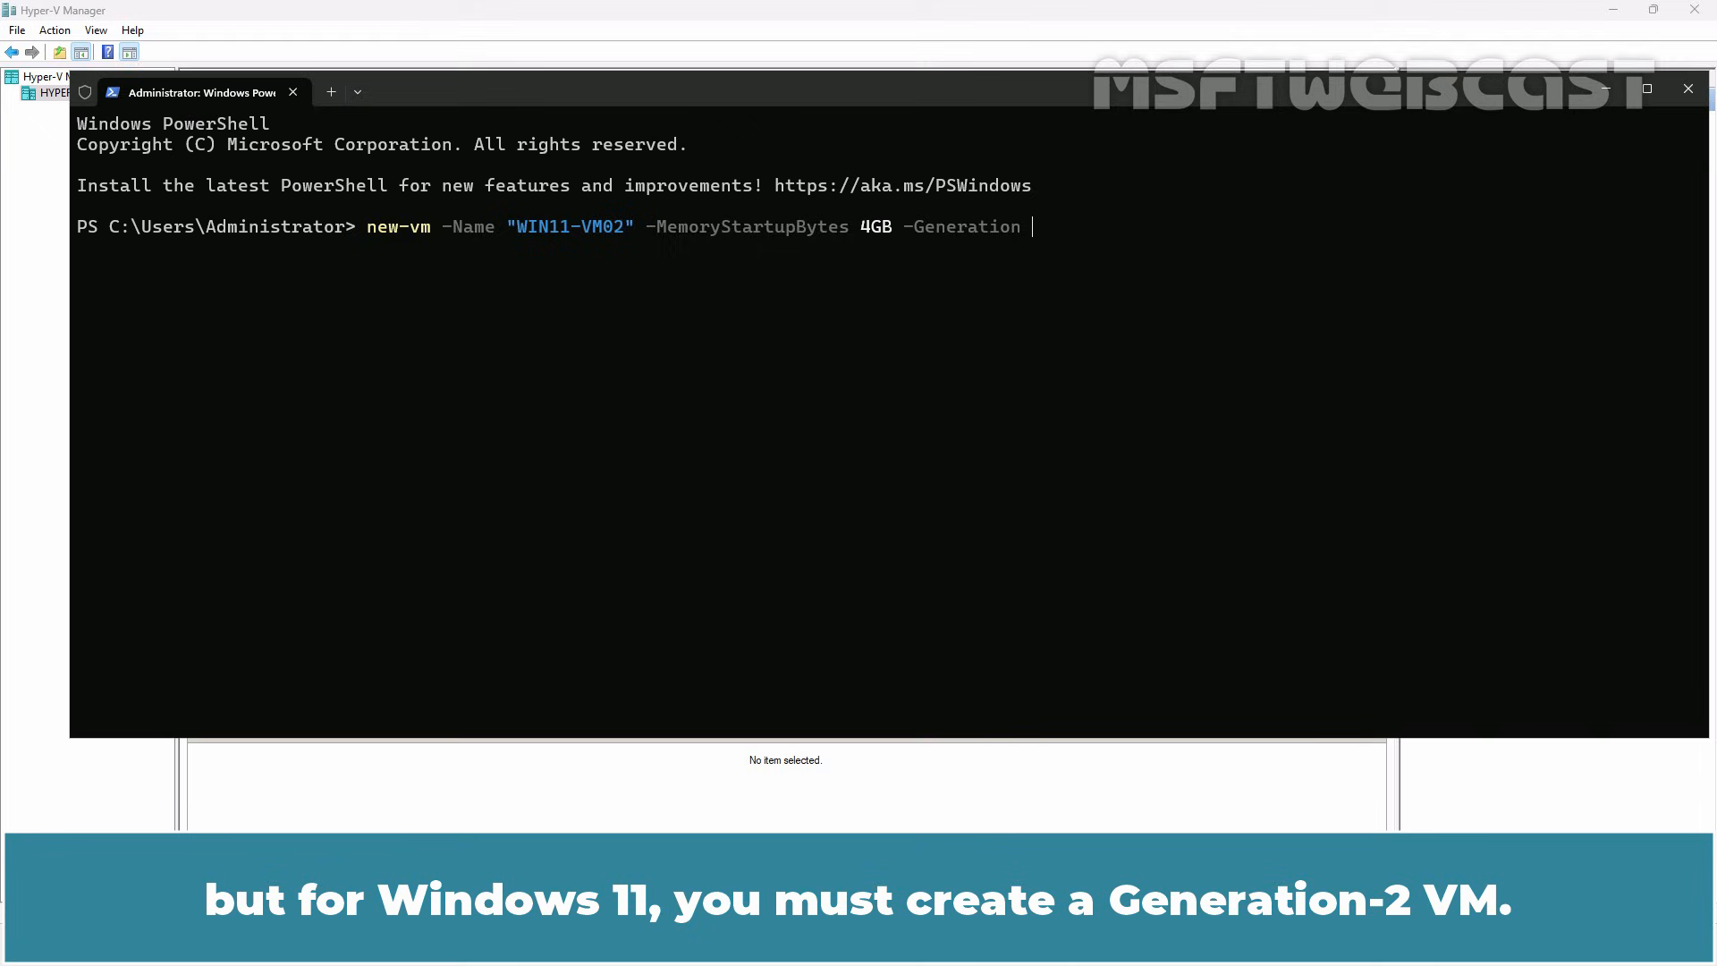
pyautogui.write('2')
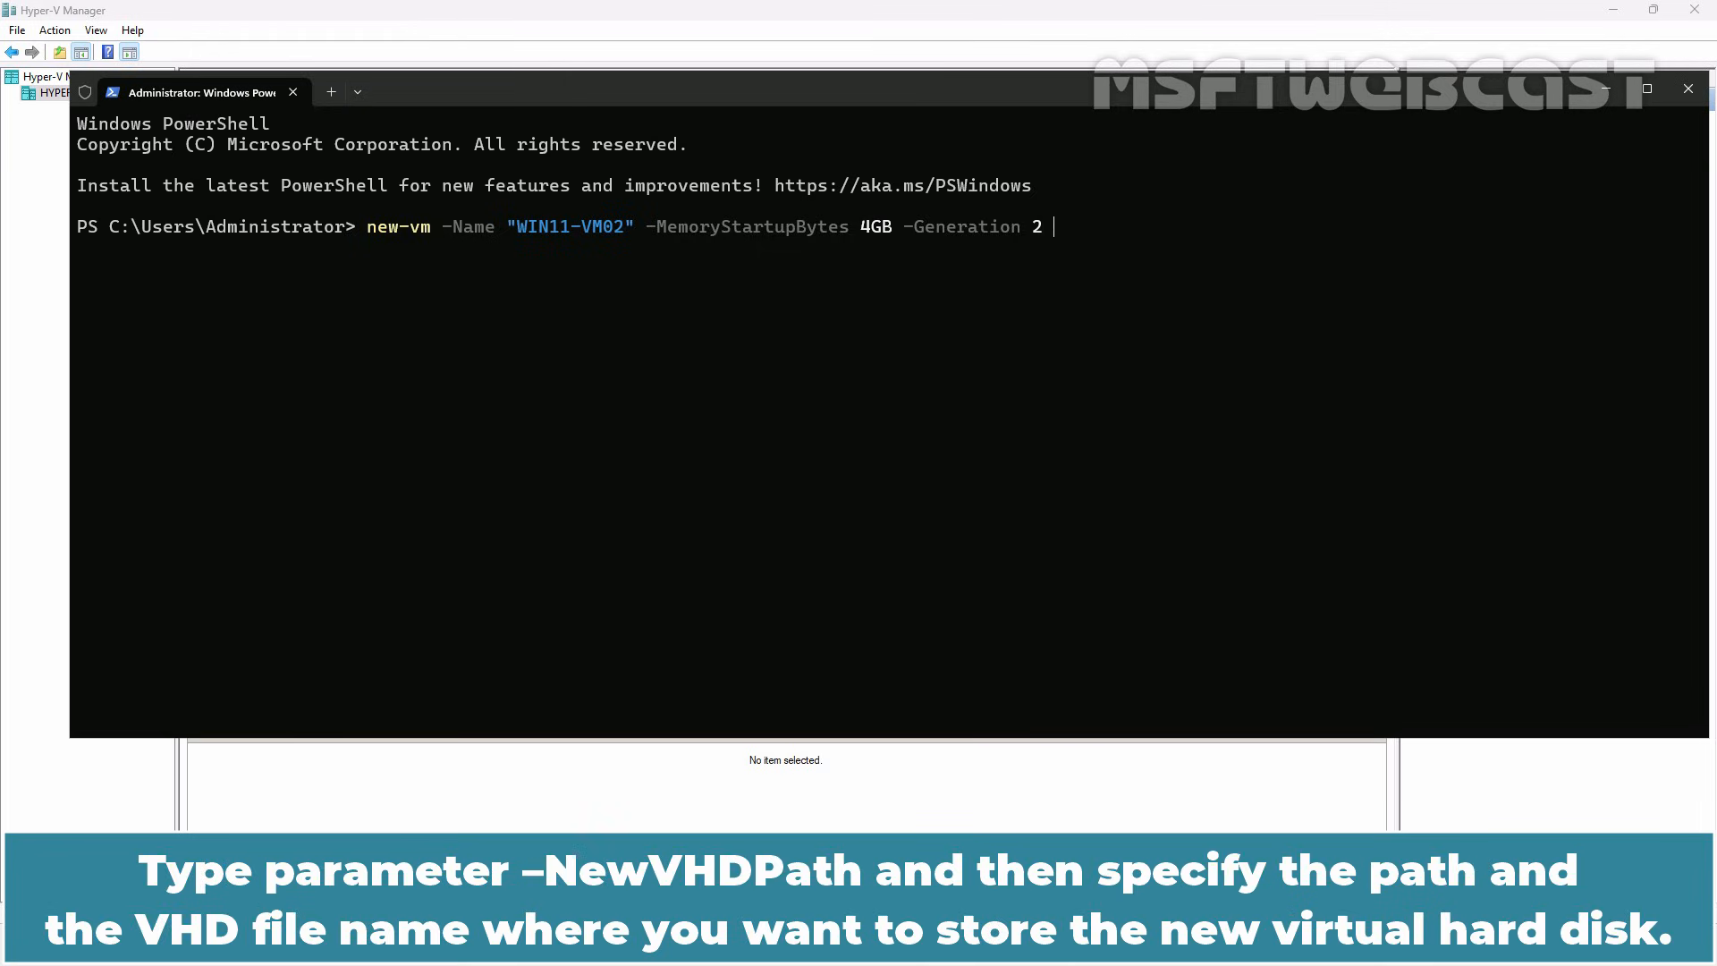
# - Add a new 100GB disk at D:\VHDS\WIN11-VM02.vhdx and run the command to create the VM
pyautogui.write('-NewVHDPath')
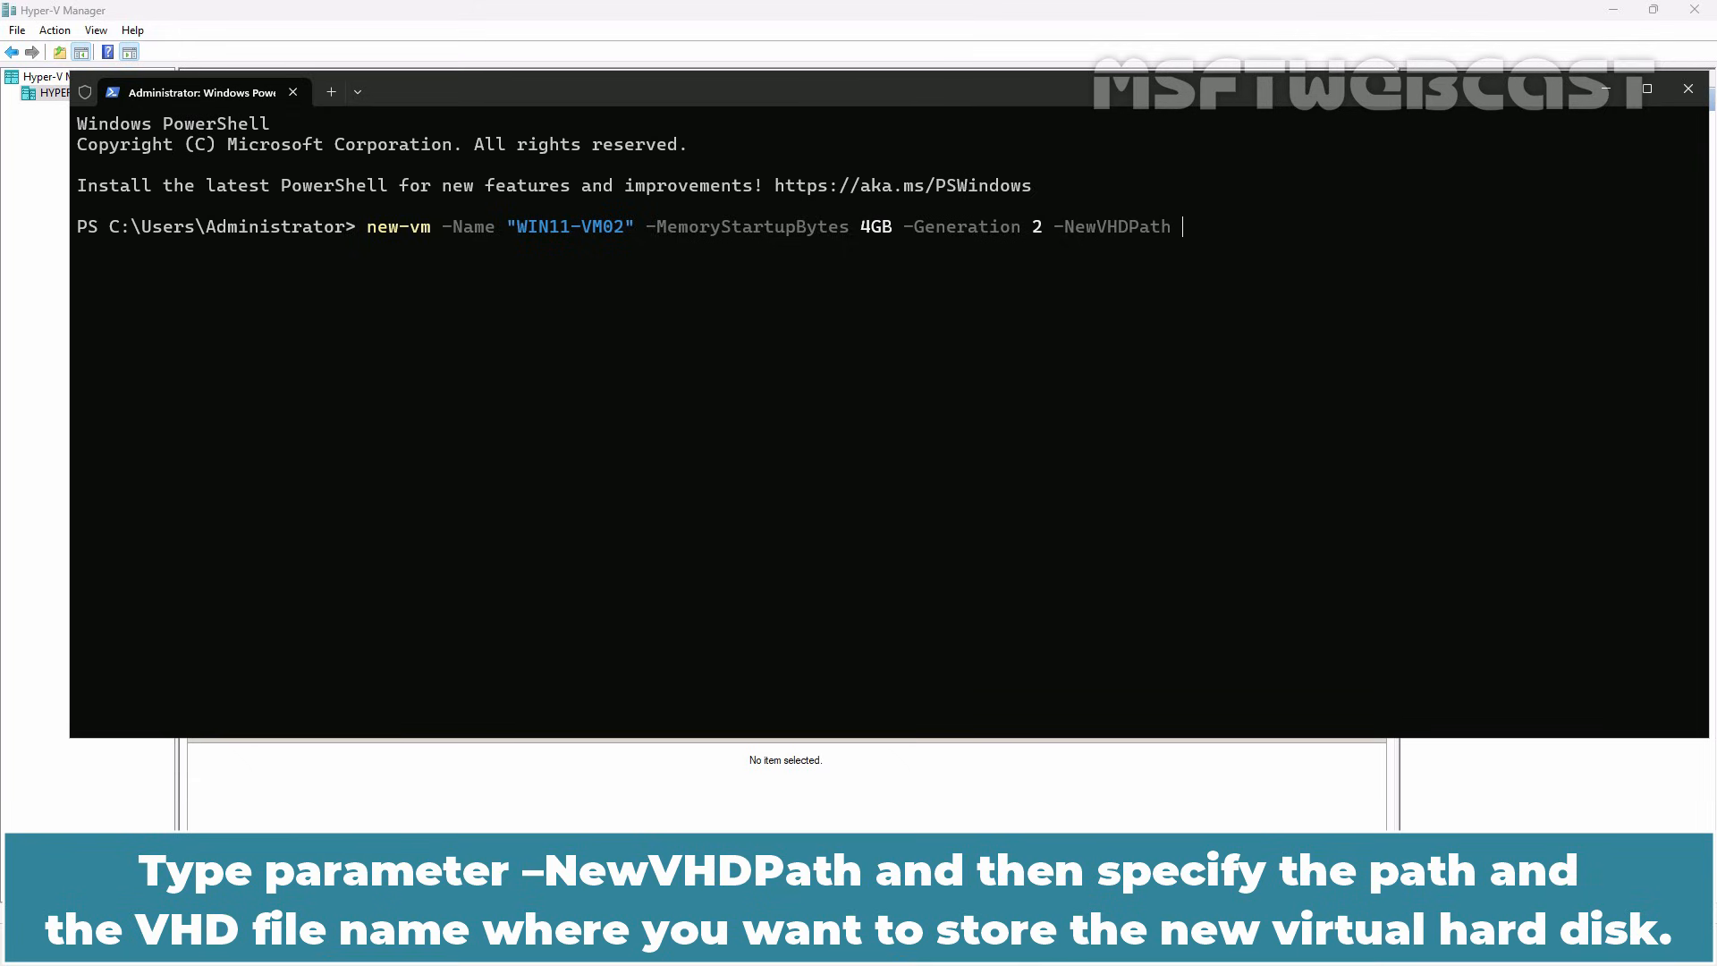
pyautogui.write('"D:\\V')
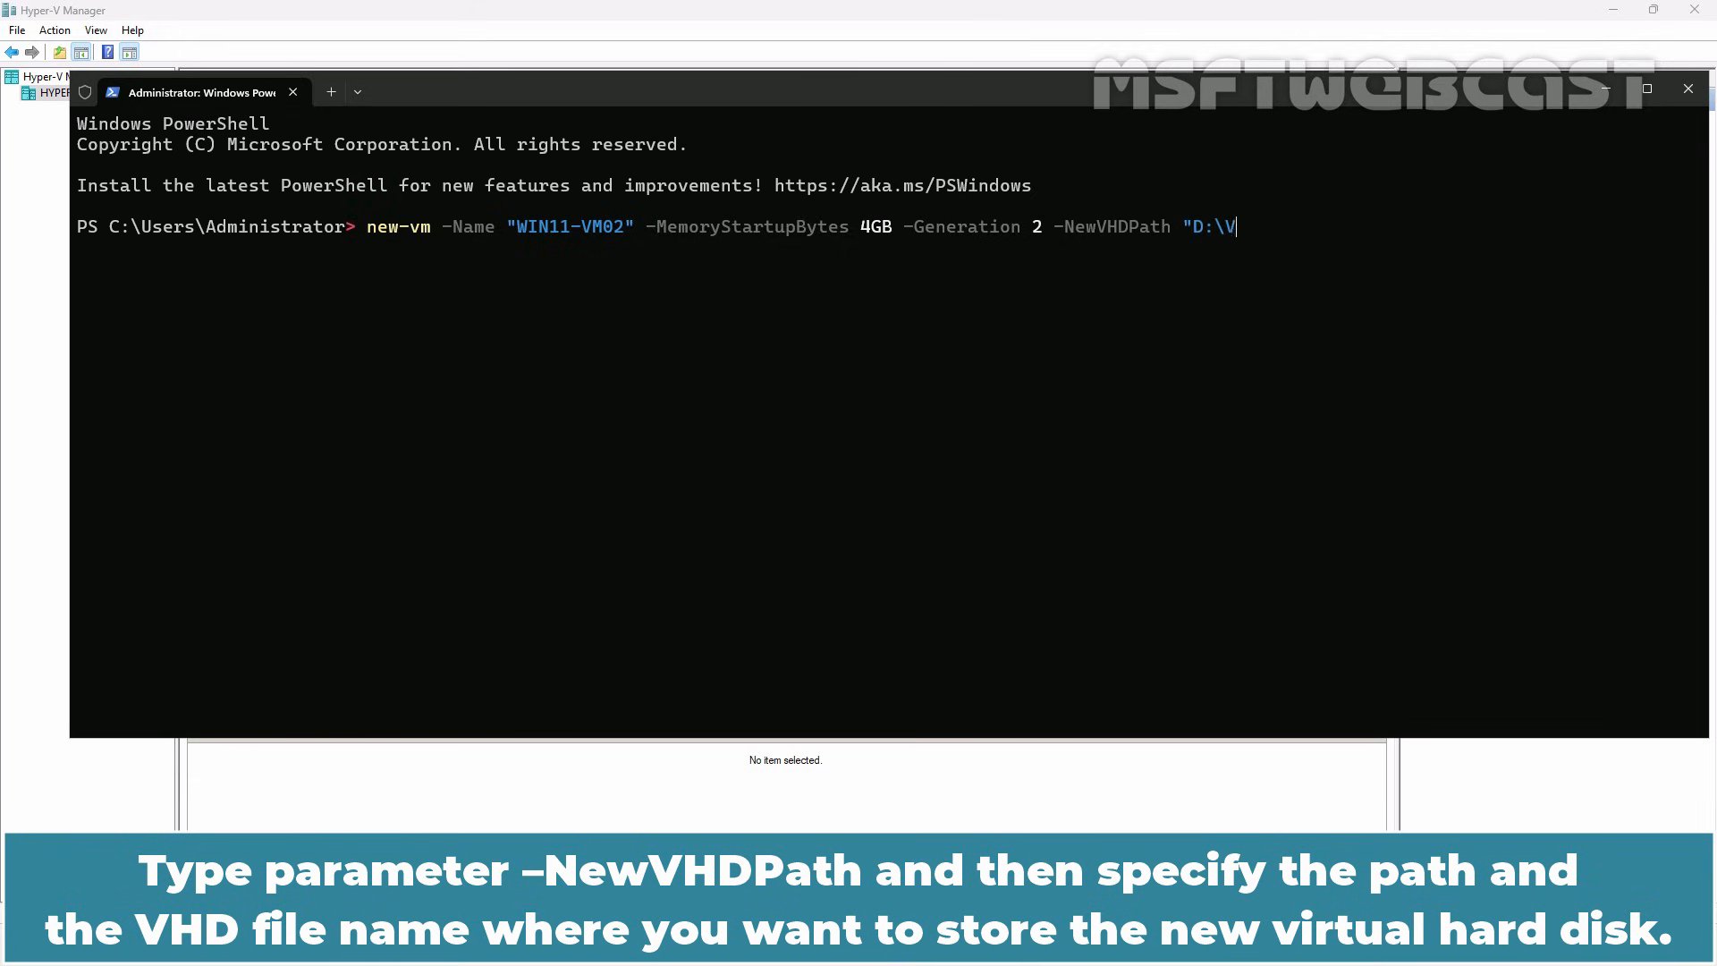
pyautogui.write('HDS\\WIN11-VM"')
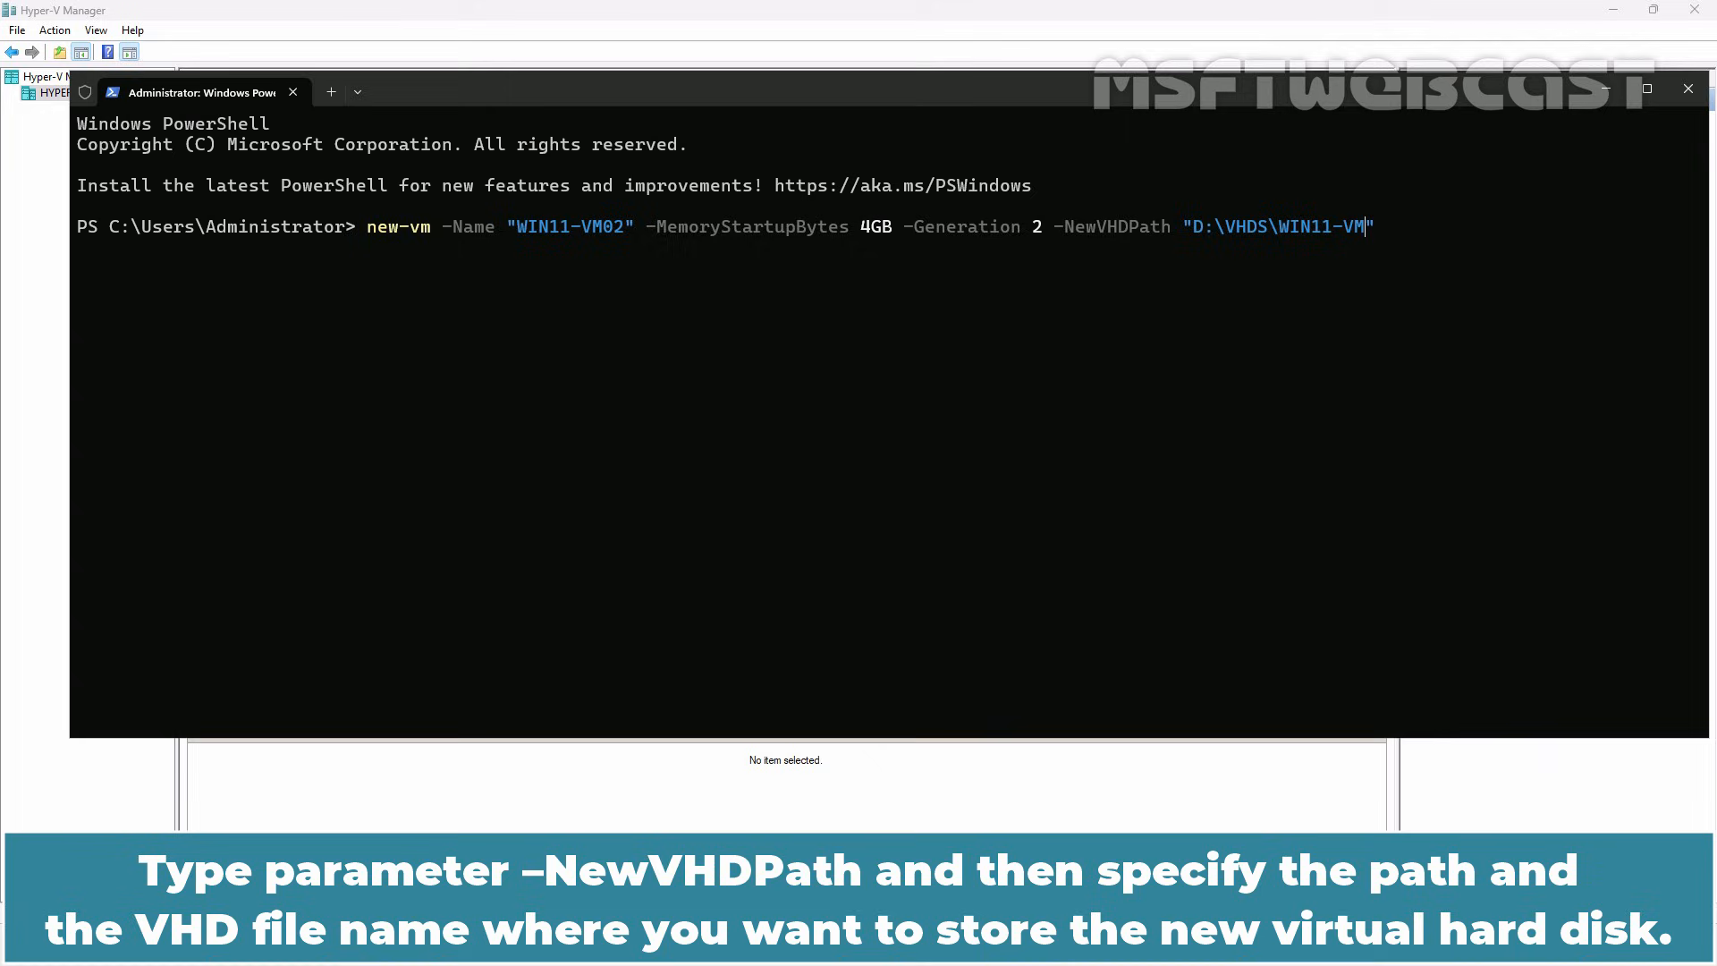
pyautogui.write('02.vhdx"')
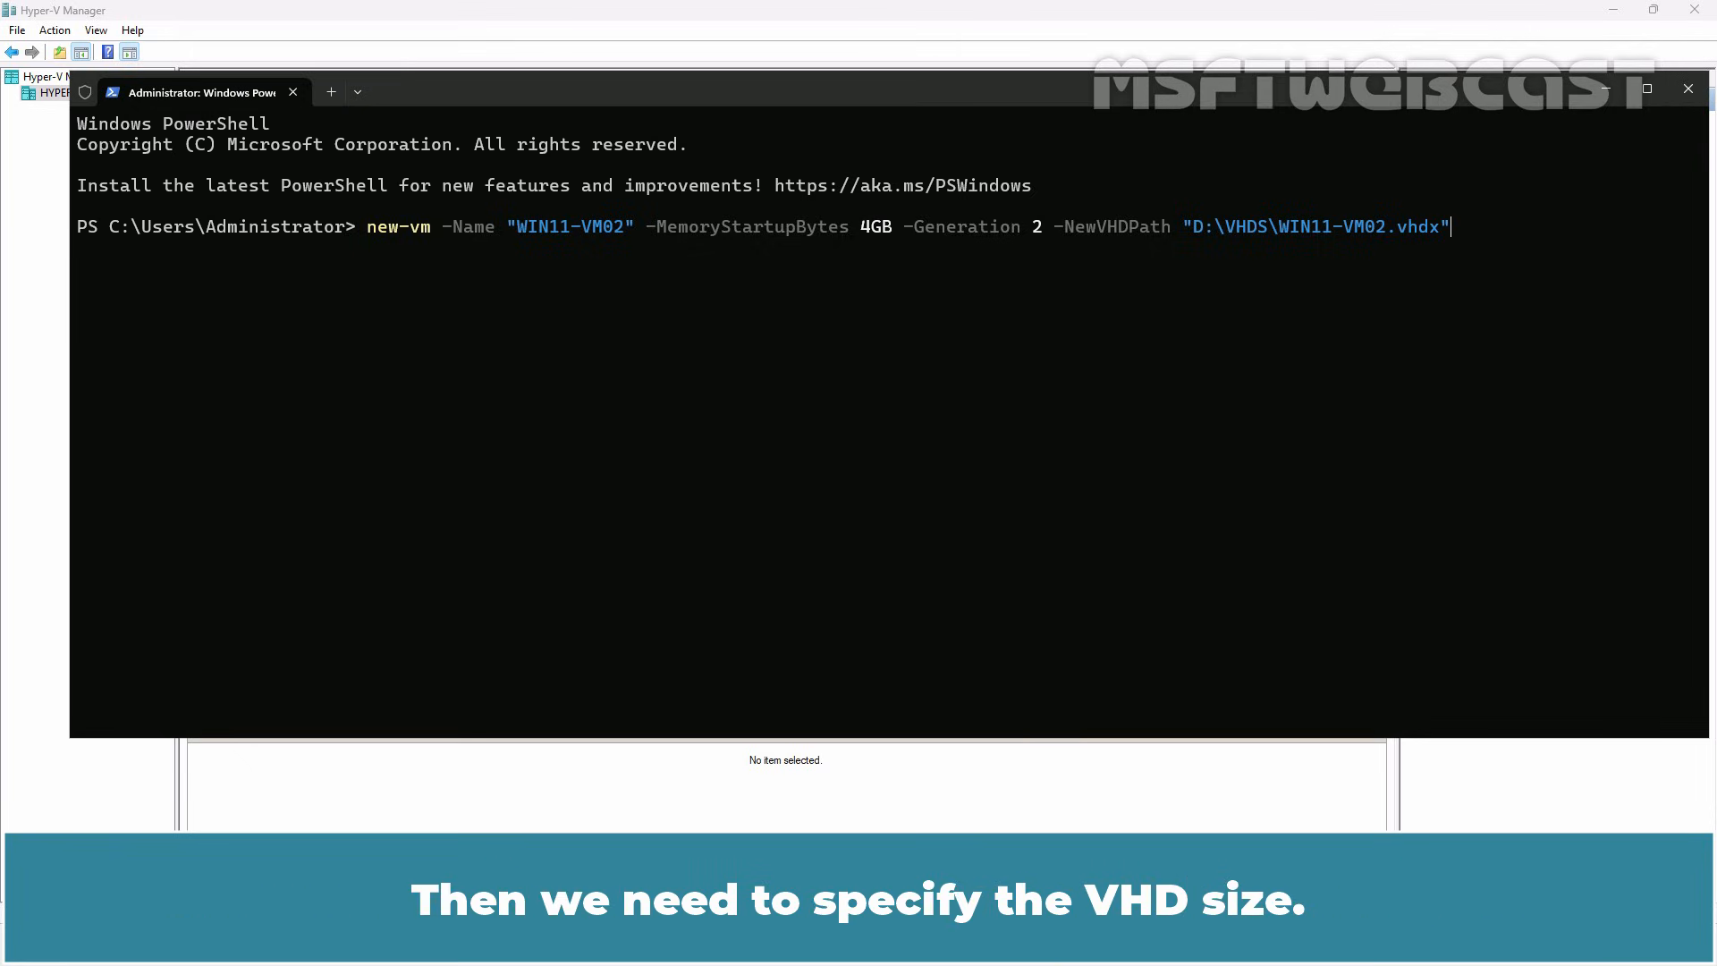
pyautogui.write('" "')
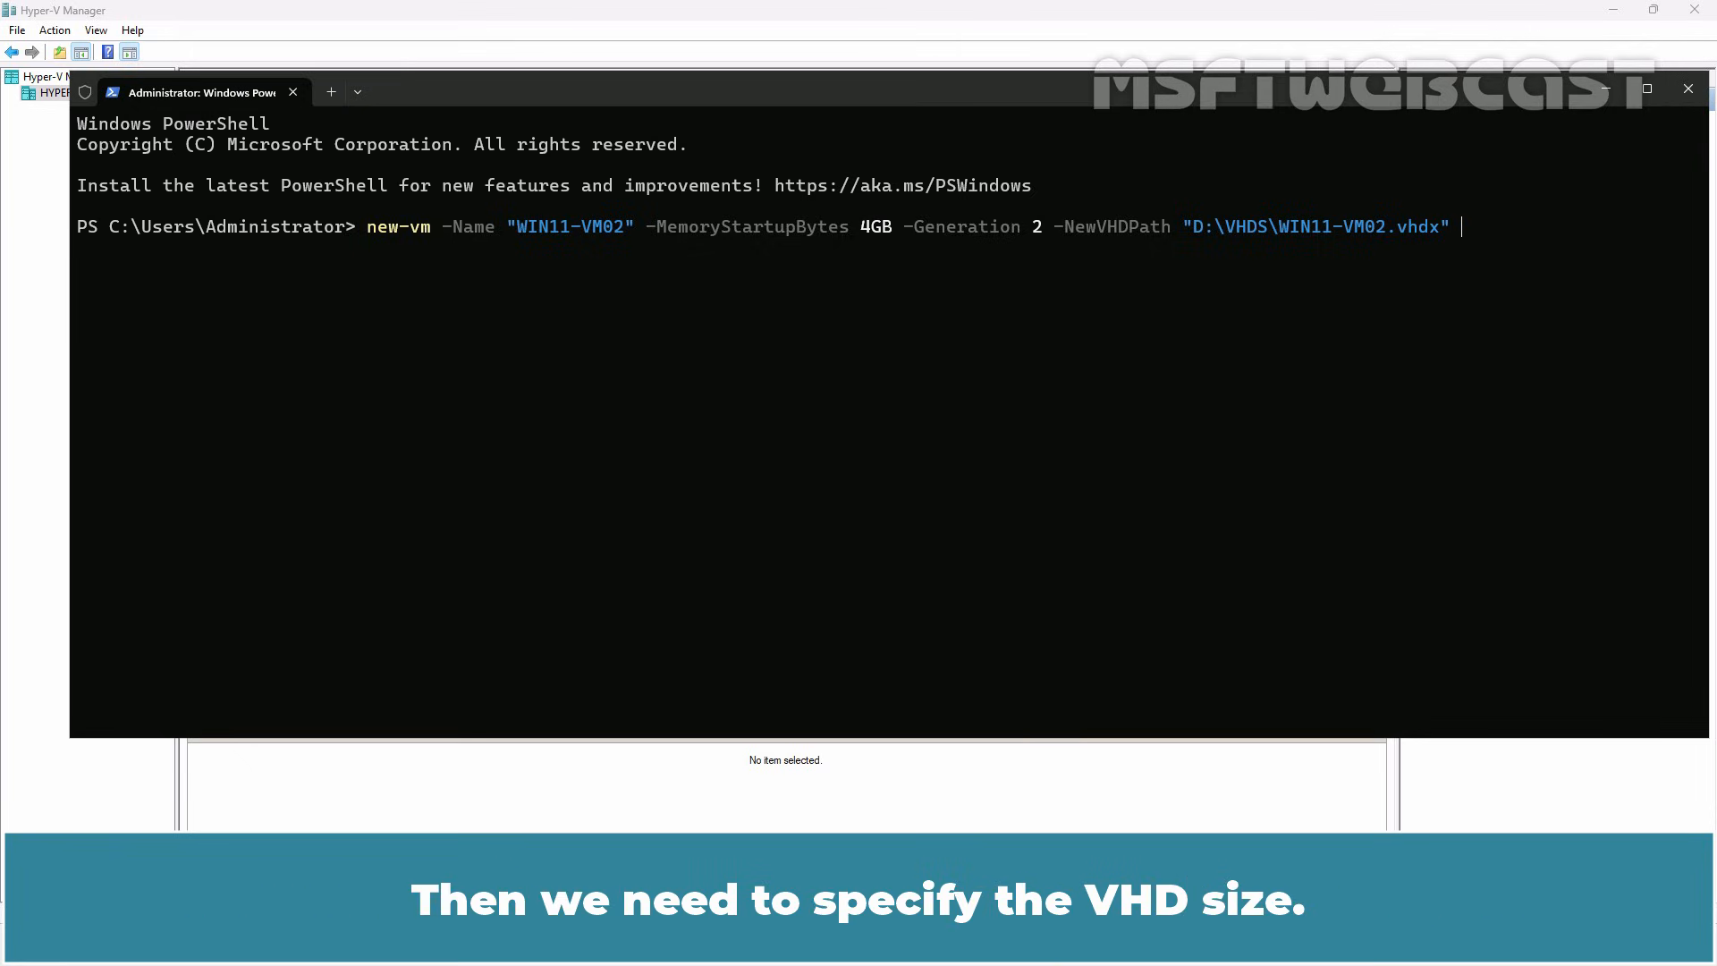
pyautogui.write('-new')
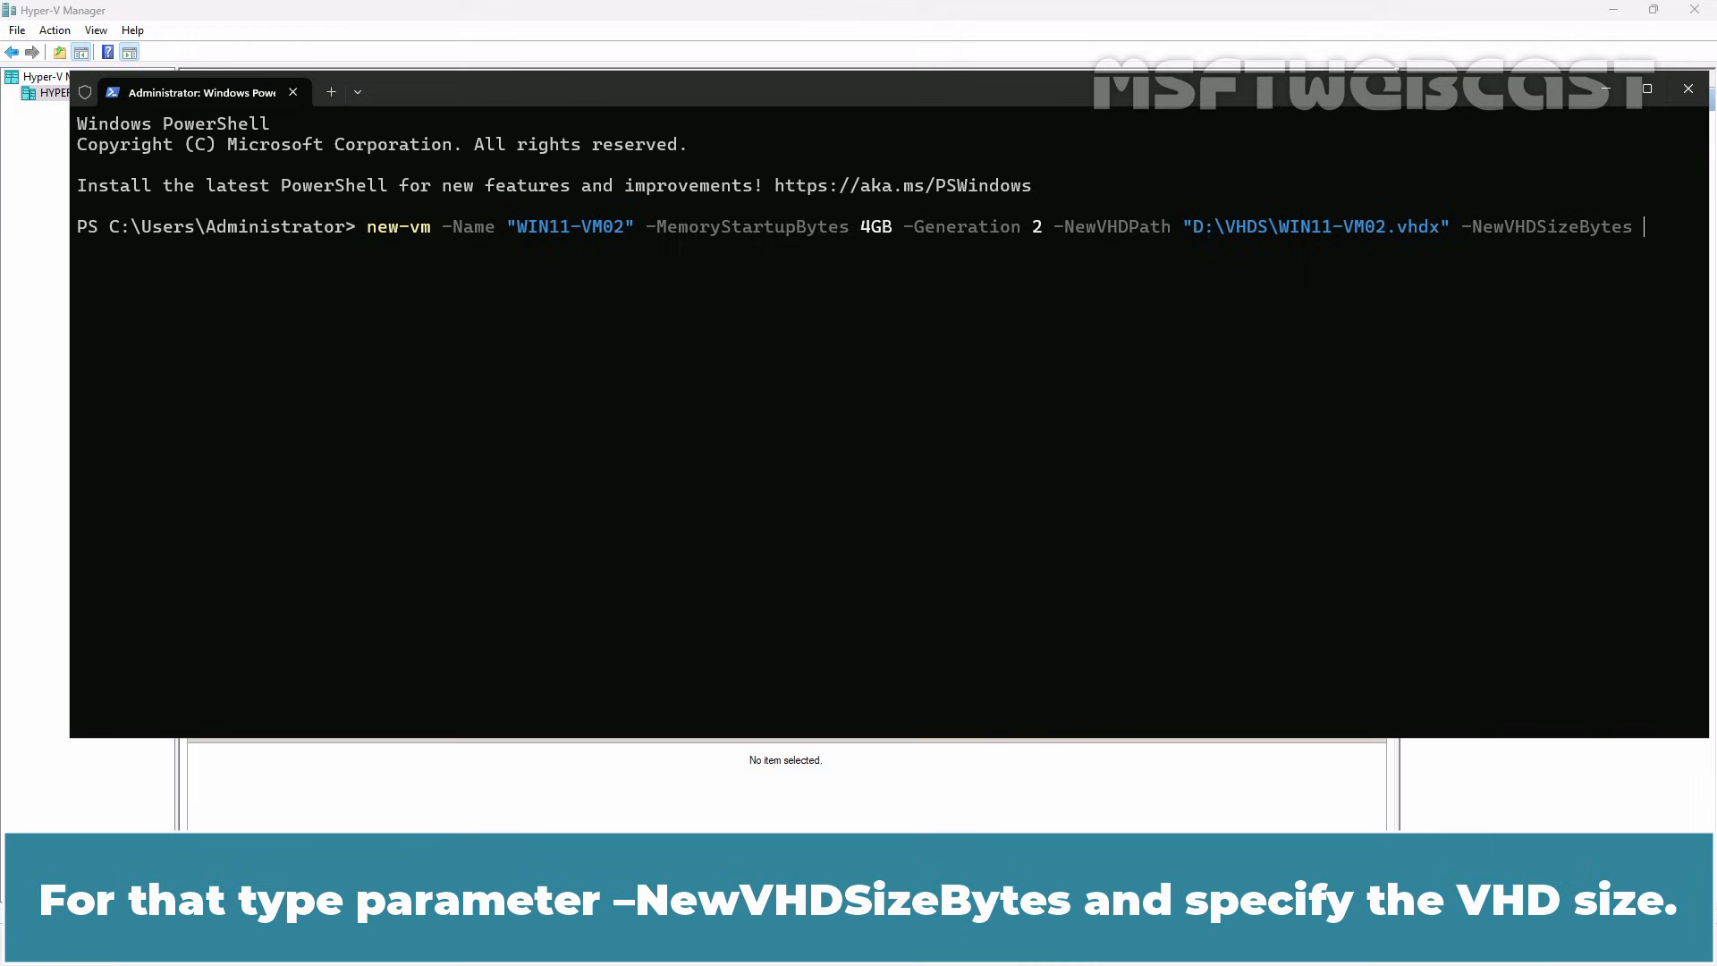
pyautogui.write('100GB')
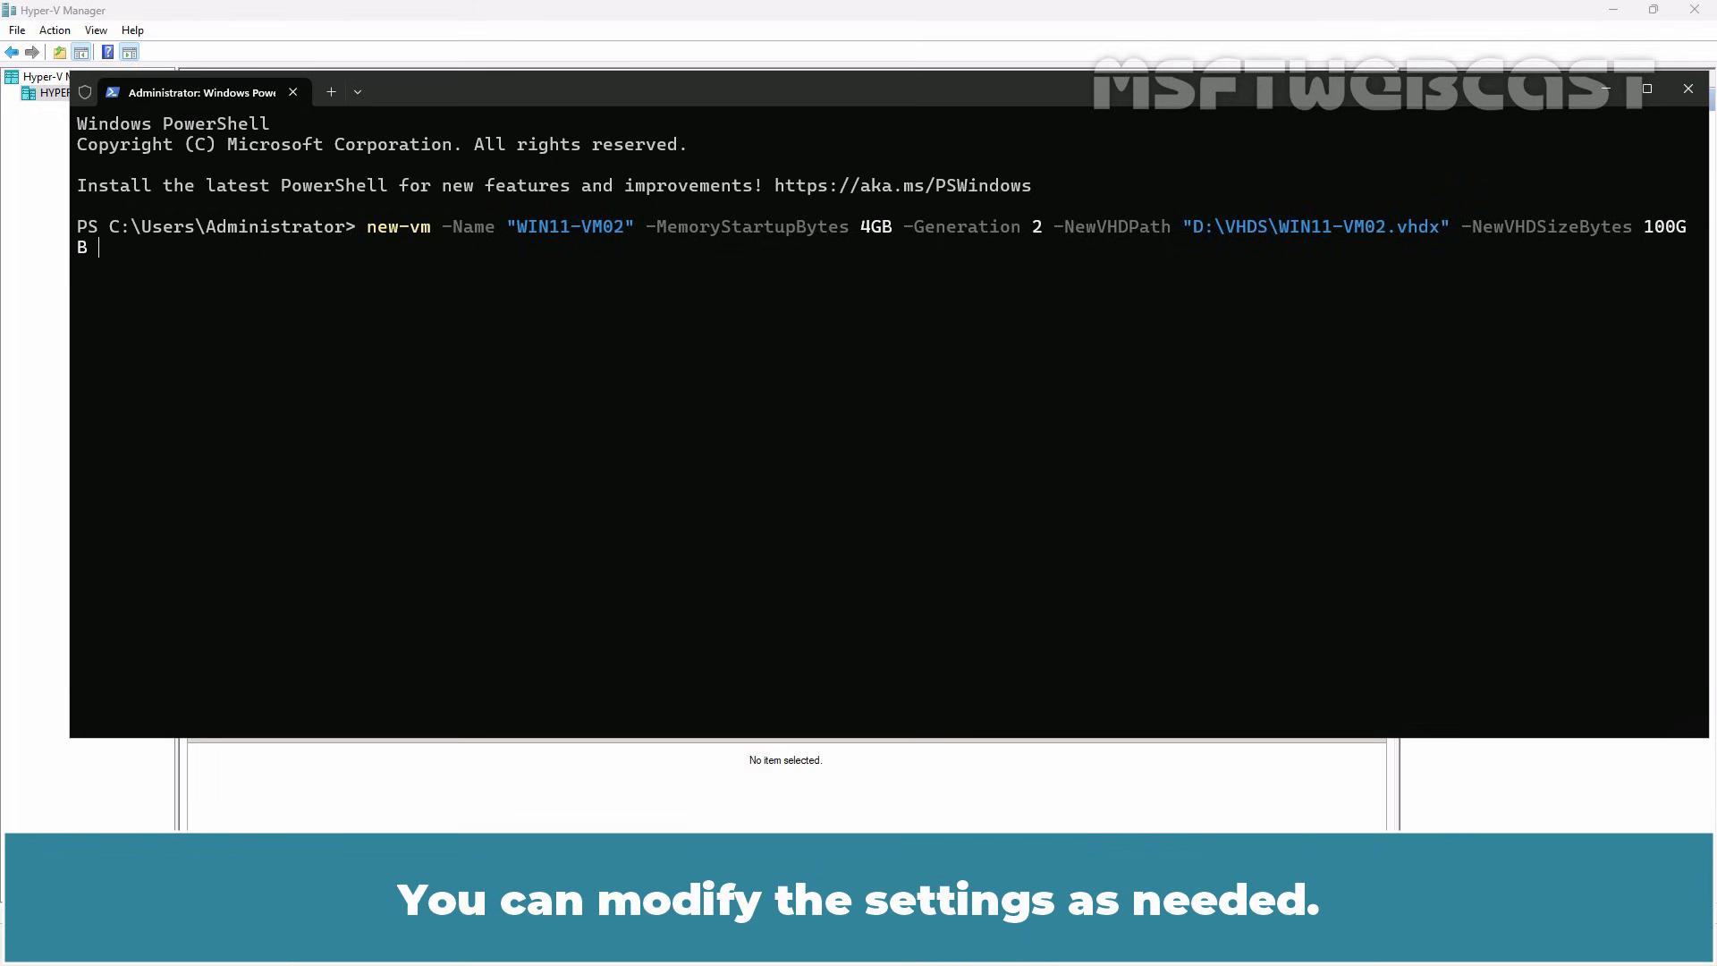
pyautogui.press('enter')
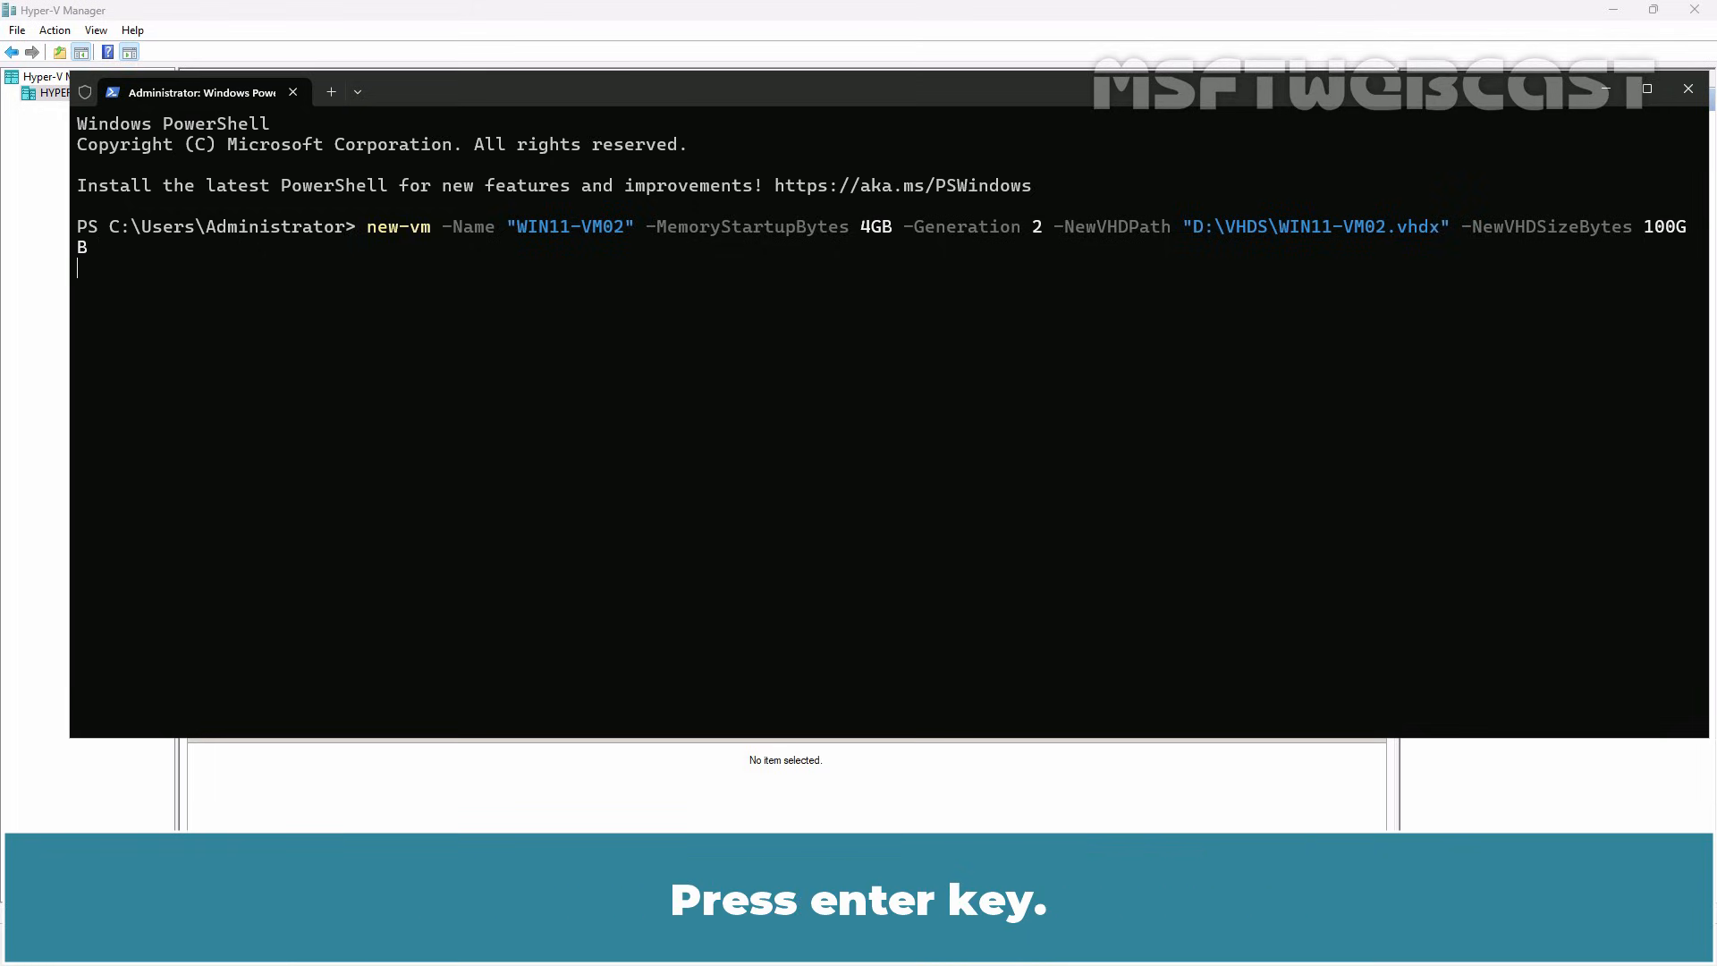
pyautogui.press('enter')
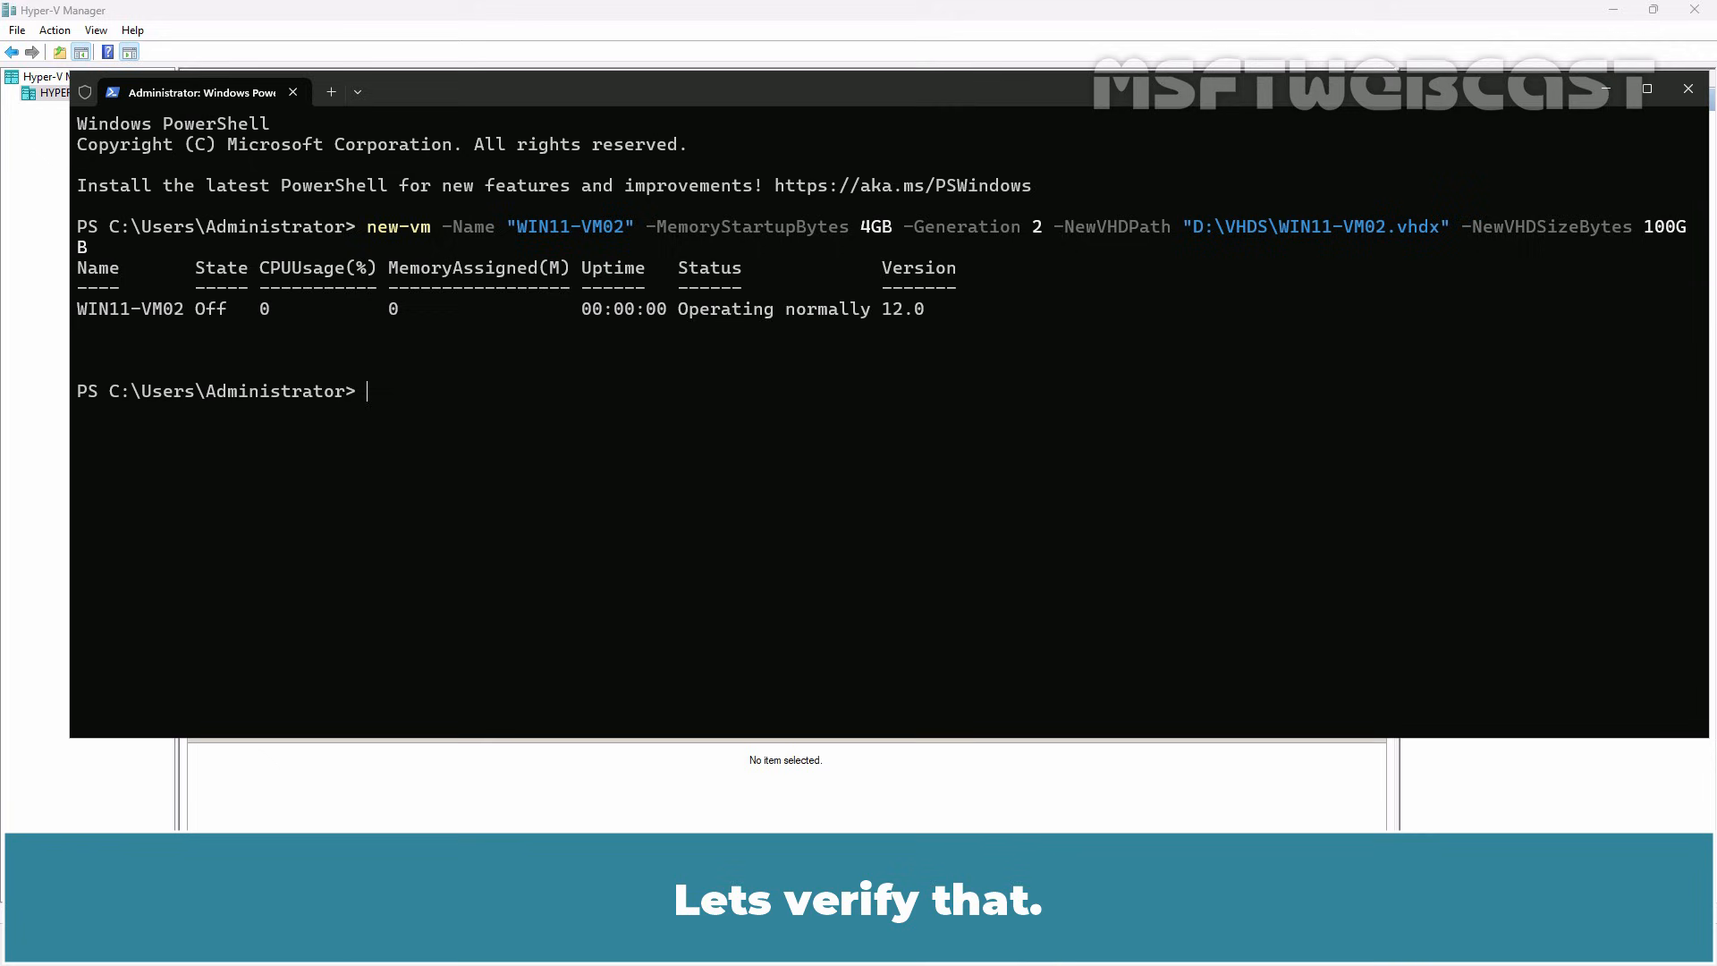
# - Run get-vm to list the host's VMs and confirm WIN11-VM02 exists
pyautogui.write('g')
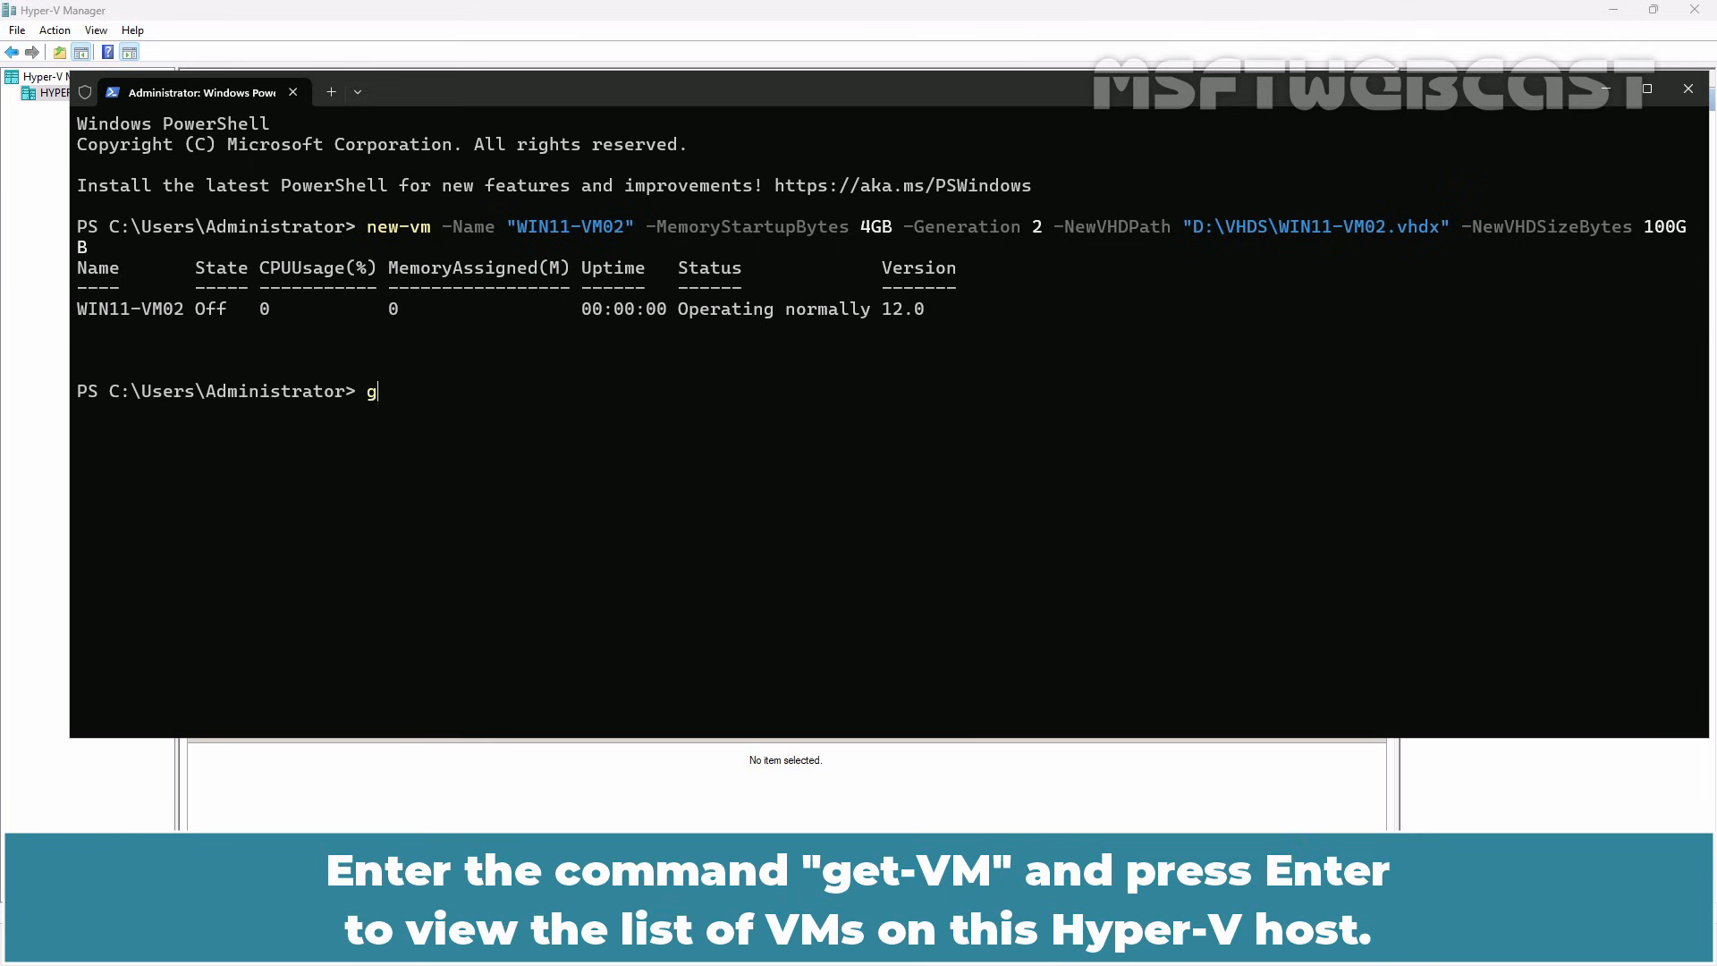
pyautogui.write('et-vm')
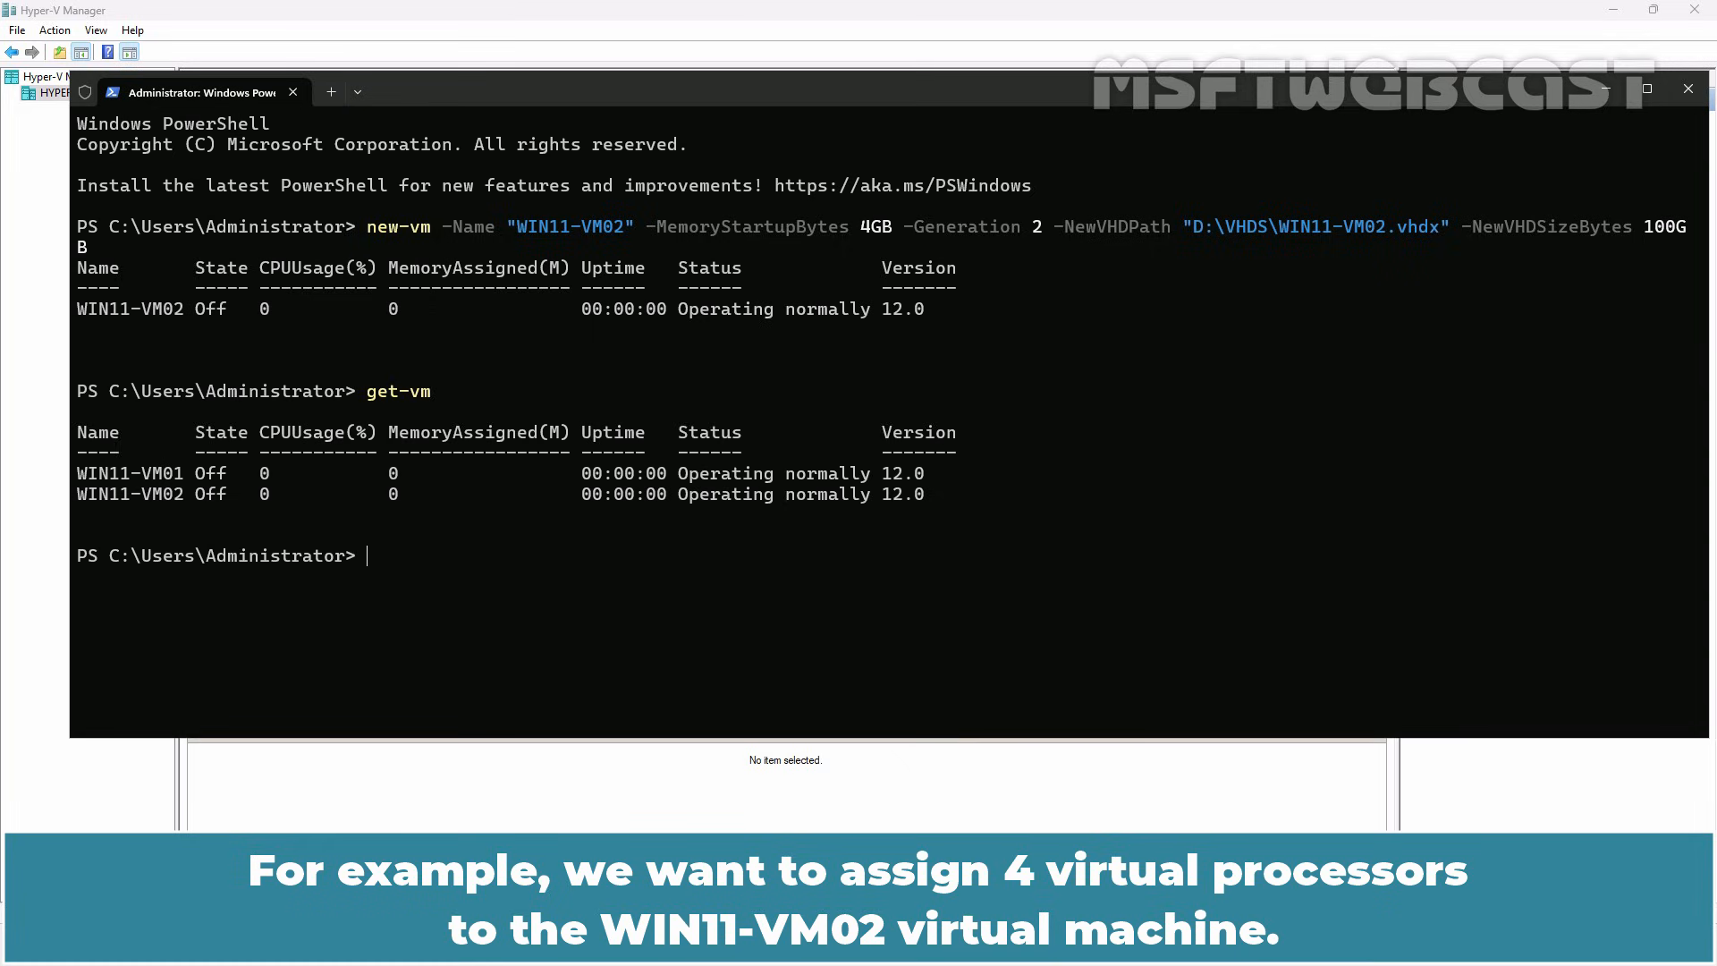
# - Set WIN11-VM02's processor count to 4 with set-vm
pyautogui.write('set-')
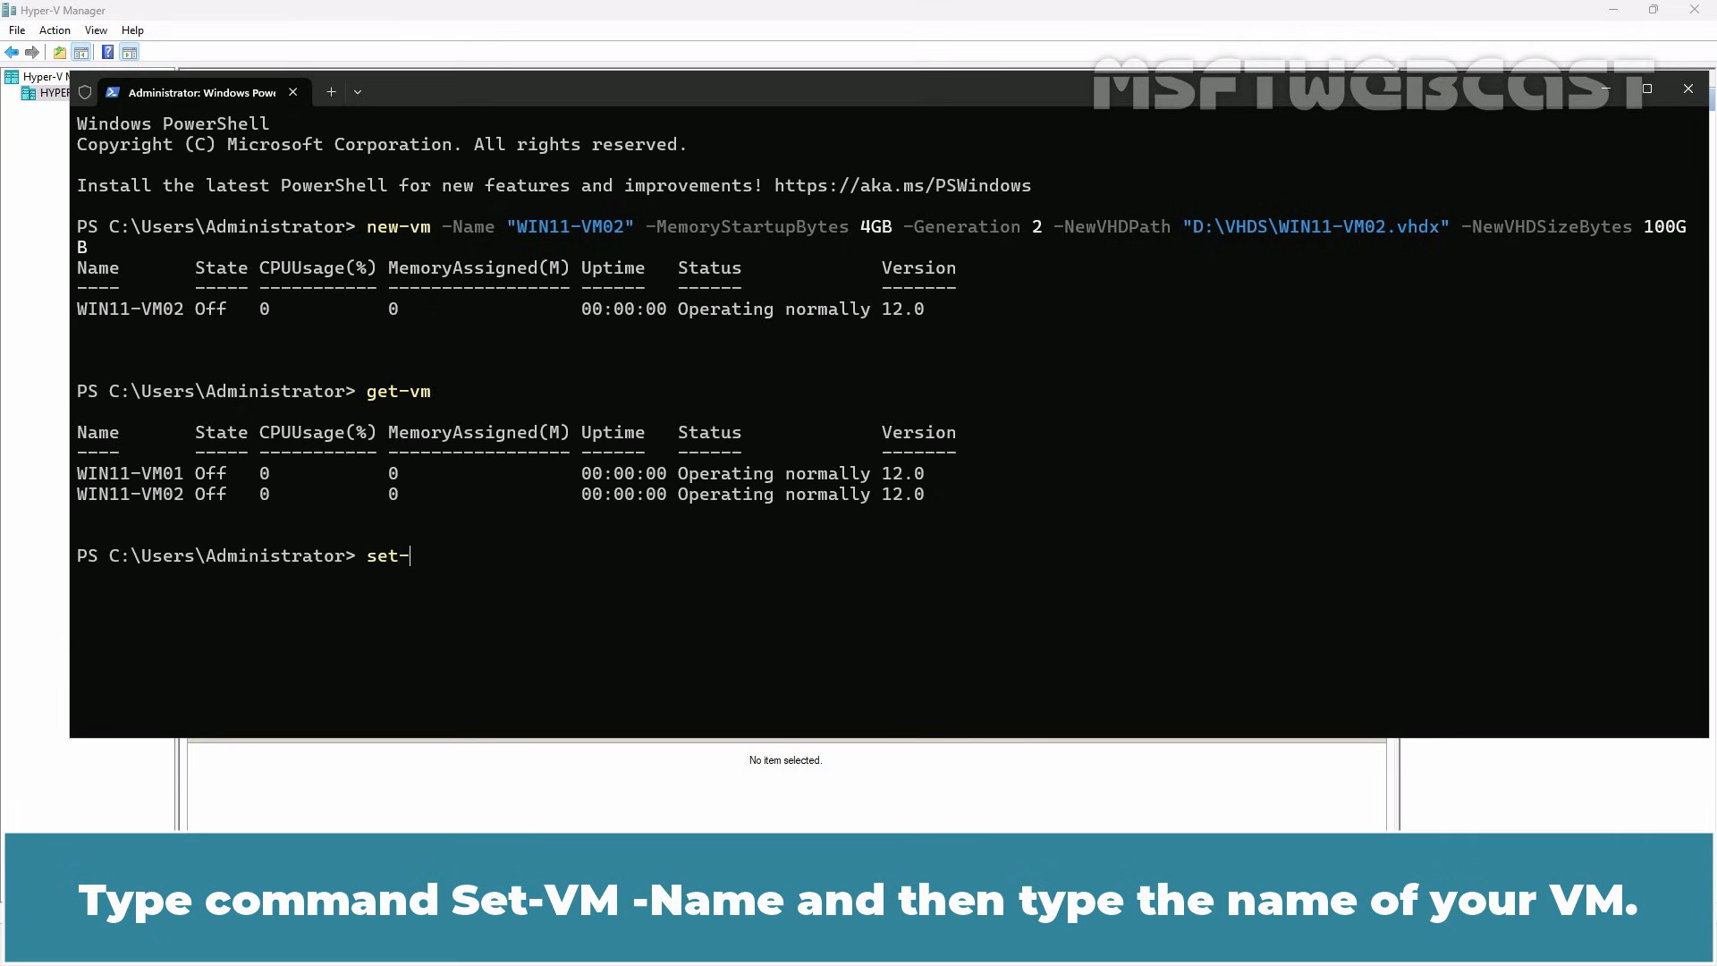
pyautogui.write('vm -Name')
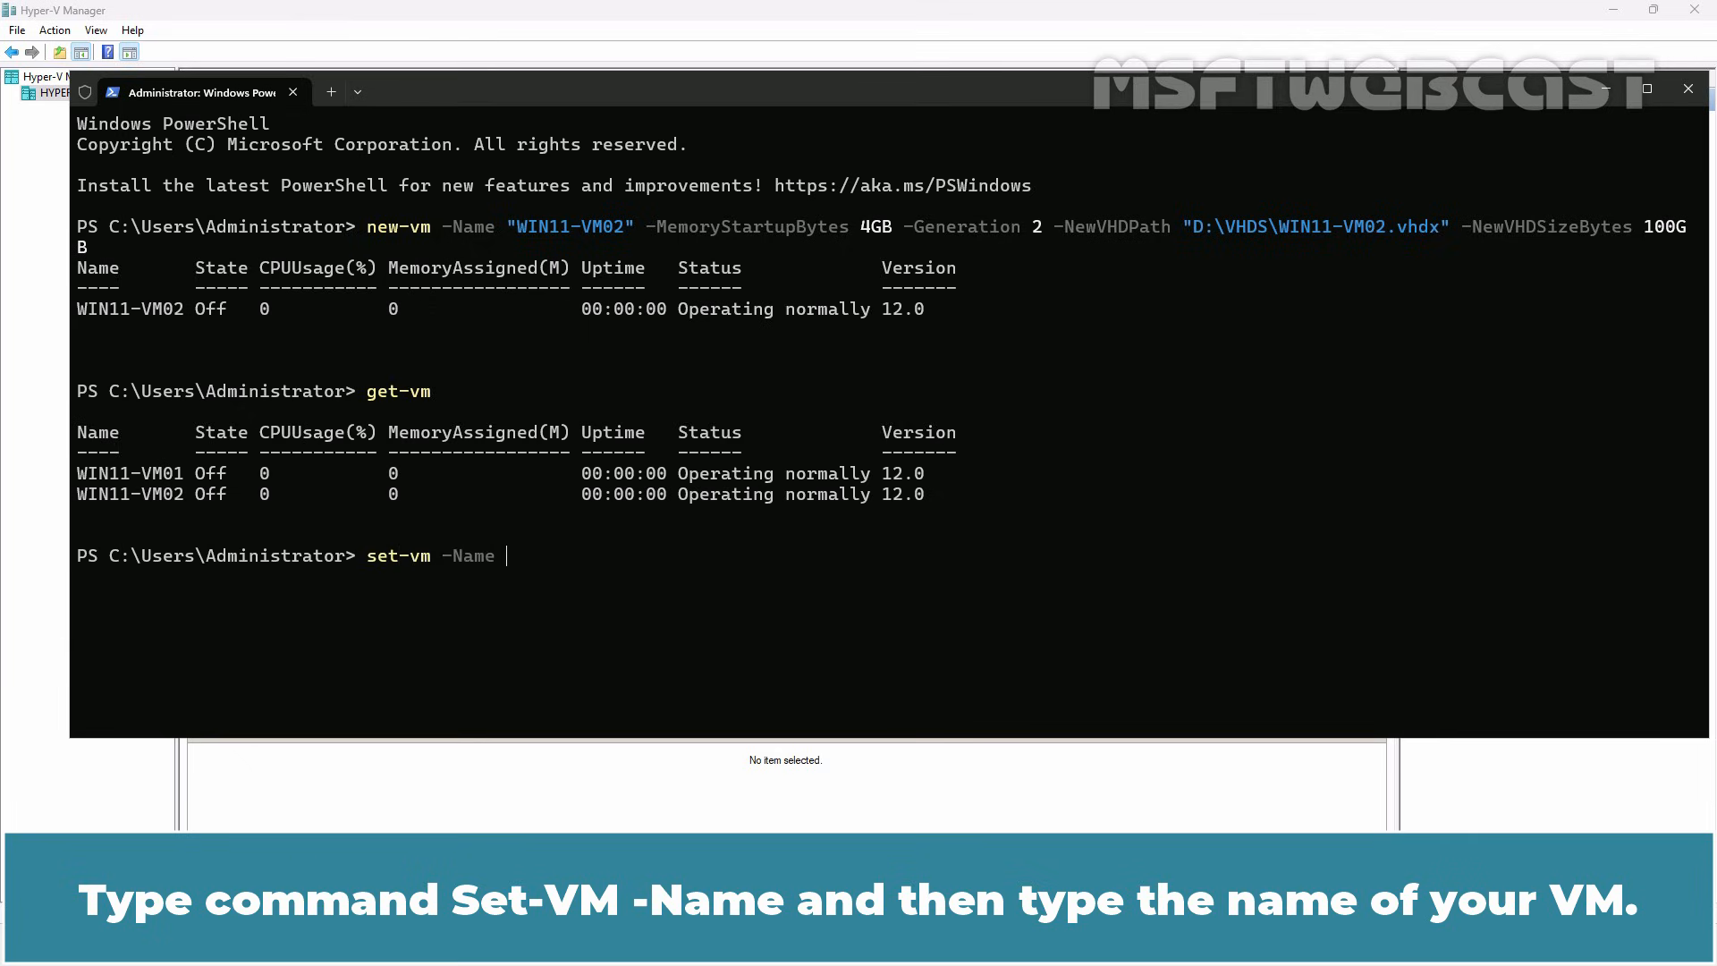
pyautogui.write('WIN11-')
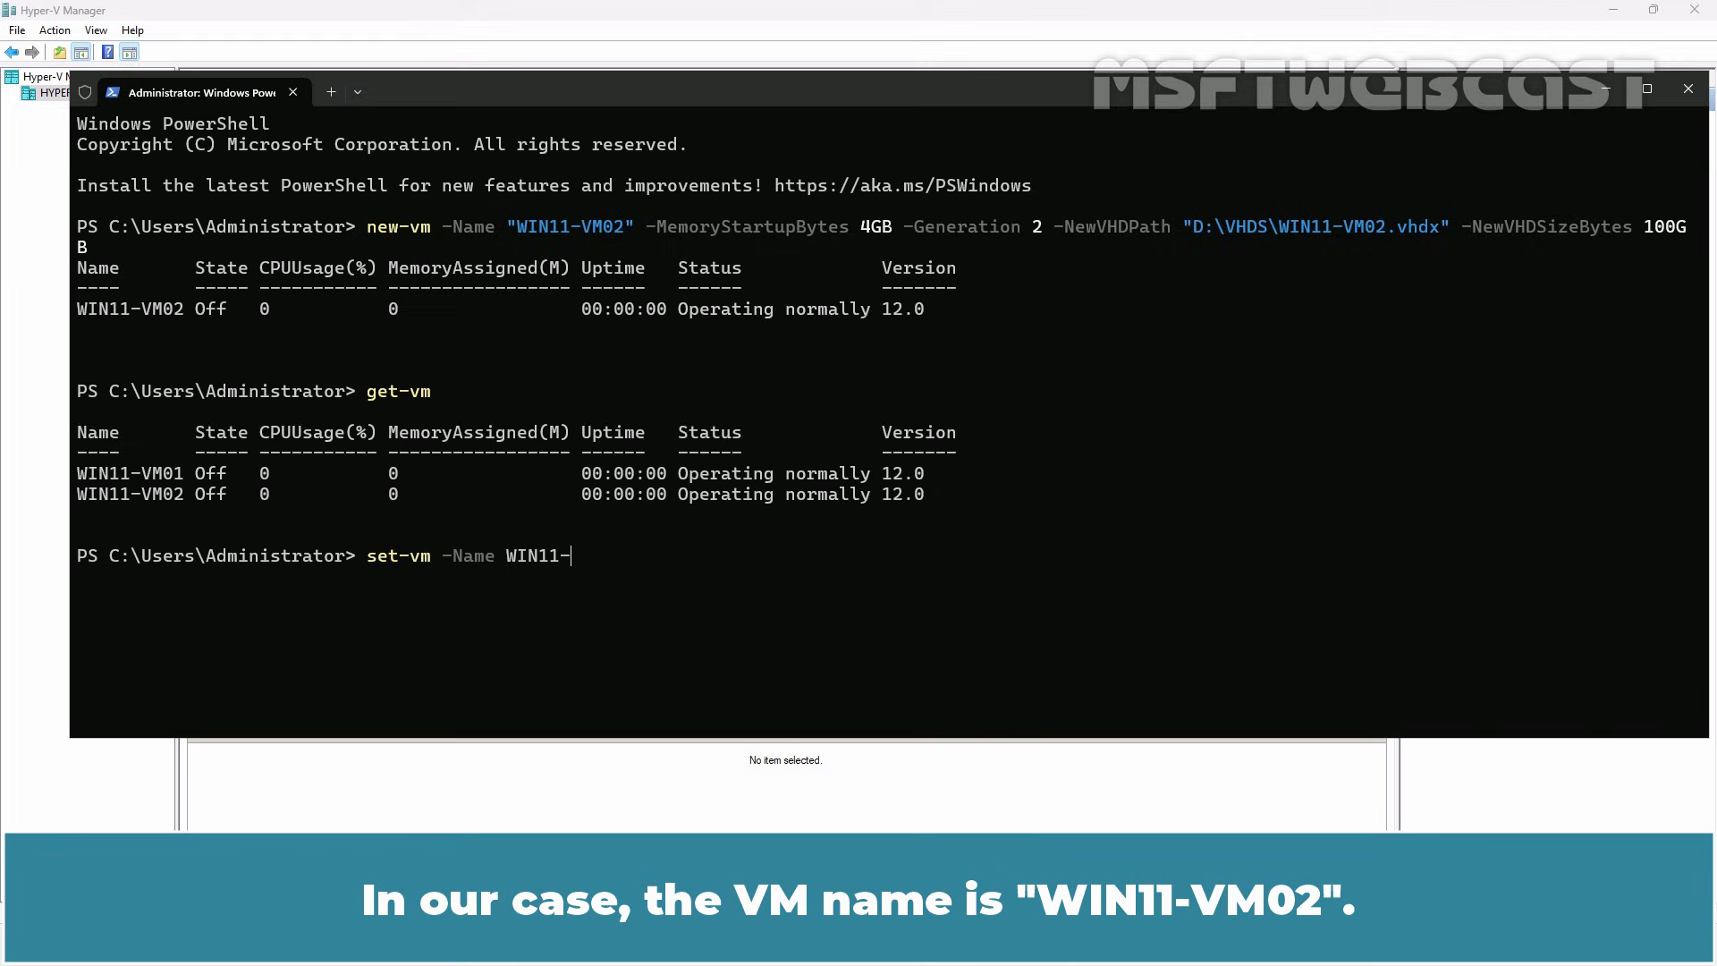
pyautogui.write('VM02')
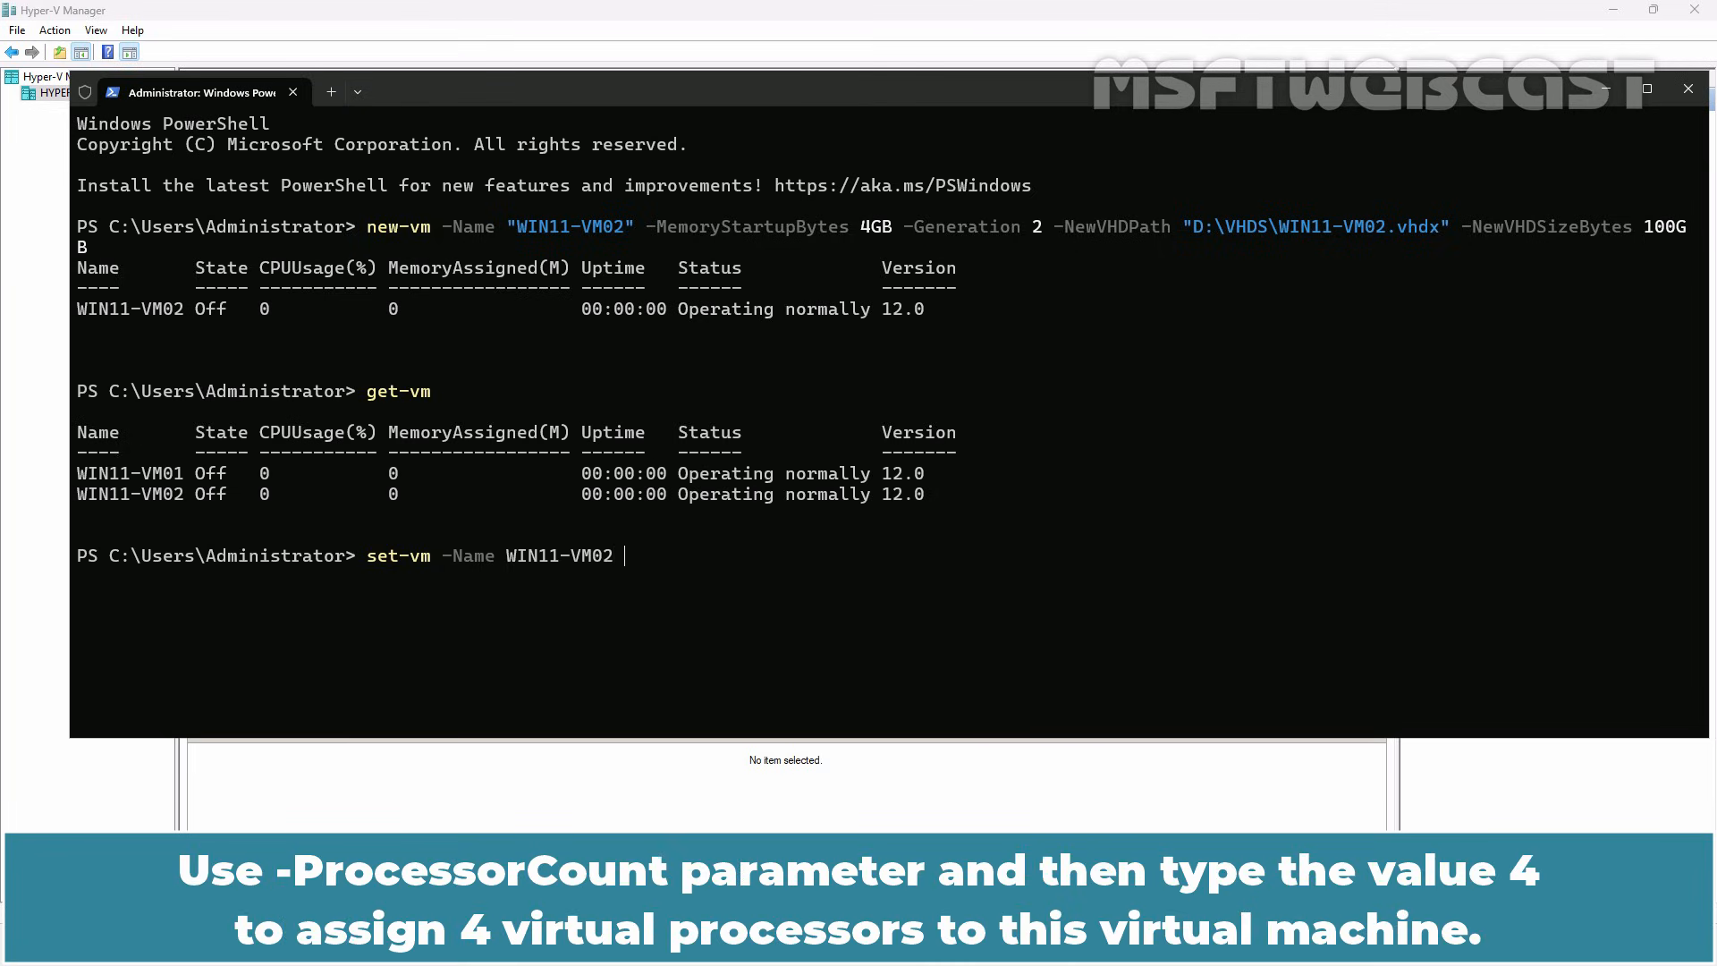
pyautogui.write('-ProcessorCount')
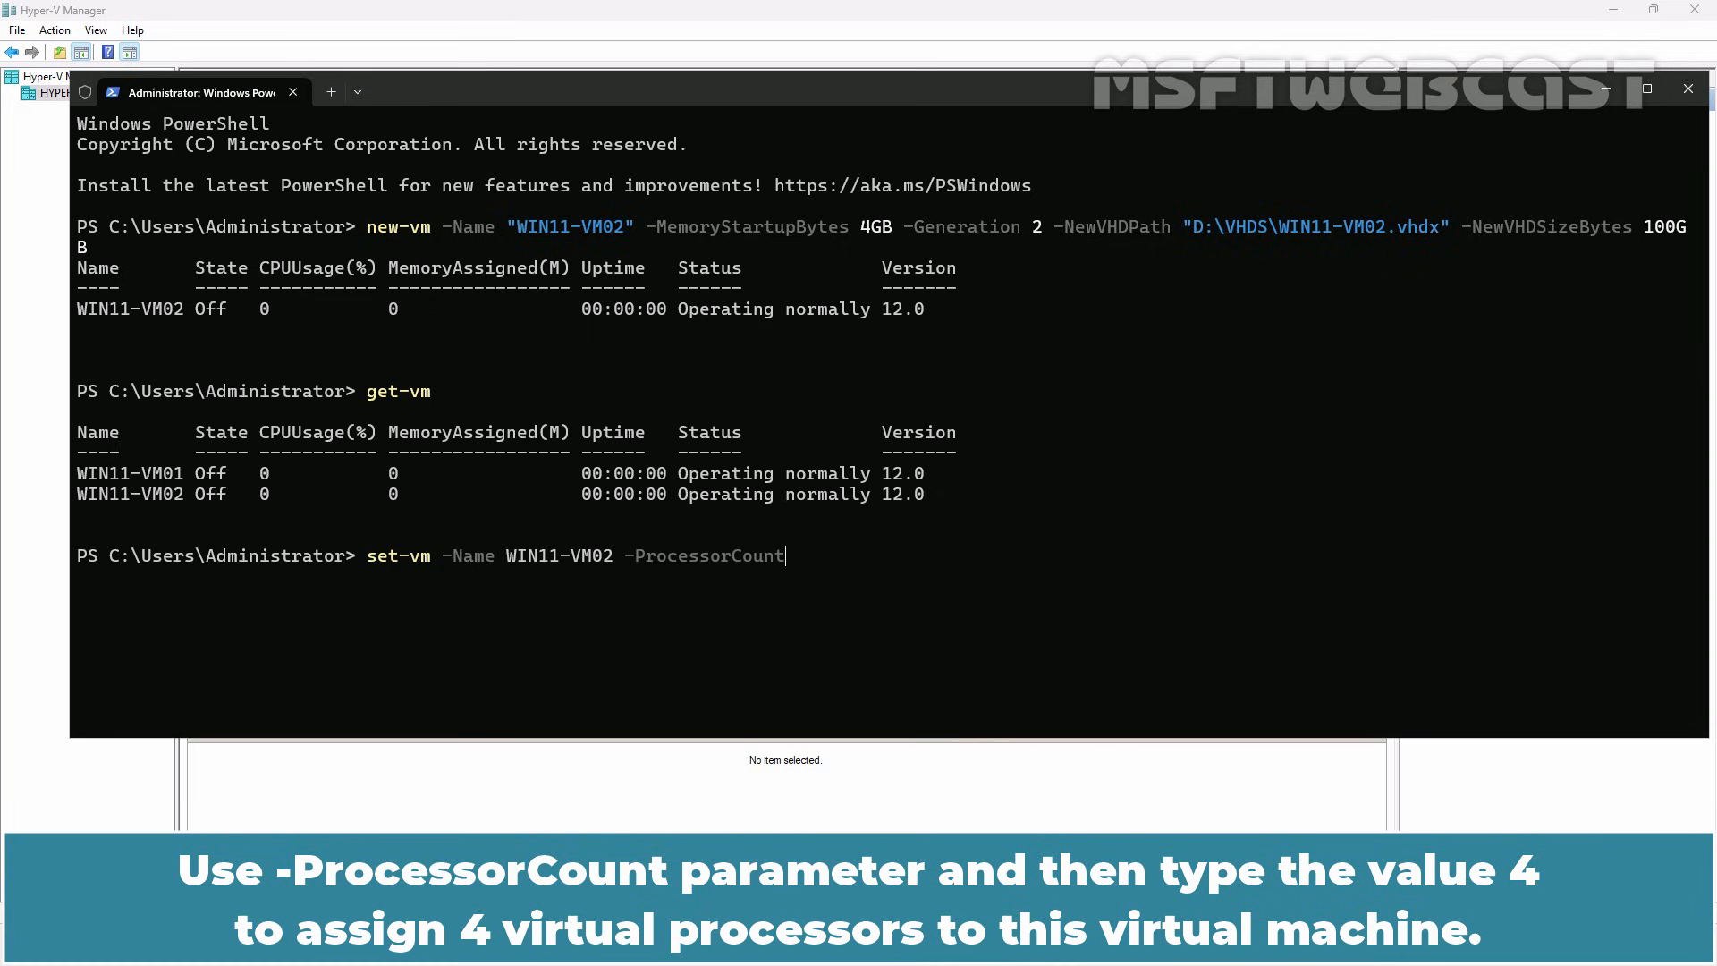
pyautogui.write('4')
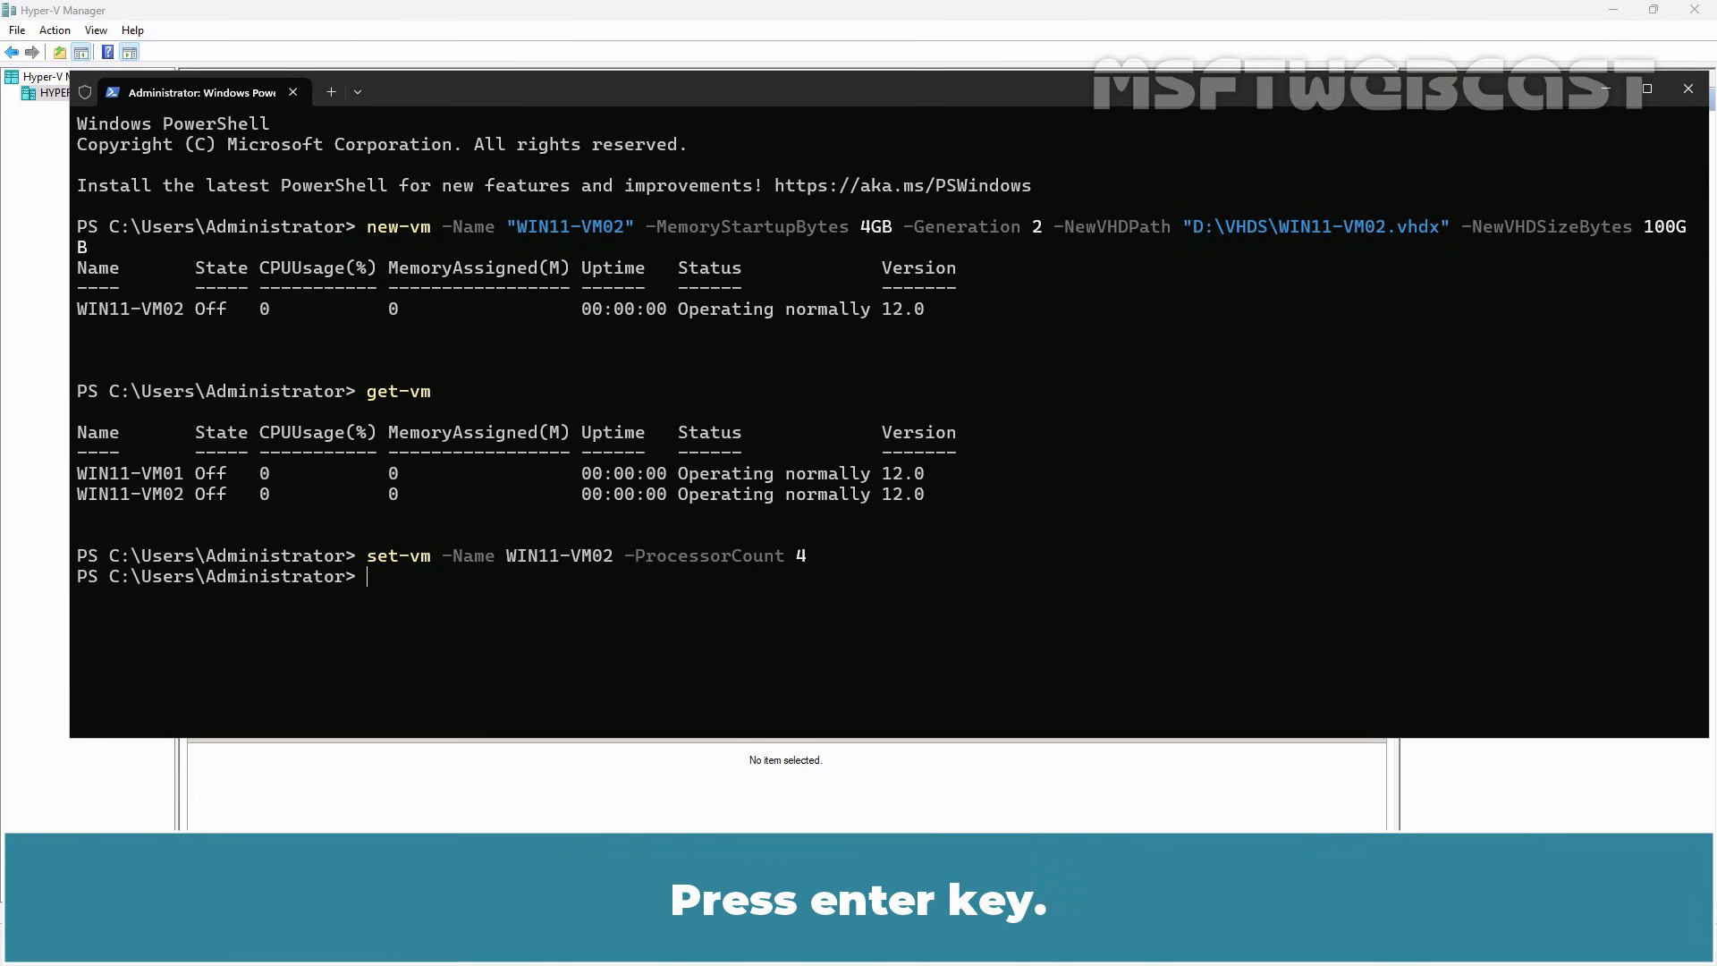
# - Query WIN11-VM02's ProcessorCount with get-vm piped to fl
pyautogui.write('get')
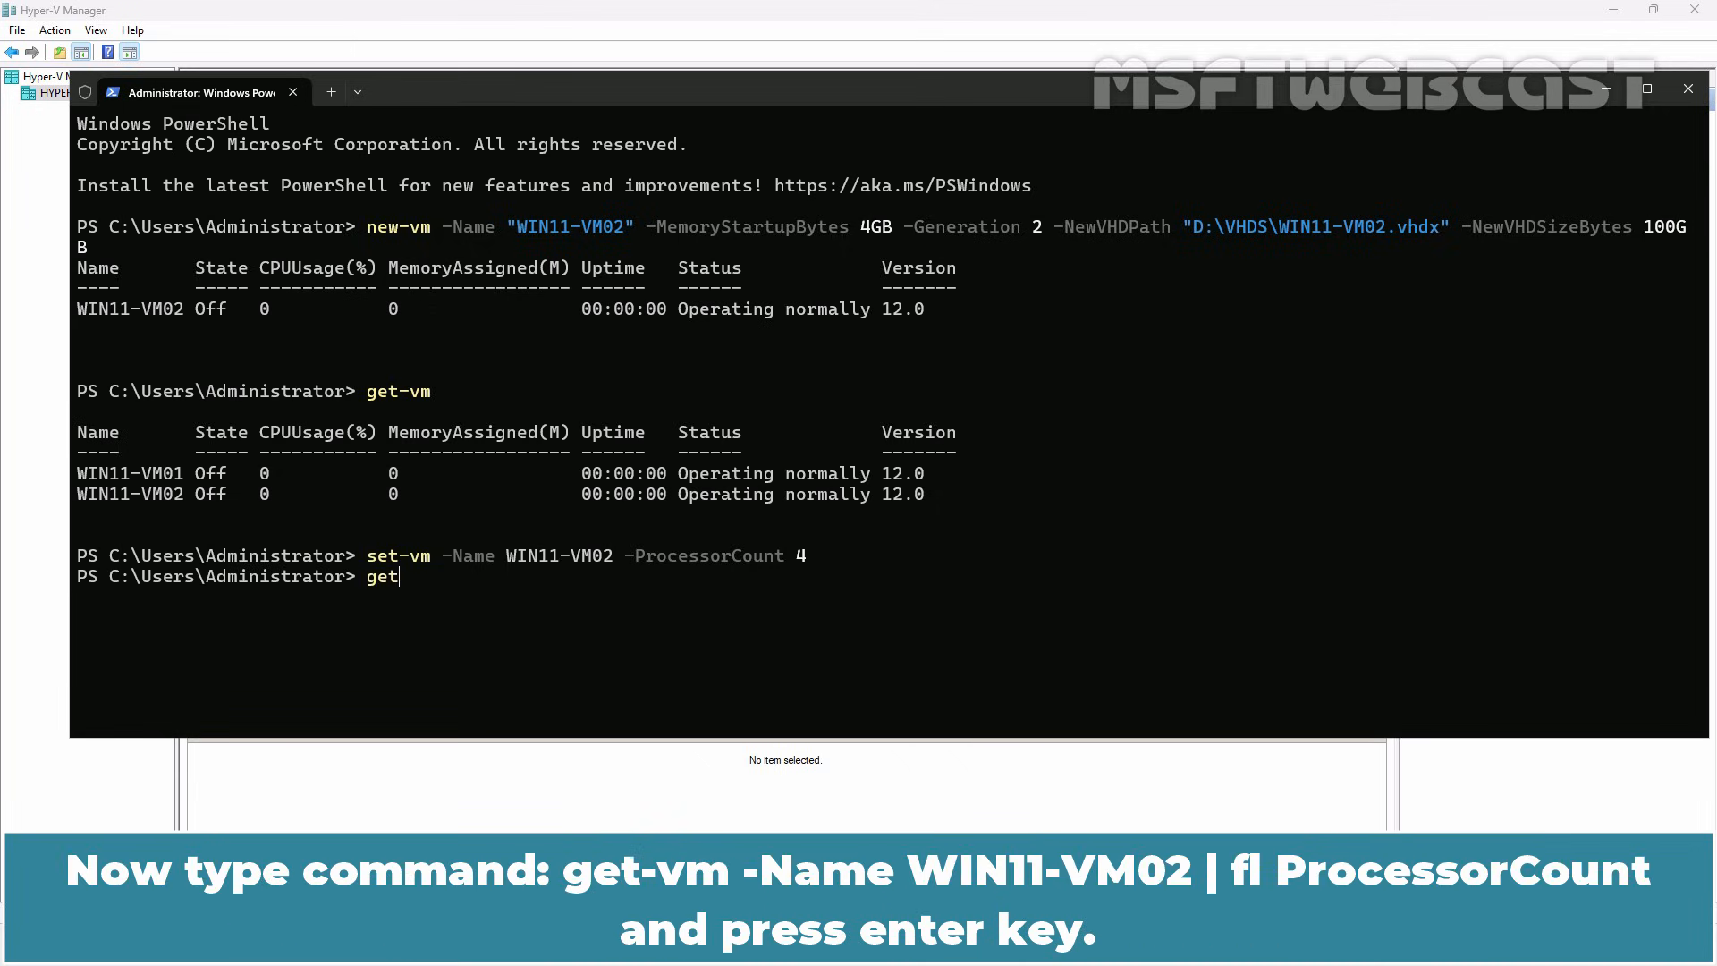
pyautogui.write('-vm -Name W')
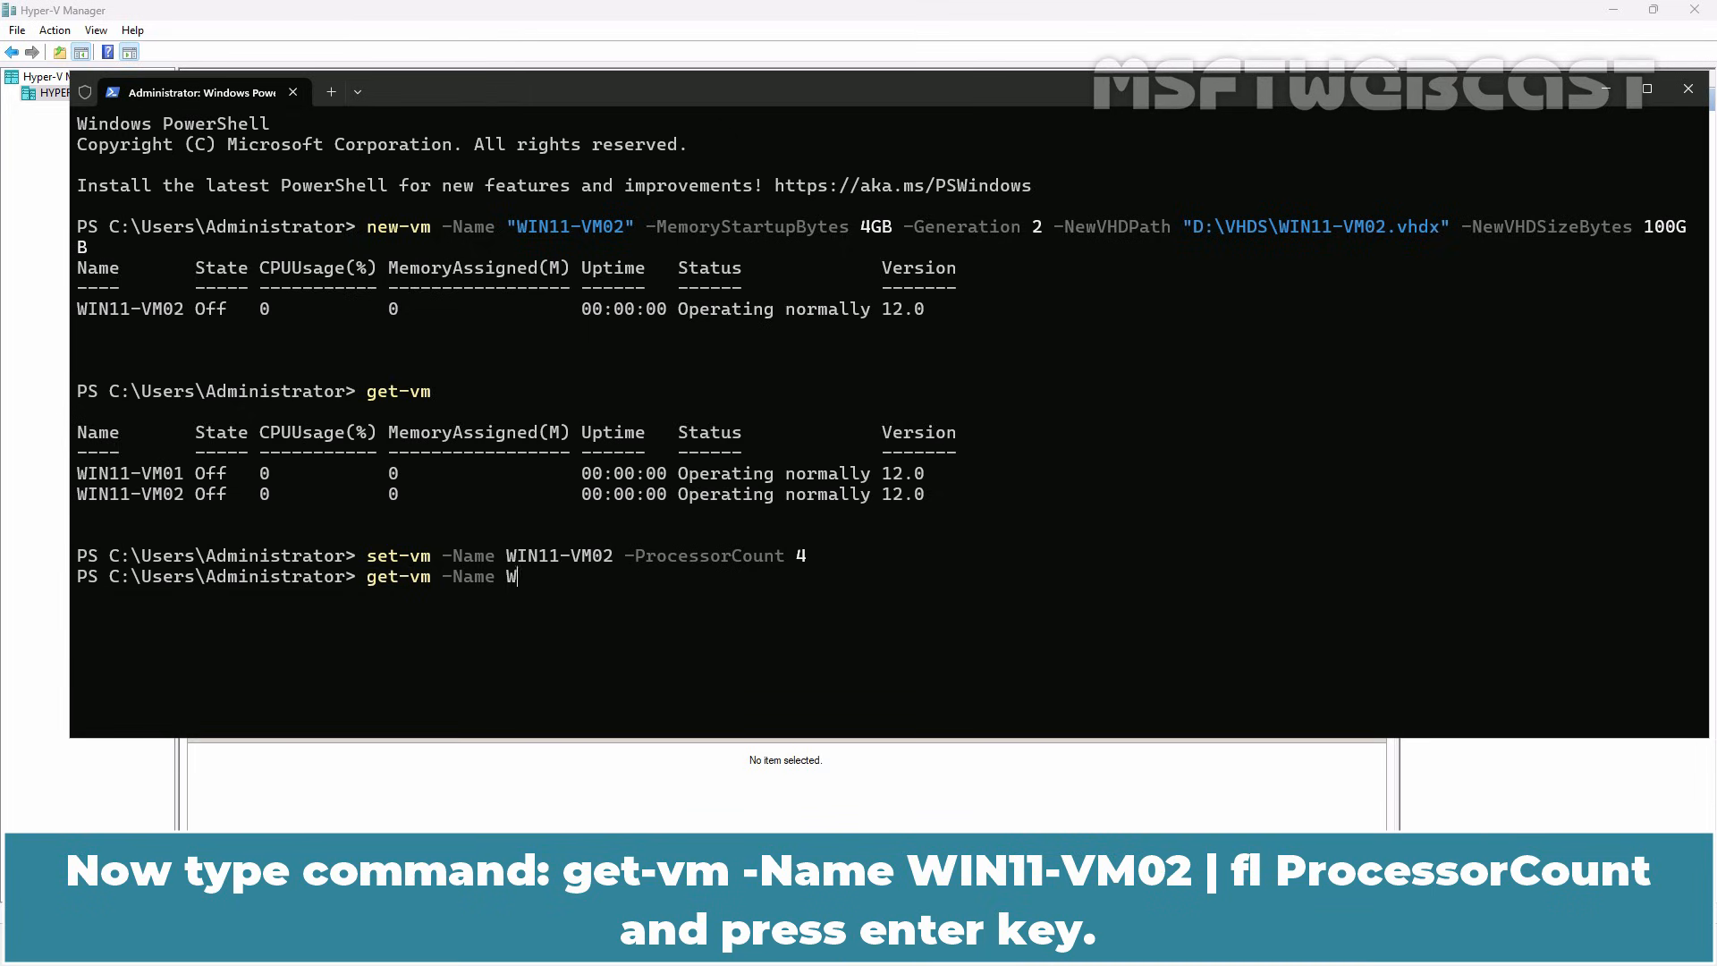
pyautogui.write('IN11-VM02 |')
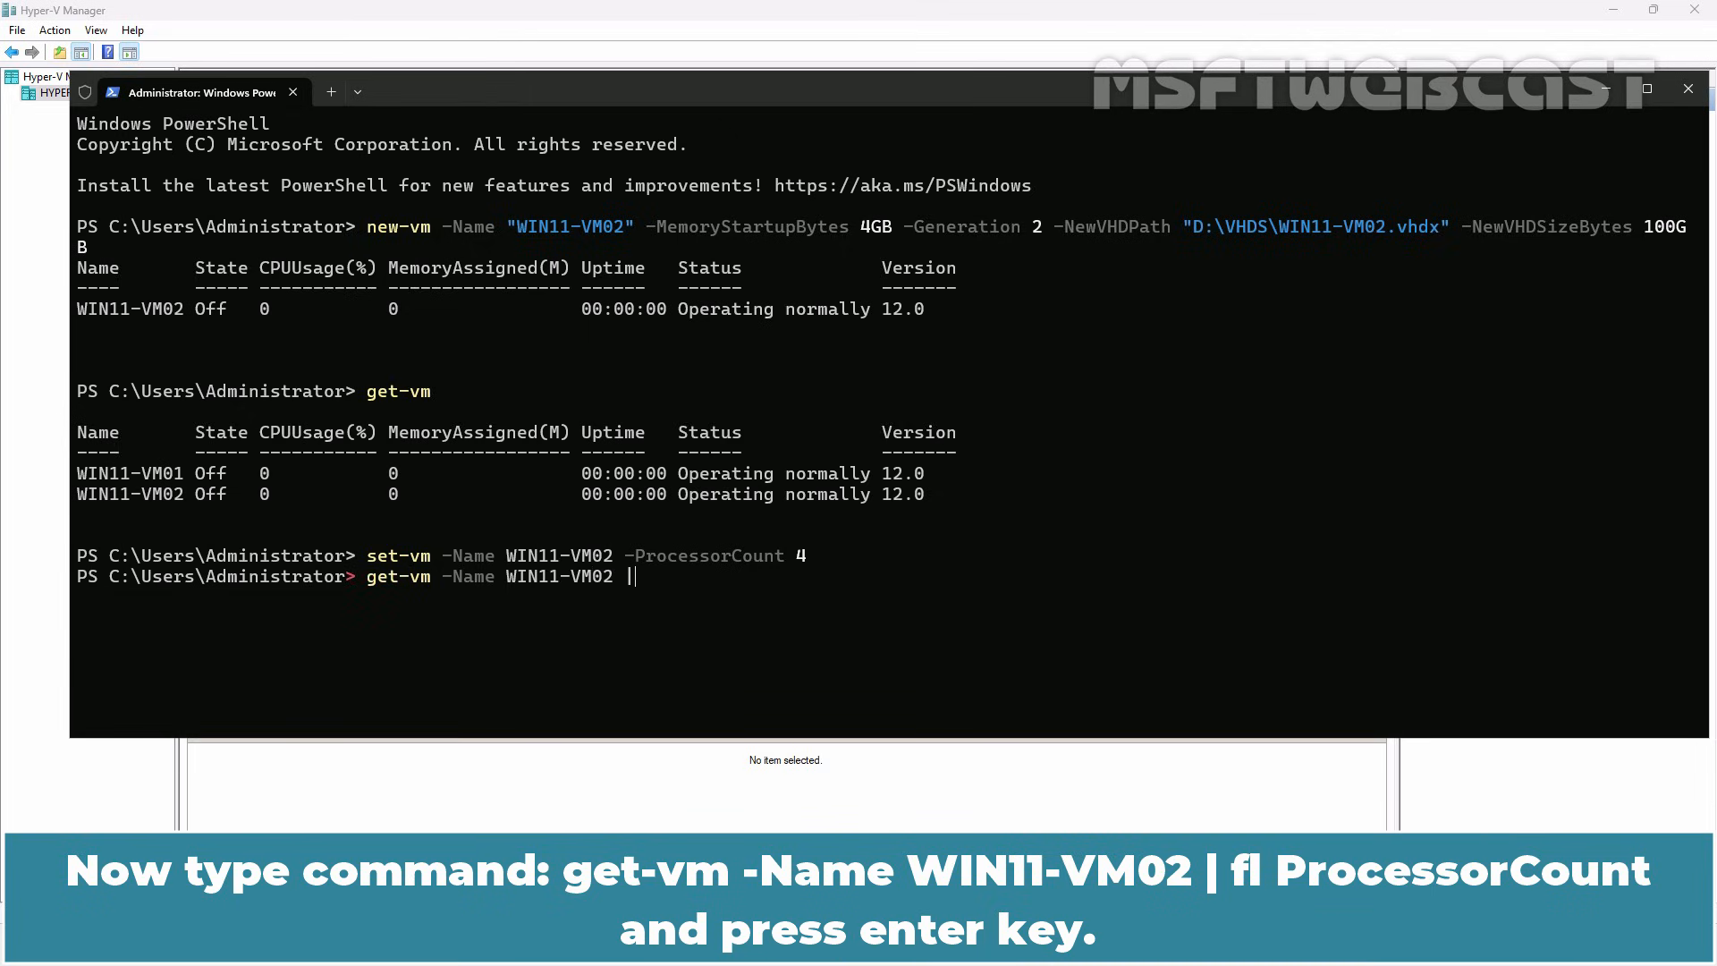
pyautogui.write('fl ProcessorCount')
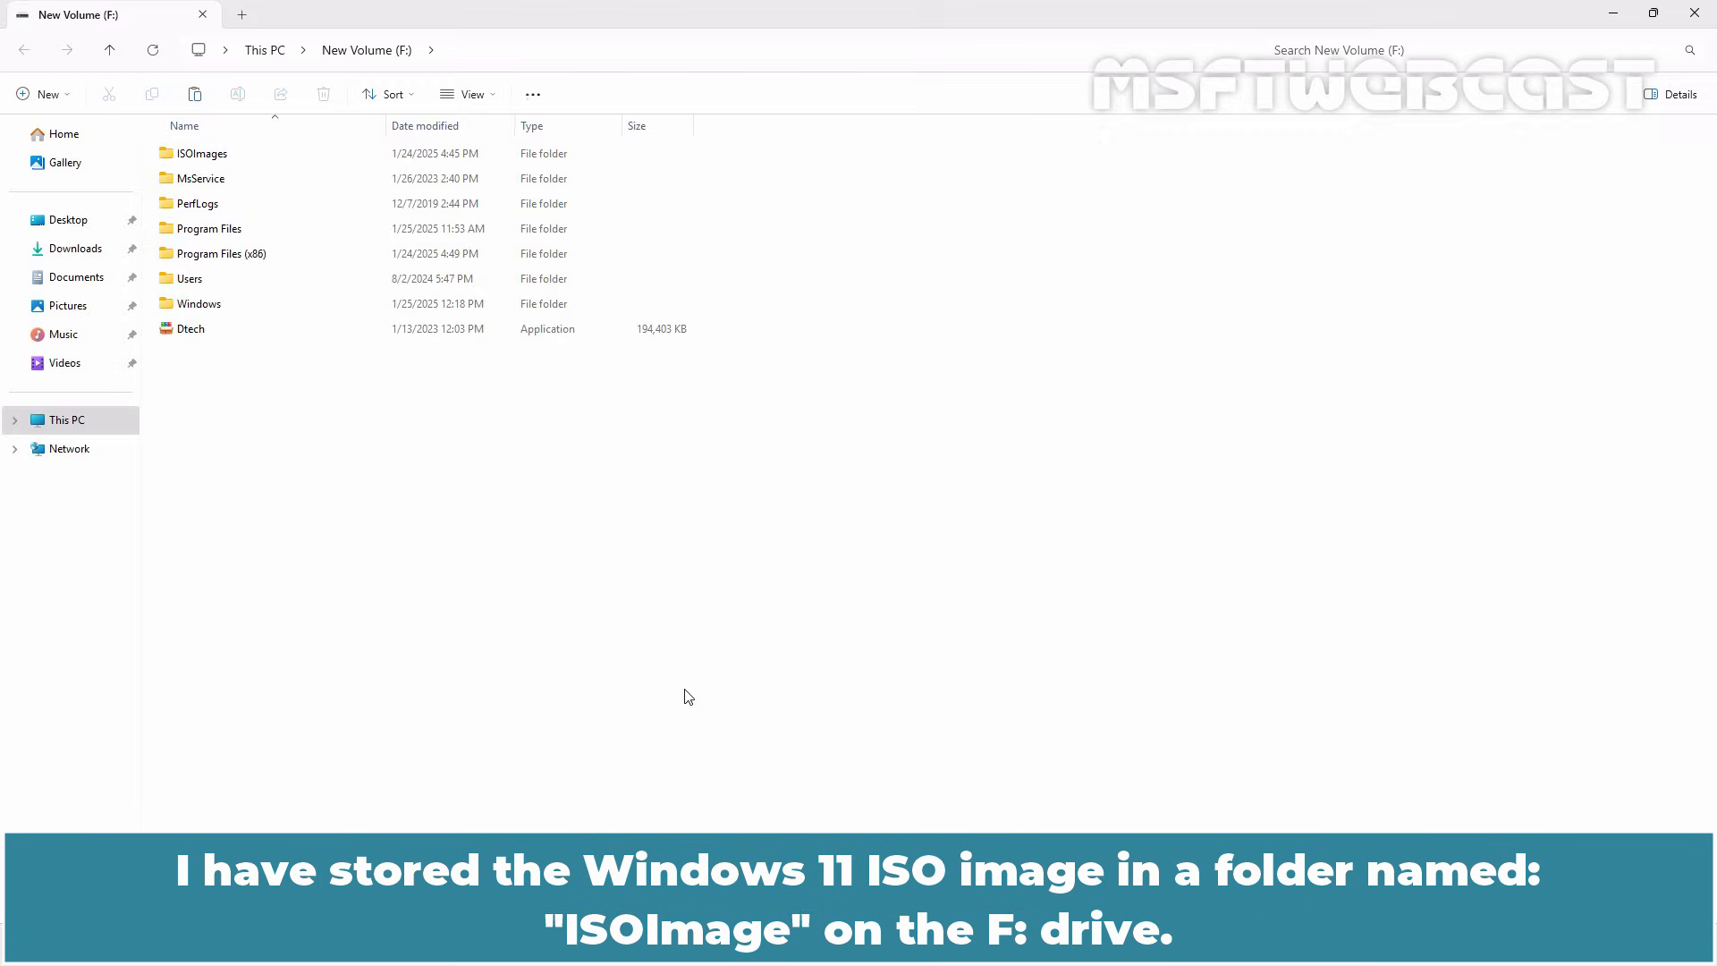
# - Enter the ISOImages folder on the F: drive
pyautogui.doubleClick(200, 154)
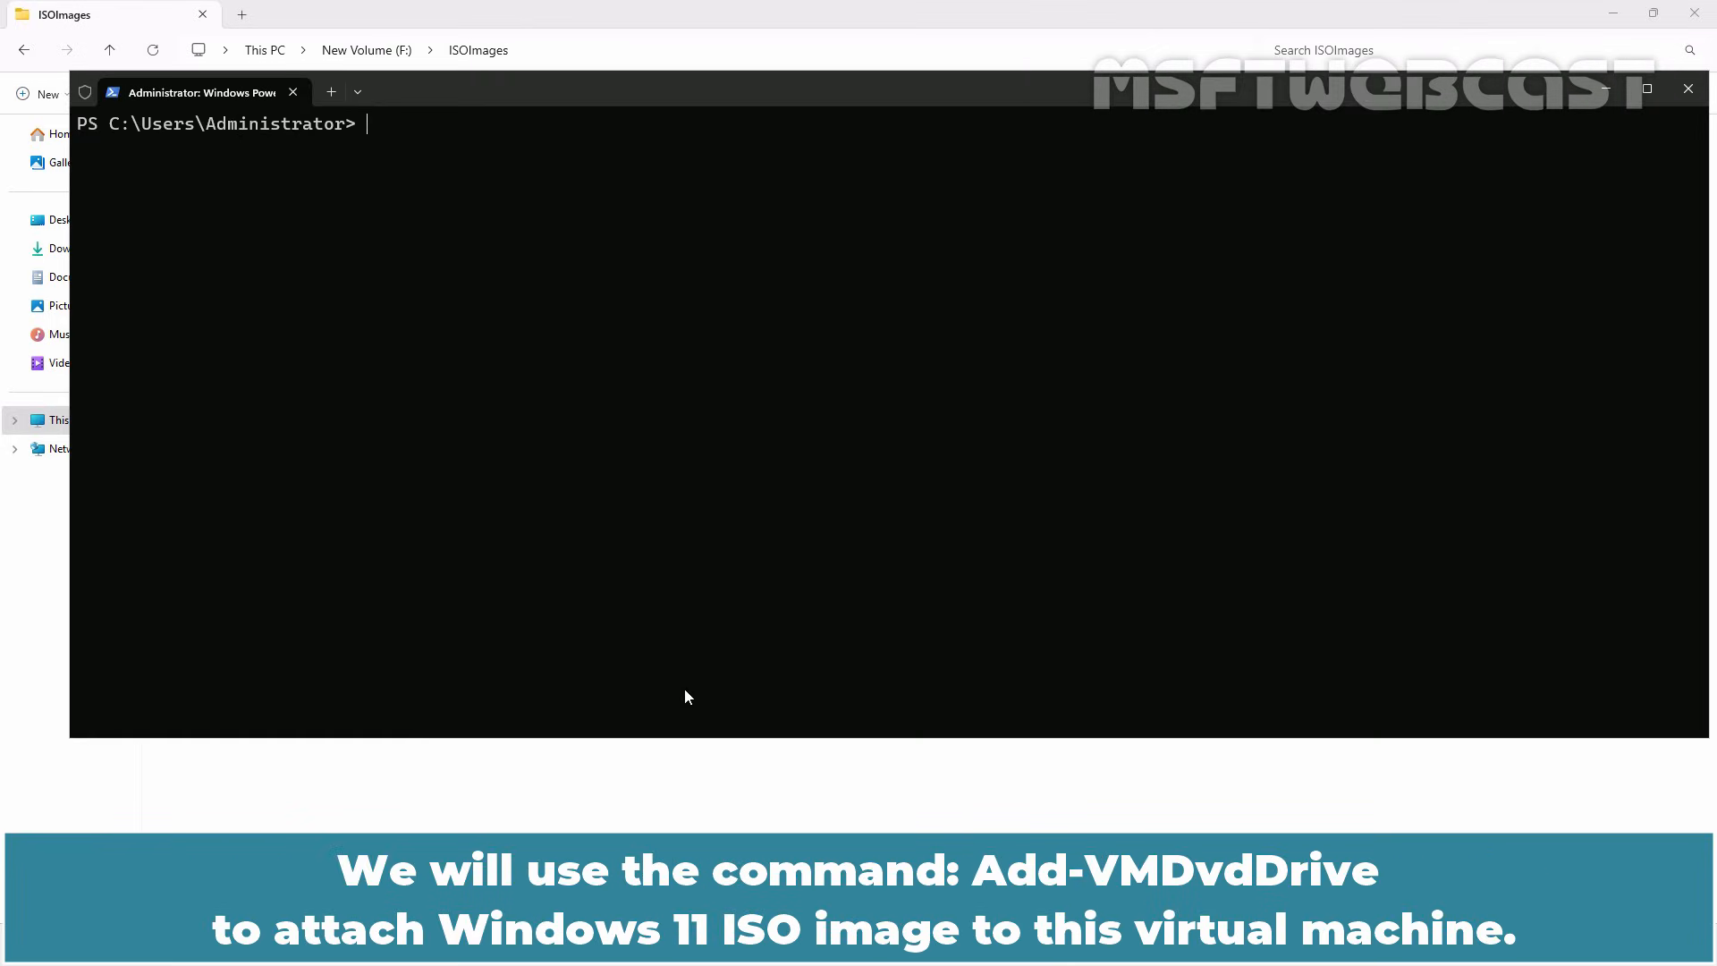
# - Run Add-VMDvdDrive attaching the 26100 LTSC EVAL x64 en-us ISO from F:\ISOImages to WIN11-VM02
pyautogui.write('add-')
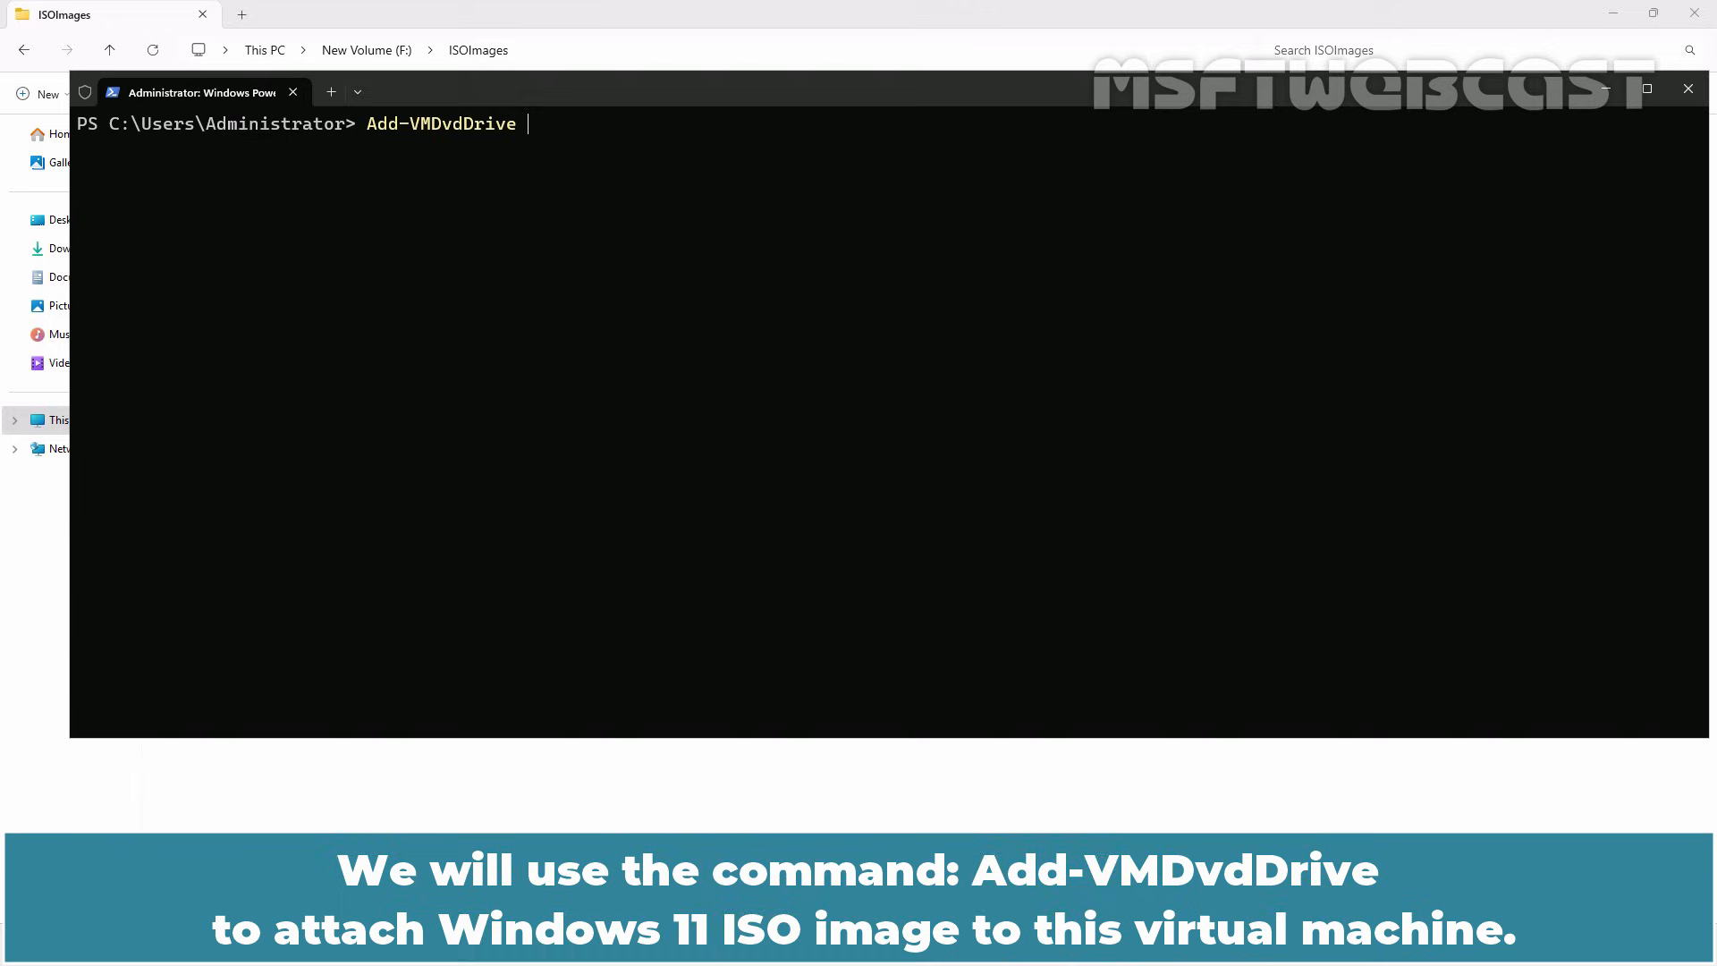
pyautogui.write('-vm')
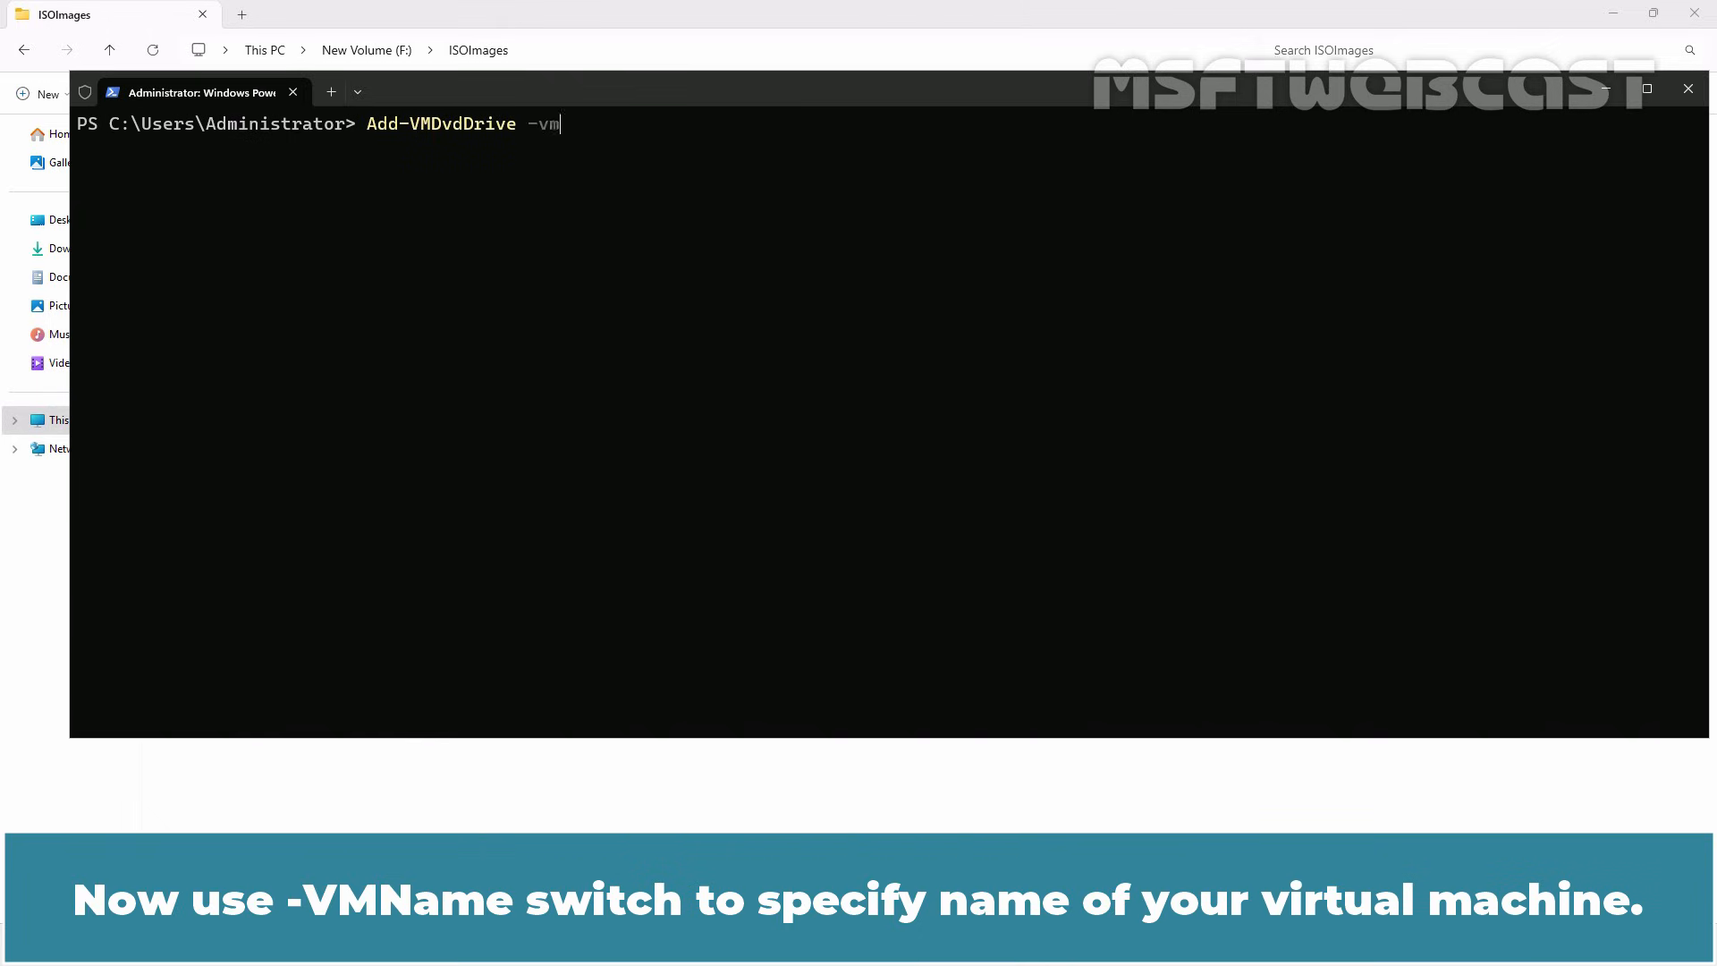
pyautogui.write('MName')
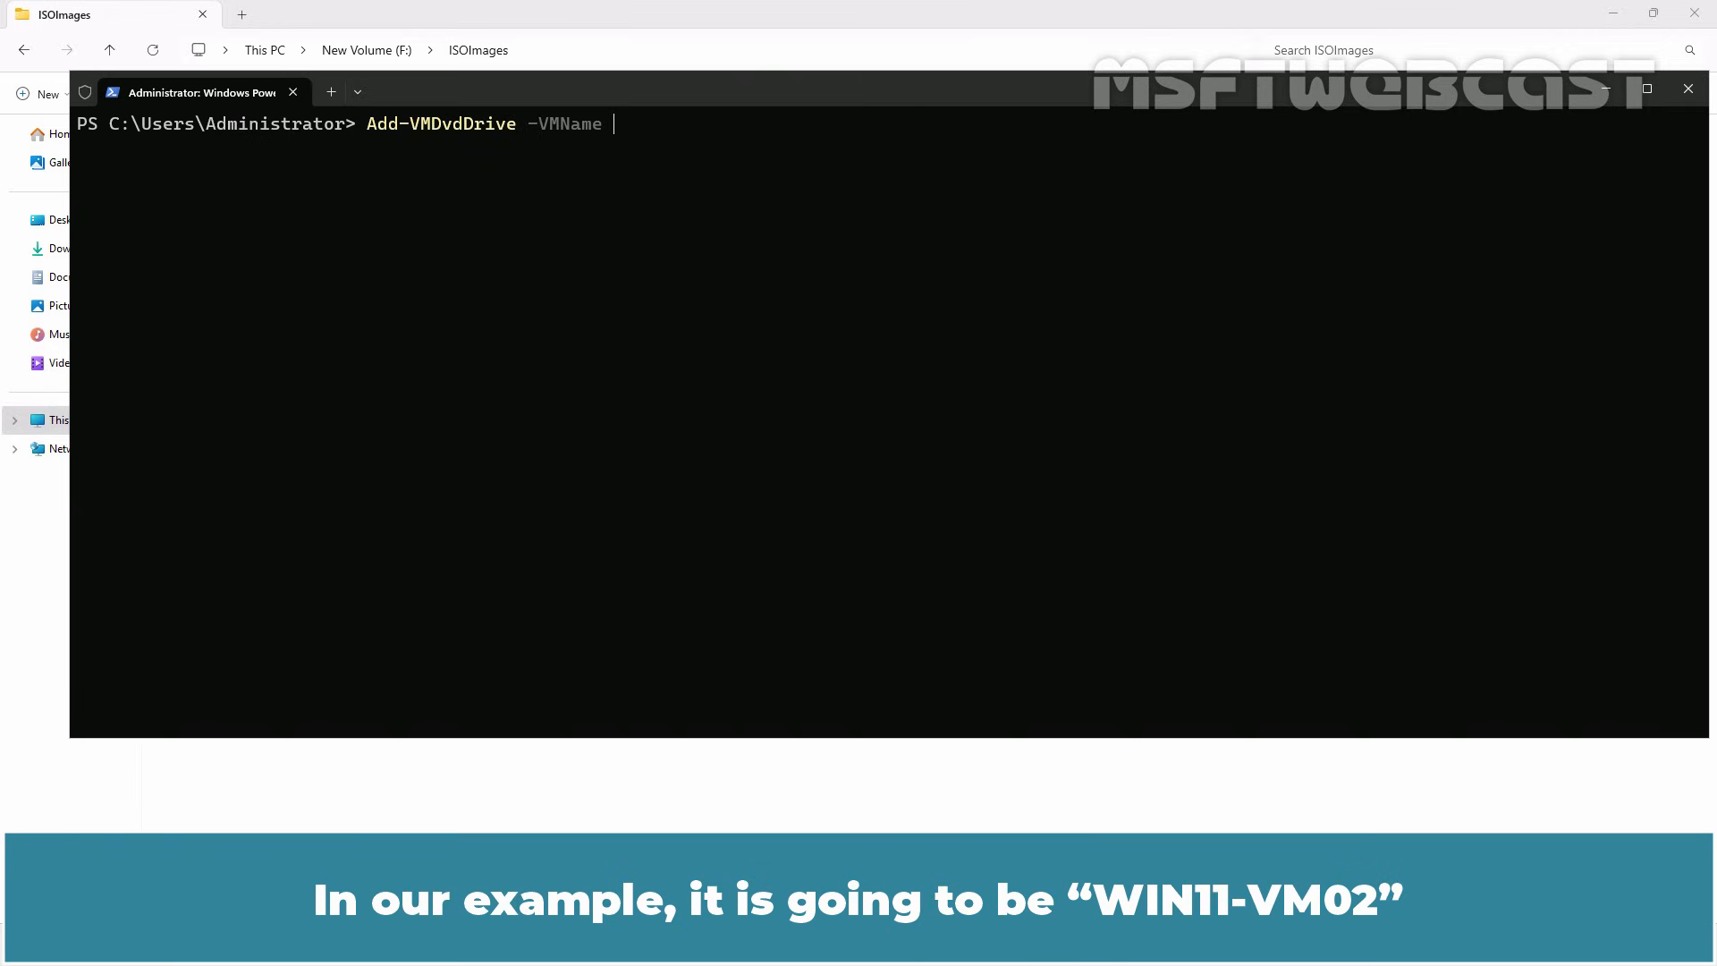
pyautogui.write('WIN11-')
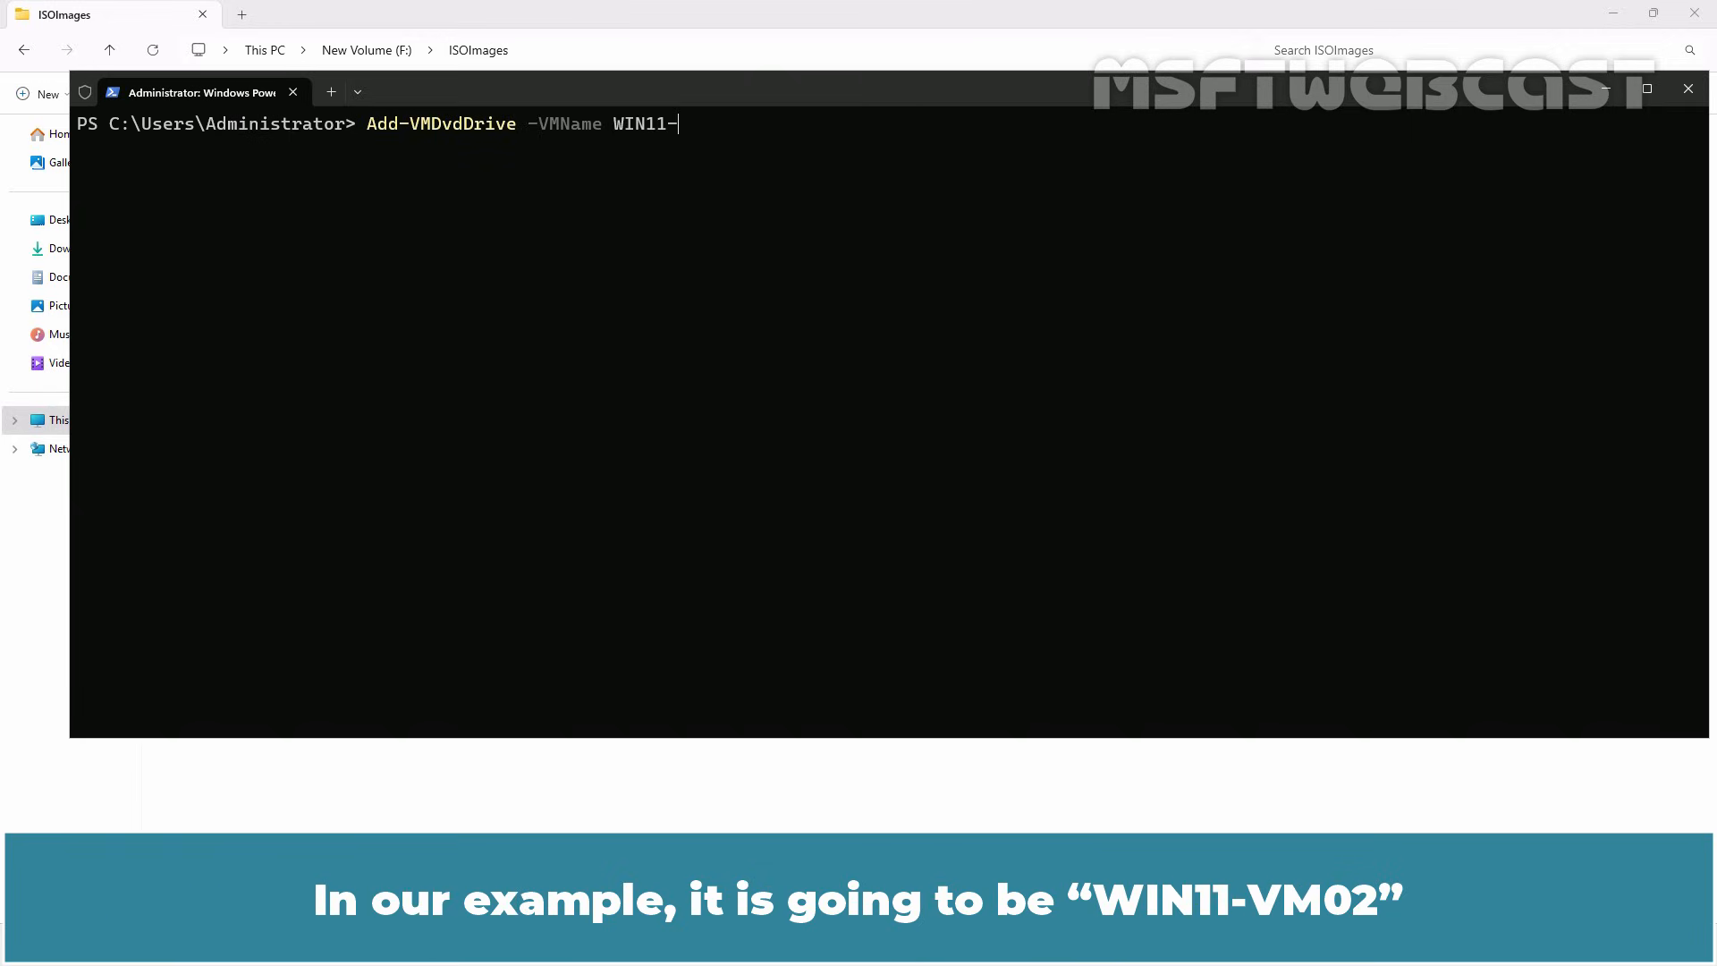
pyautogui.write('VM02')
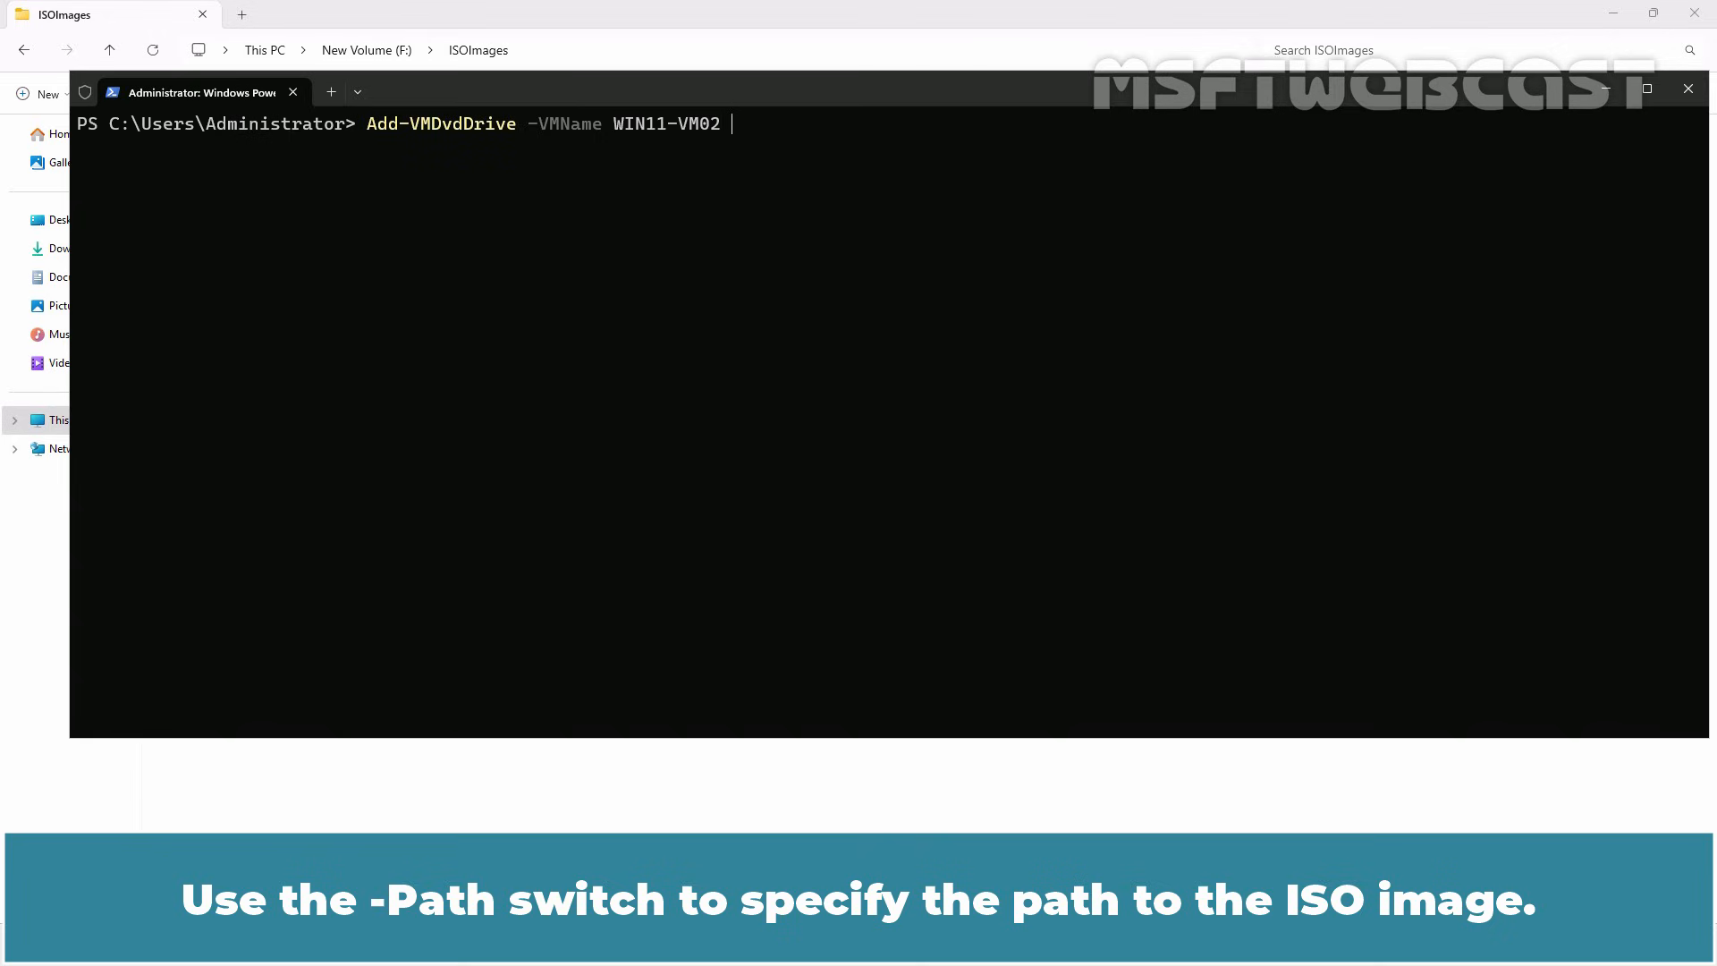
pyautogui.write('-Path')
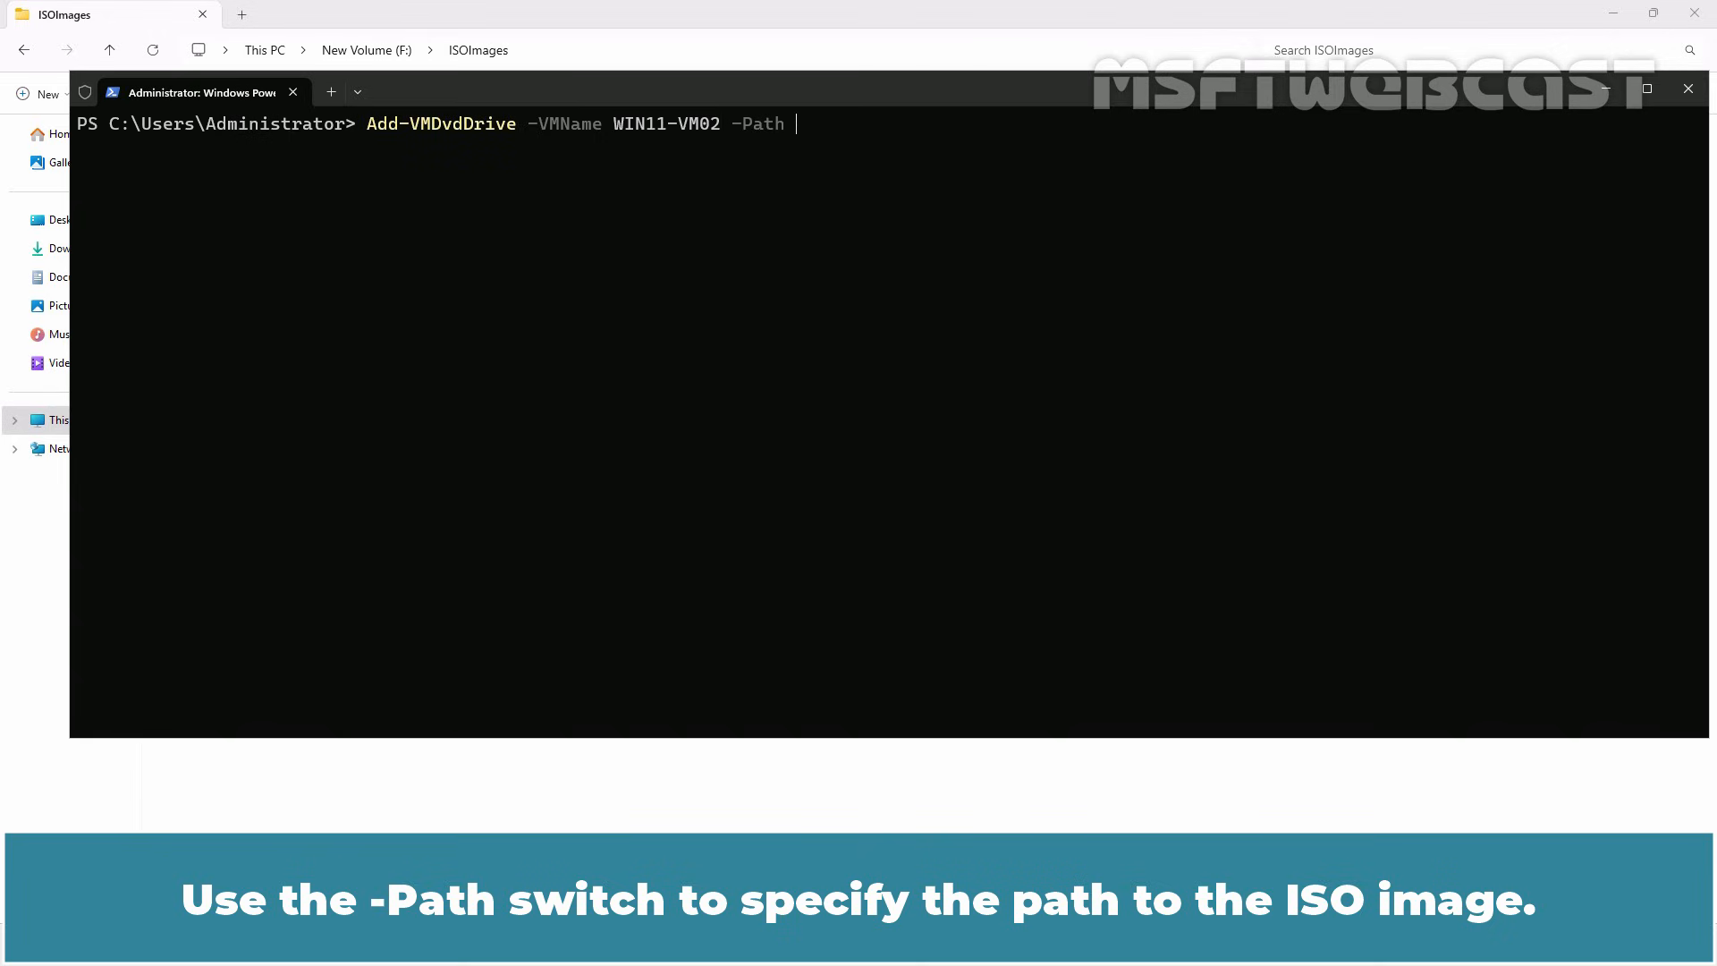
pyautogui.write('F:')
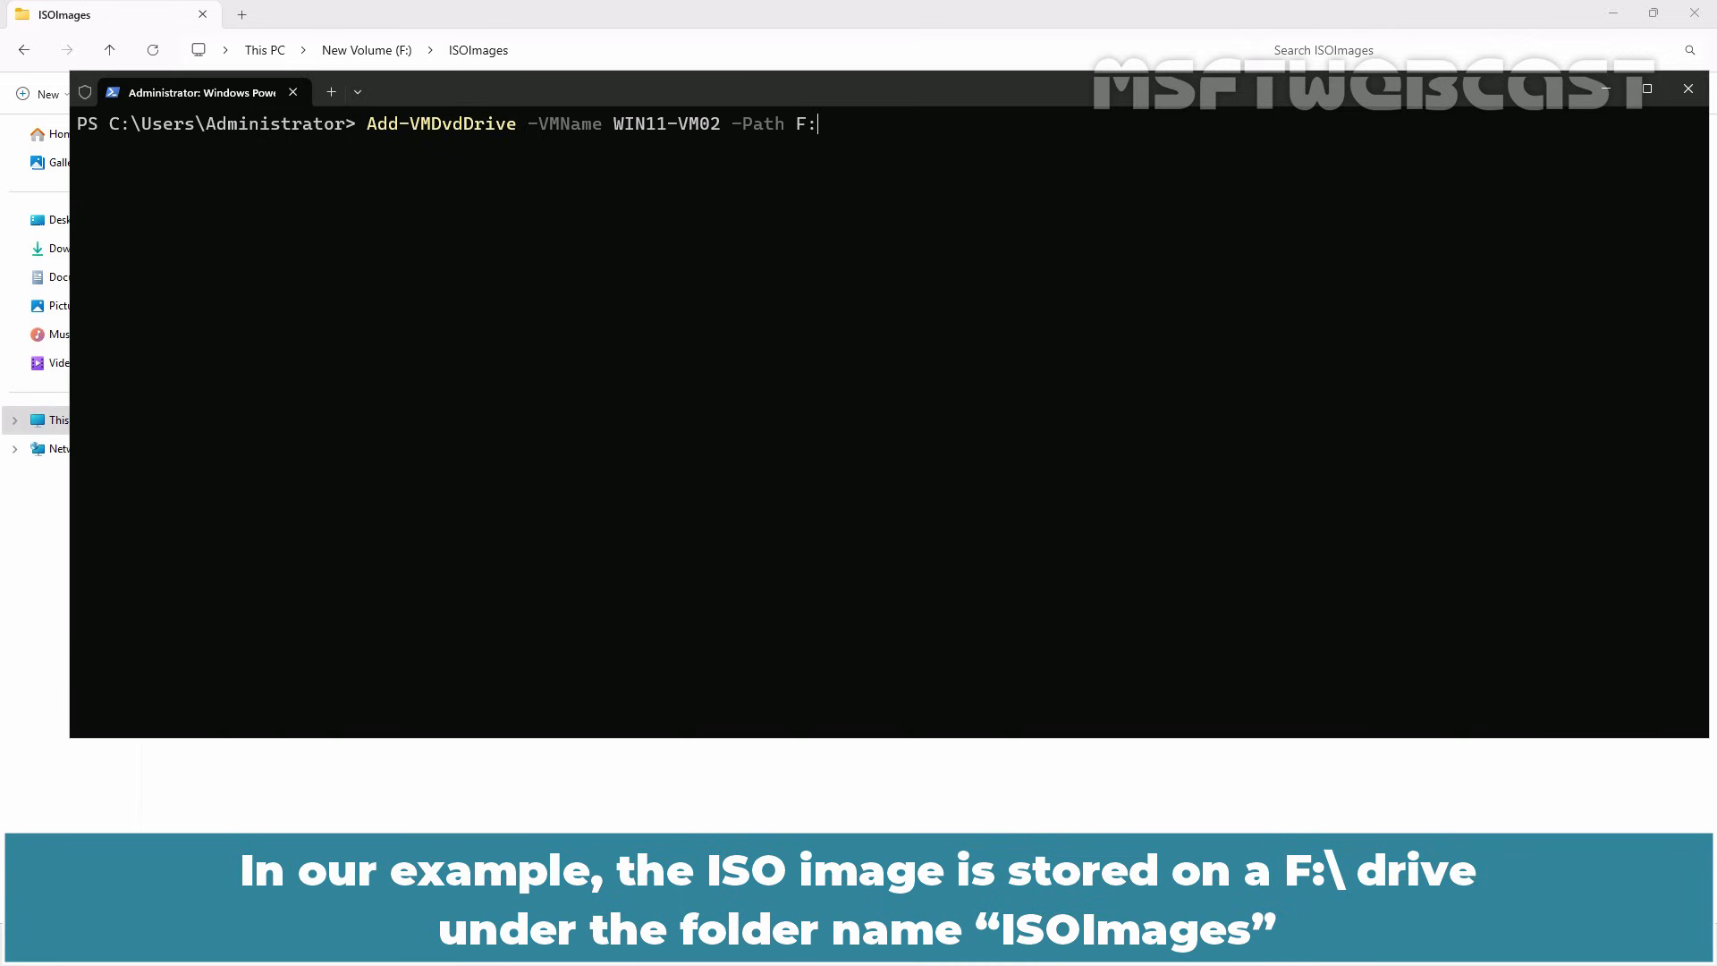
pyautogui.write('\\ISOImages\\')
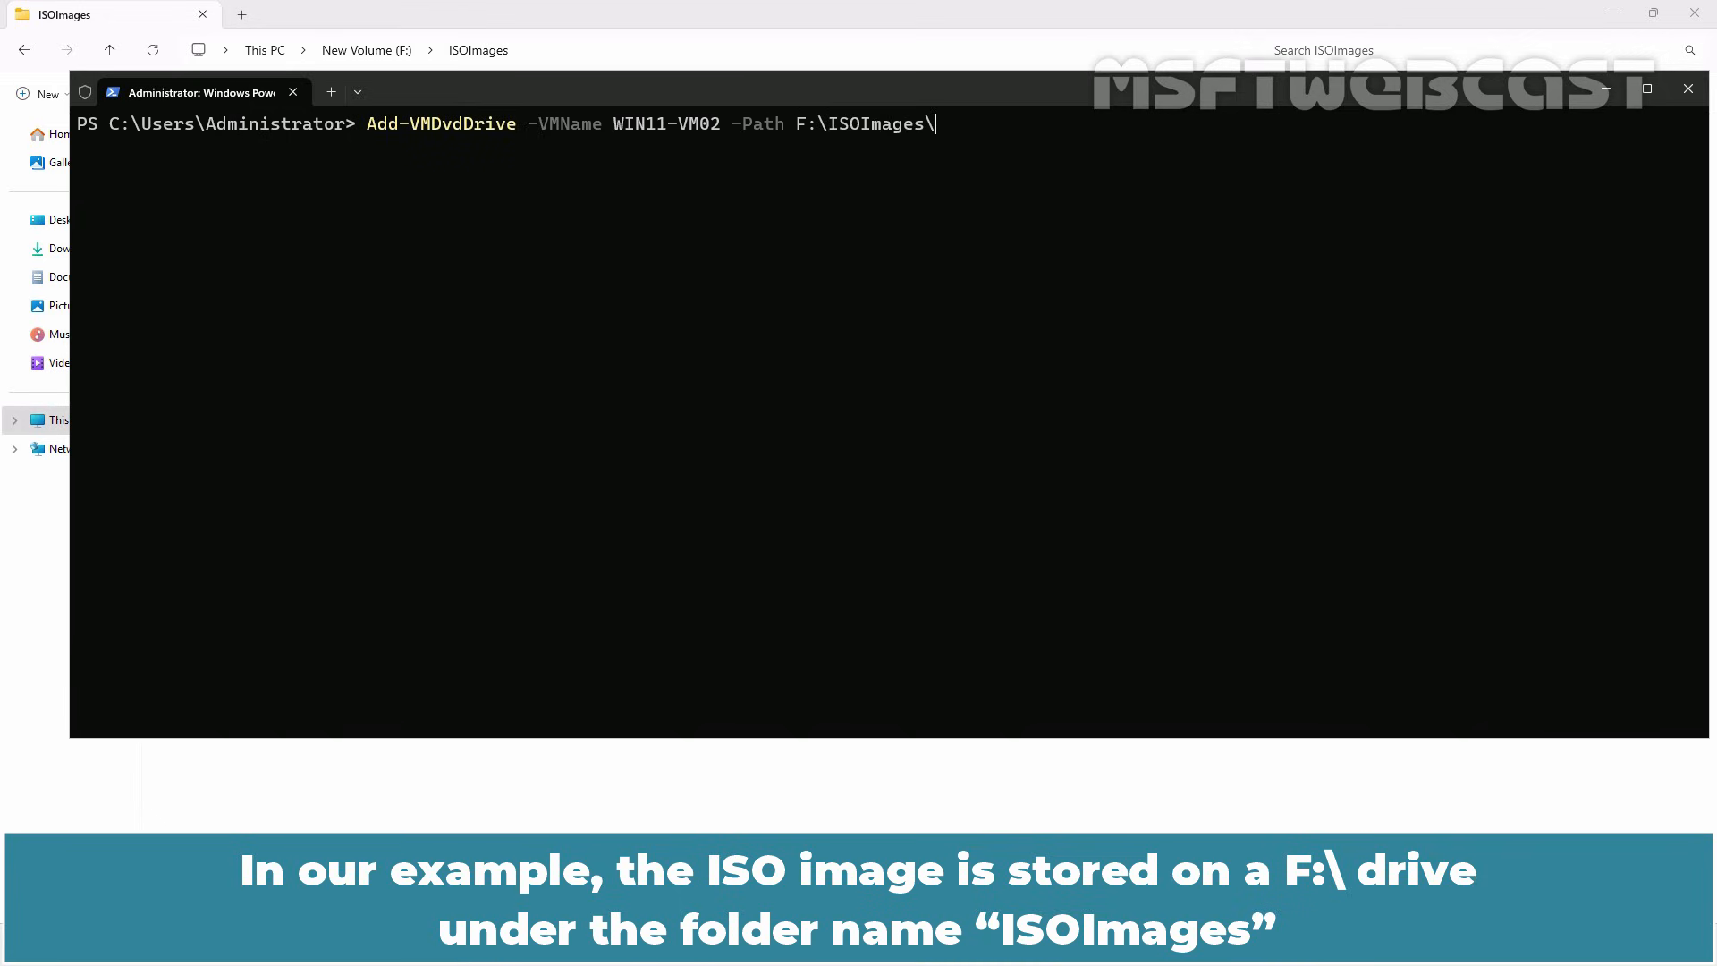
pyautogui.write('26100.1742.240906-0331.ge_release_svc_refresh_CLIENT_LTSC_EVAL_x64FRE_en-us.iso')
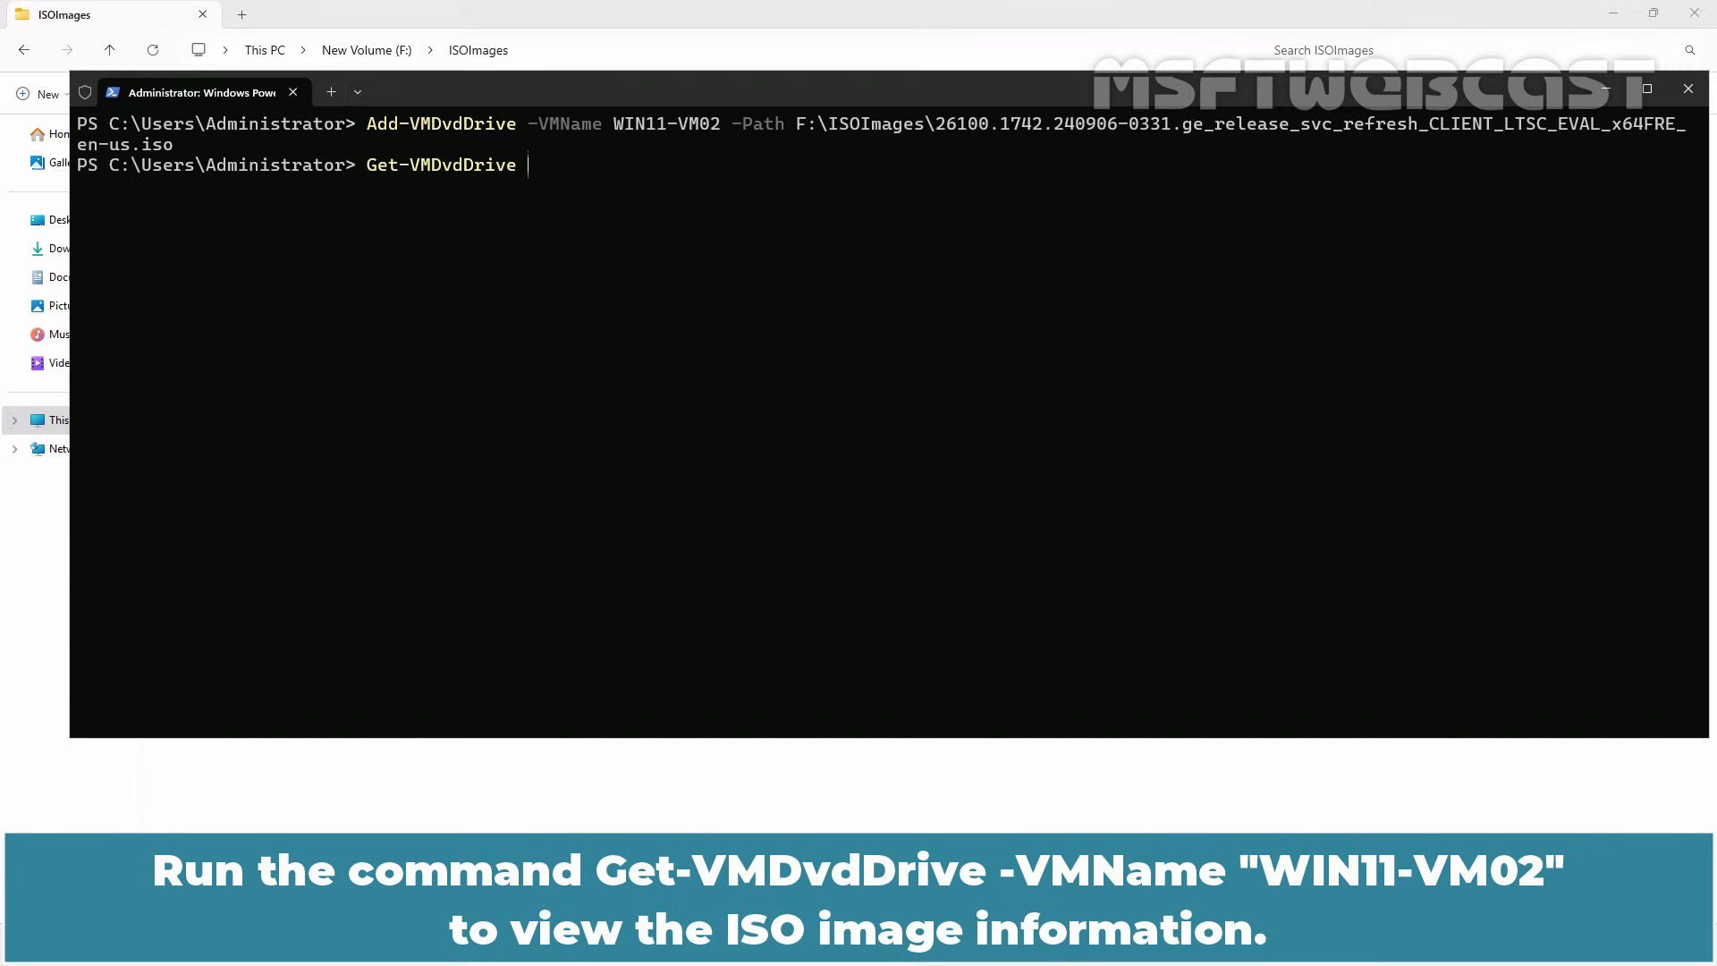
# - Run Get-VMDvdDrive for WIN11-VM02 to confirm the ISO is on a SCSI controller
pyautogui.write('-VMName')
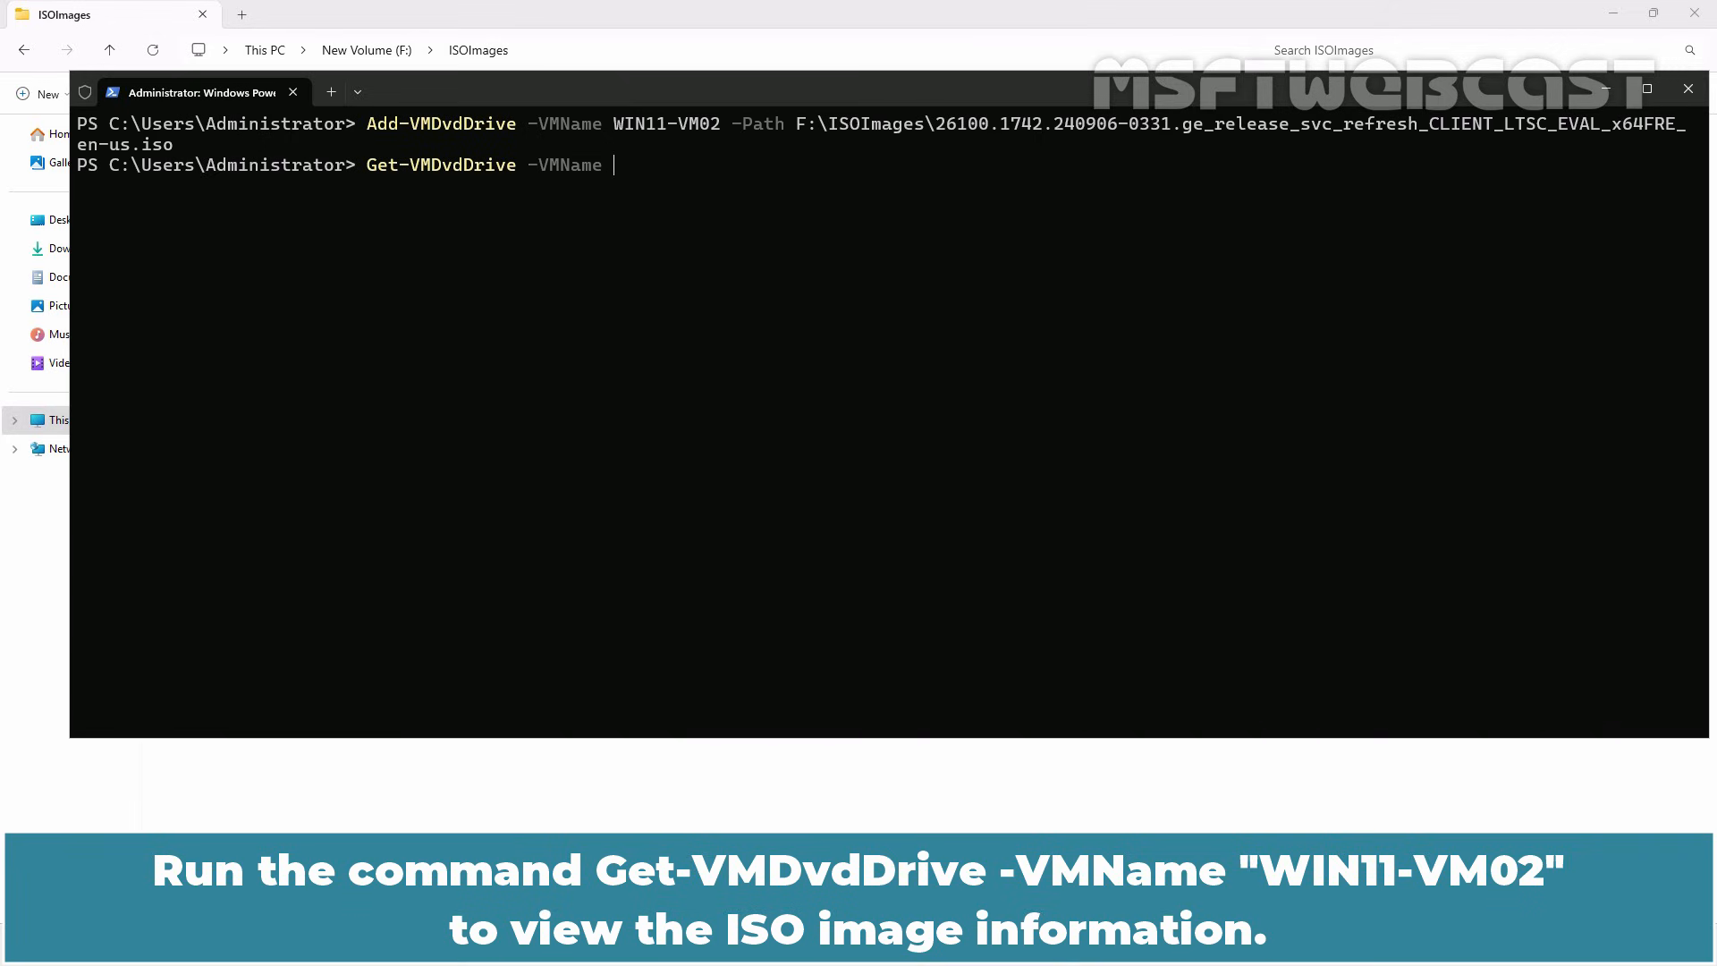
pyautogui.write('WIN11-VM02')
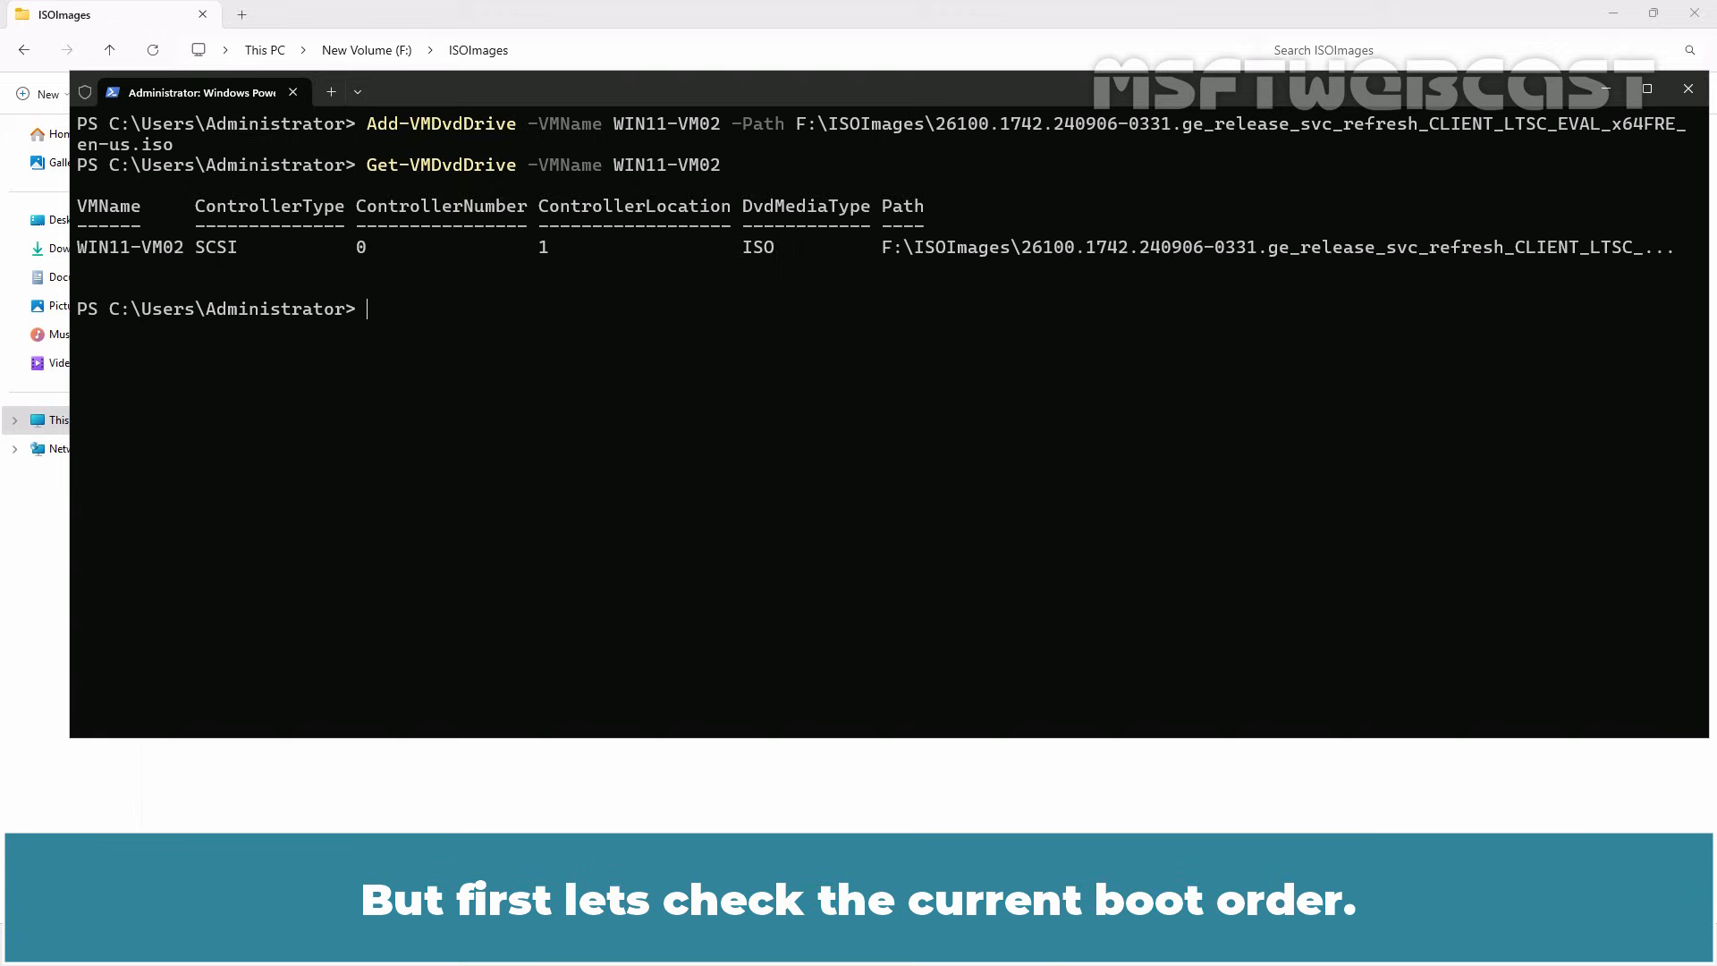
# - Query WIN11-VM02's firmware BootOrder, showing Network, Drive, Drive
pyautogui.write('get-vm -Name WIN11-VM02 | Get-VMFirmware | select BootOrder')
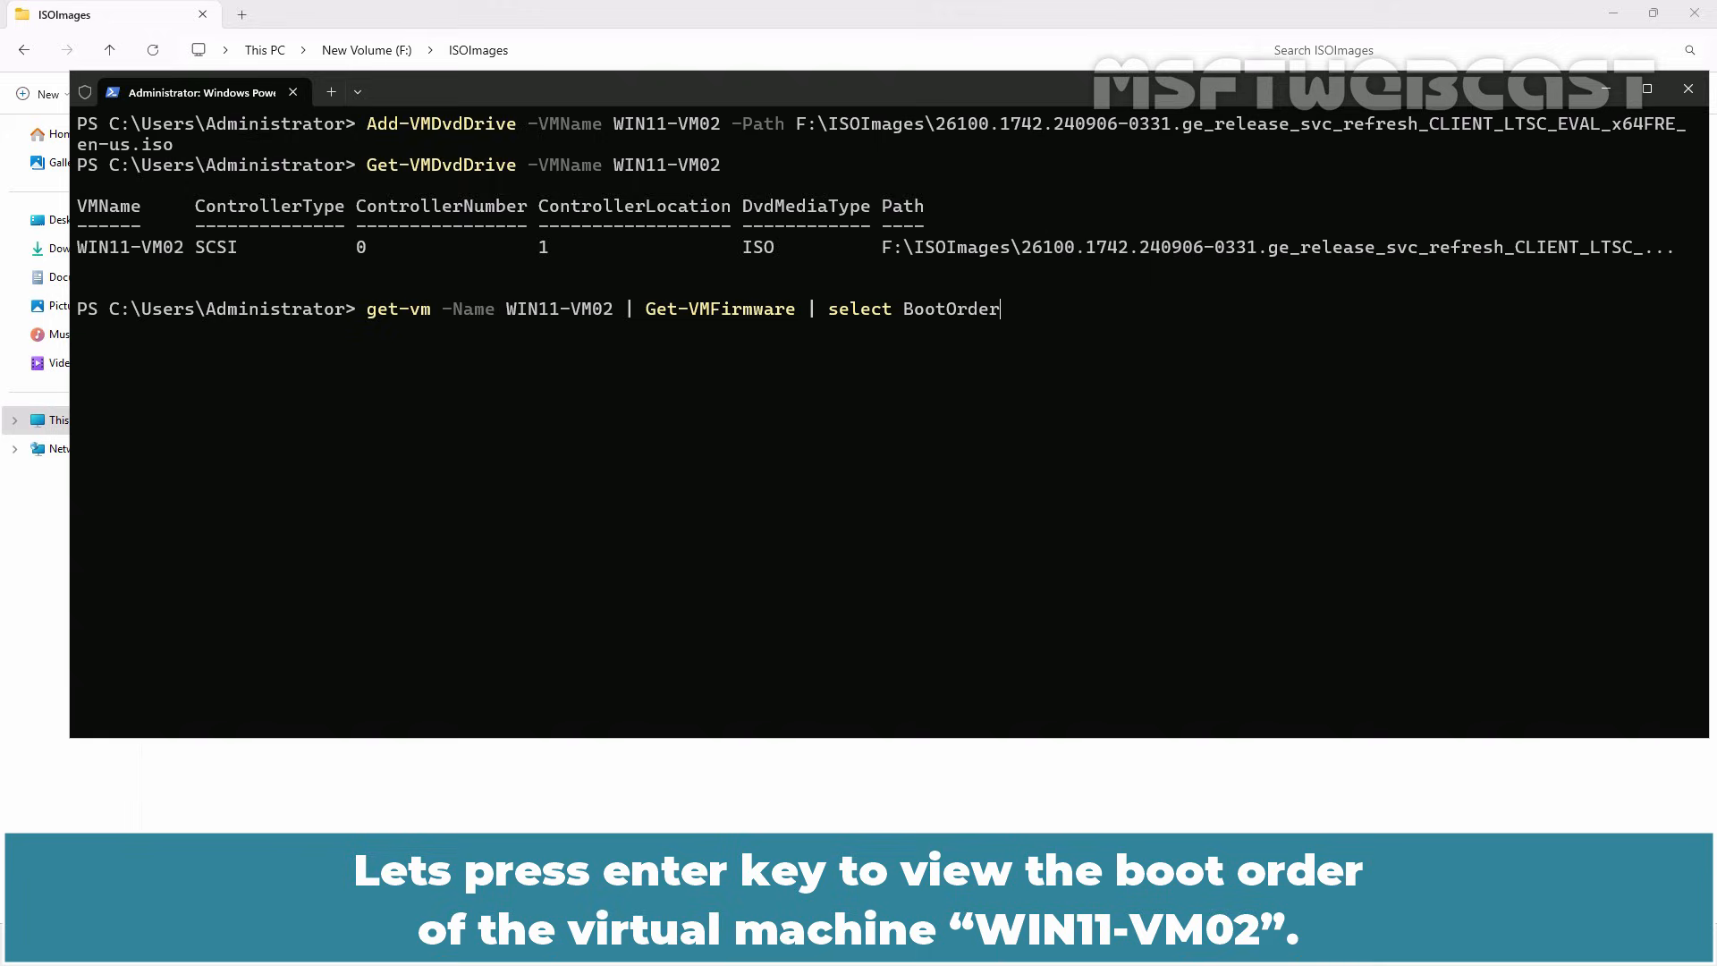
pyautogui.press('enter')
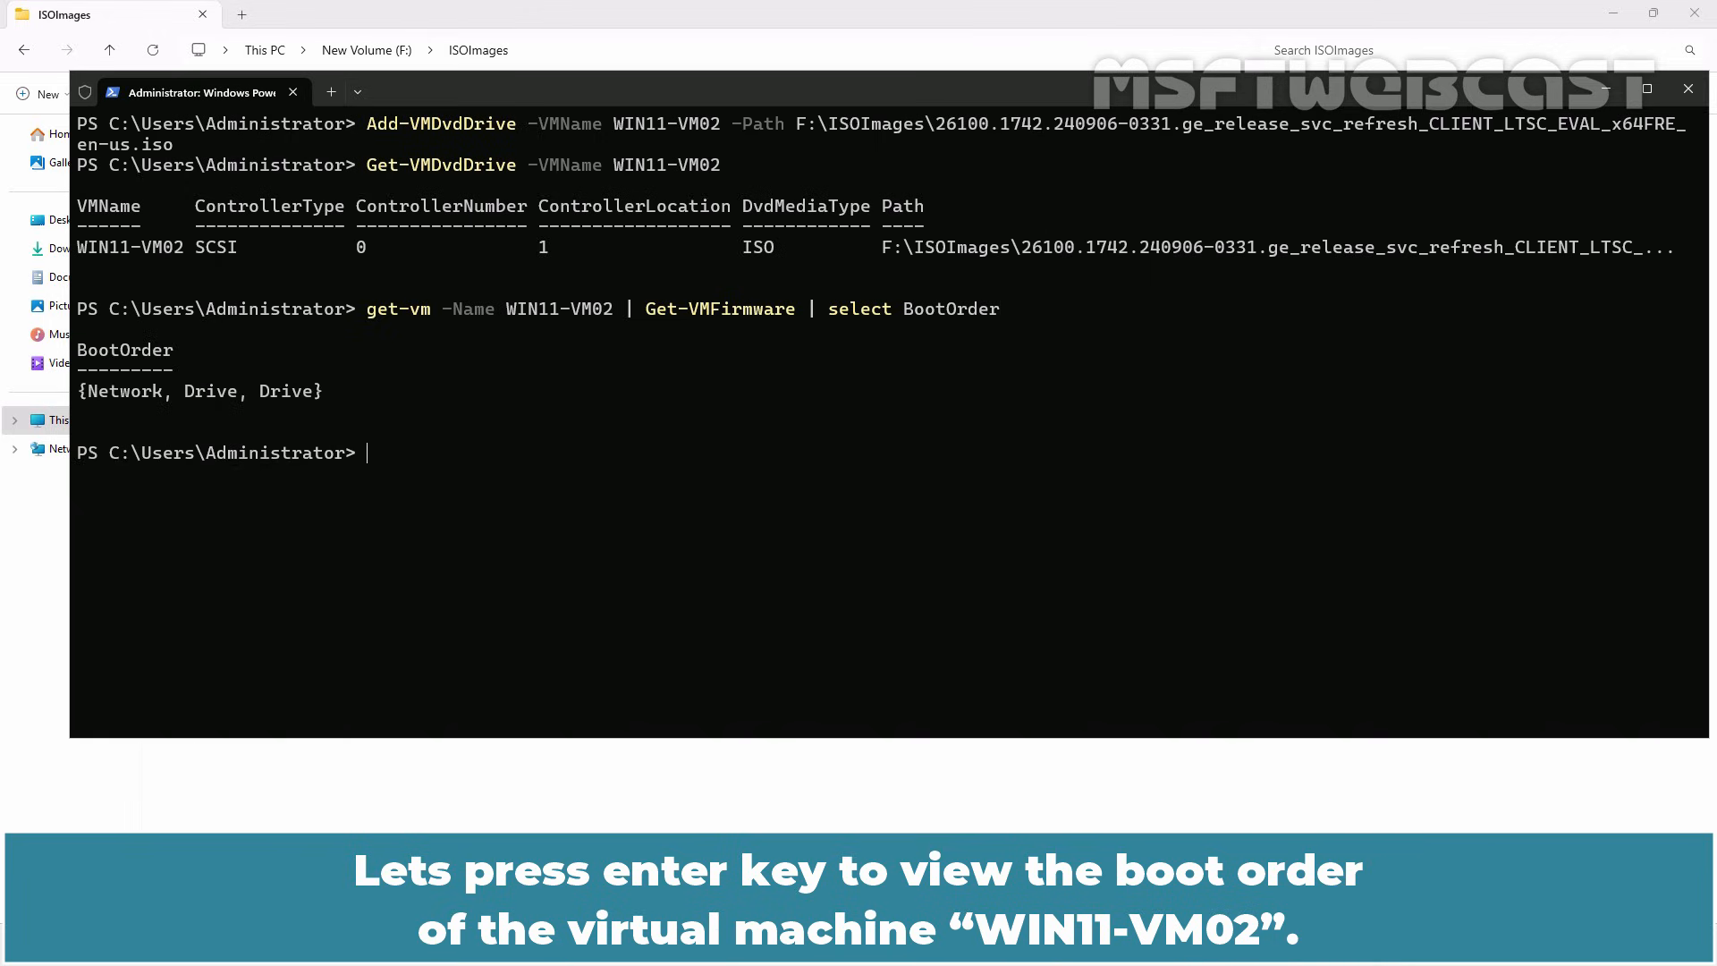
pyautogui.press('enter')
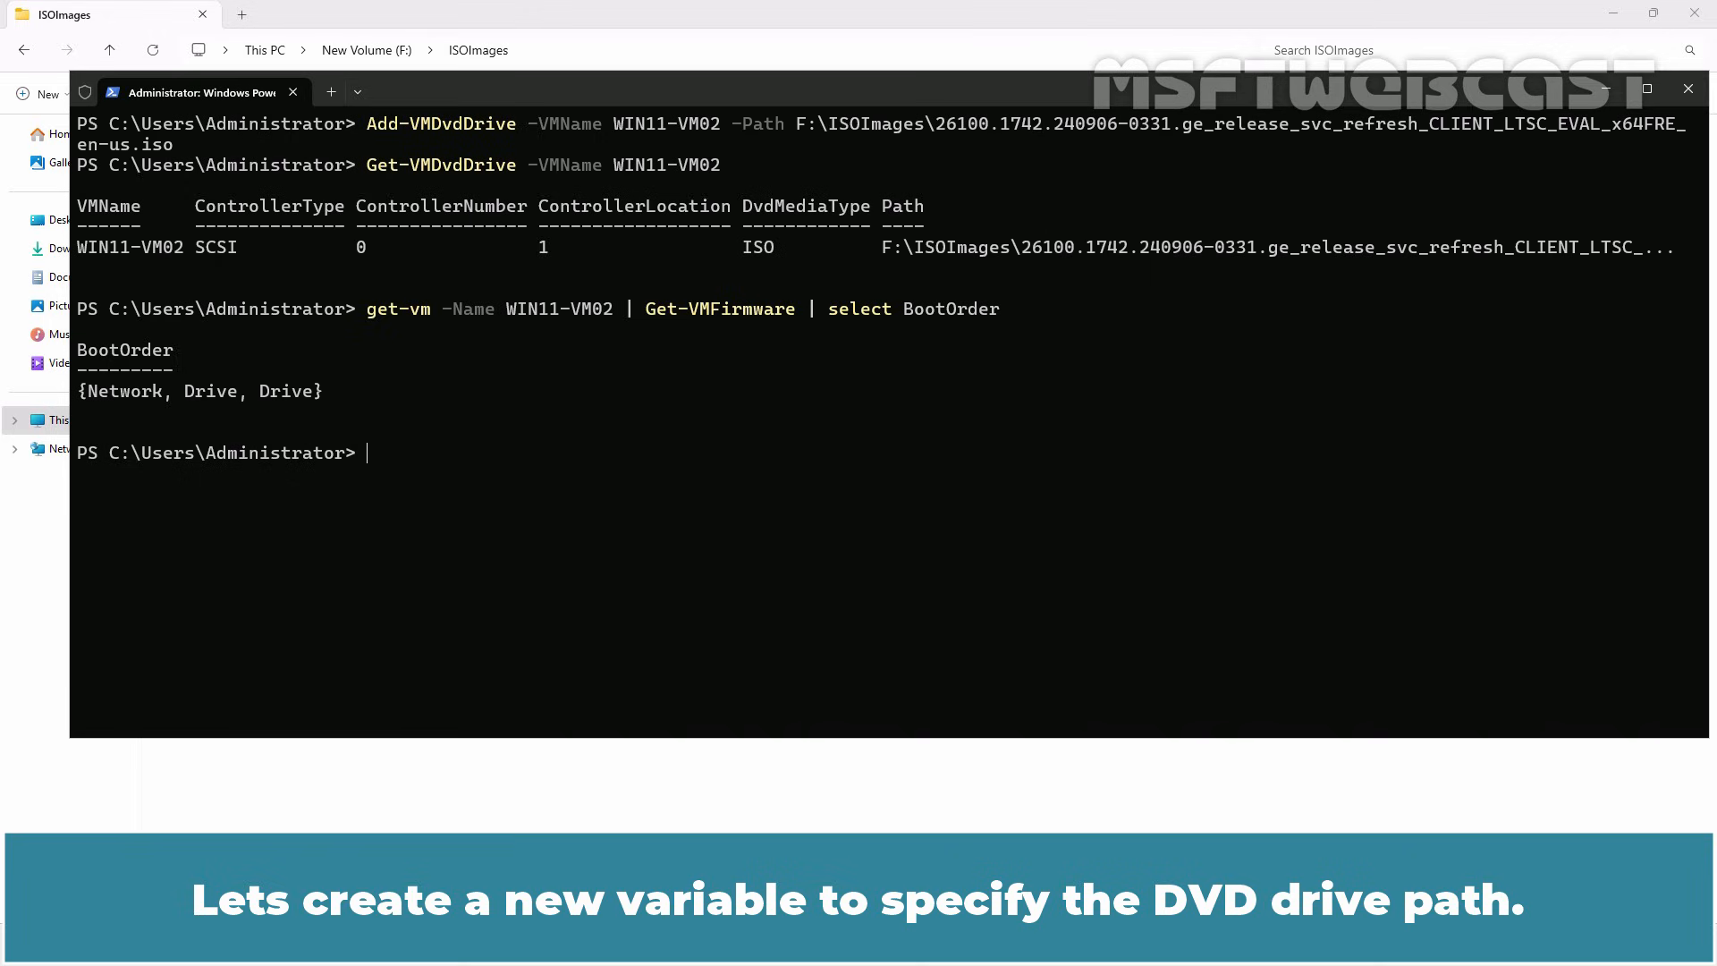
# - Store Get-VMDvdDrive for WIN11-VM02 in $bootimage and echo the variable
pyautogui.write('$booti')
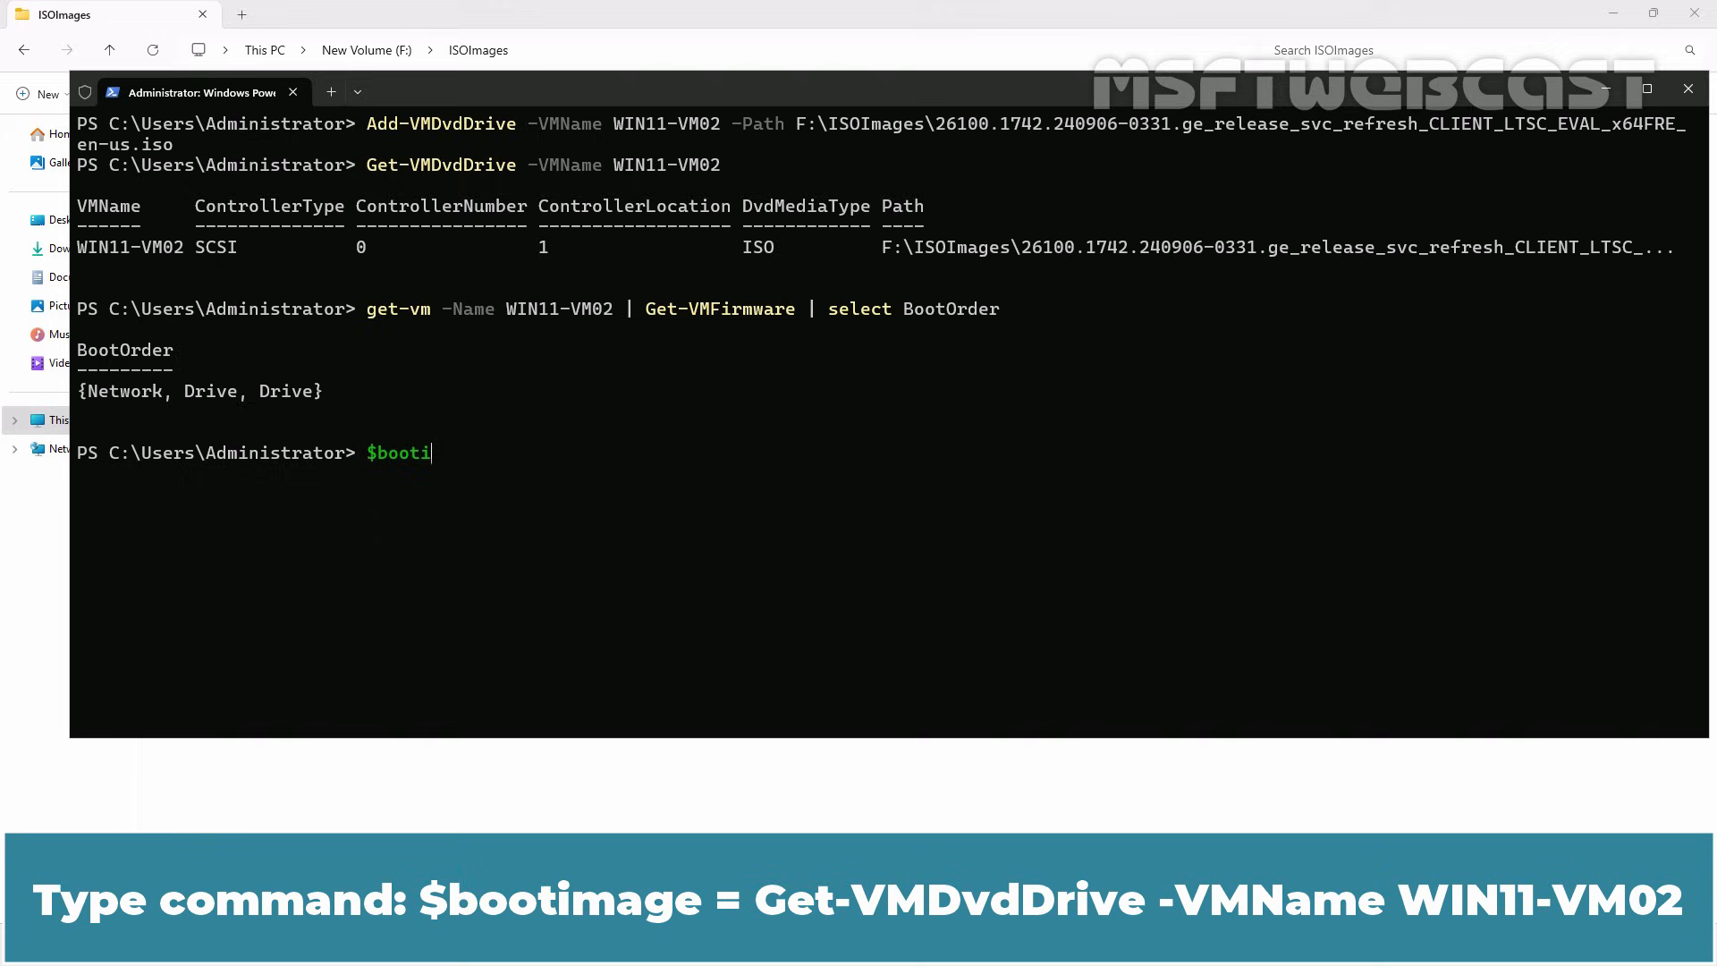
pyautogui.write('mage = get-VMDvdDrive -')
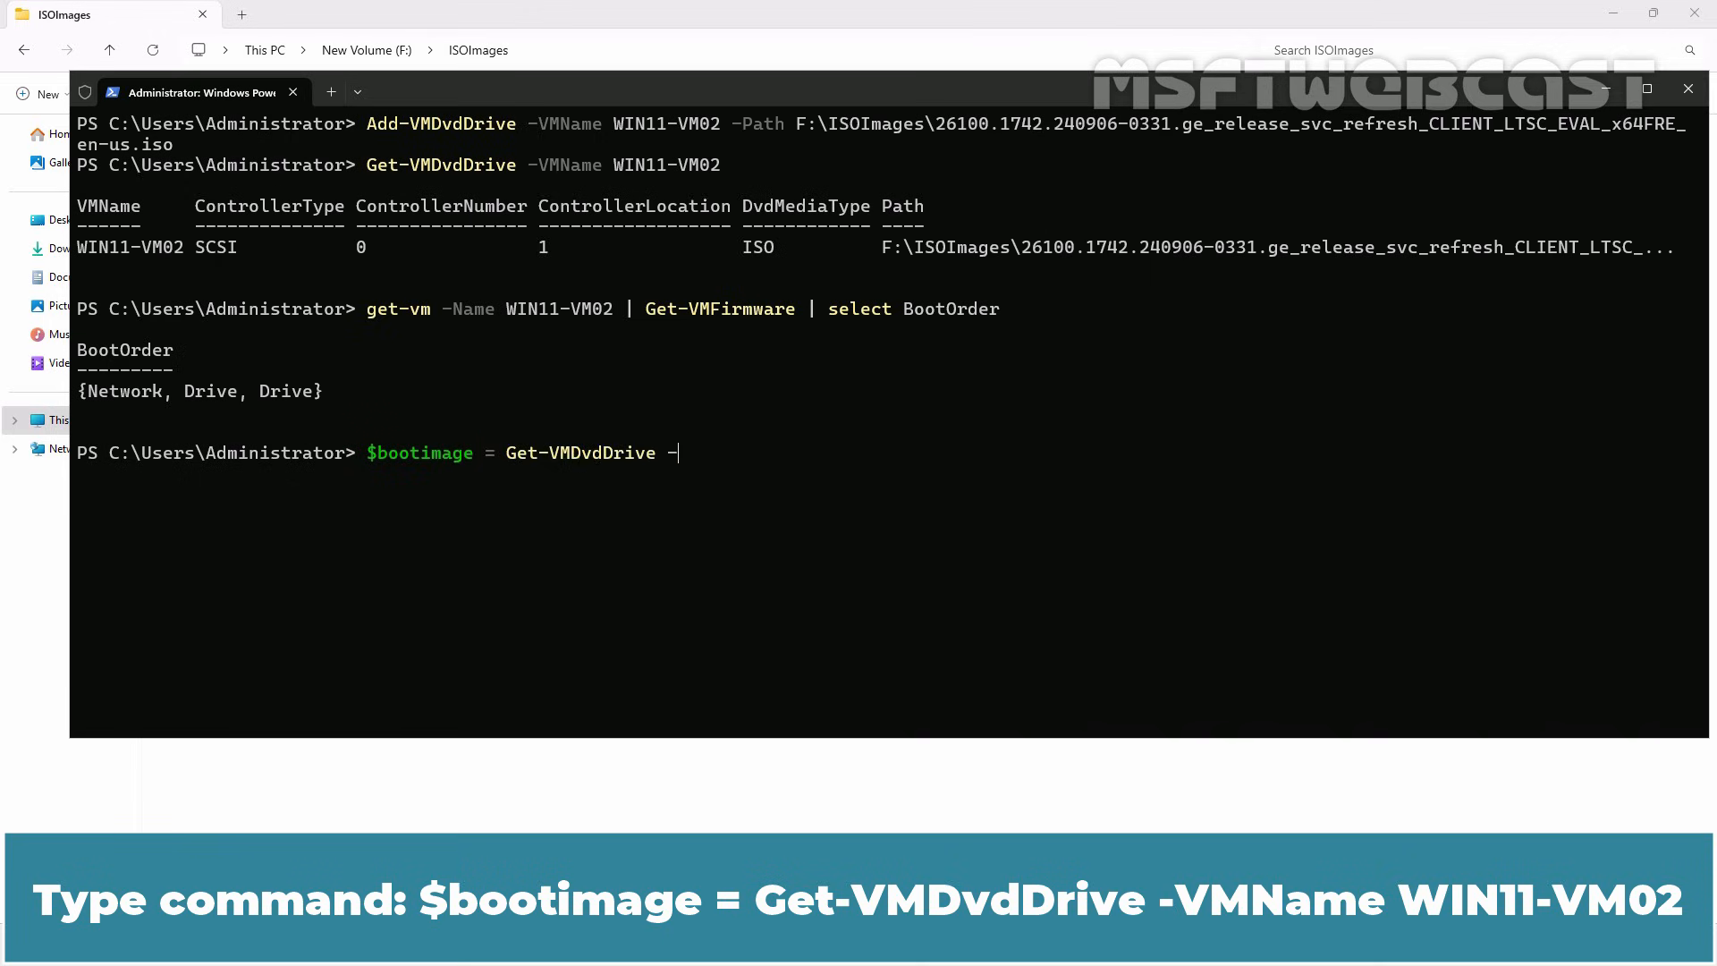
pyautogui.write('VMName WIN')
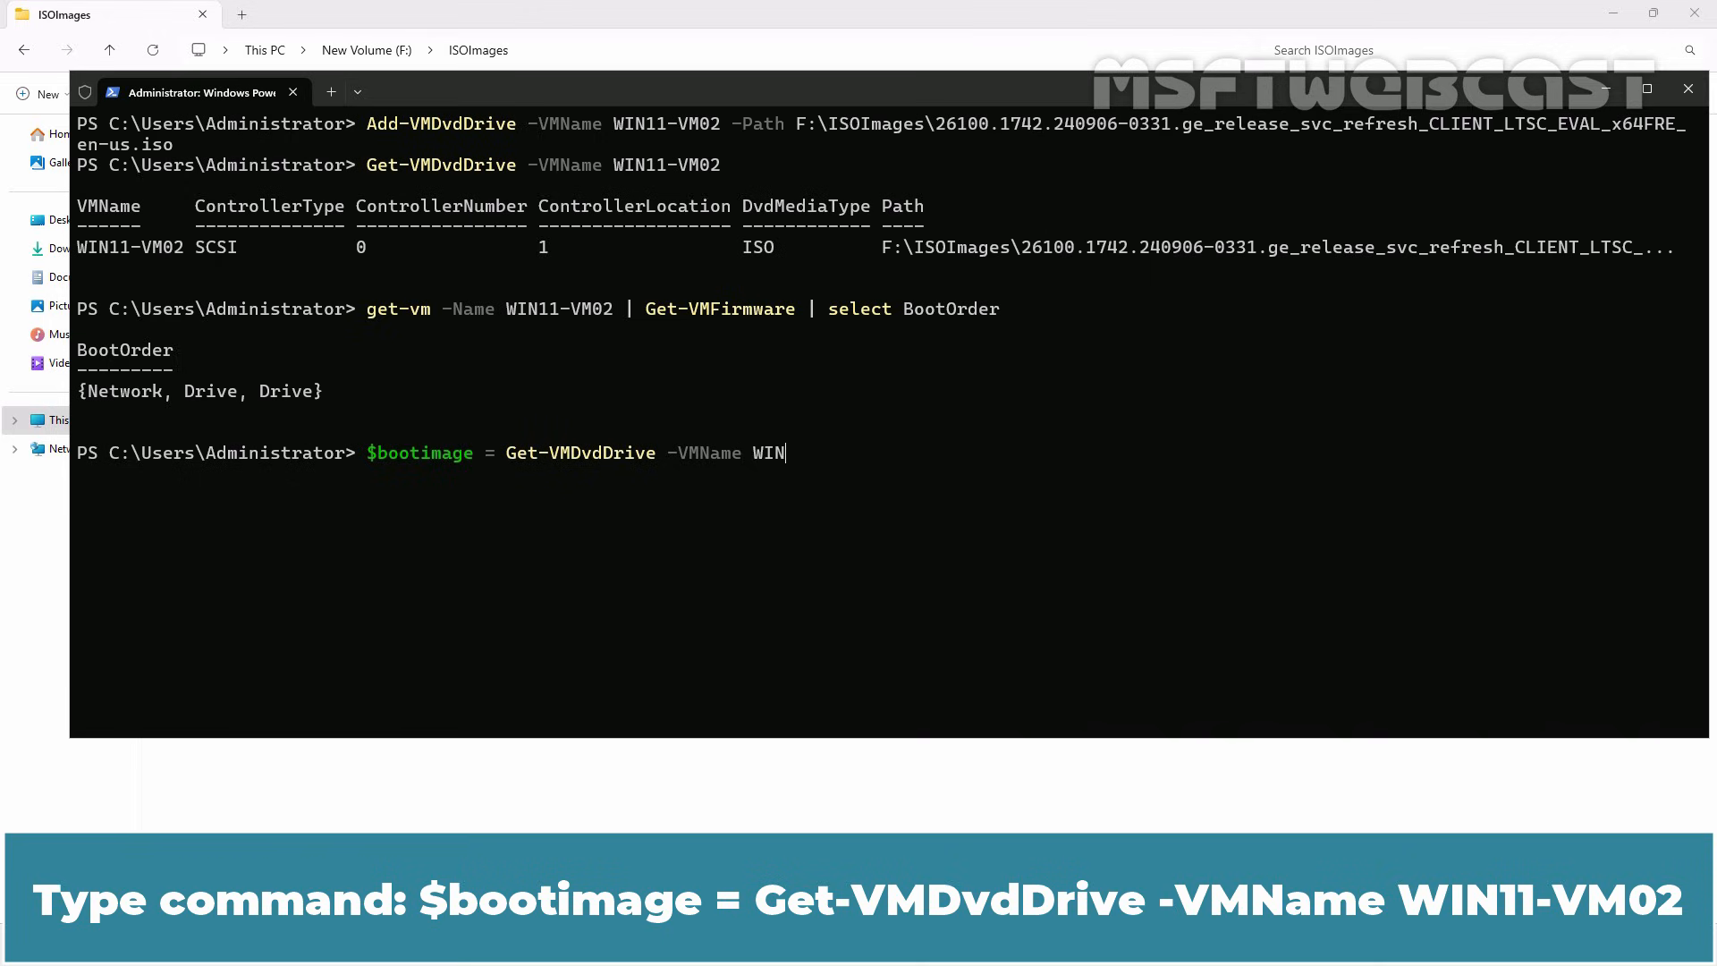
pyautogui.write('11-VM02')
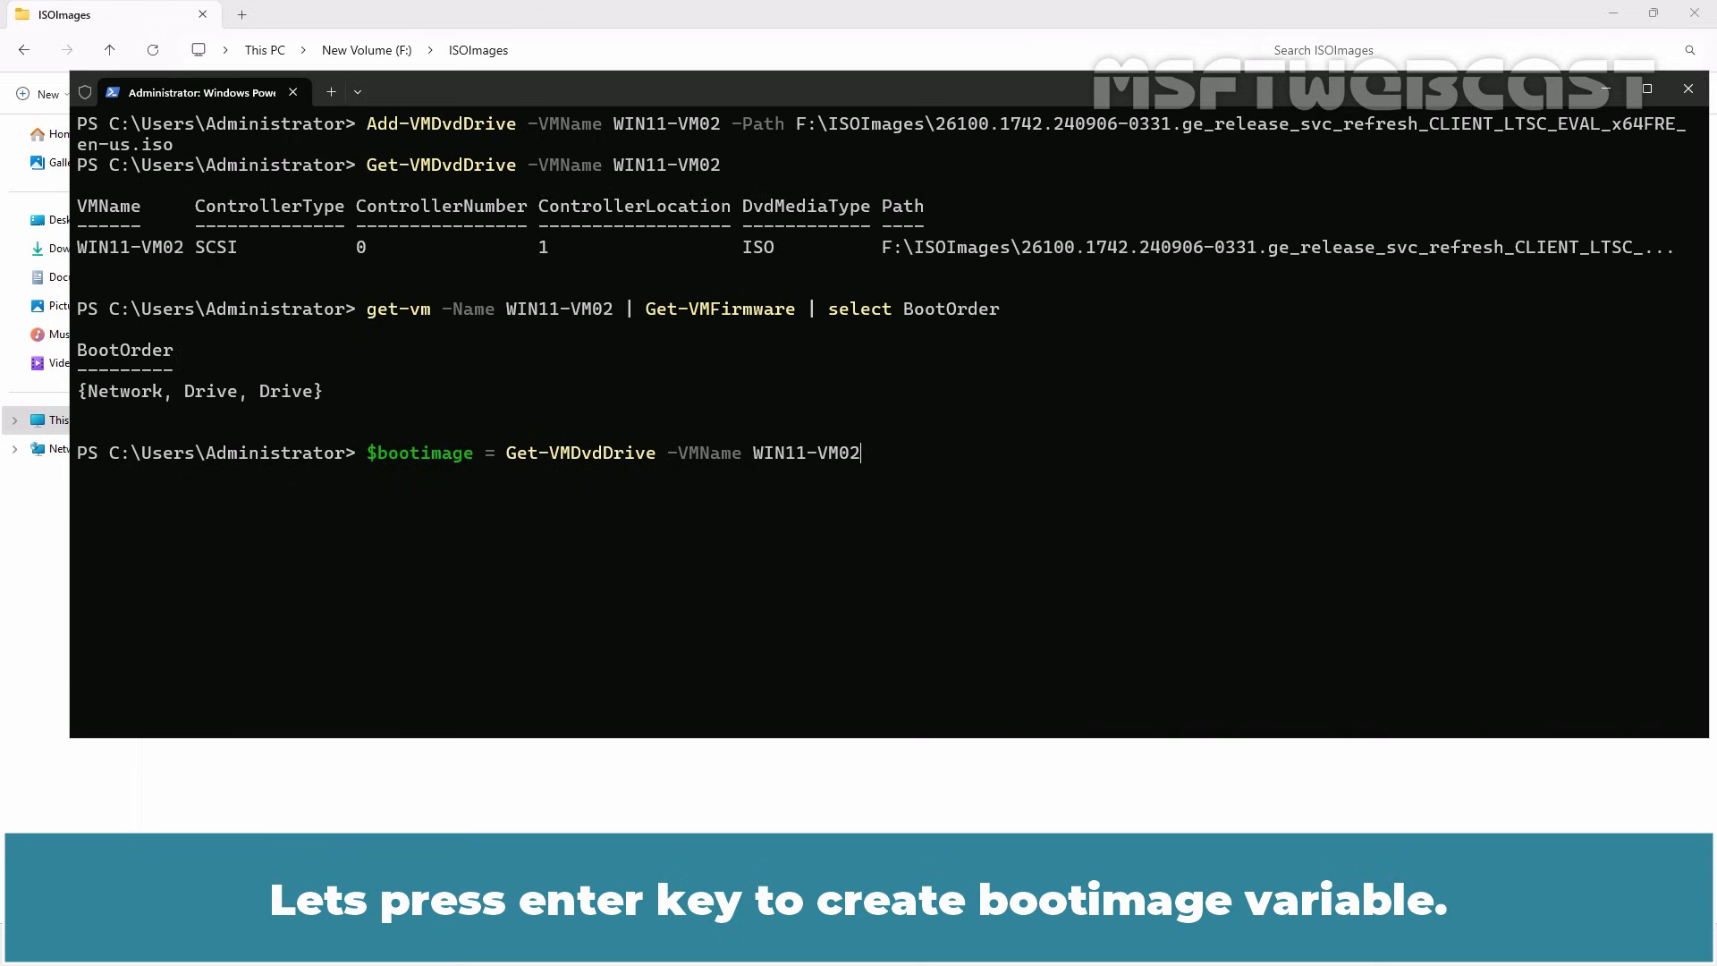
pyautogui.press('Enter')
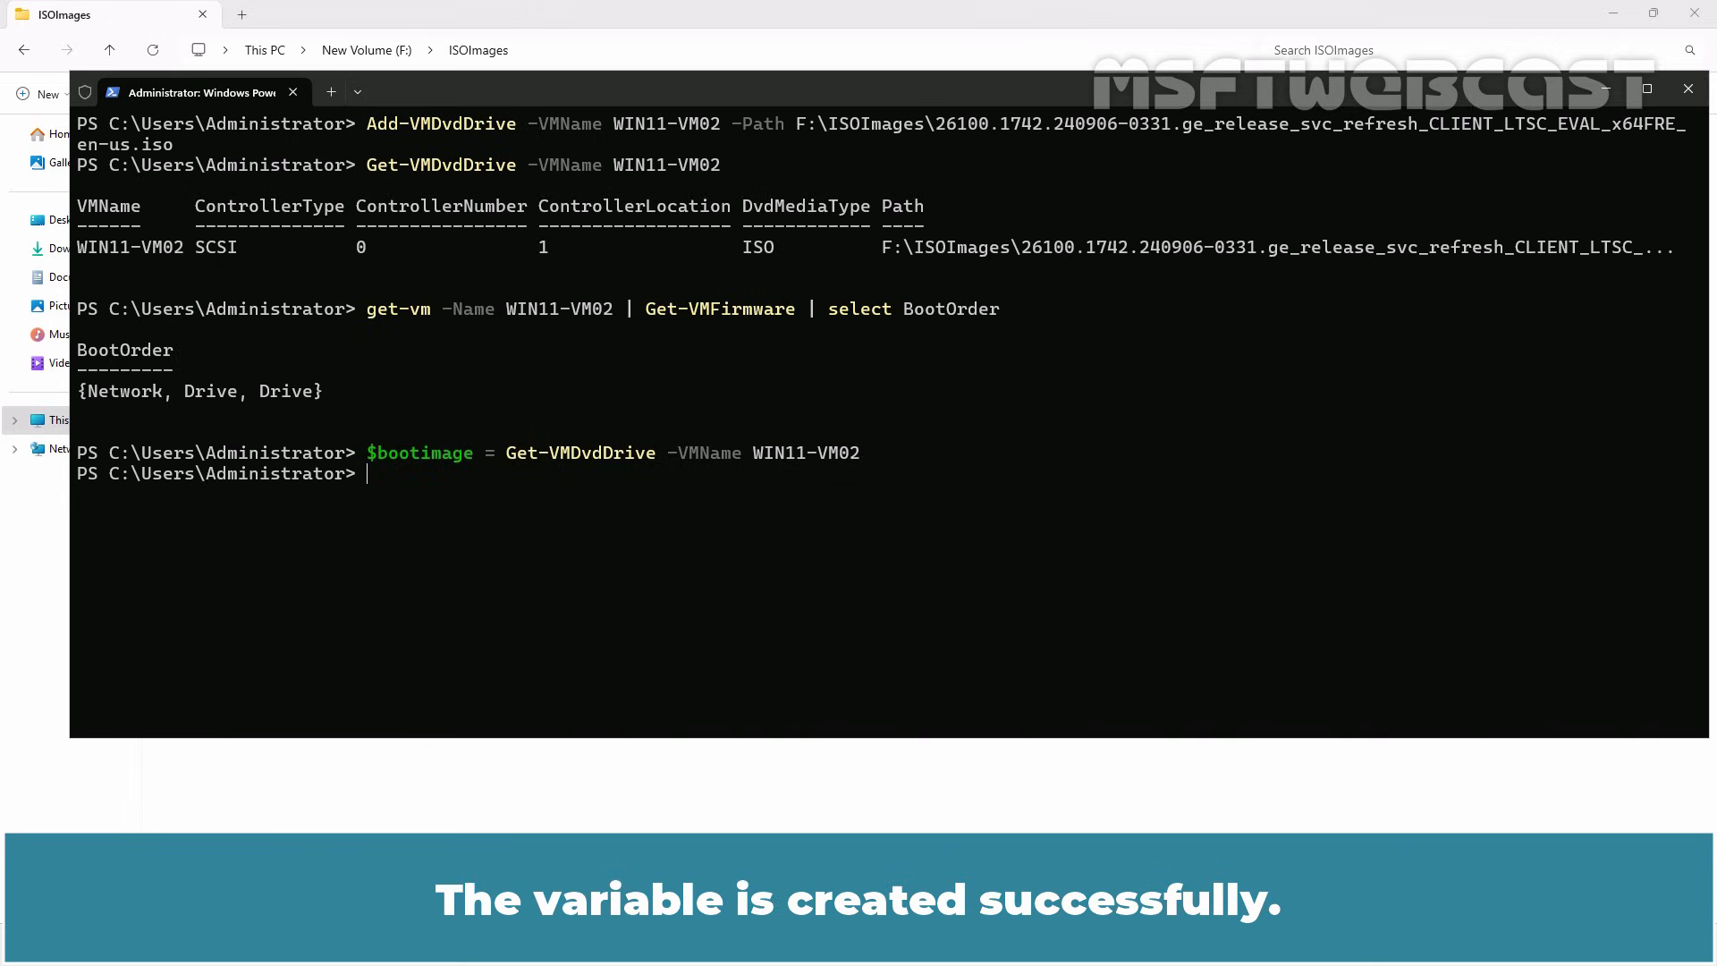
pyautogui.write('$bootimage = Get-VMDvdDrive -VMName WIN11-V')
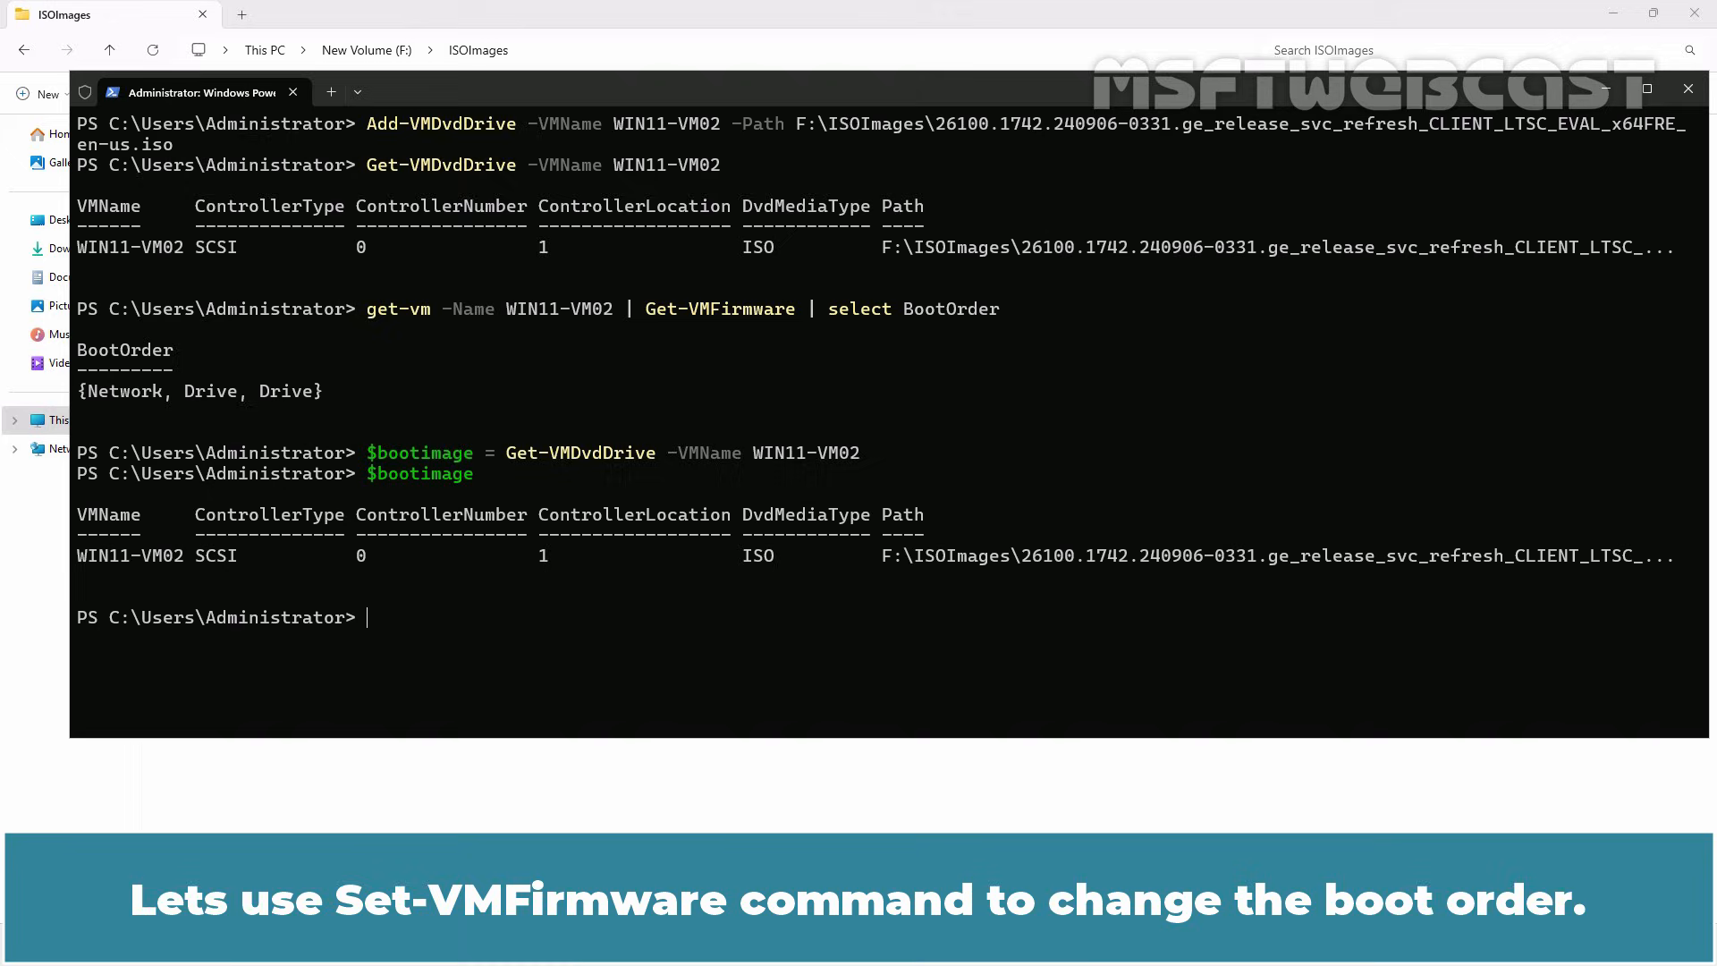
# - Run Set-VMFirmware on WIN11-VM02 with -FirstBootDevice $bootimage
pyautogui.write('set-vm')
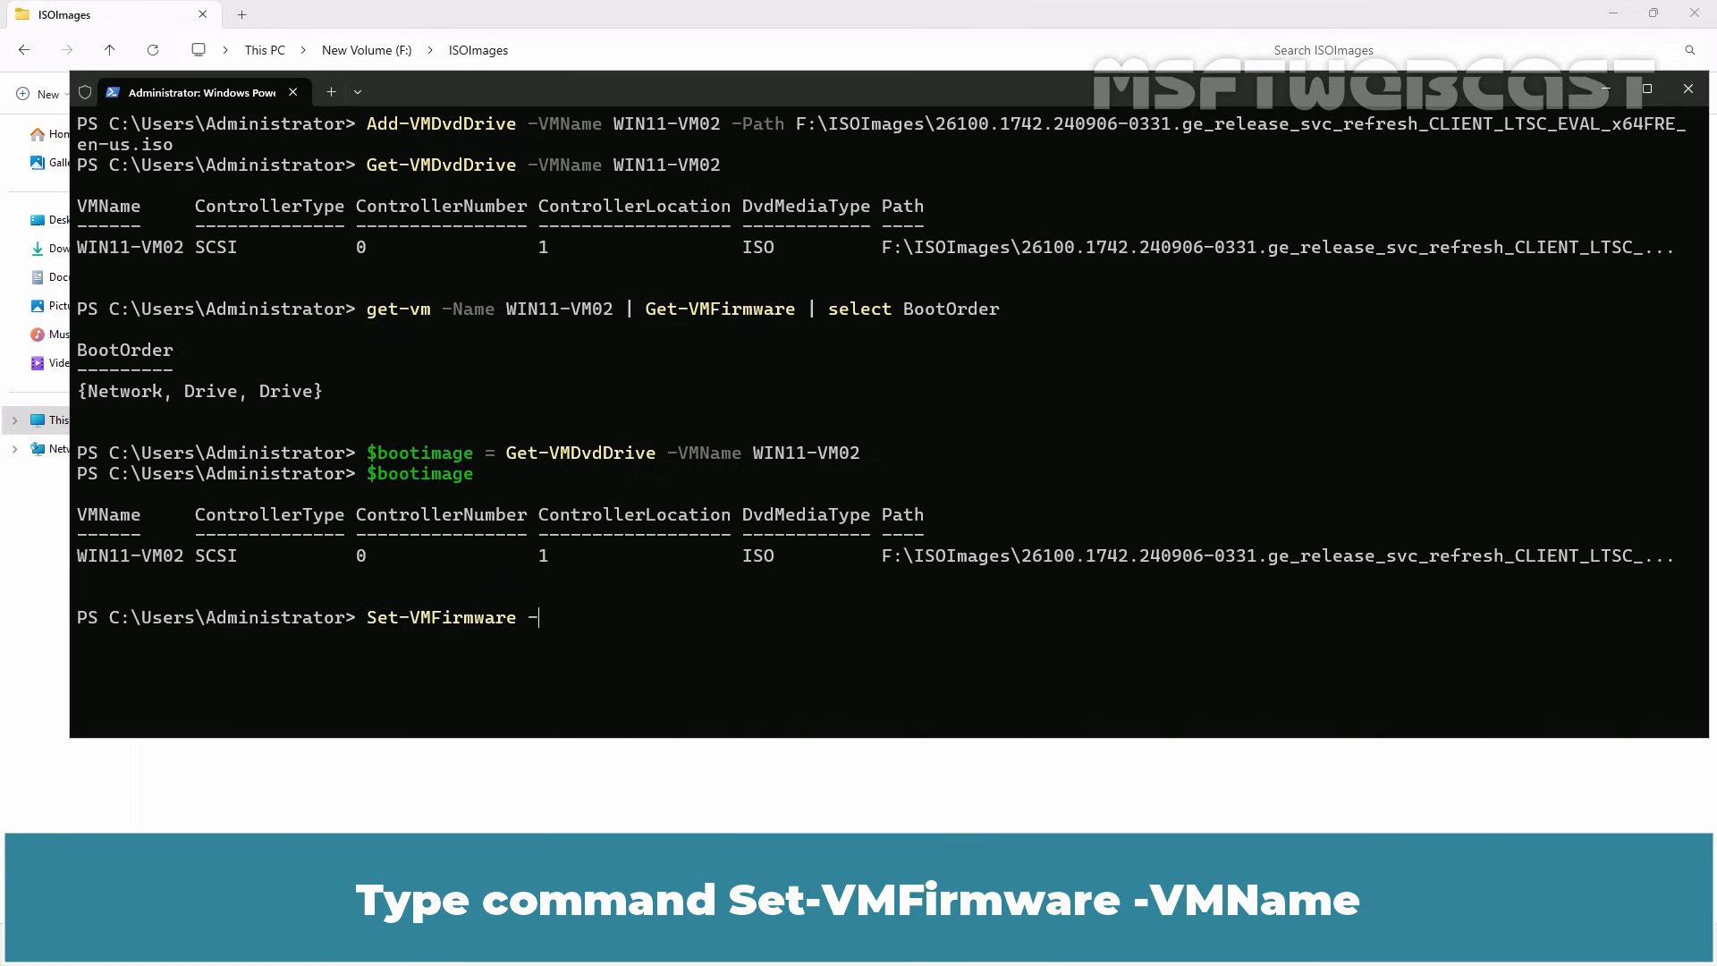
pyautogui.write('VMName WIN')
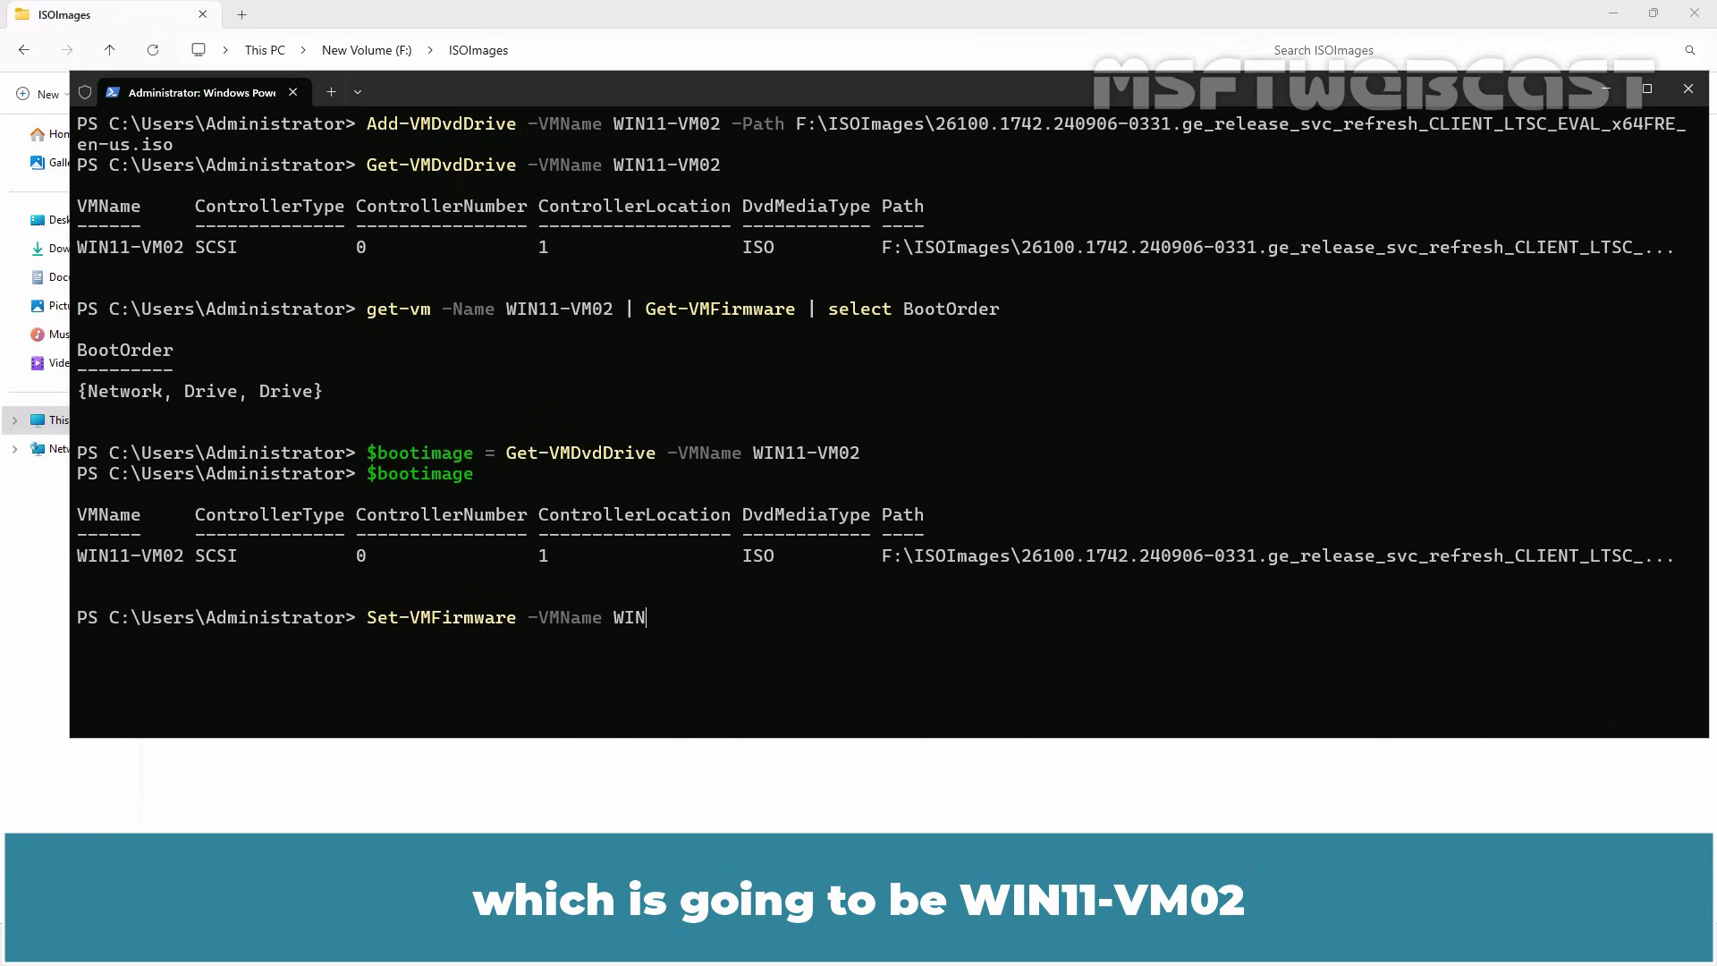
pyautogui.write('11-VM02')
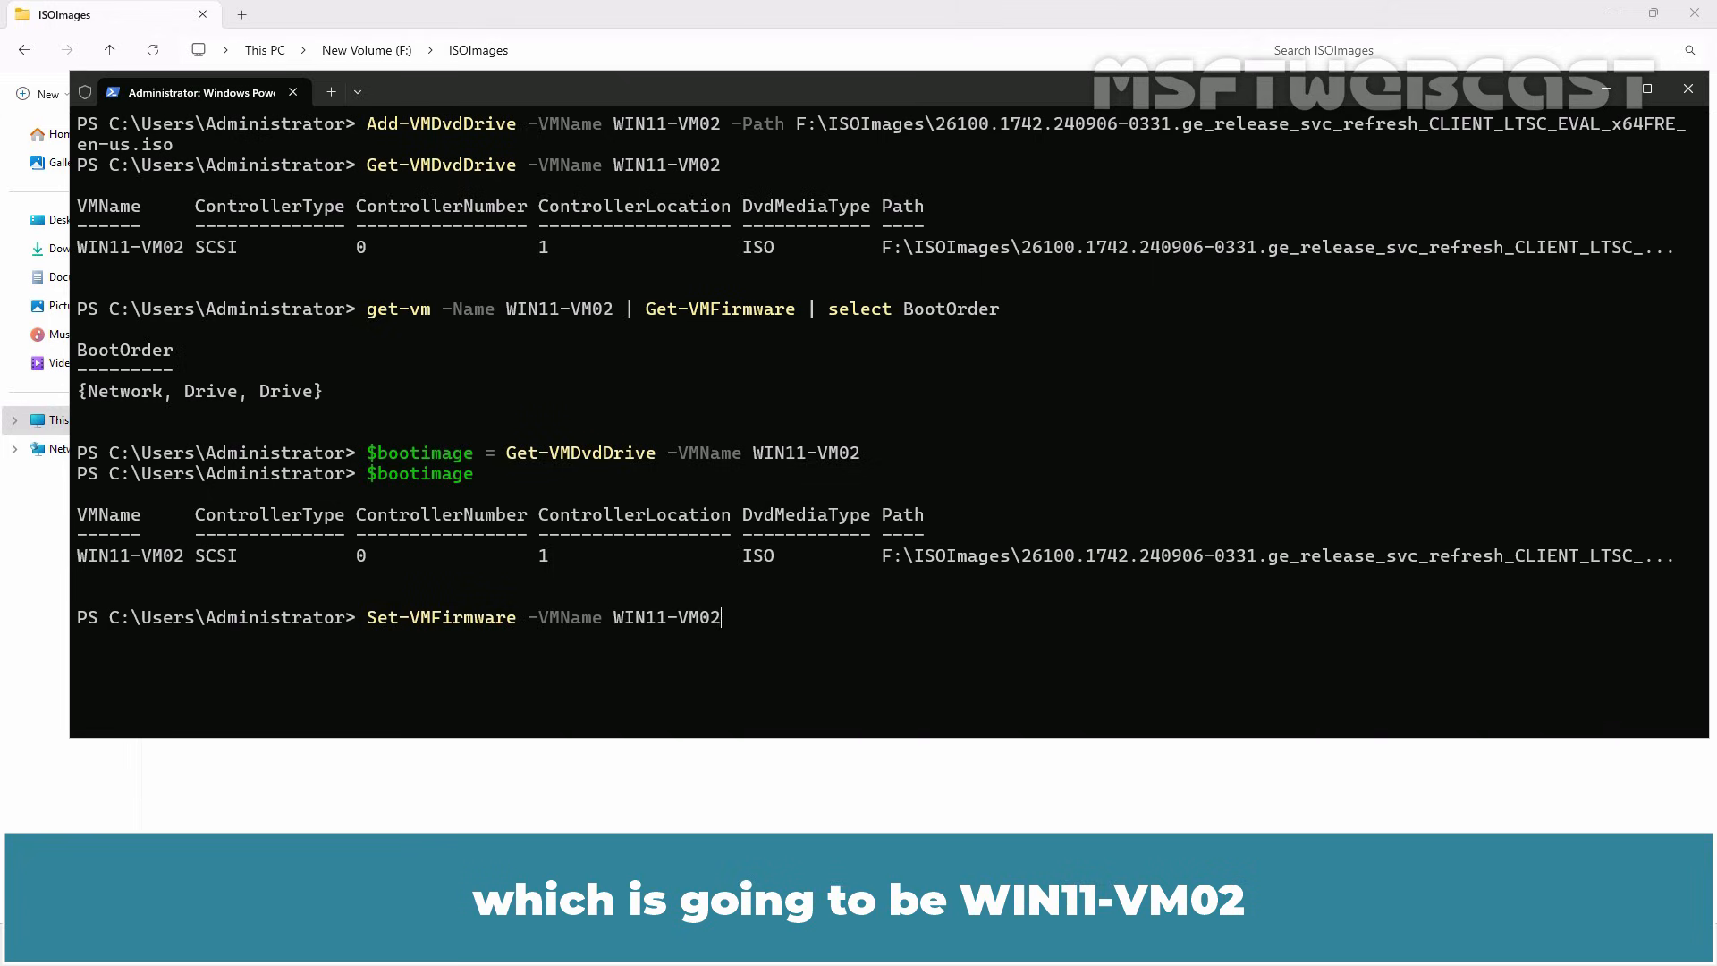
pyautogui.write('-FirstBootDevice')
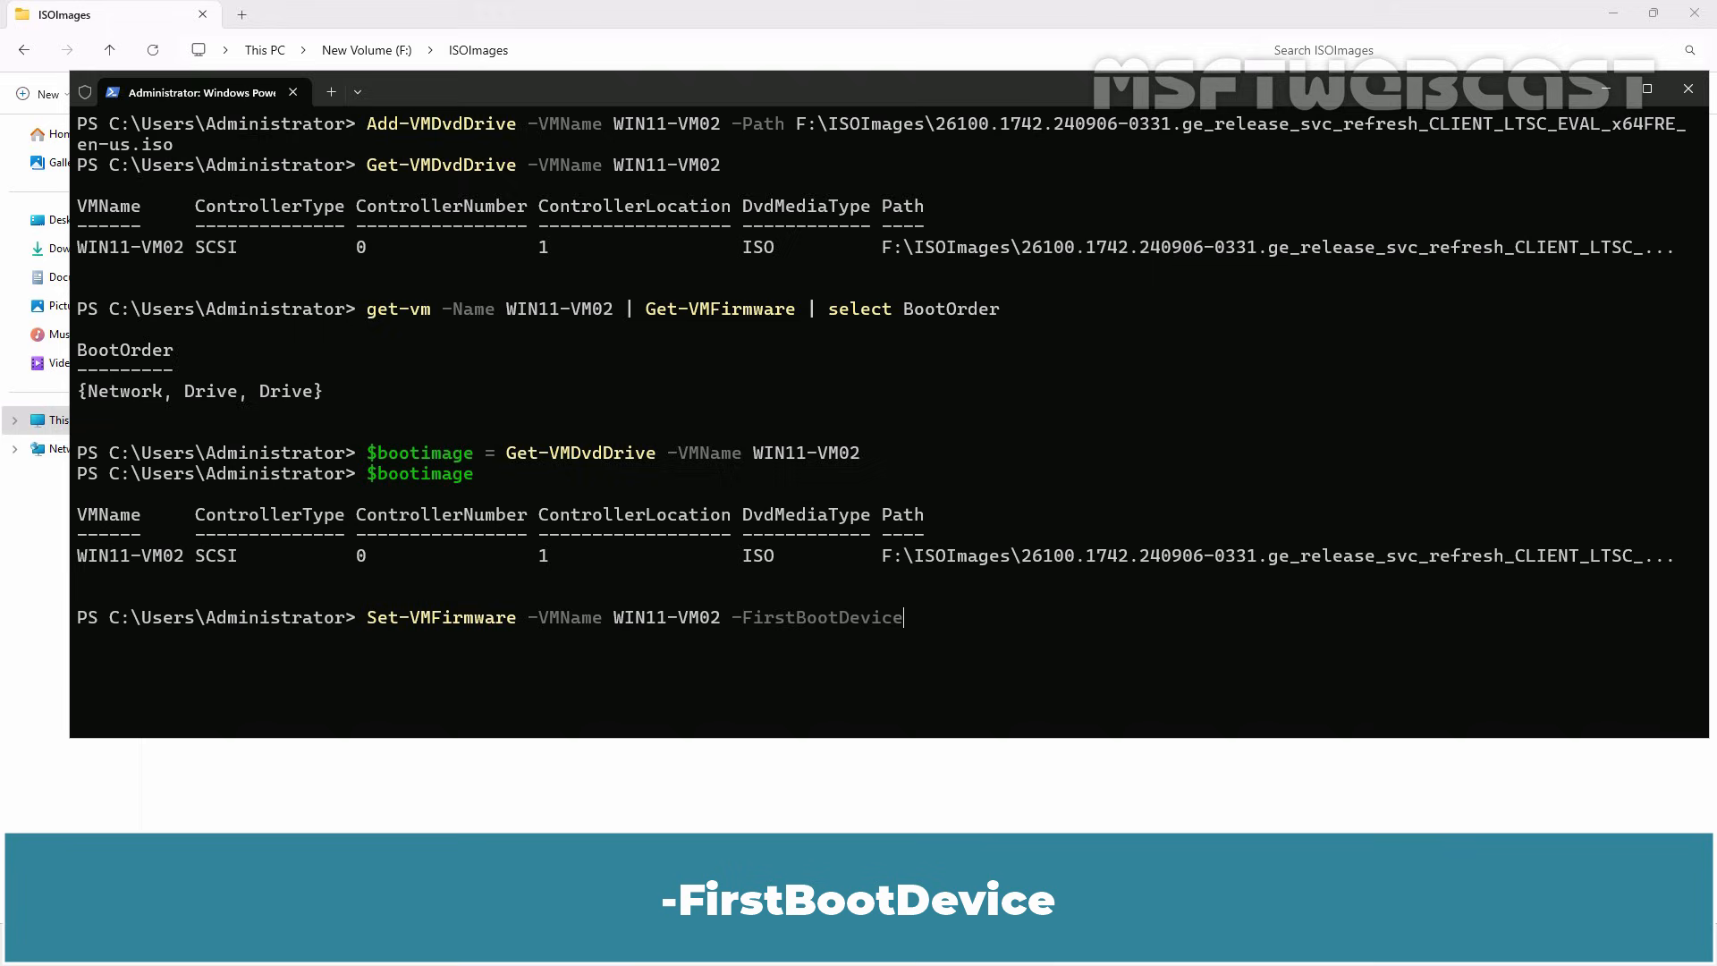
pyautogui.write('$')
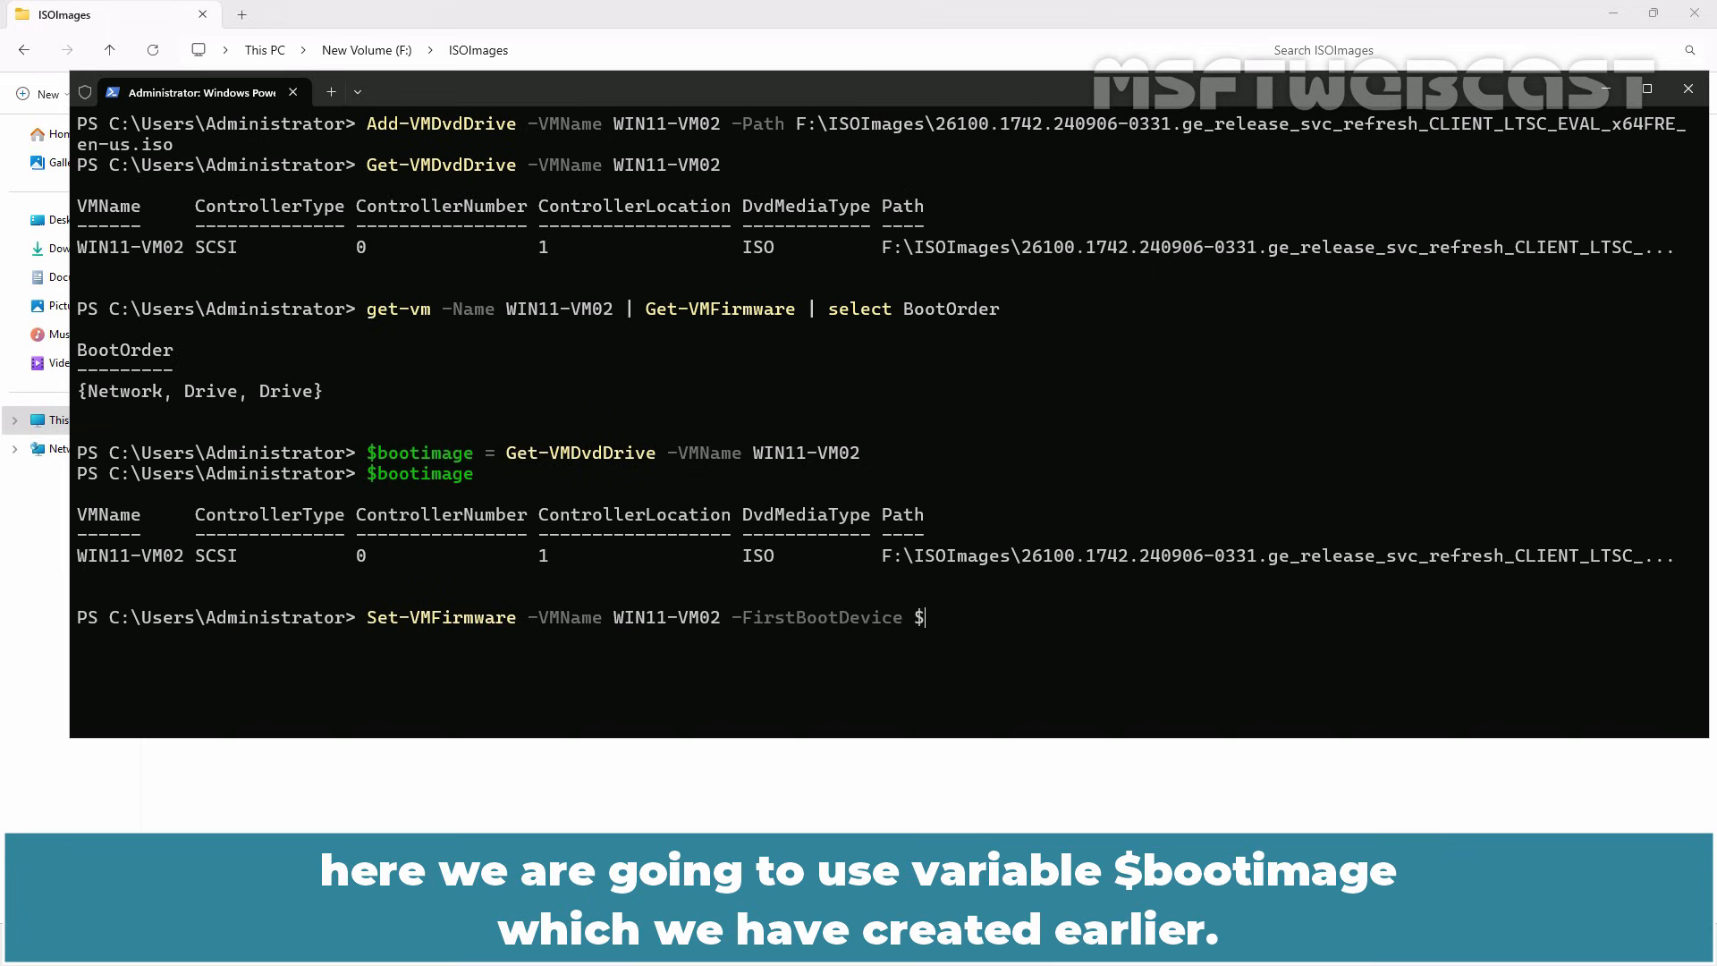
pyautogui.write('boot')
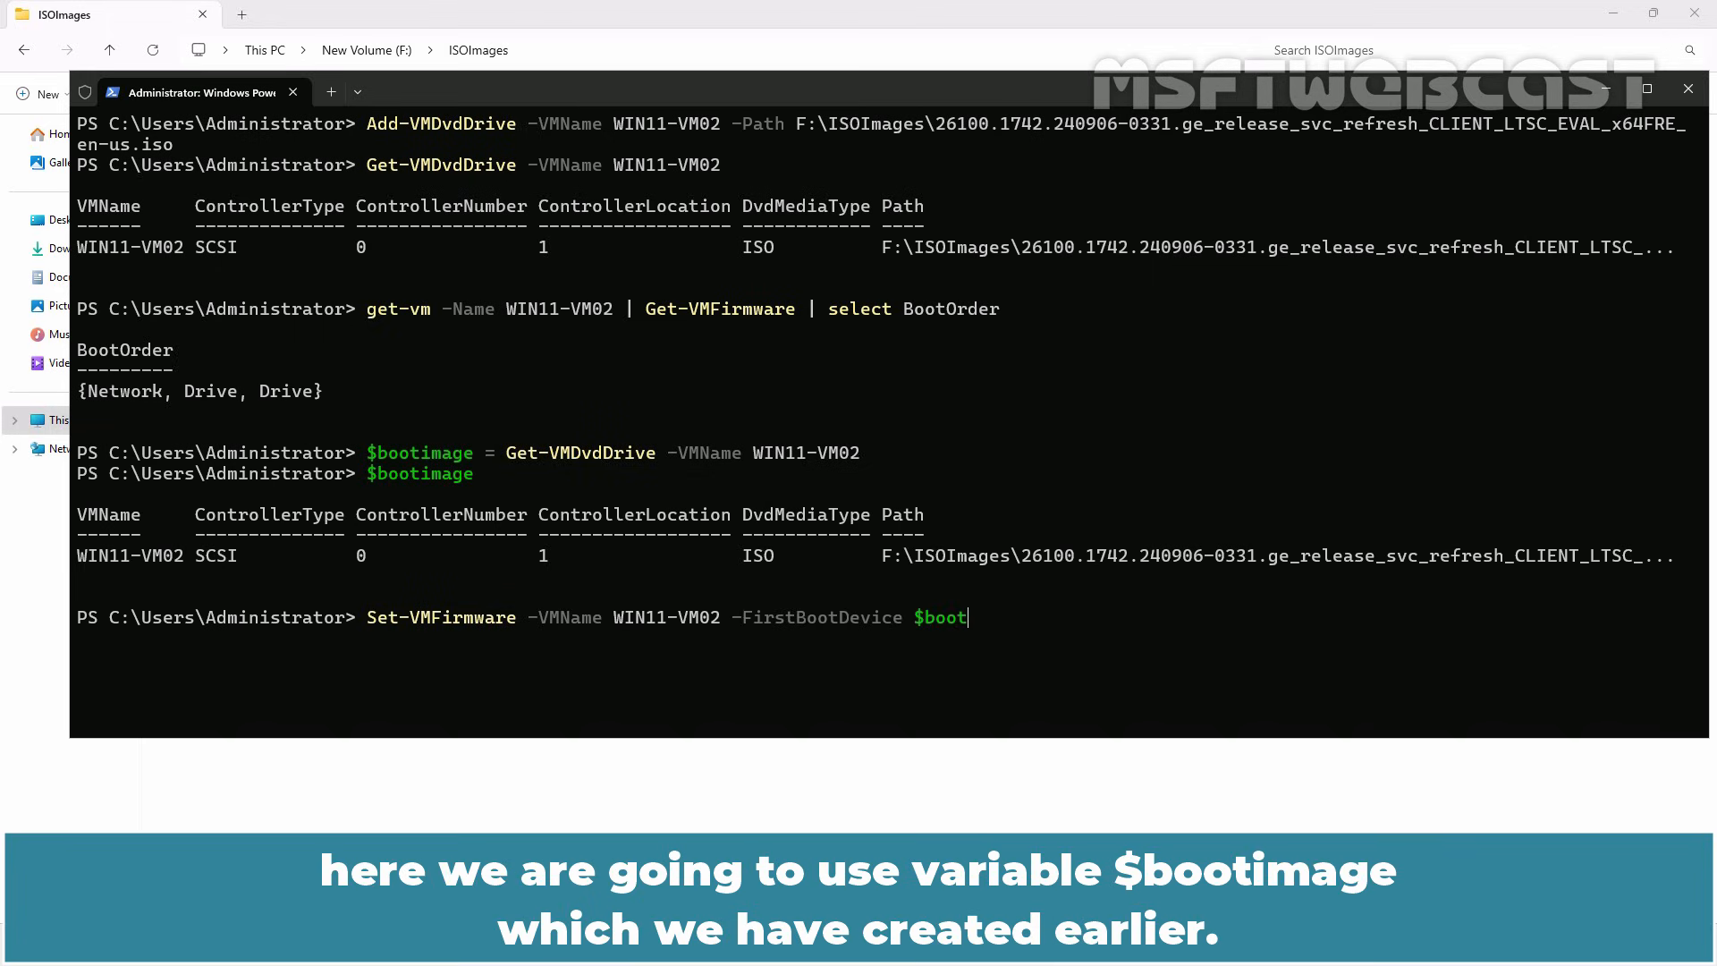
pyautogui.write('image')
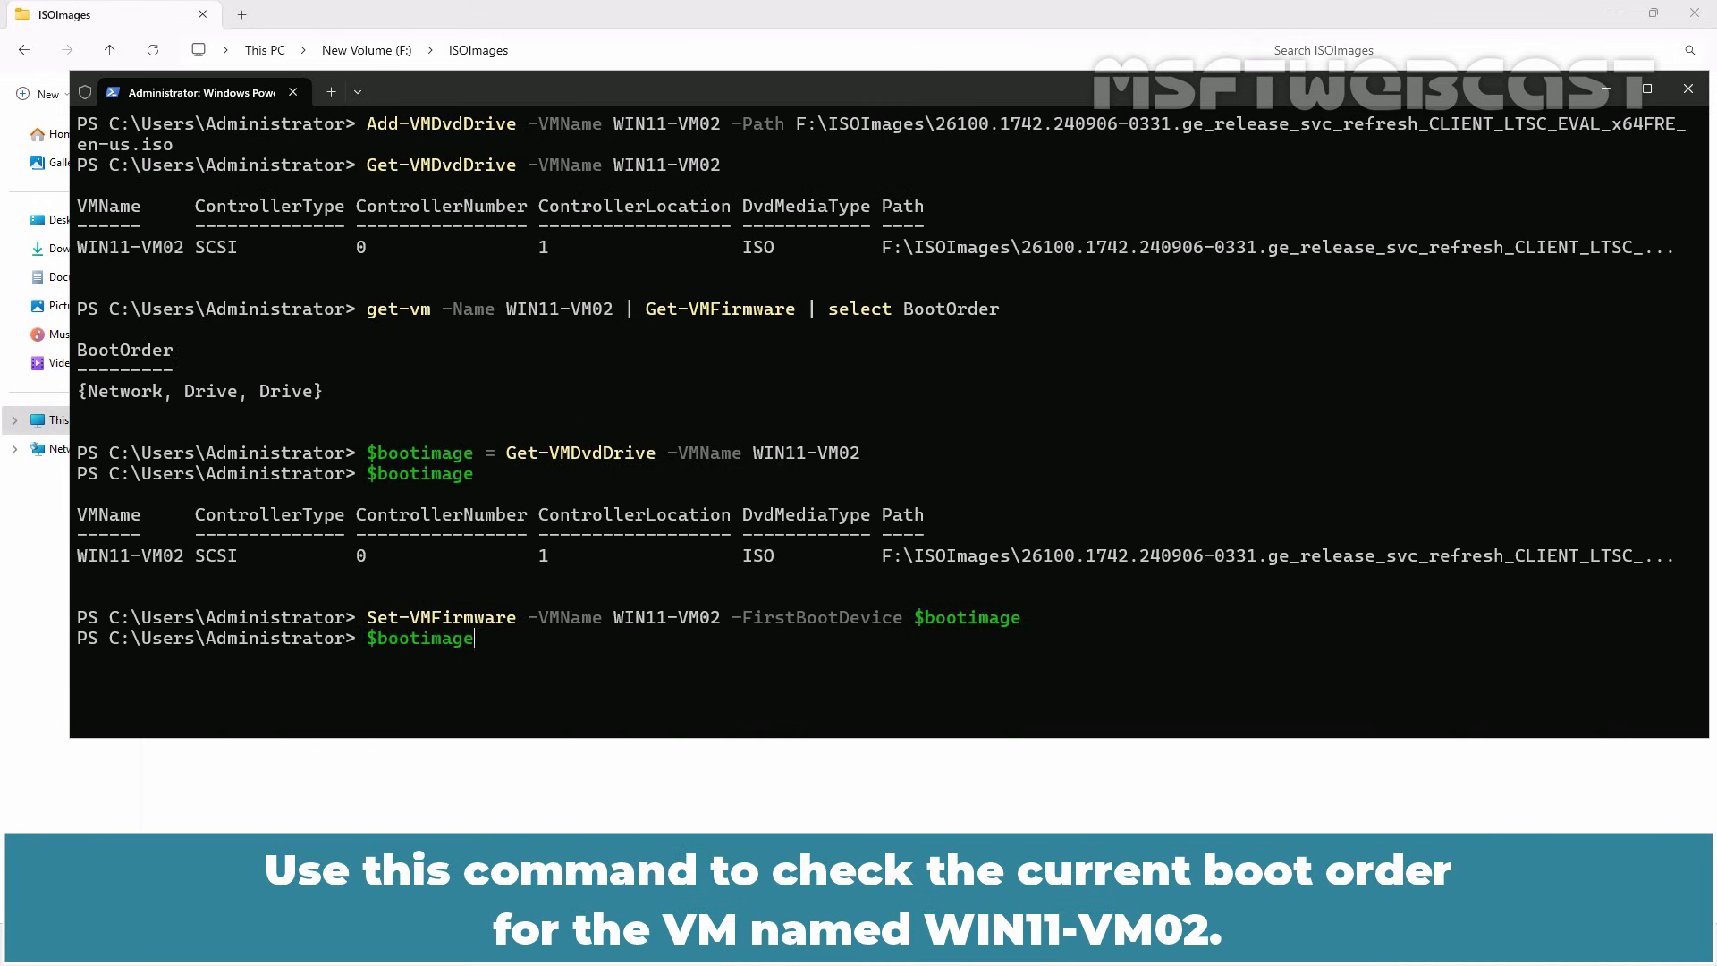
# - Recheck WIN11-VM02's BootOrder via Get-VMFirmware, now Drive, Network, Drive
pyautogui.write('get-vm -Name WIN11-VM02 | Get-VMFirmware | select BootOrder')
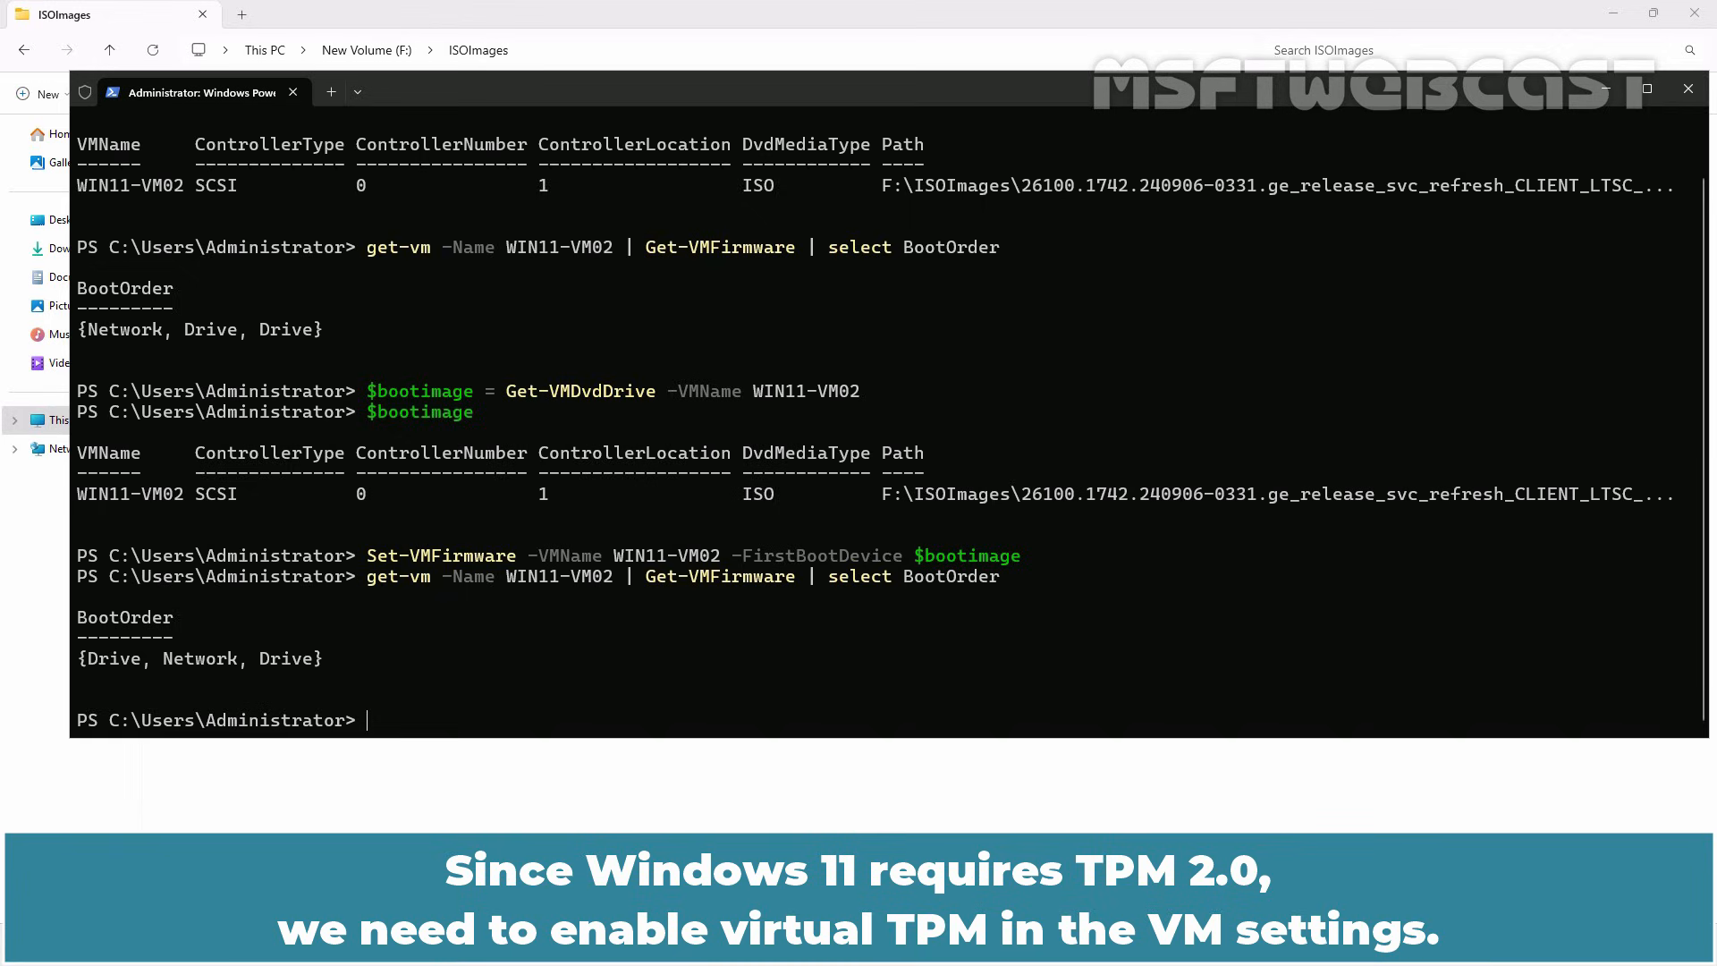
# - Run Enable-VMTPM -VMName WIN11-VM02, which fails with a no valid key protector error
pyautogui.write('ena')
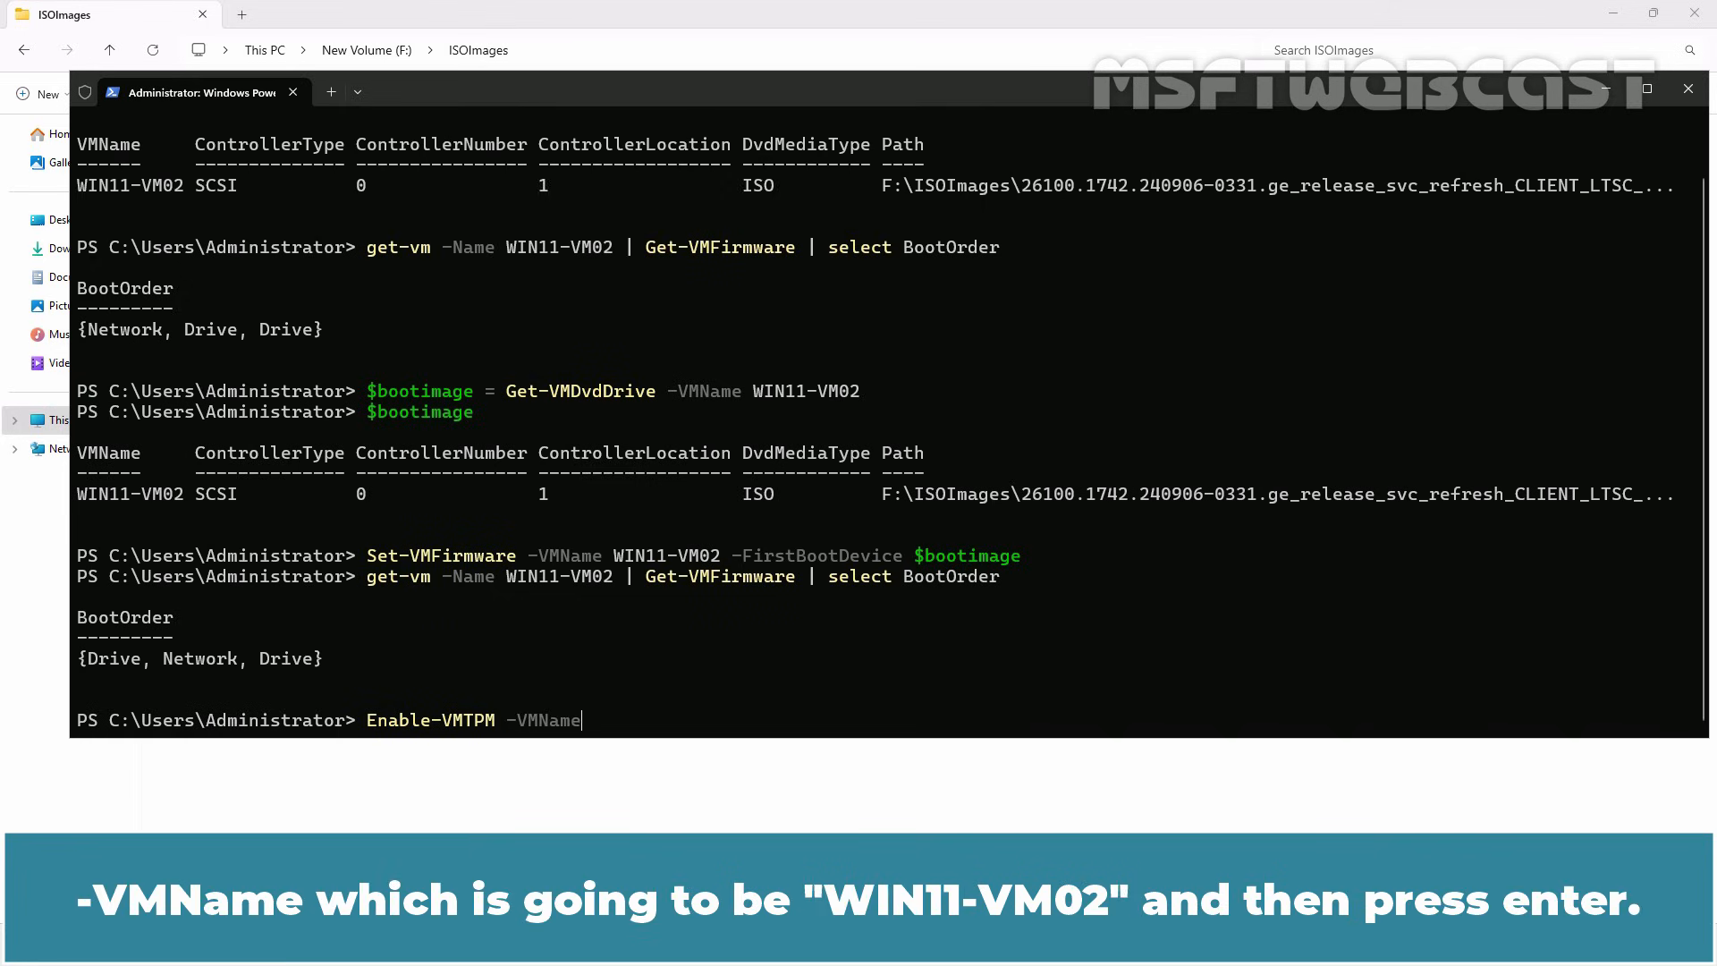
pyautogui.write('WIN11')
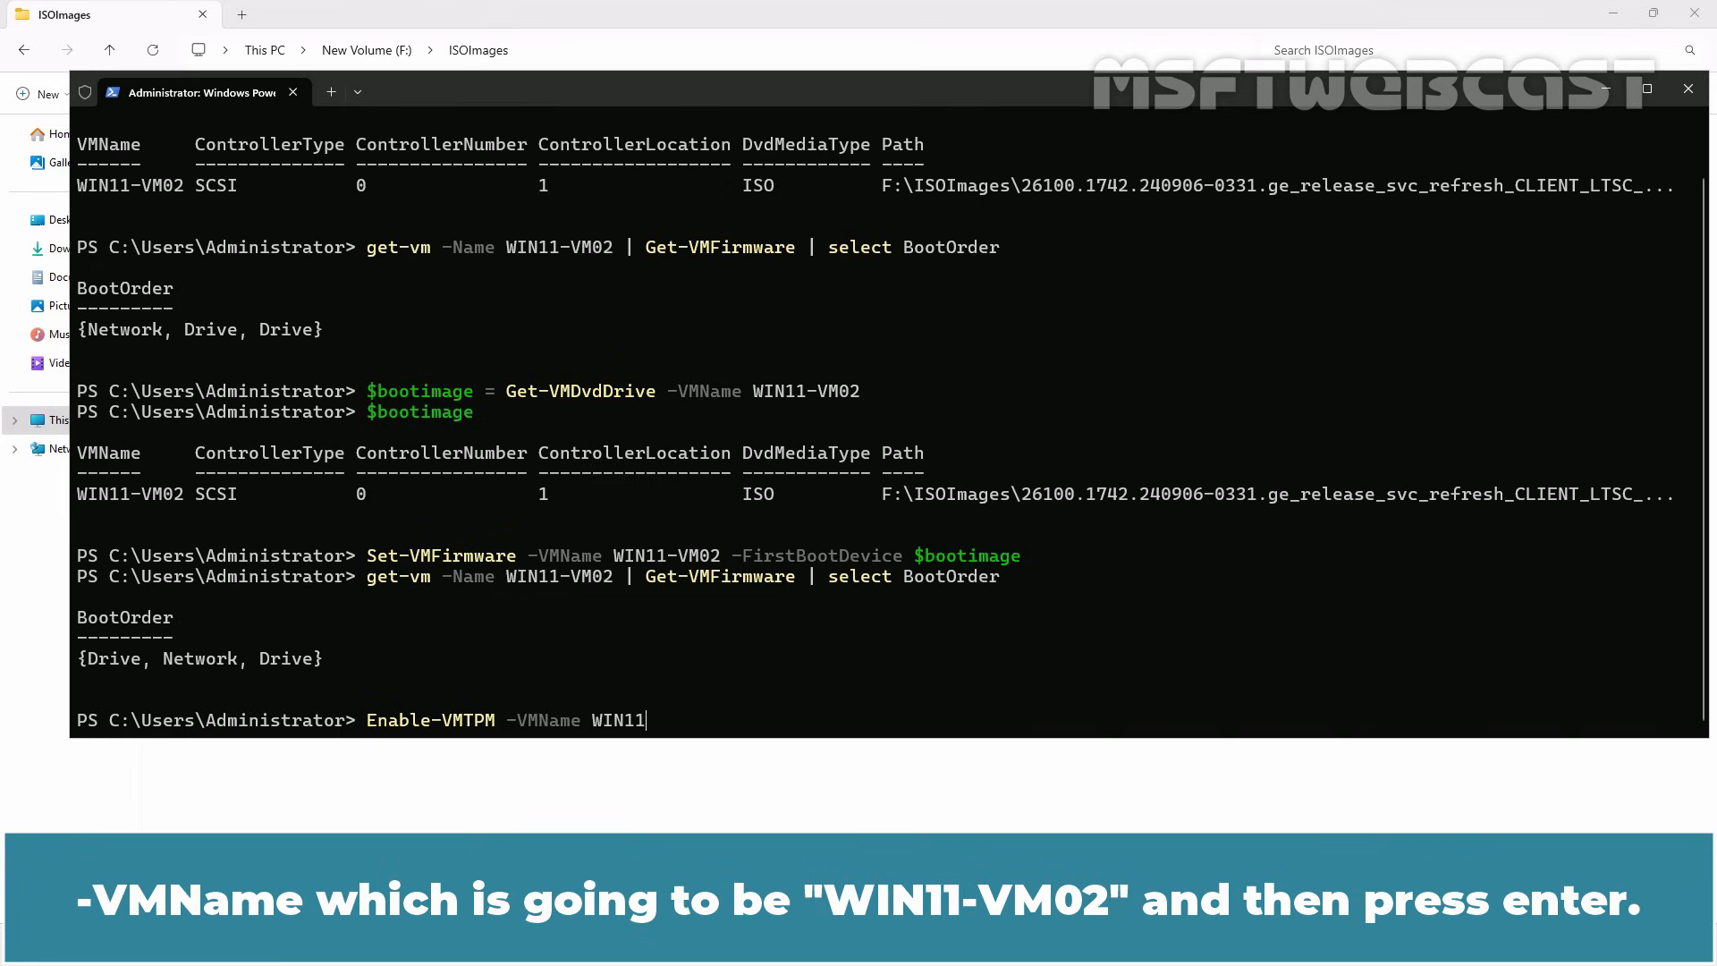
pyautogui.write('-VM02')
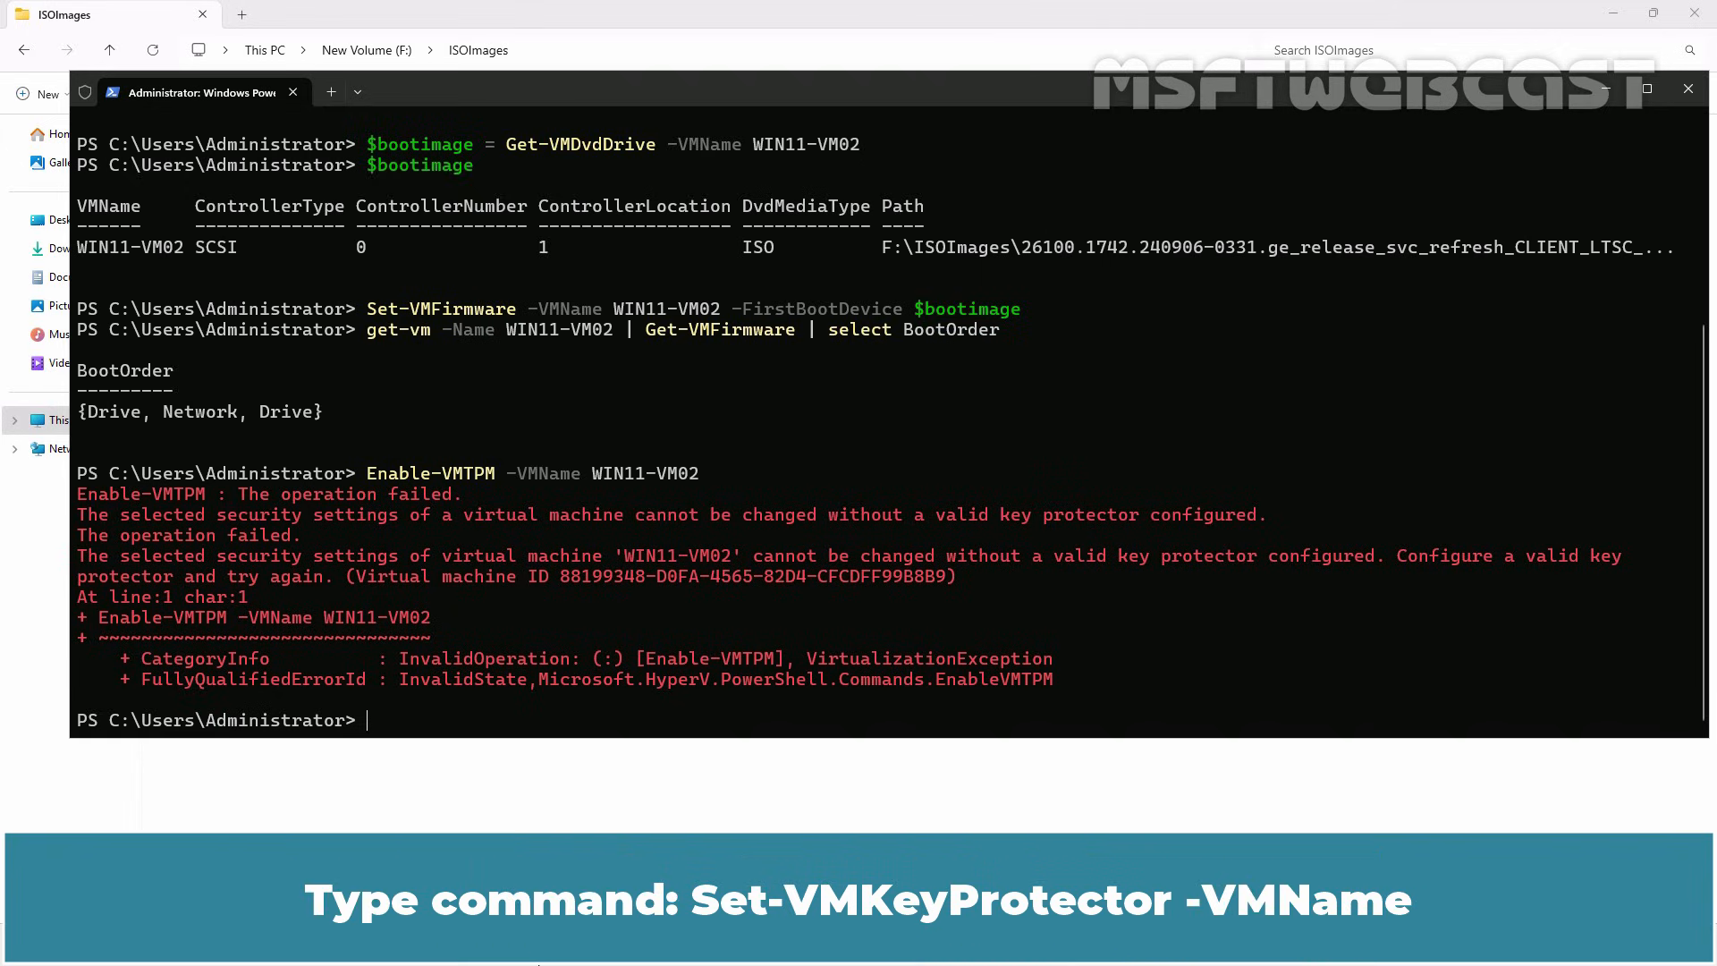
# - Run Set-VMKeyProtector -VMName WIN11-VM02 -NewLocalKeyProtector to add a local key protector
pyautogui.write('set-vmk')
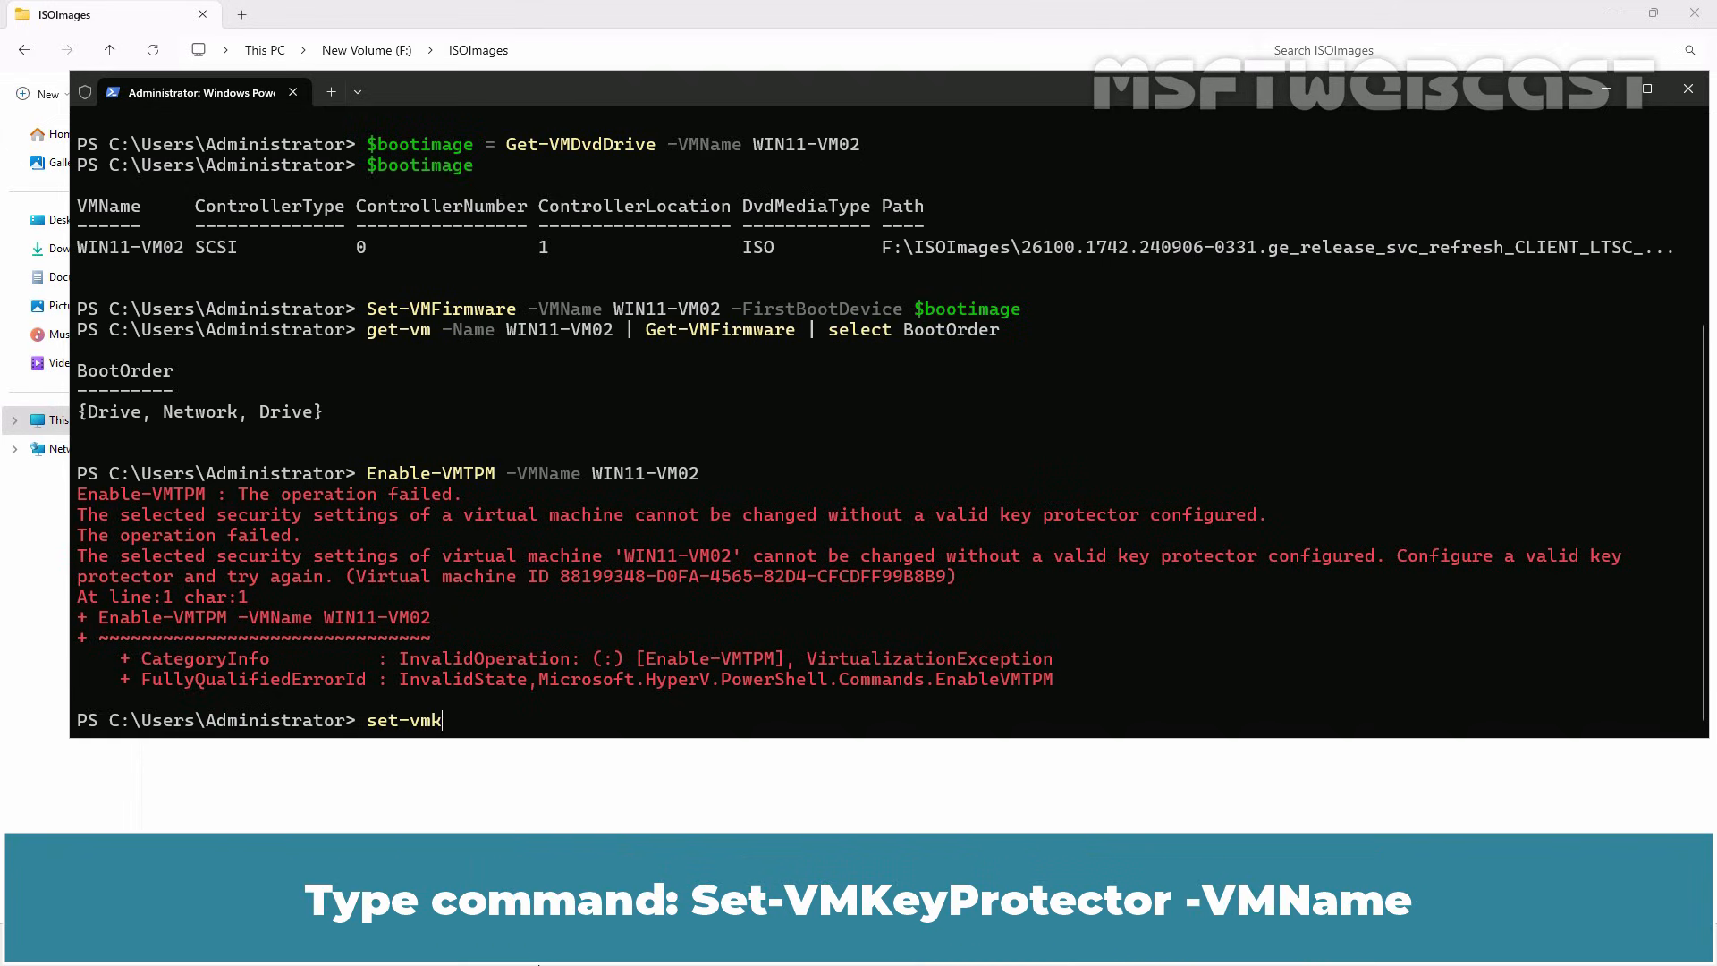
pyautogui.write('Set-VMKeyProtector -VMName')
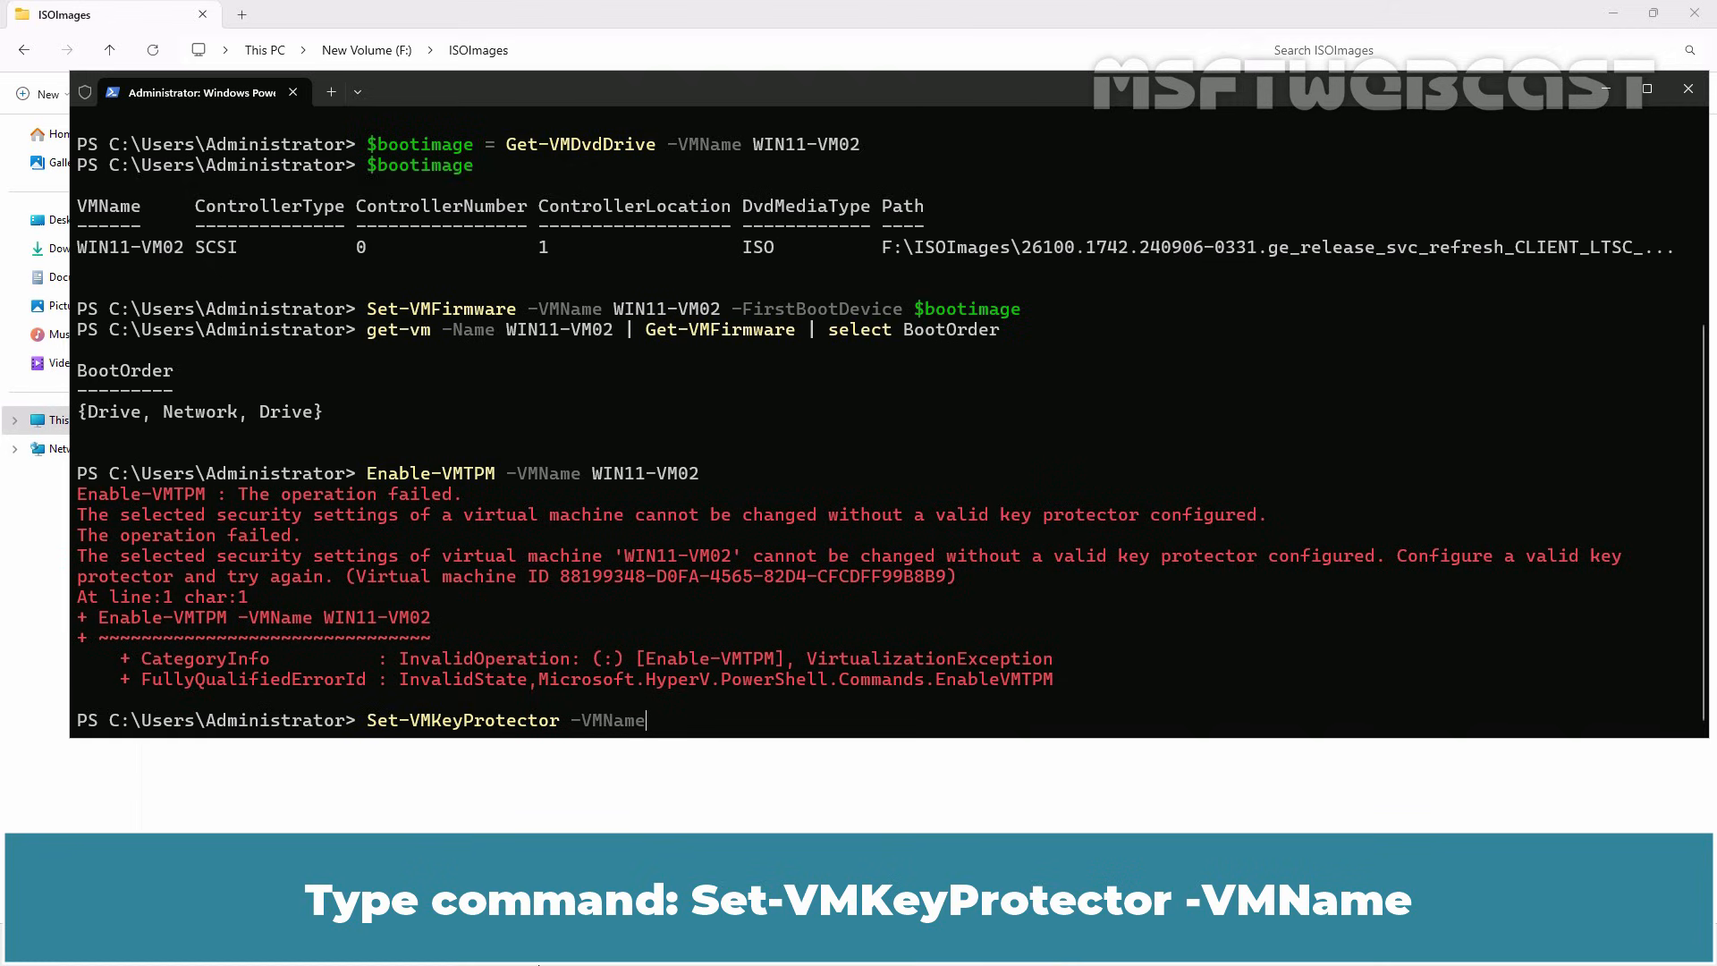
pyautogui.write('WIN11-VM02')
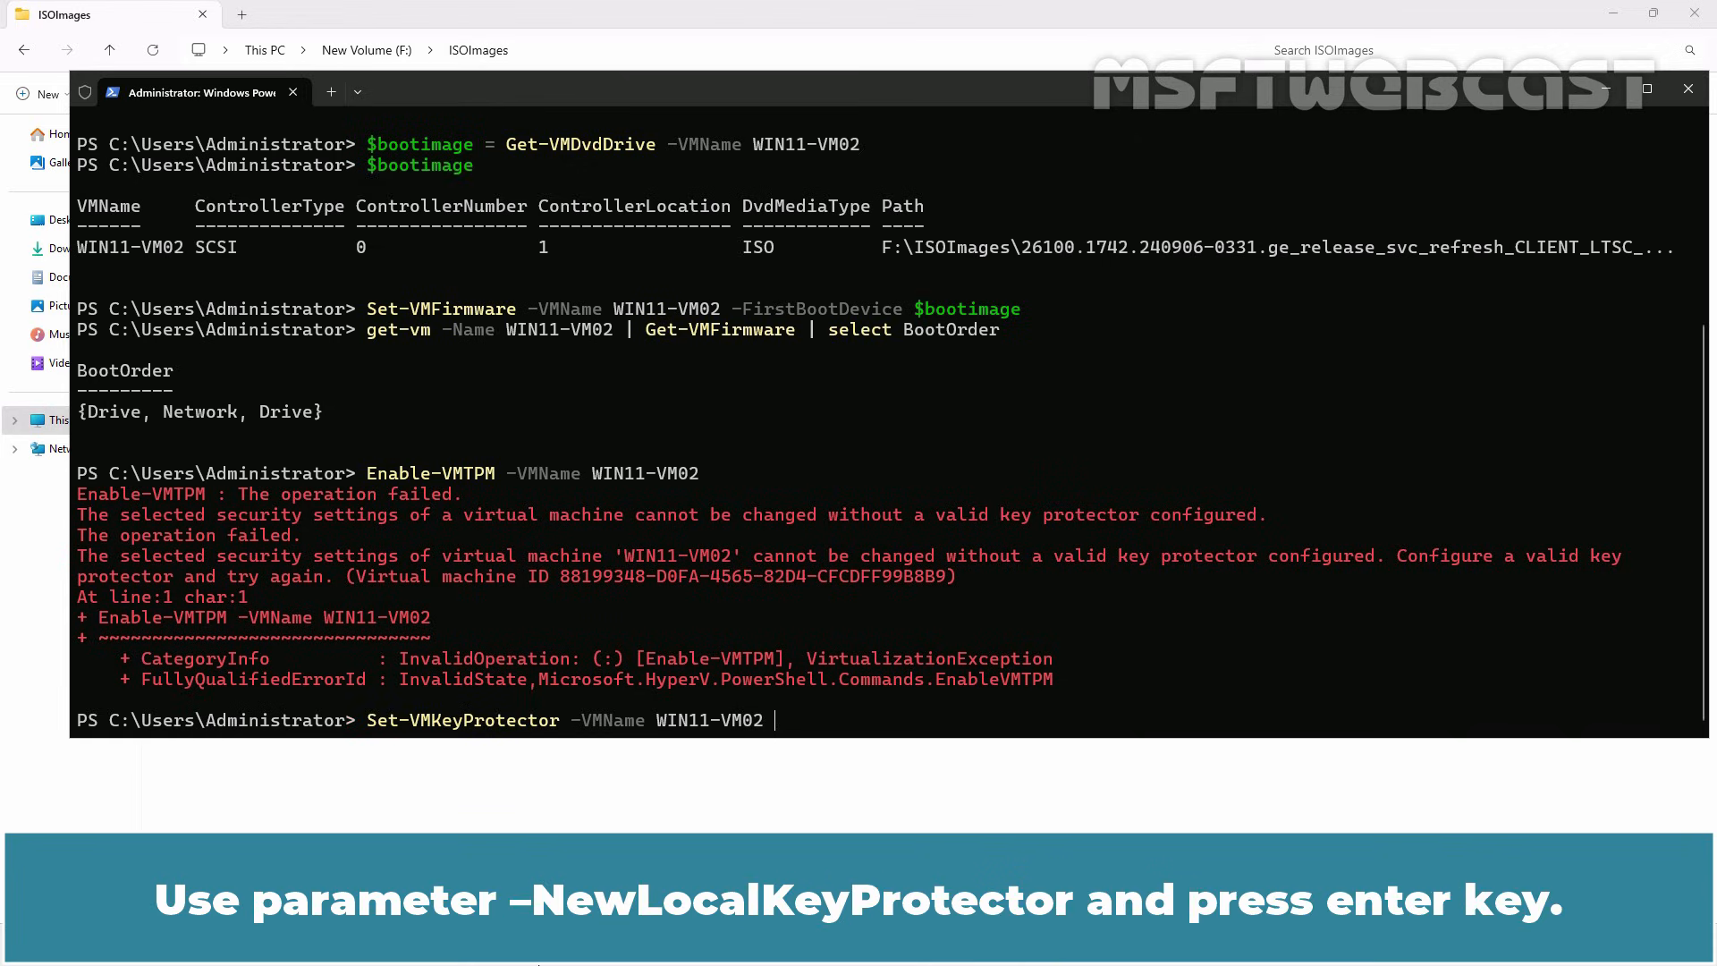
pyautogui.write('-NewLocalKeyProtector')
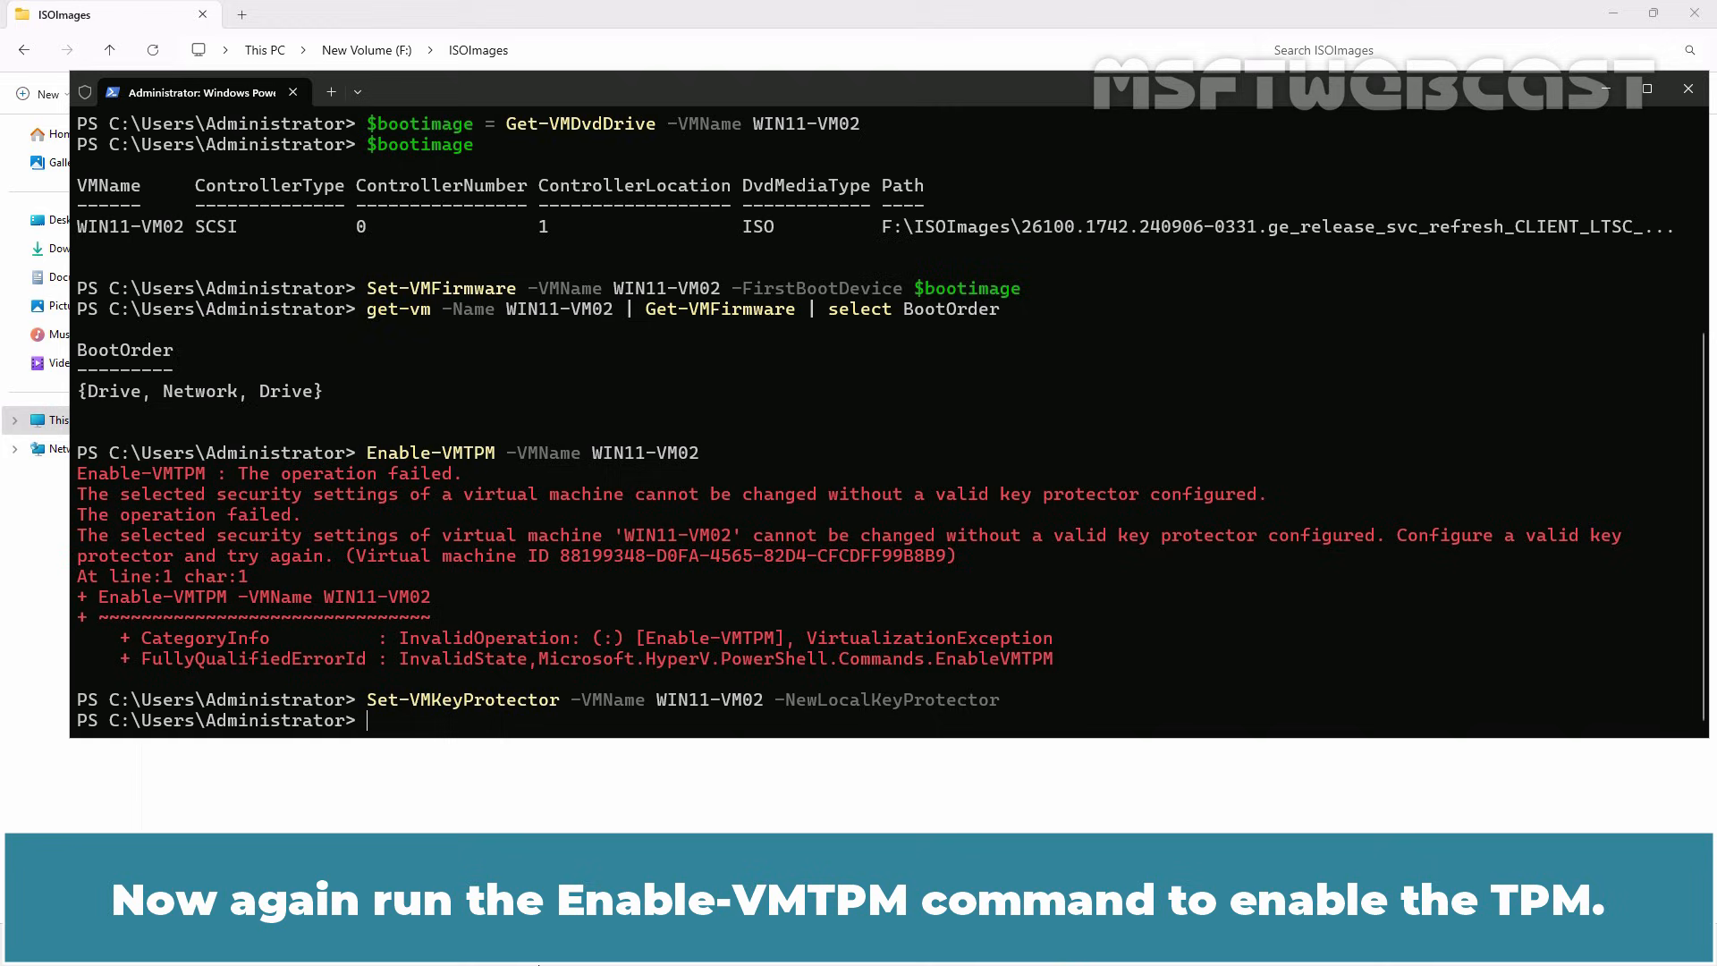
# - Rerun Enable-VMTPM -VMName WIN11-VM02, now succeeding without errors
pyautogui.write('Enable-VMTPM -VMName WIN11-VM02')
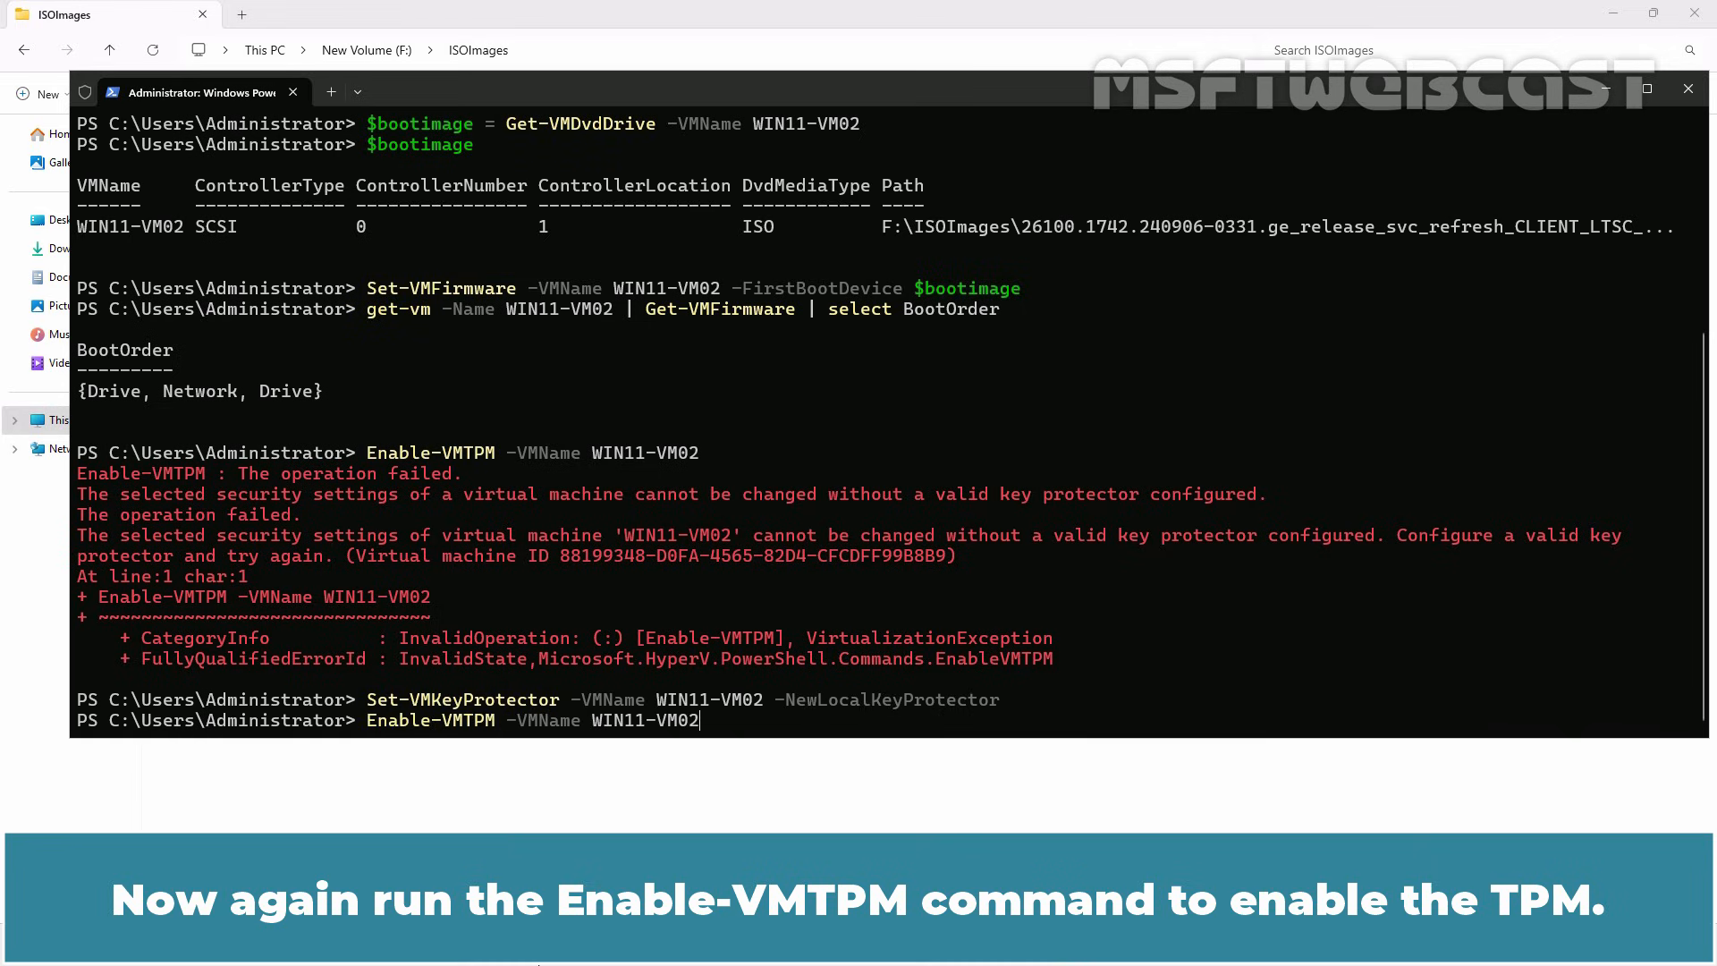
pyautogui.press('Enter')
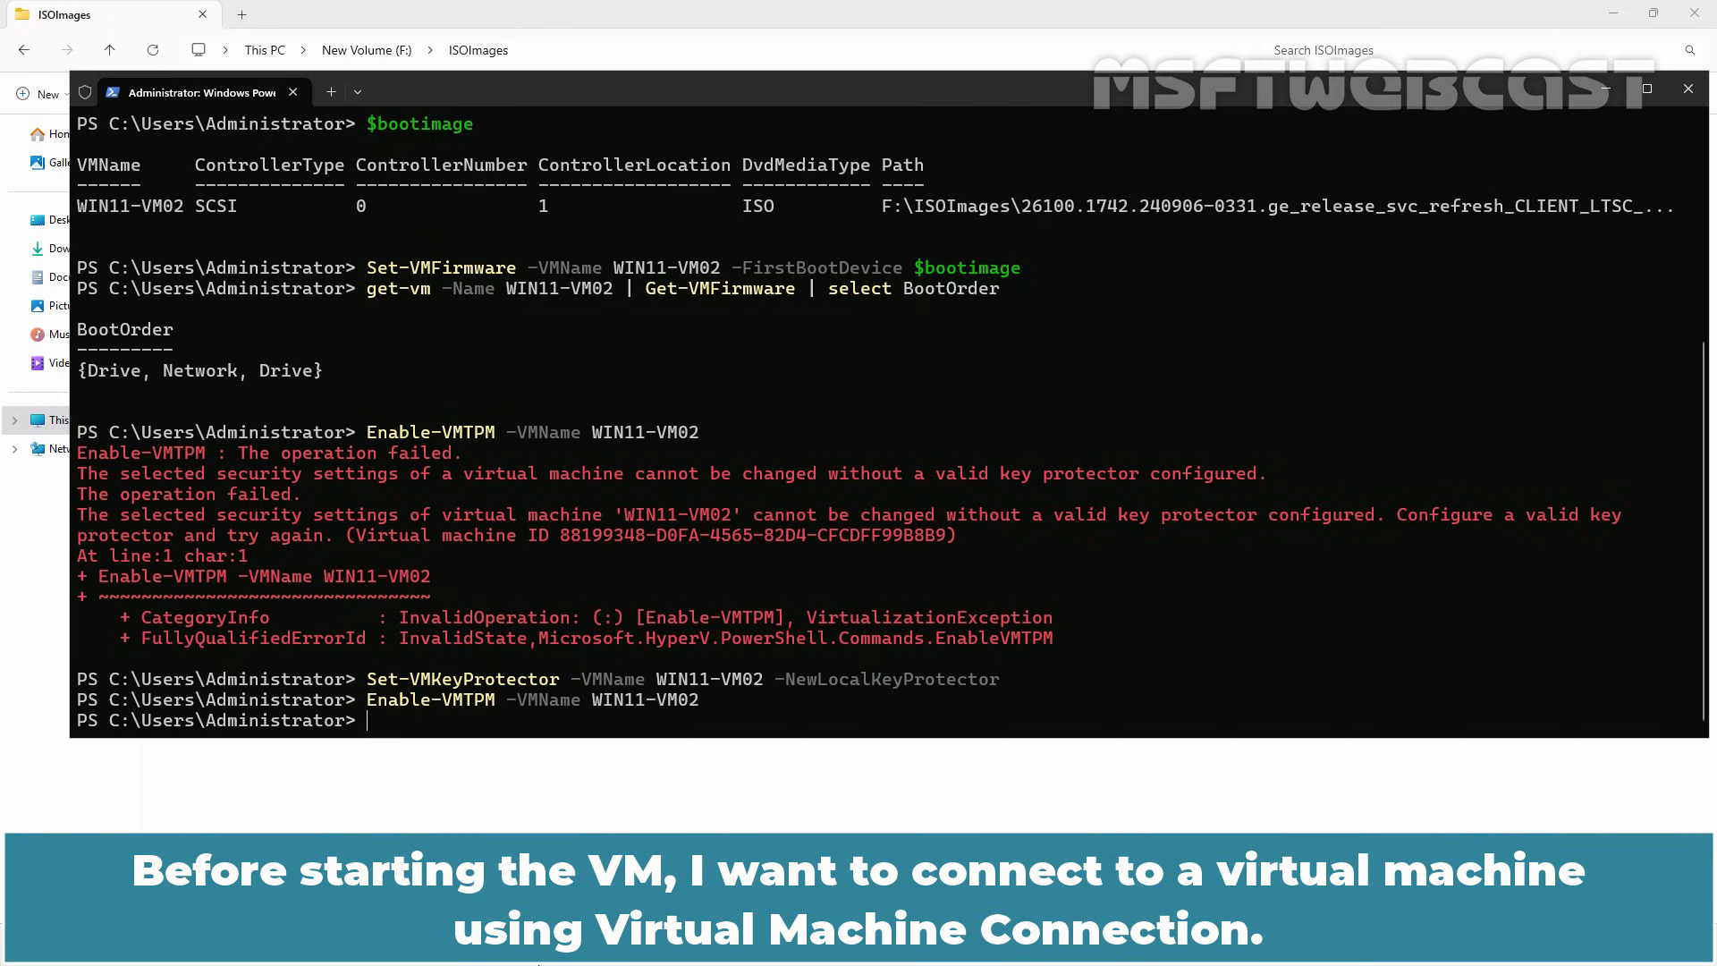
# - Run vmconnect.exe localhost WIN11-VM02 to launch a console connection window for the VM
pyautogui.write('vmconnect.exe')
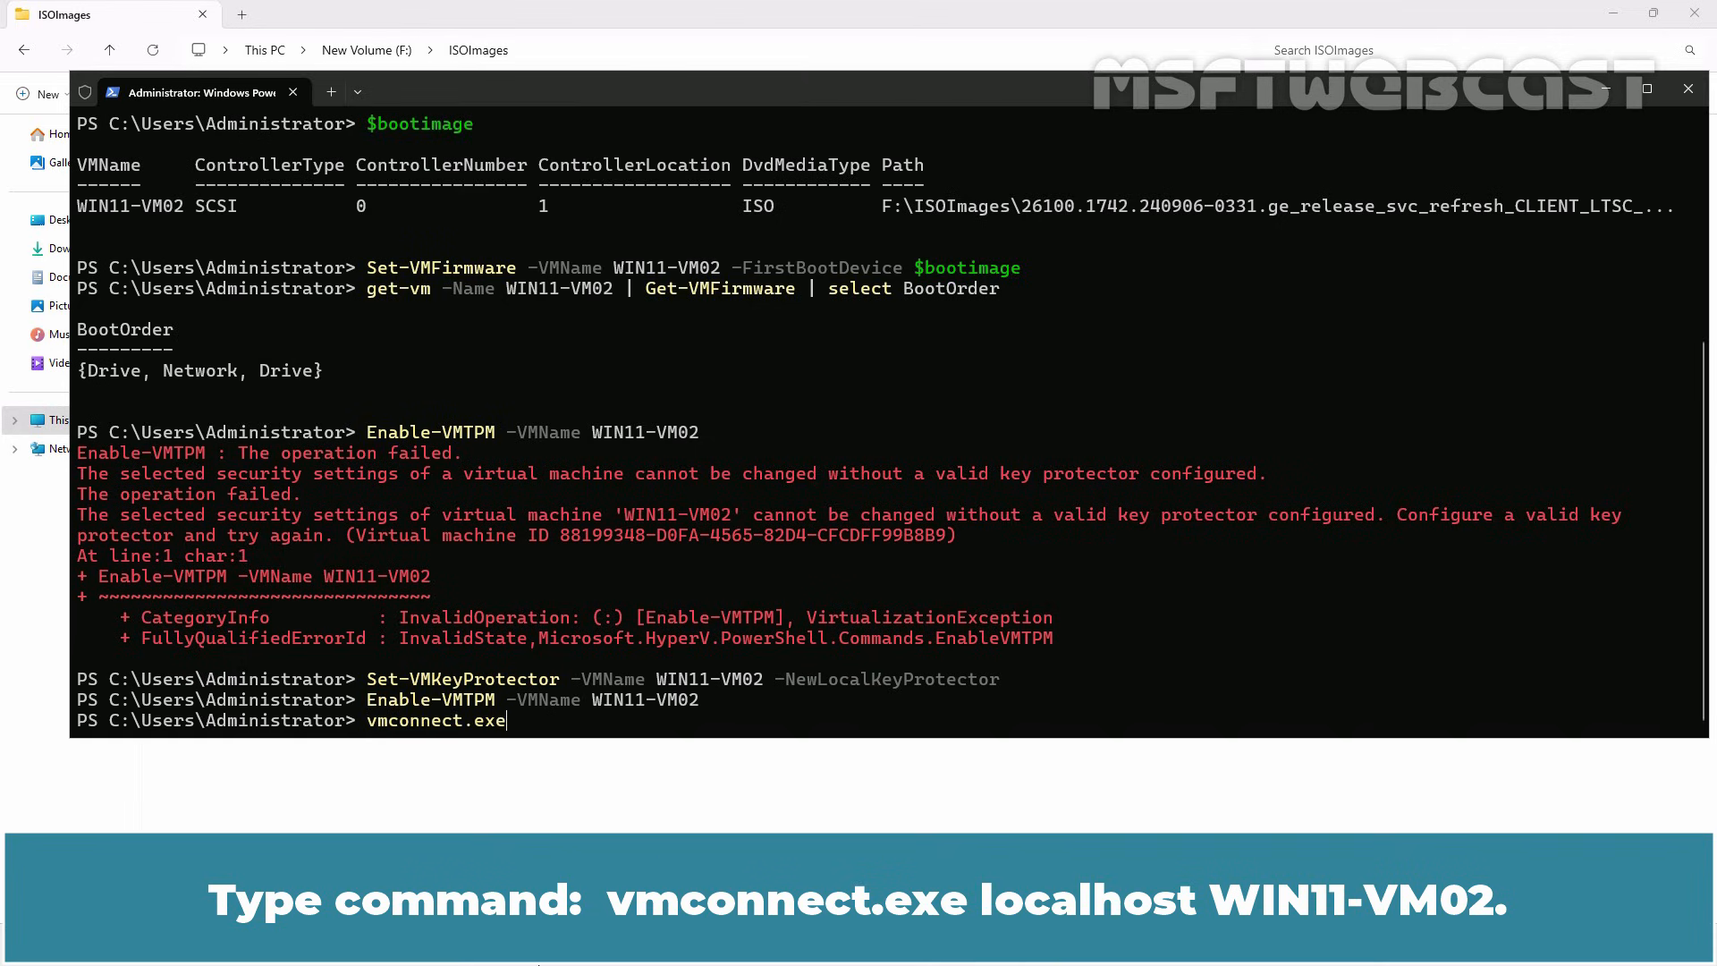
pyautogui.write('localhost')
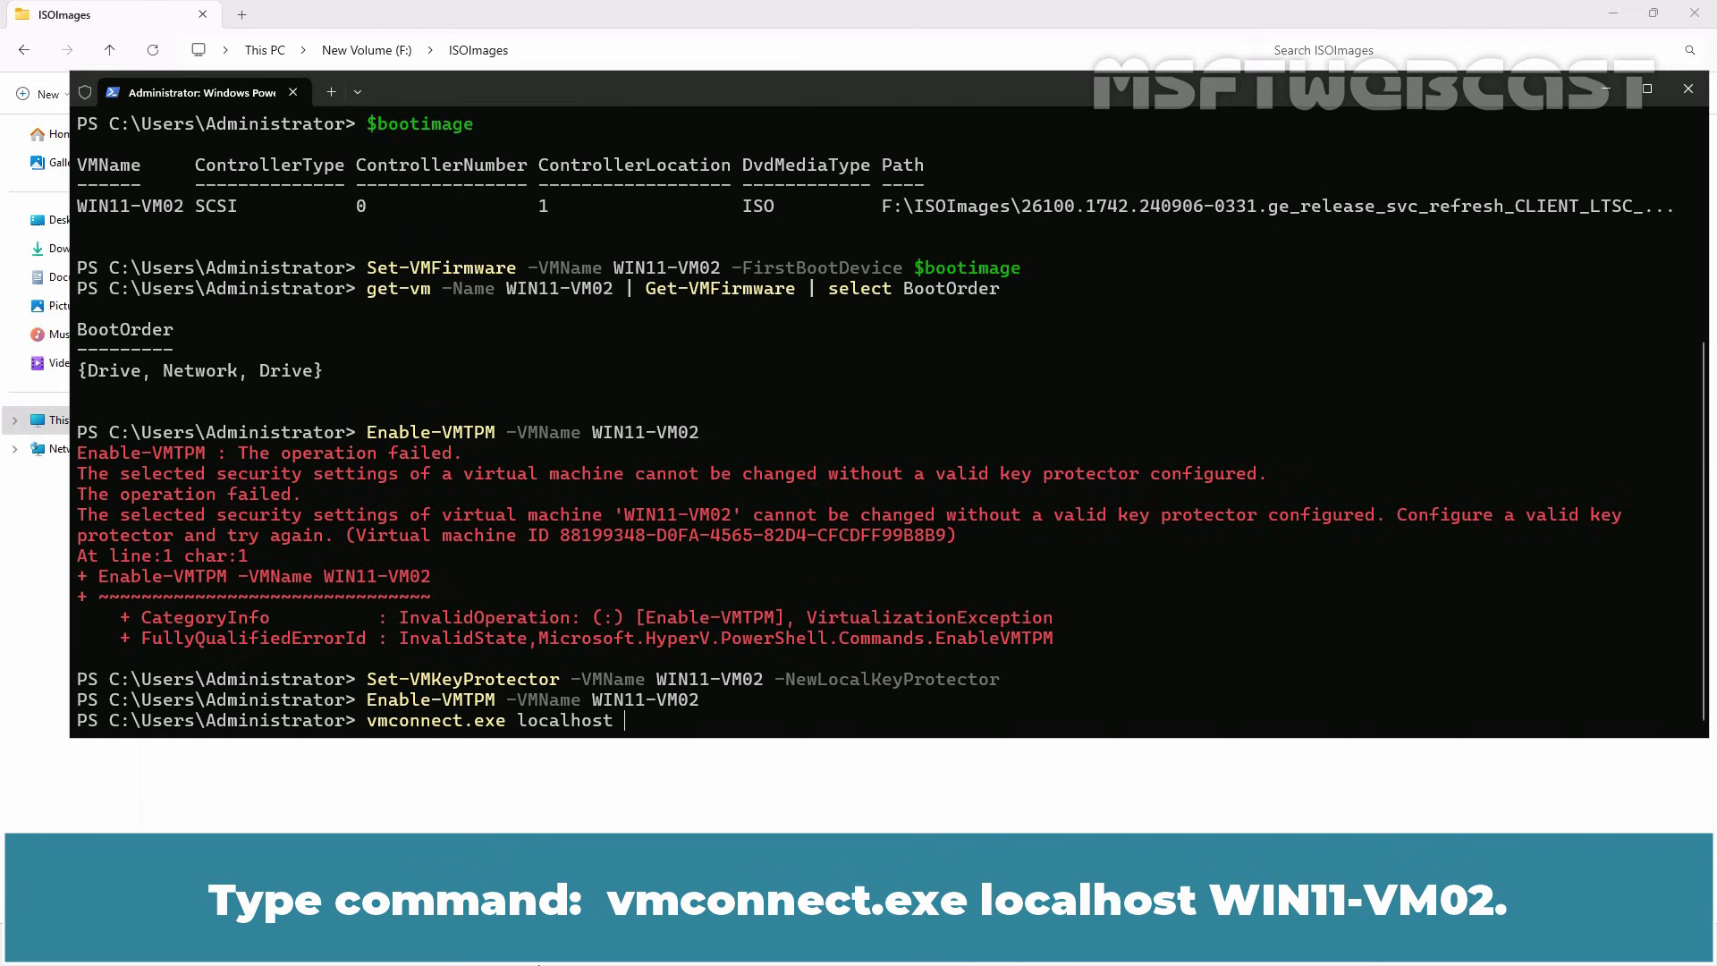
pyautogui.write('WIN11-VM02')
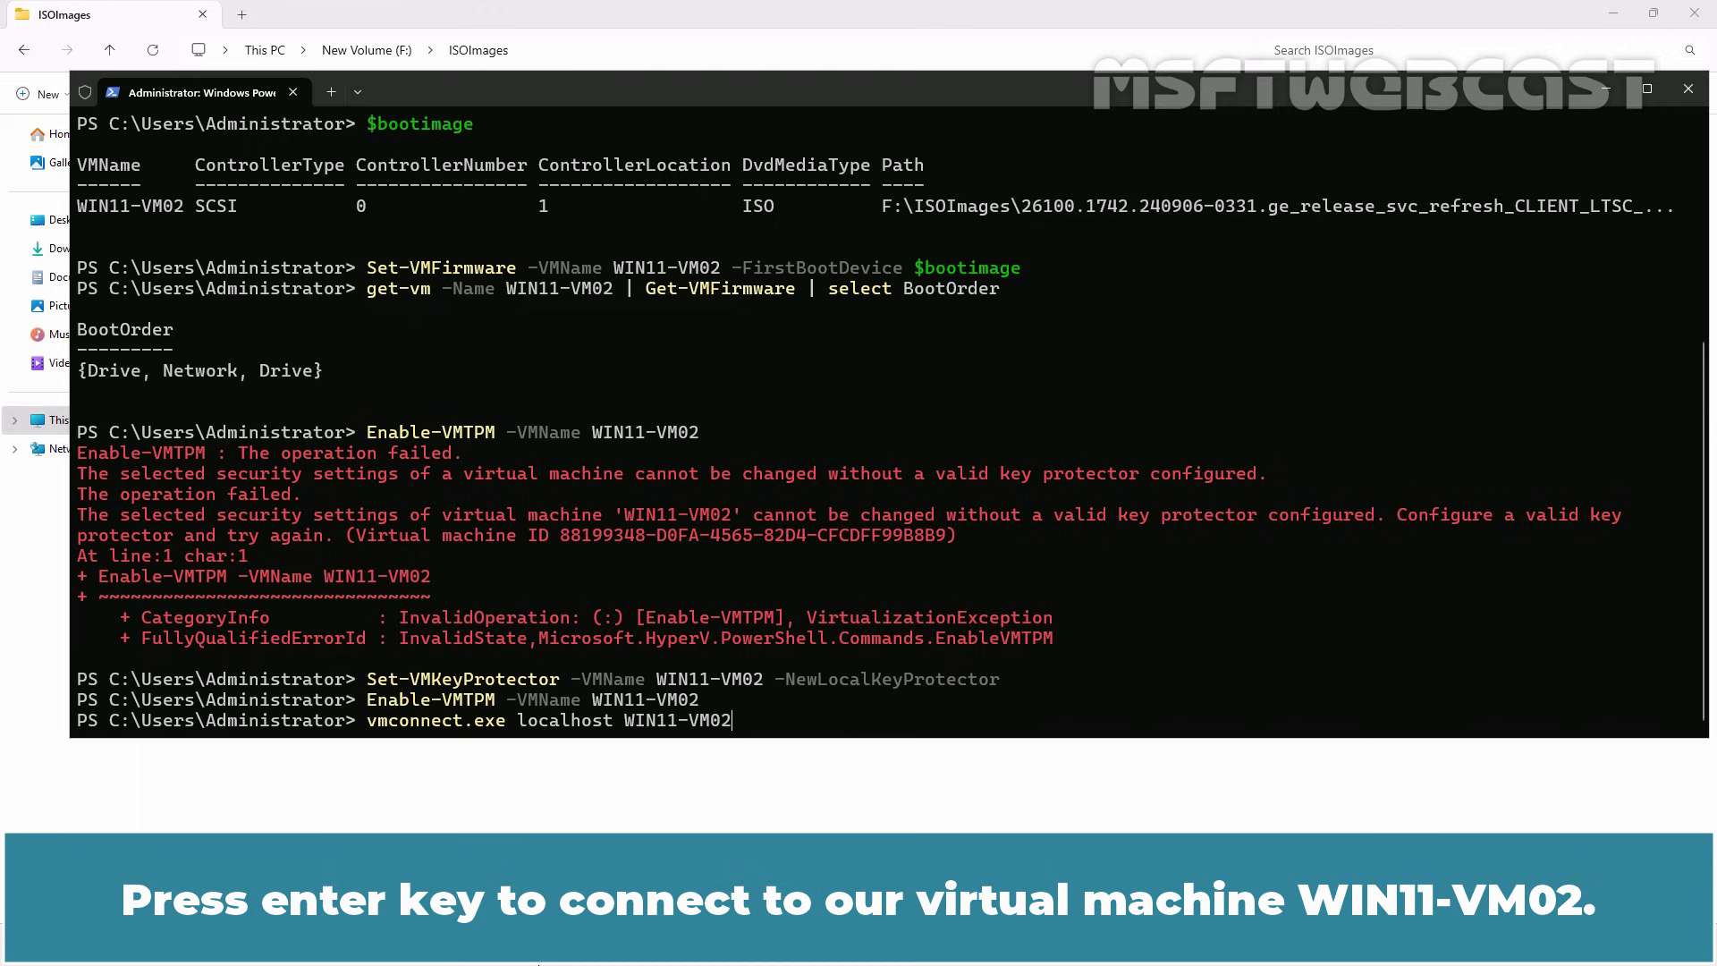
pyautogui.press('enter')
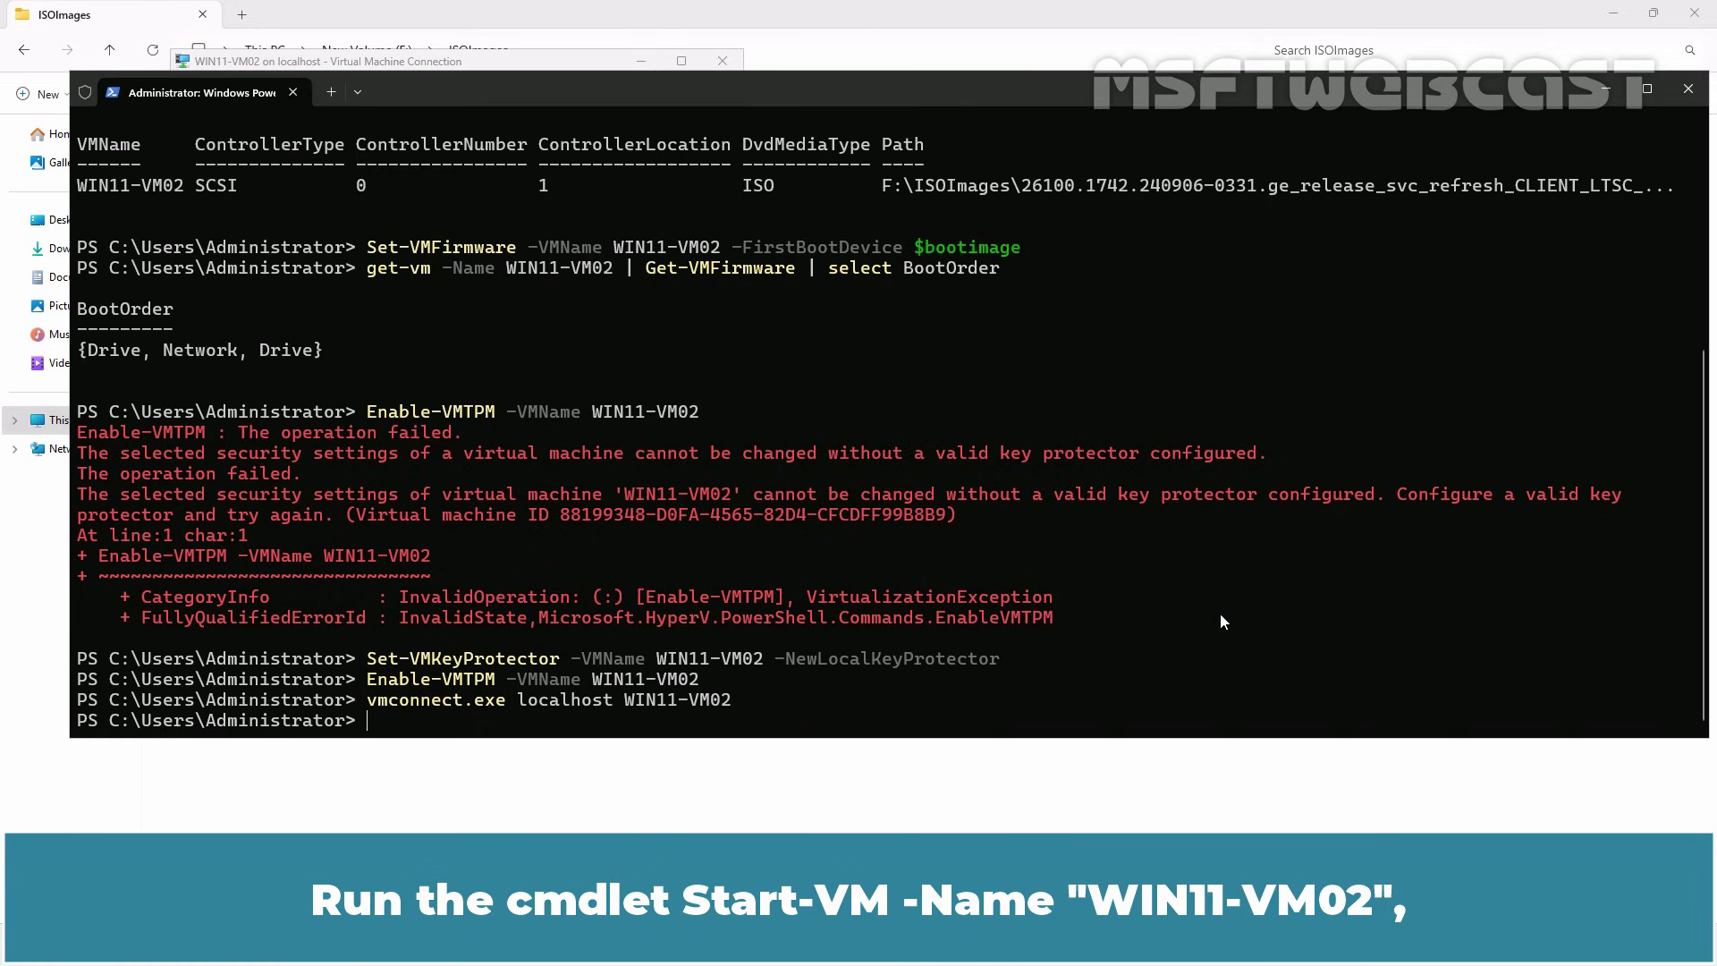
# - Run Start-VM -Name WIN11-VM02 so the connected VM powers on
pyautogui.write('start-vm')
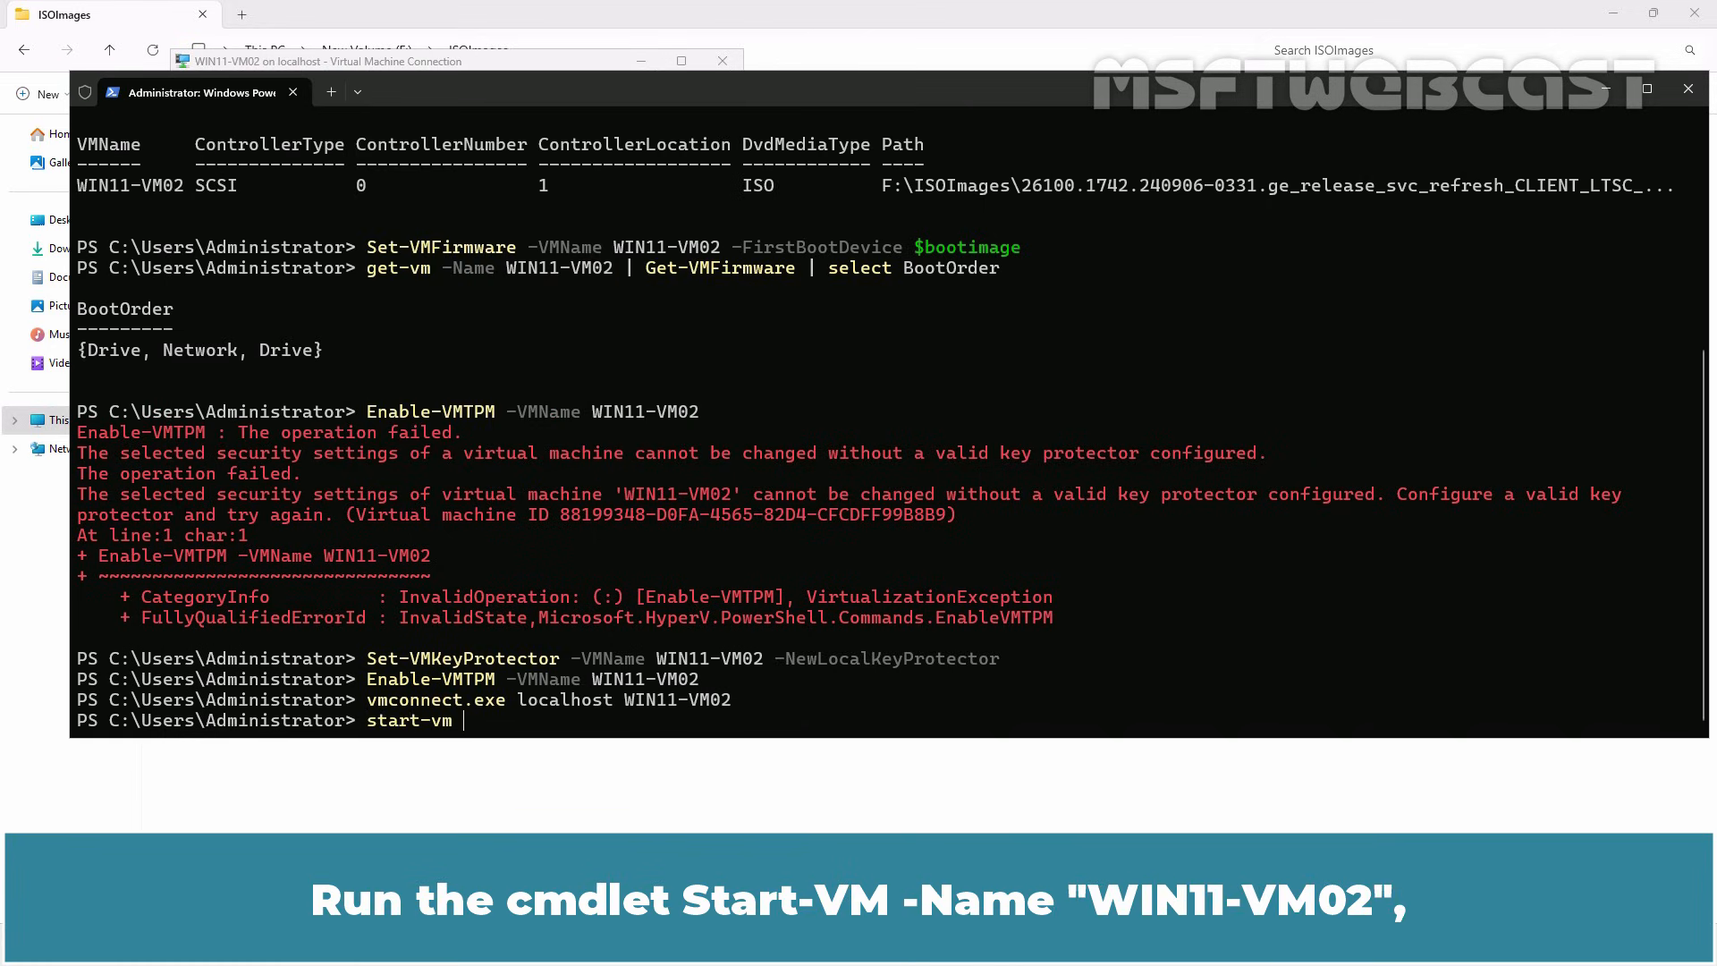
pyautogui.write('-Name W')
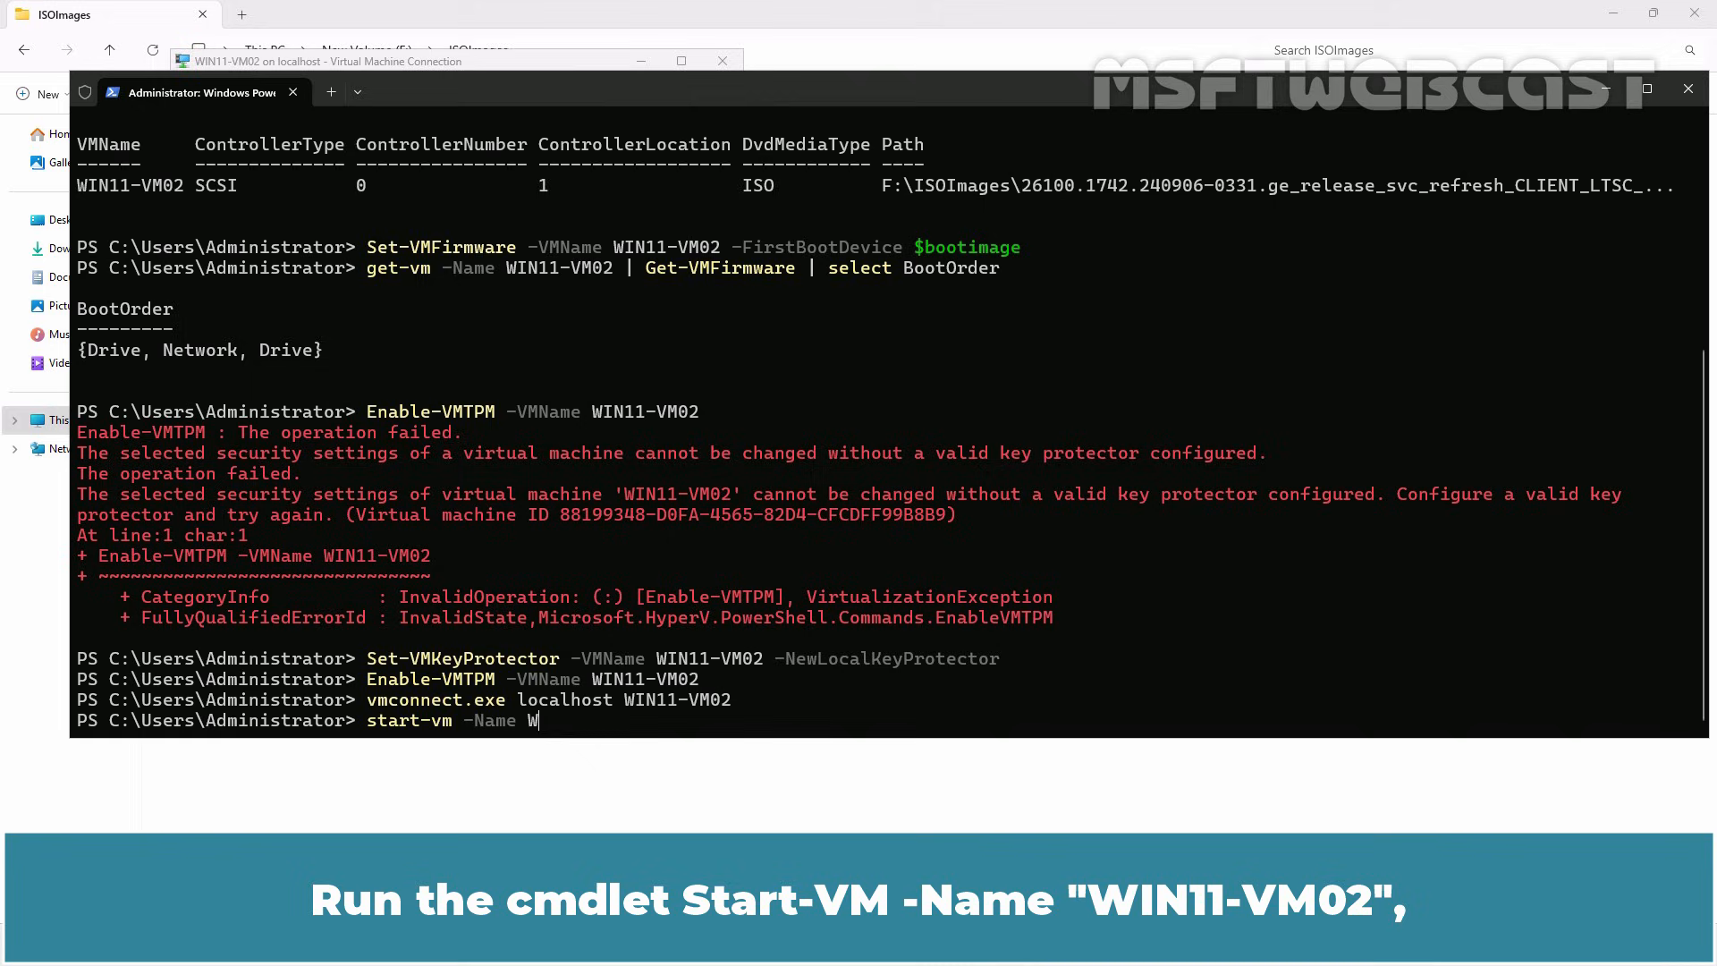
pyautogui.write('IN11-VM0')
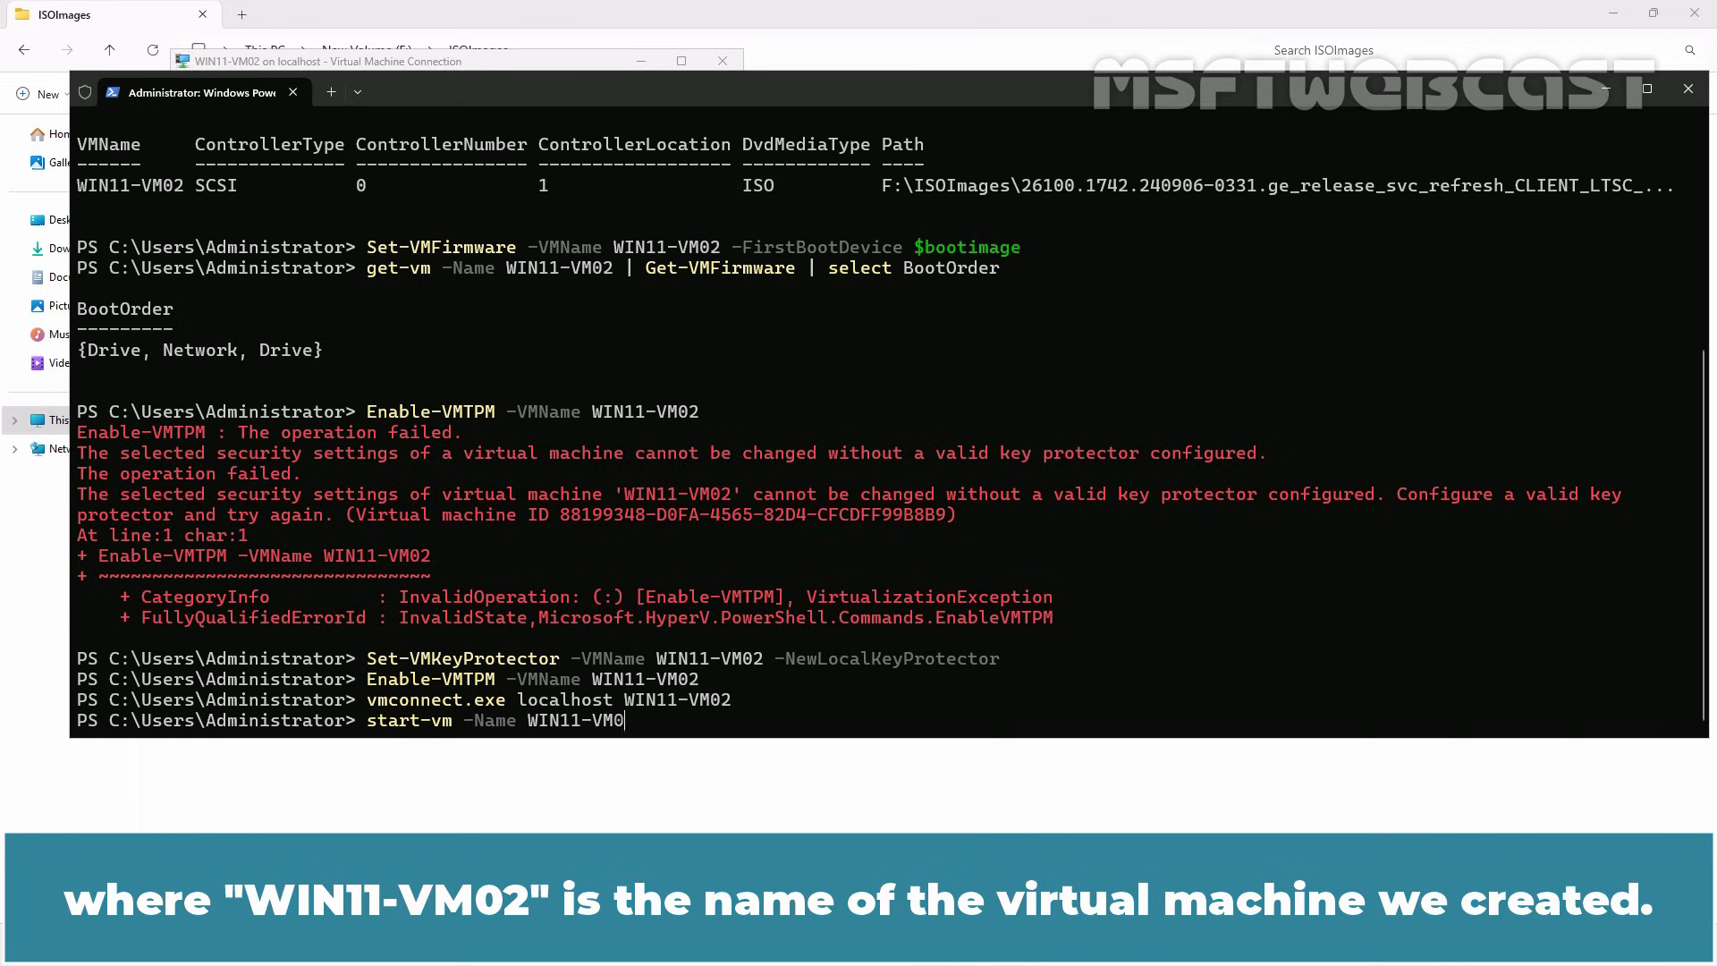
pyautogui.write('2')
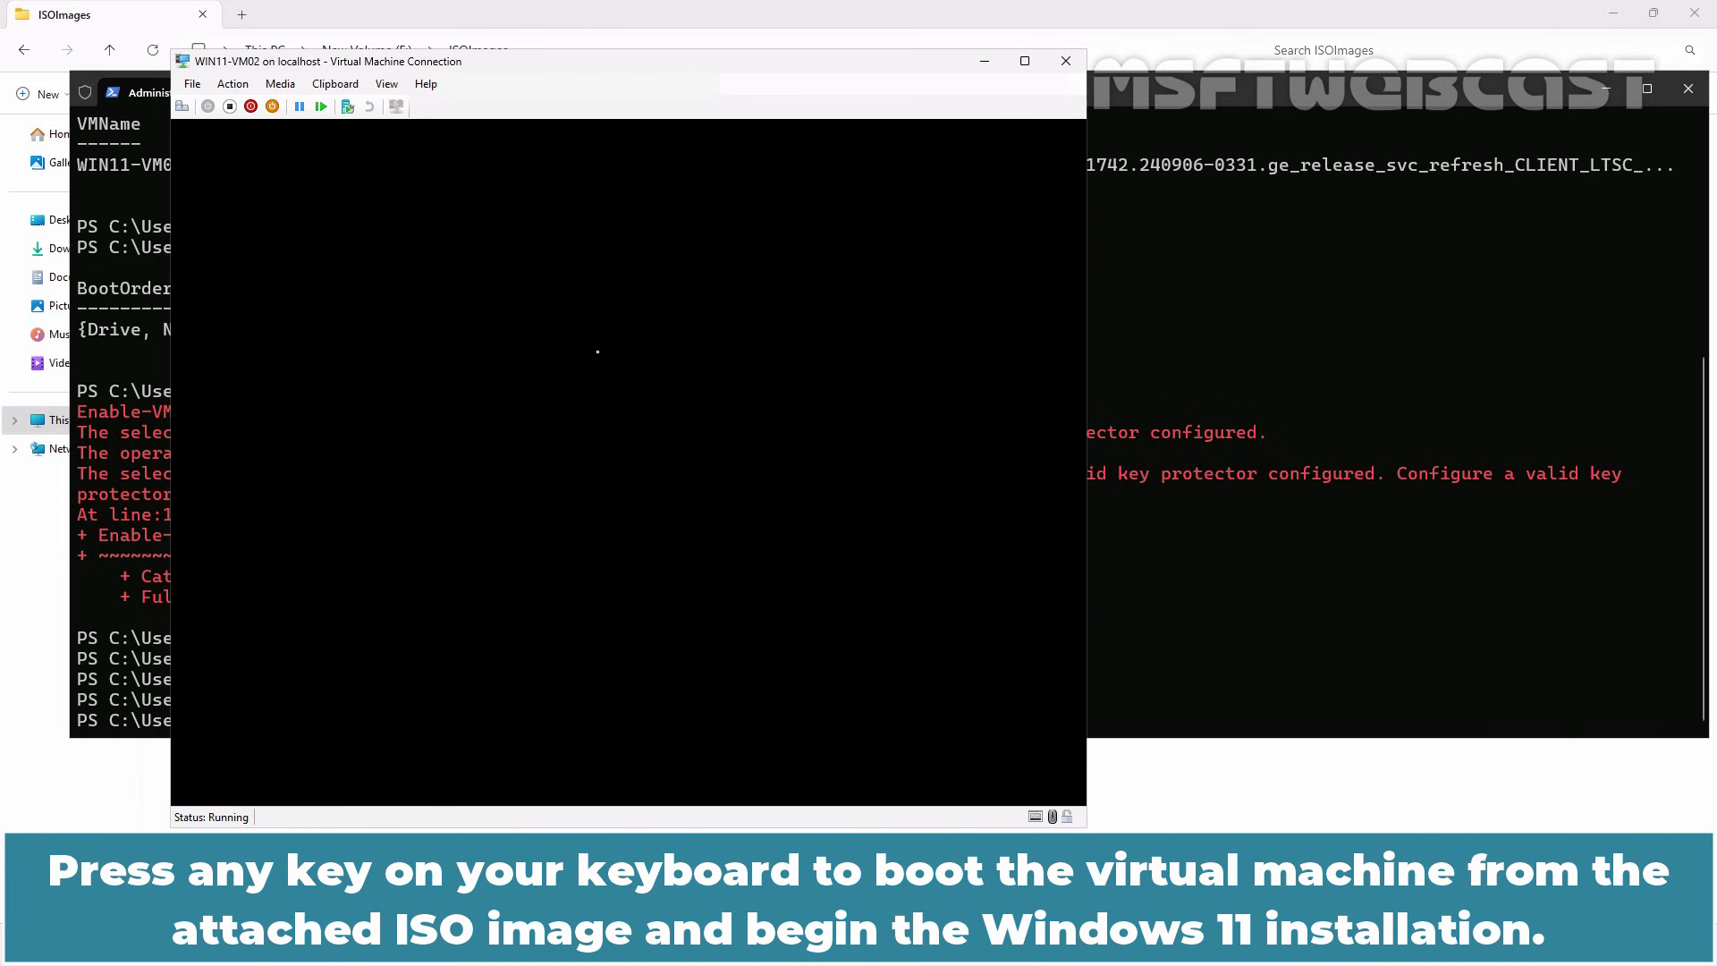
# - Boot from the ISO, keep default language and US keyboard, agree to deletion and choose a clean Windows 11 install
pyautogui.press('enter')
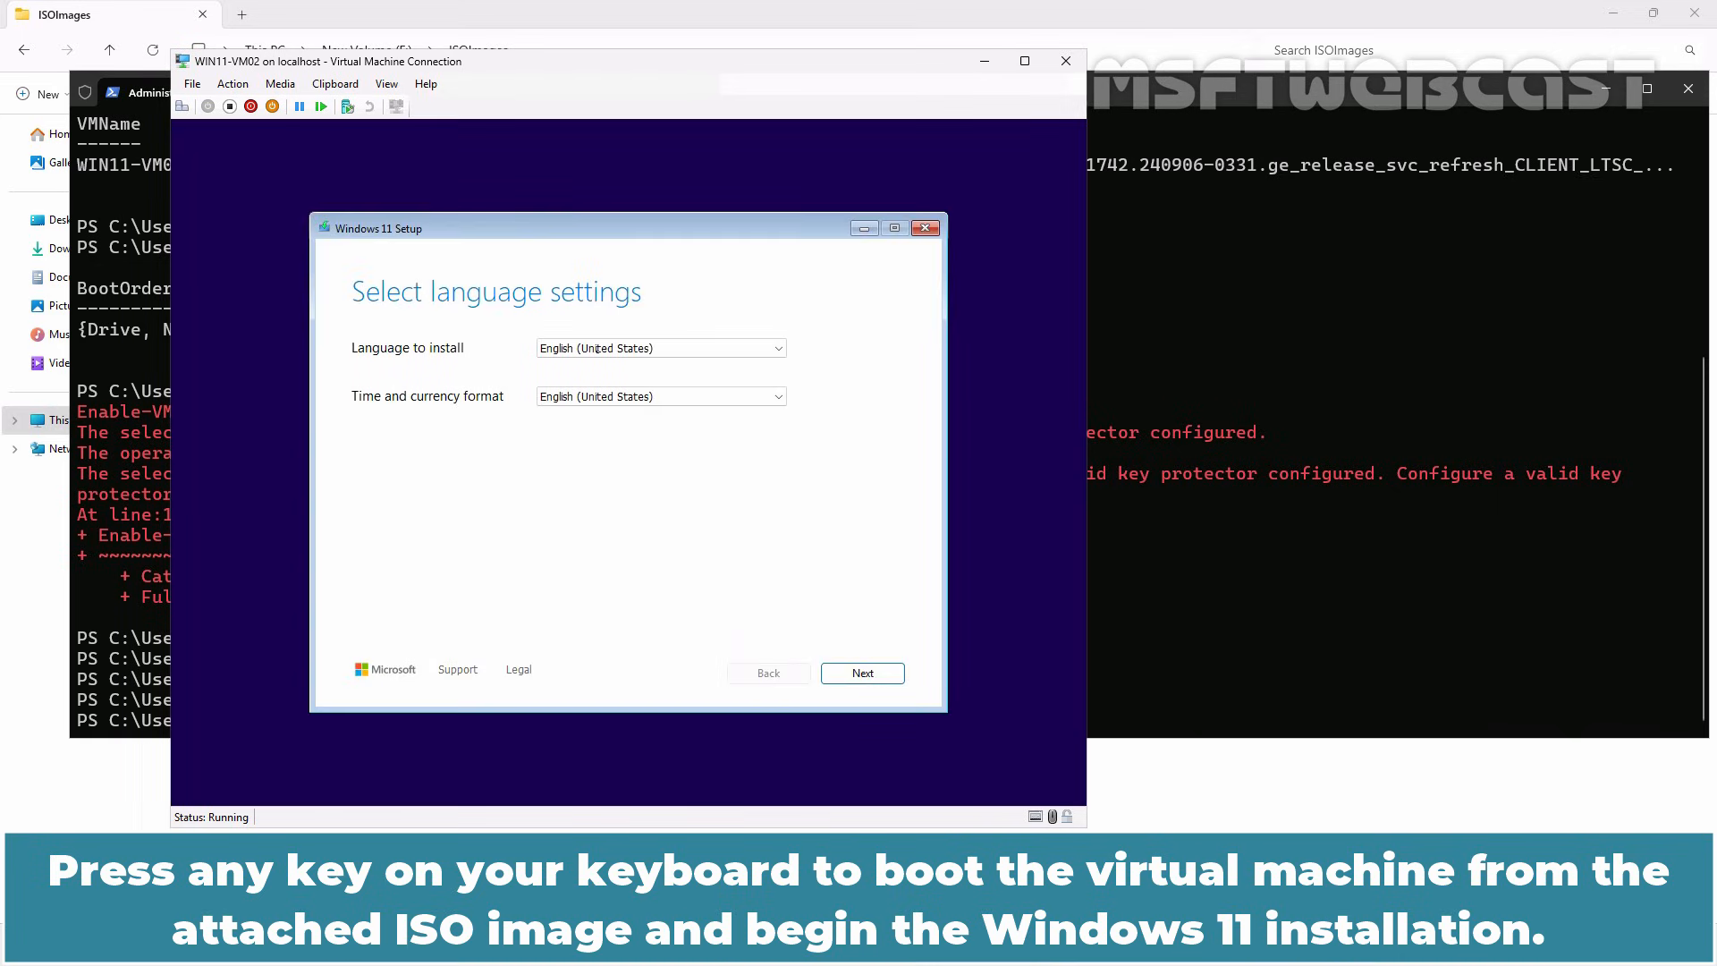
pyautogui.click(862, 672)
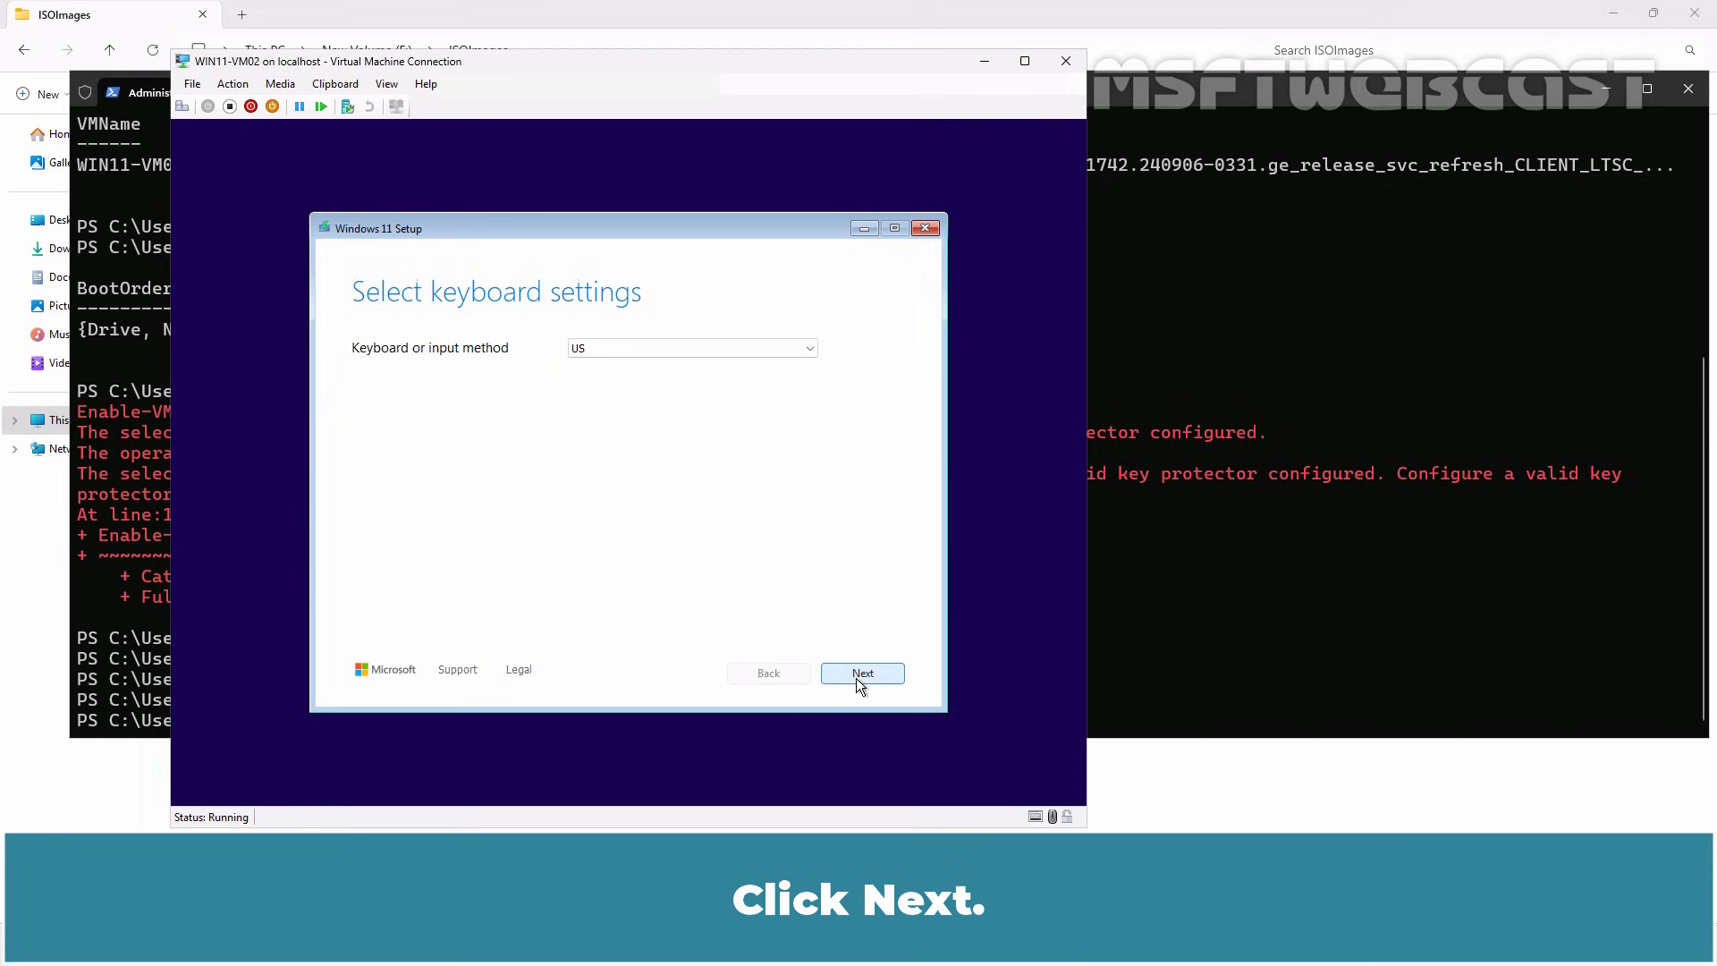
pyautogui.click(863, 672)
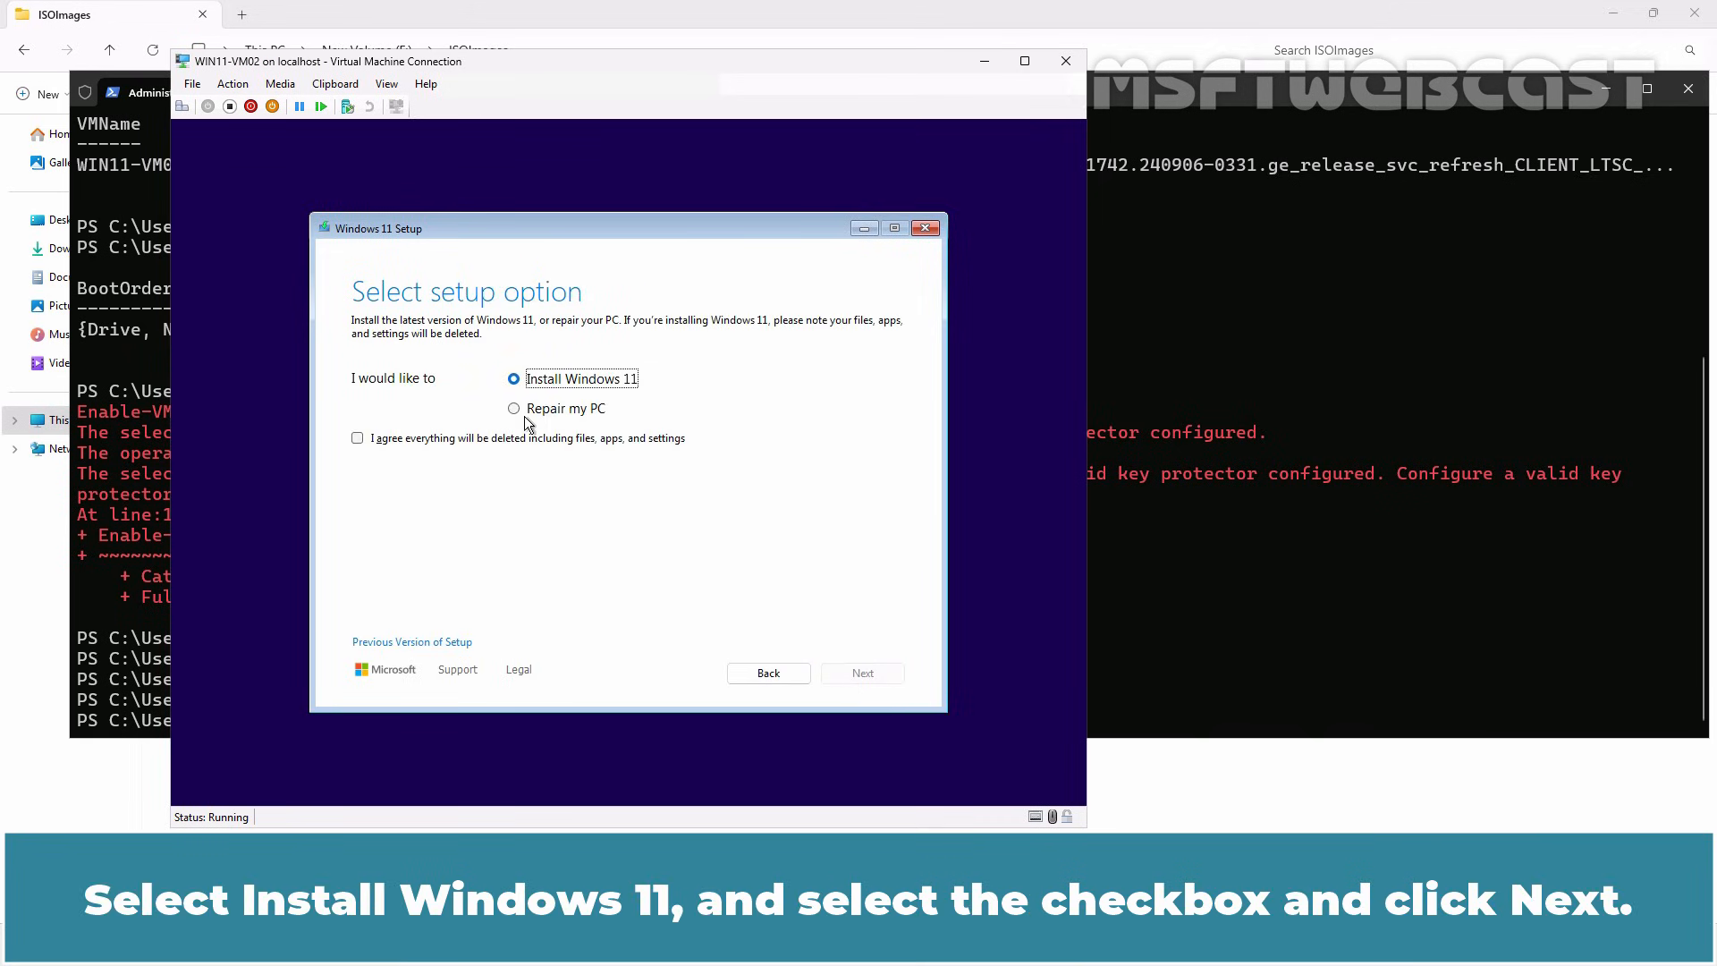
pyautogui.click(358, 438)
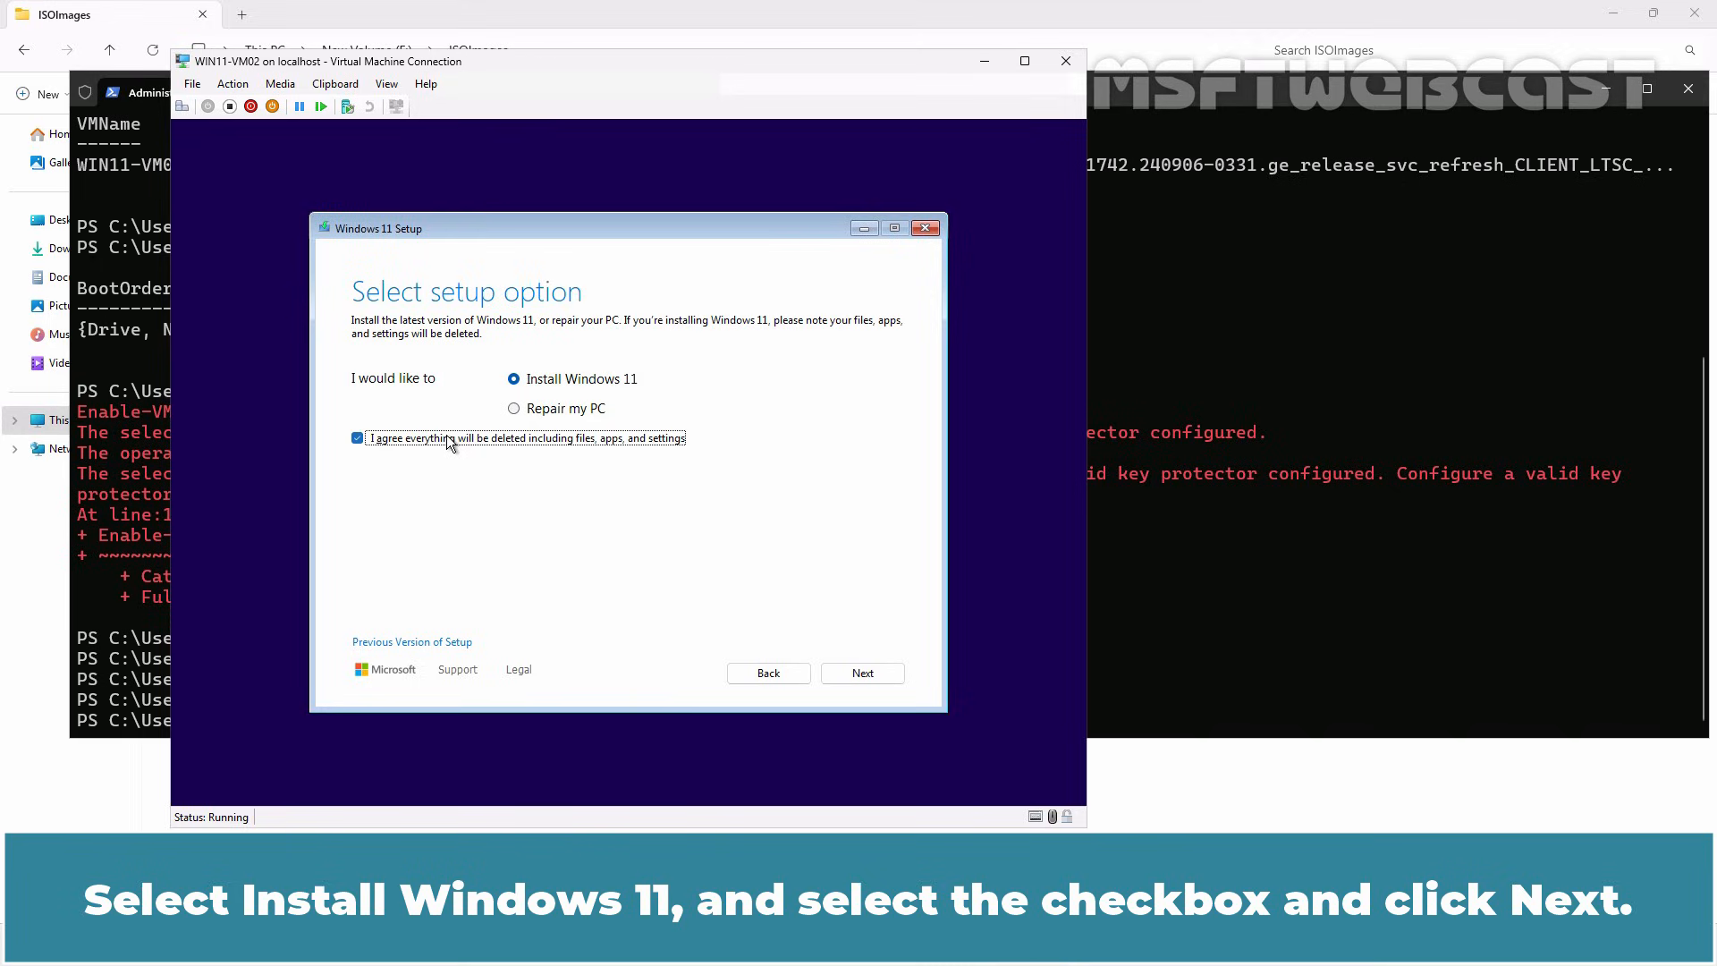
pyautogui.click(862, 673)
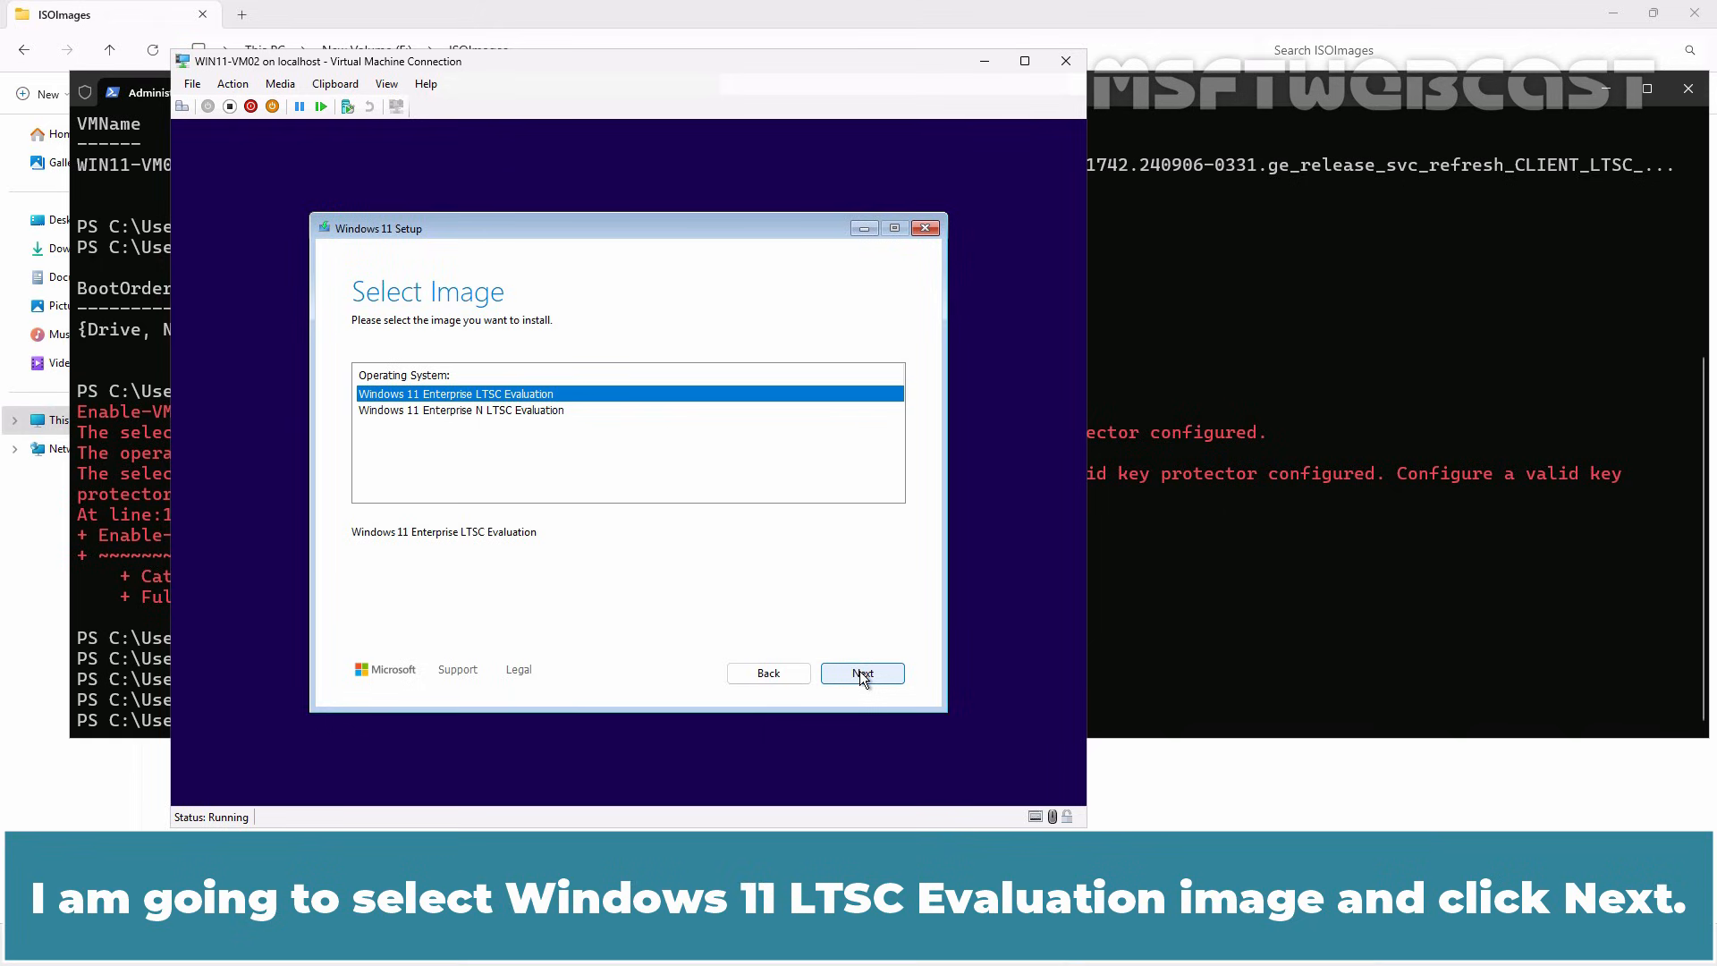
# - Select the Windows 11 Enterprise LTSC Evaluation image and accept the license terms
pyautogui.click(862, 673)
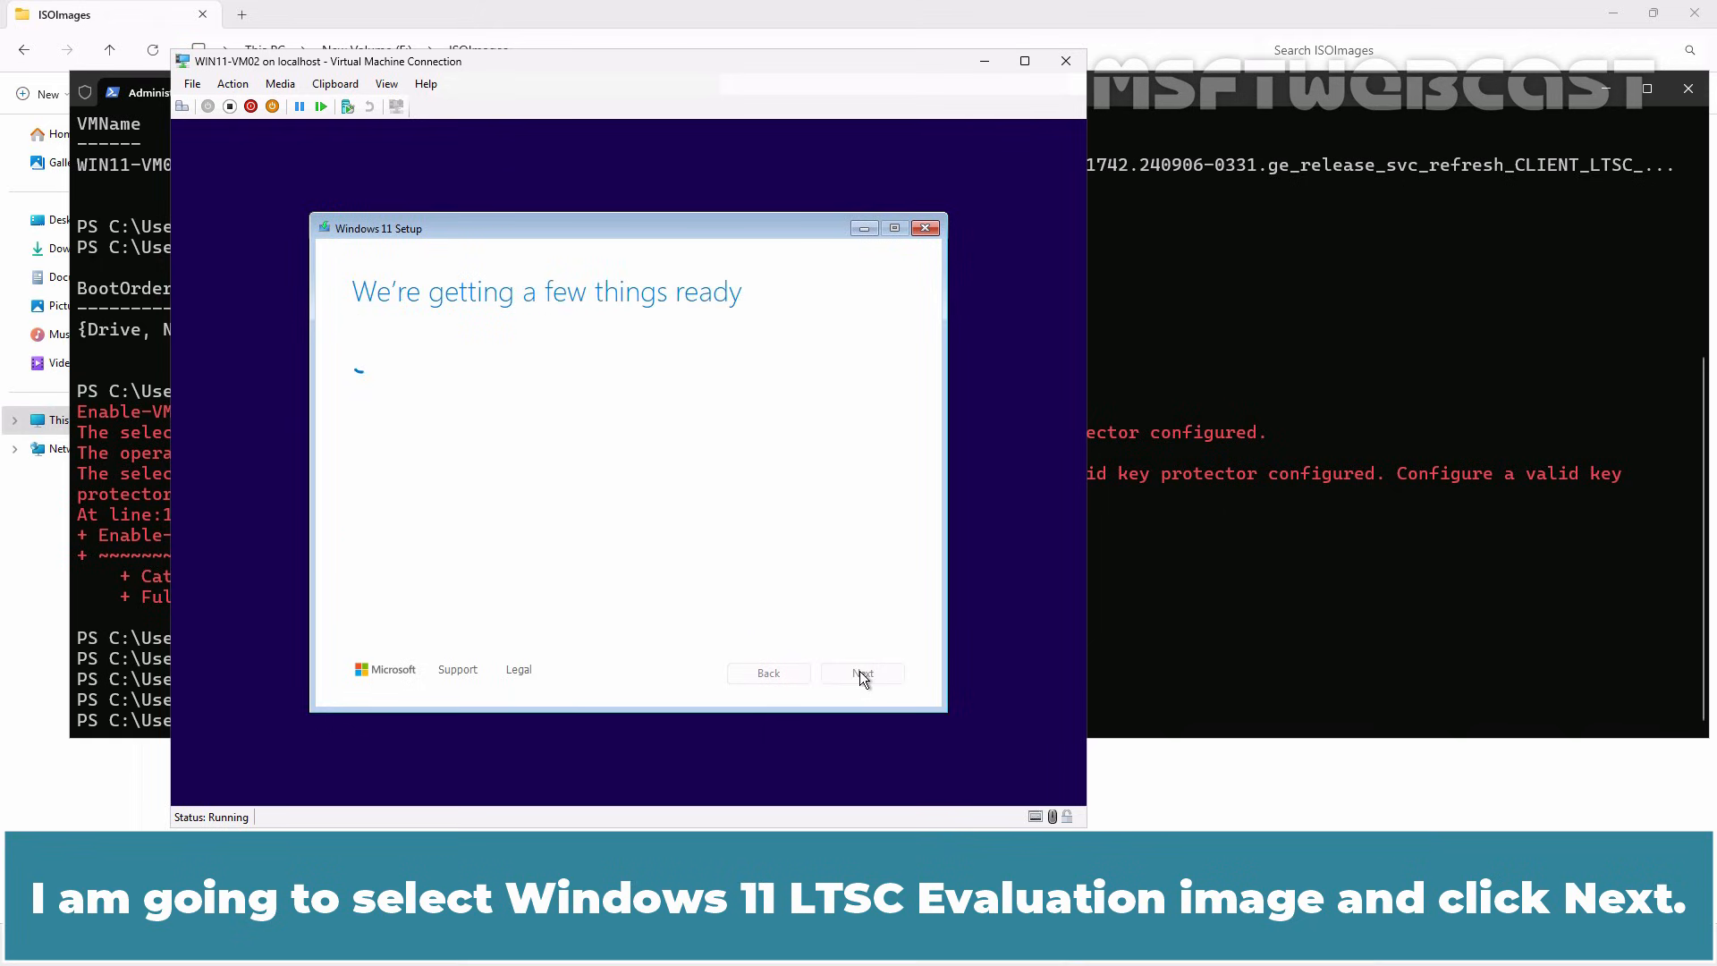
pyautogui.click(862, 673)
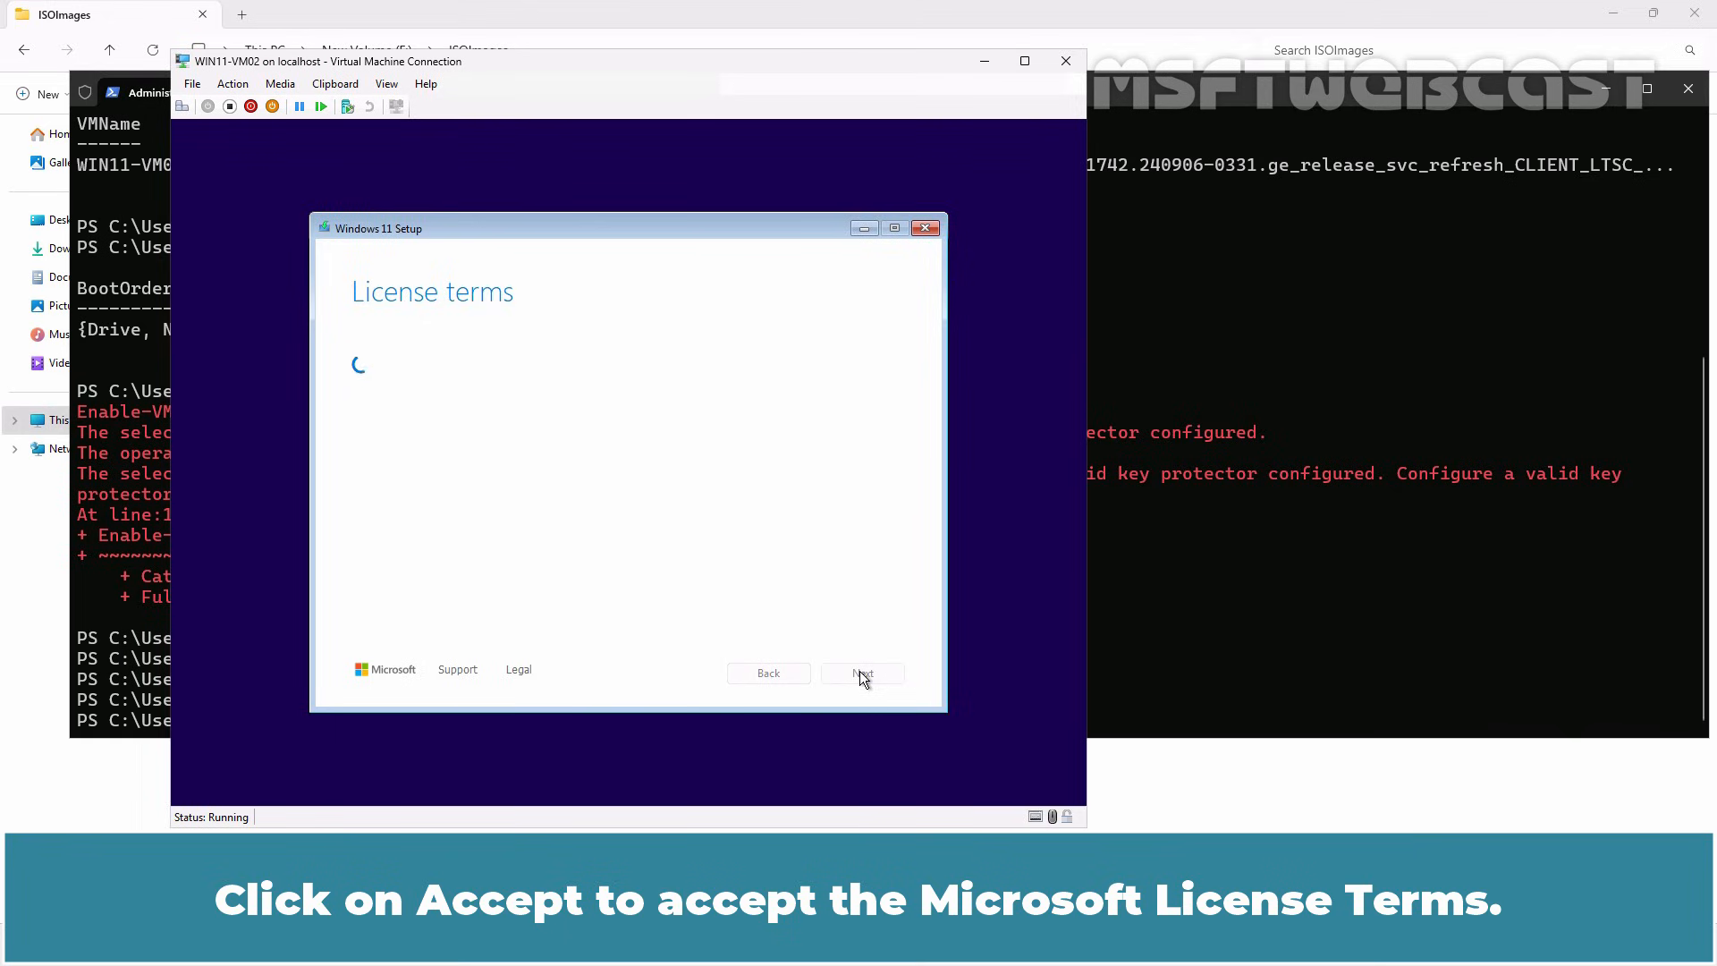
pyautogui.click(862, 673)
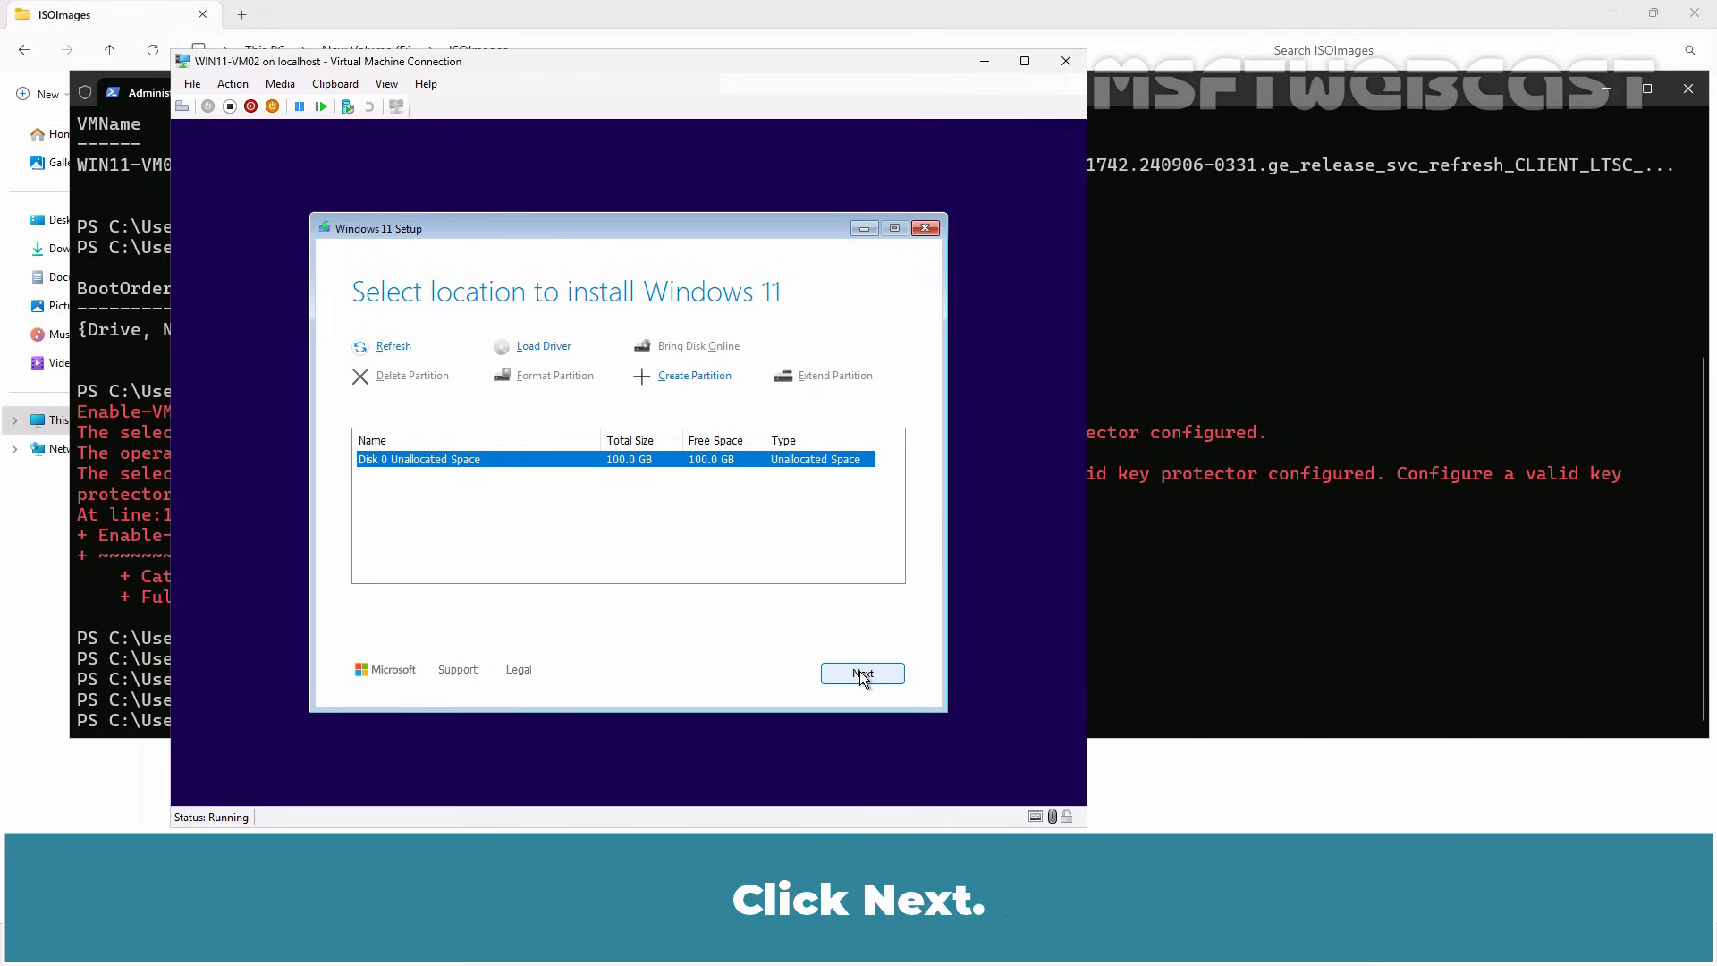
# - Choose Disk 0's unallocated space and begin installing Windows 11
pyautogui.click(862, 673)
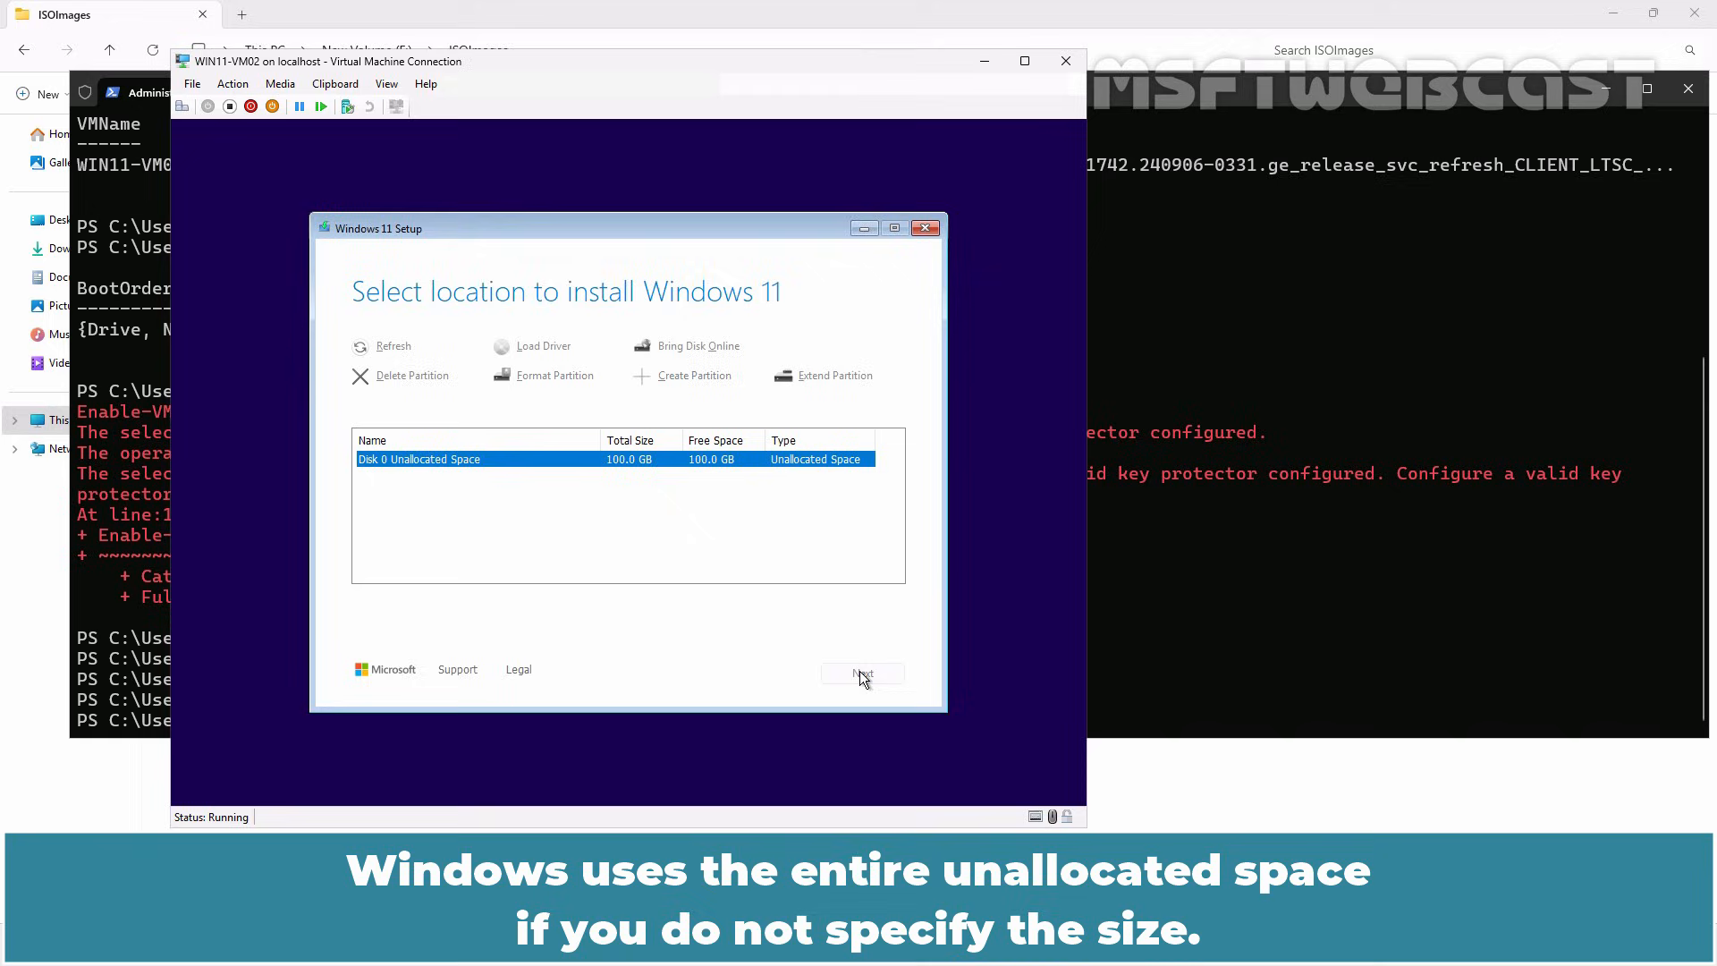
pyautogui.click(863, 674)
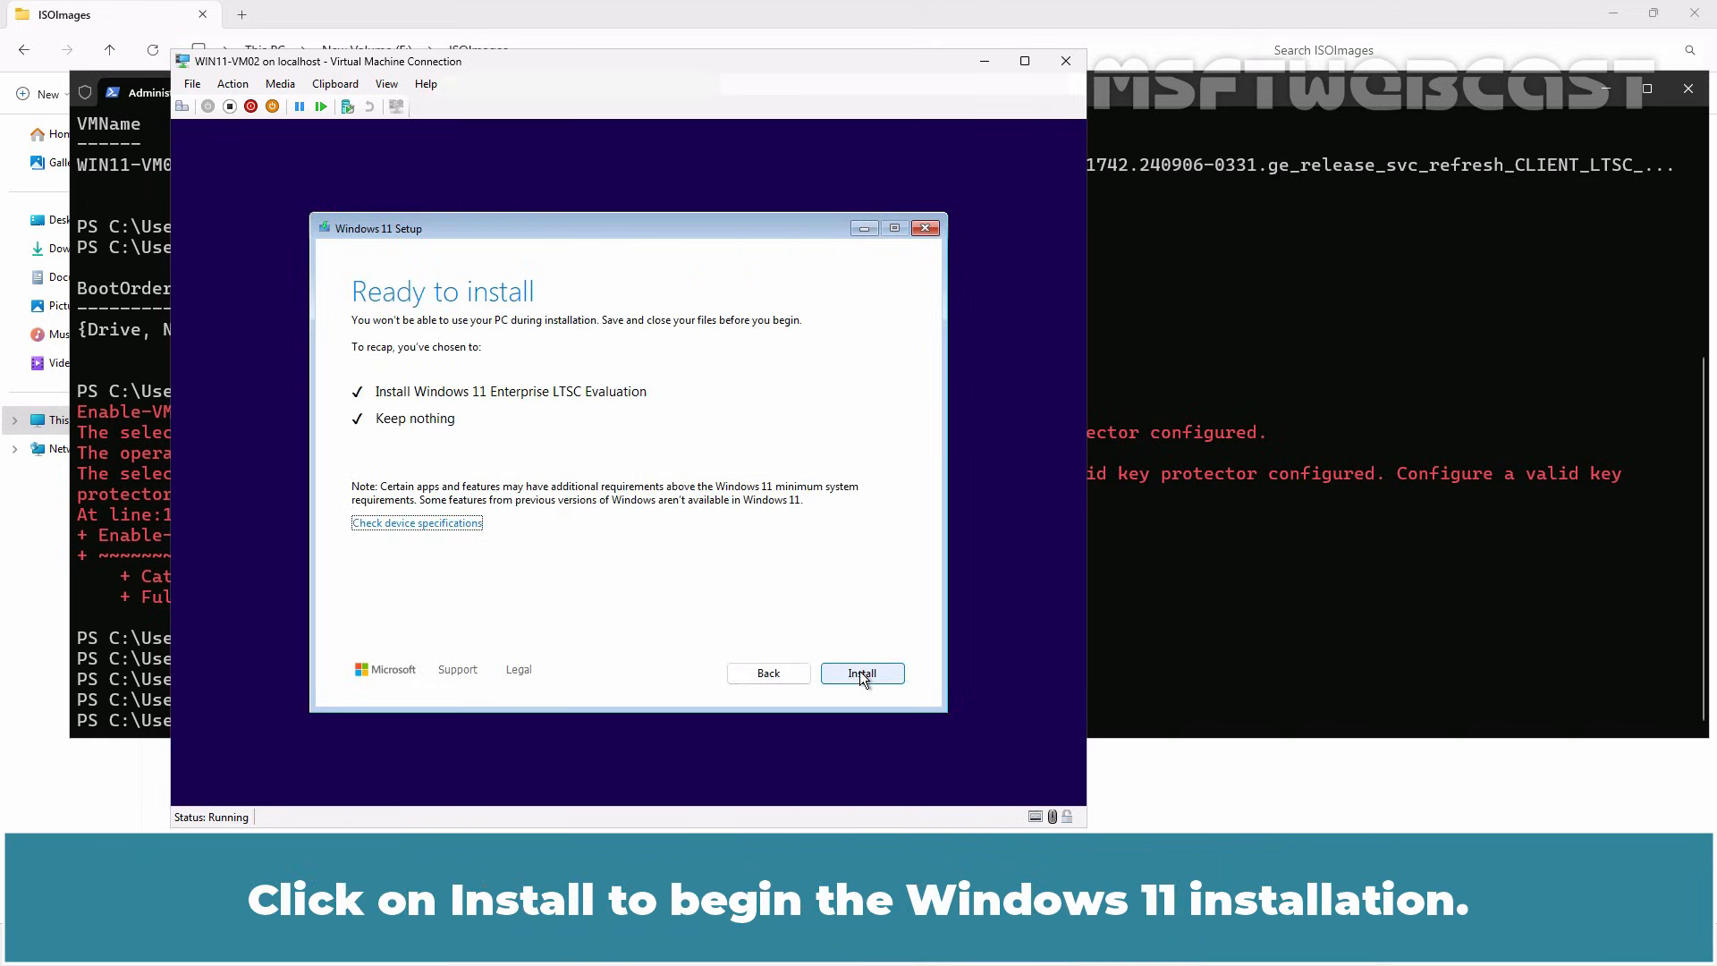
pyautogui.click(860, 673)
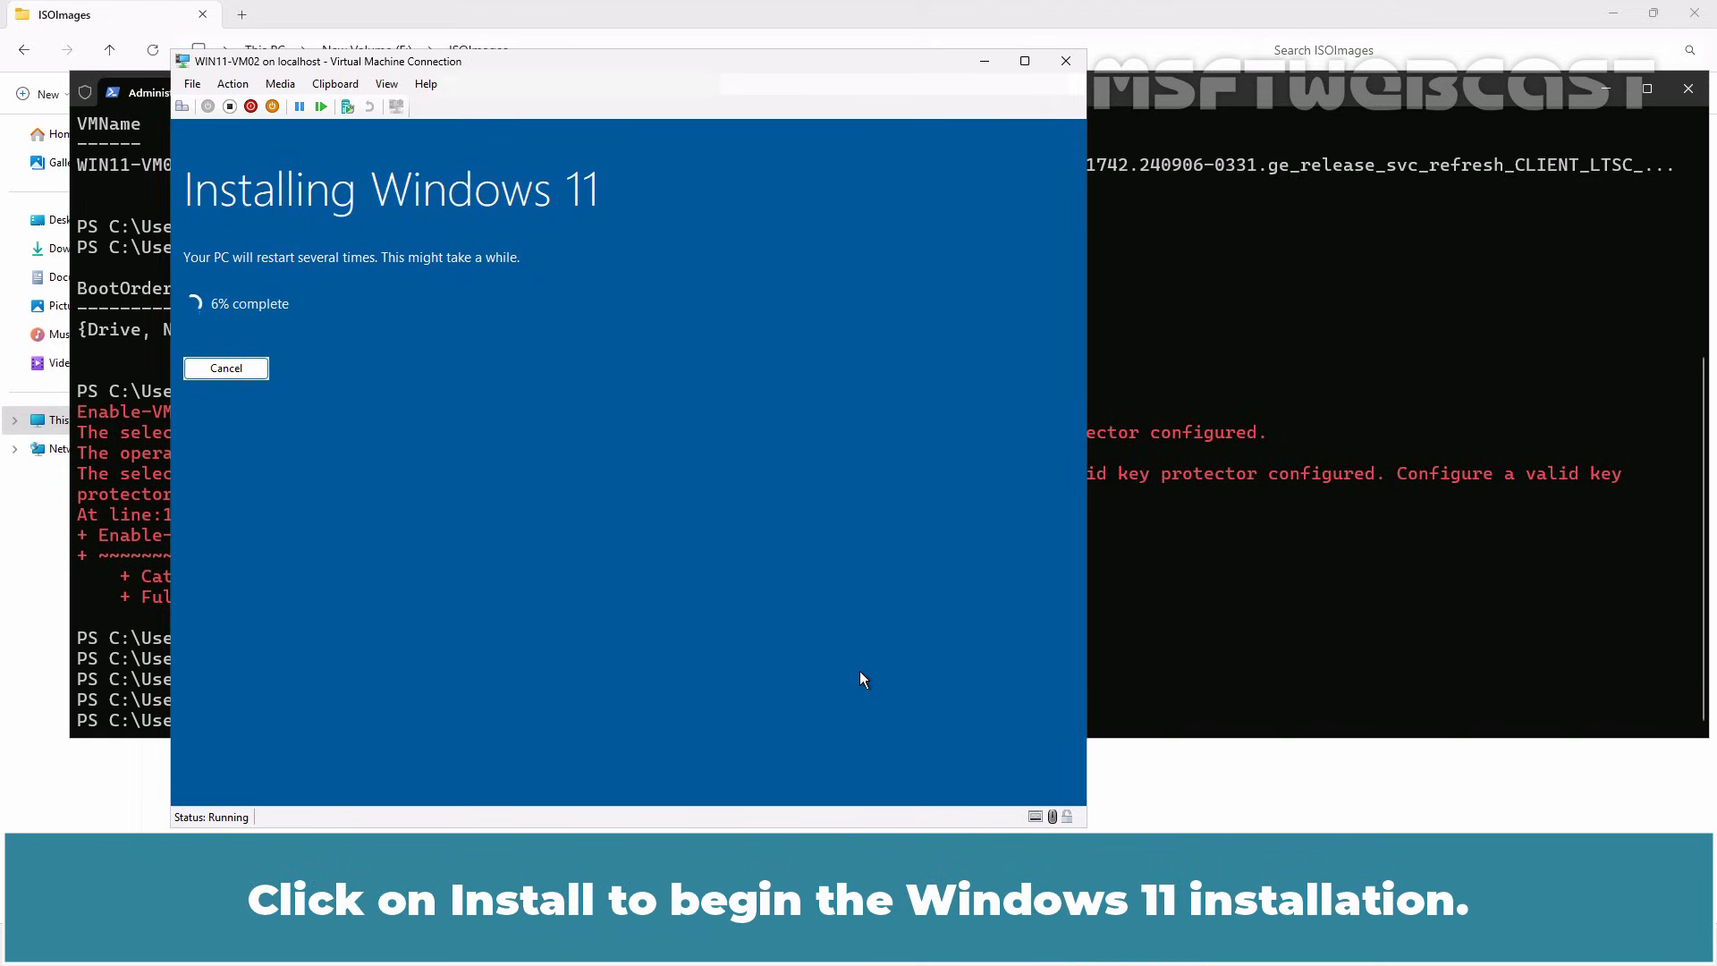